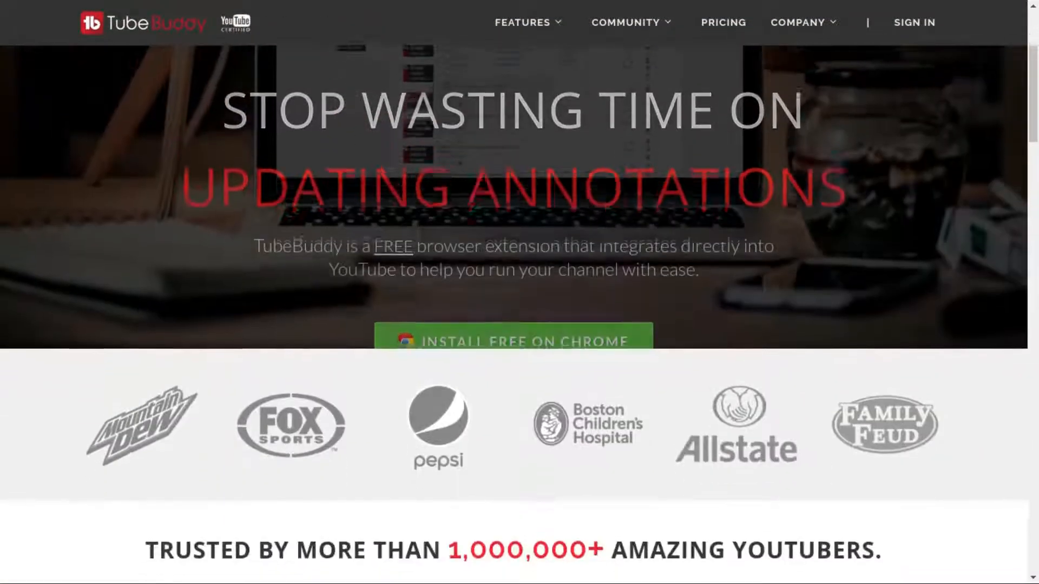
- Scroll through the content, then bring up the VirtualBox machine manager from the top bar
scroll(down, 3)
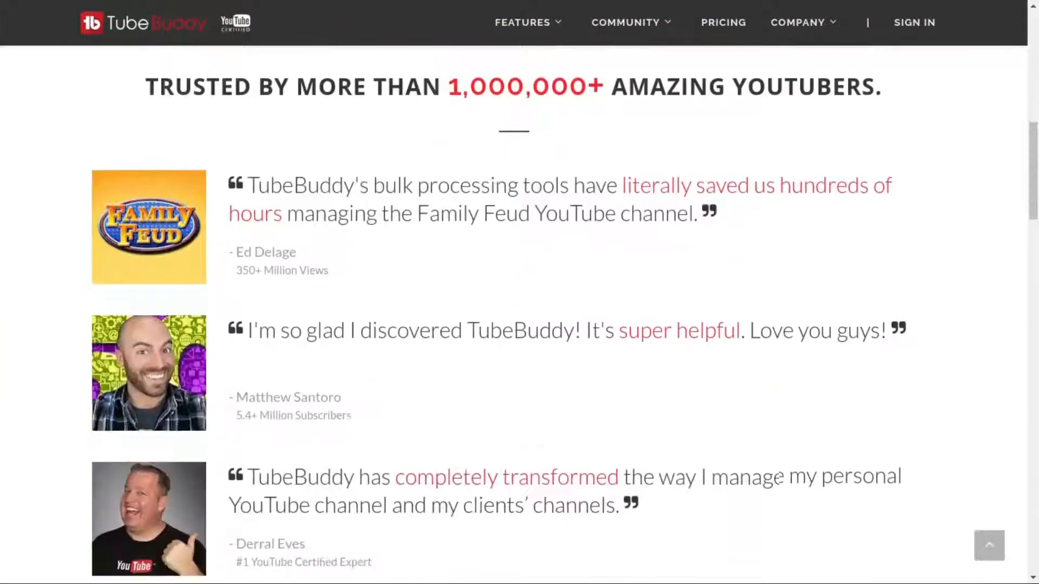
scroll(down, 3)
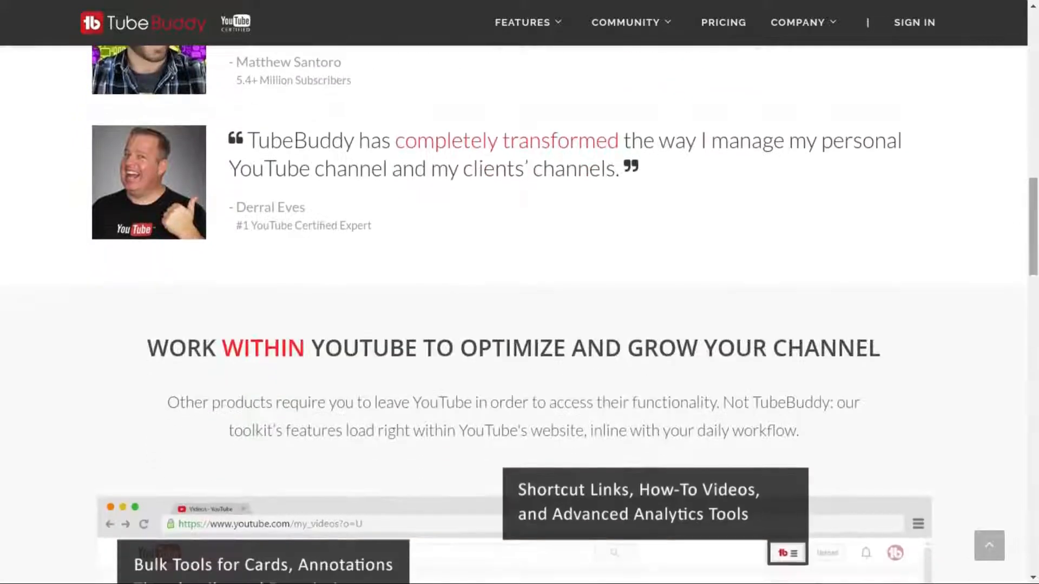
scroll(down, 3)
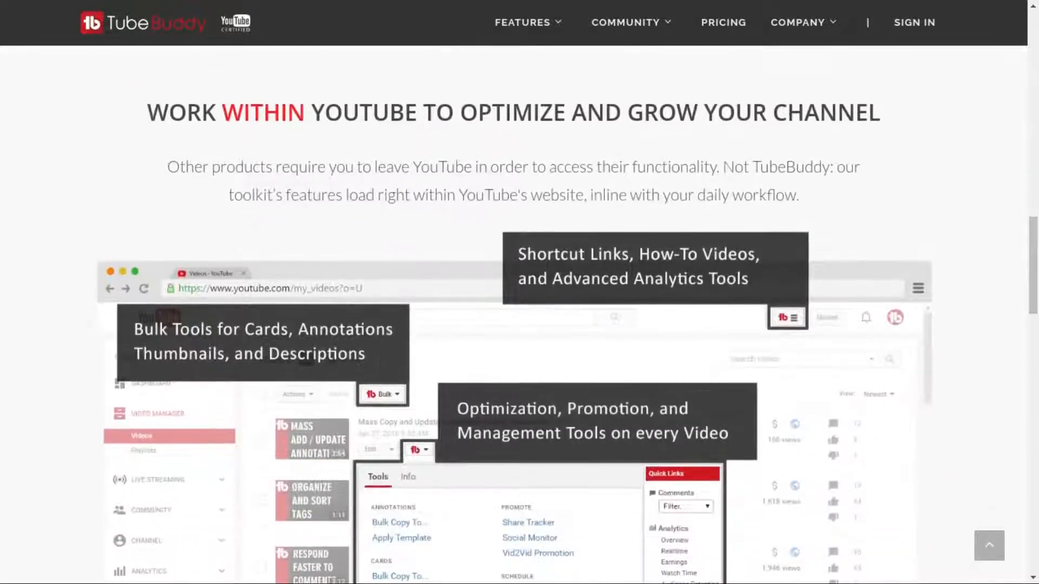
scroll(down, 3)
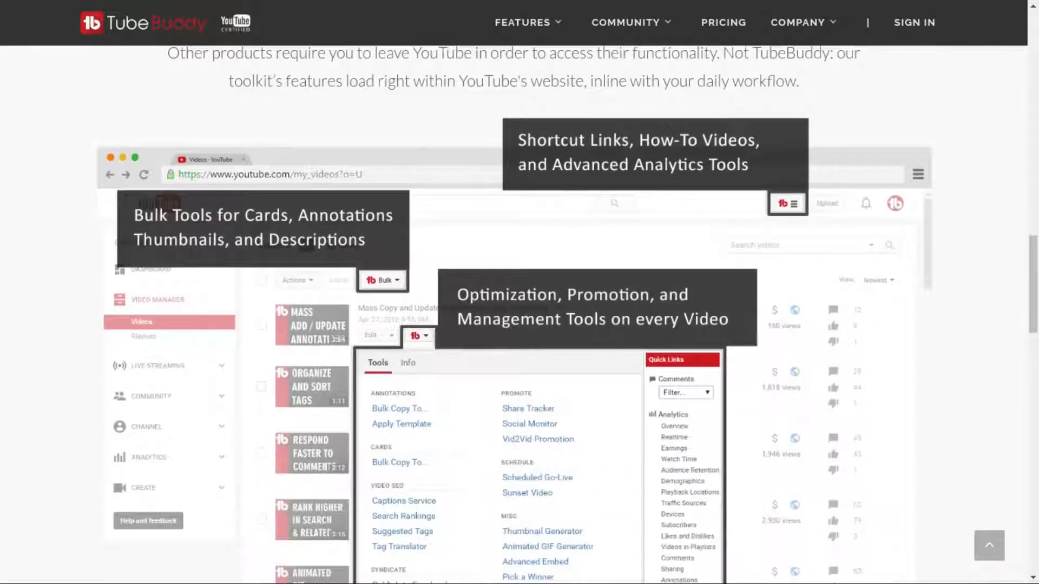
scroll(down, 3)
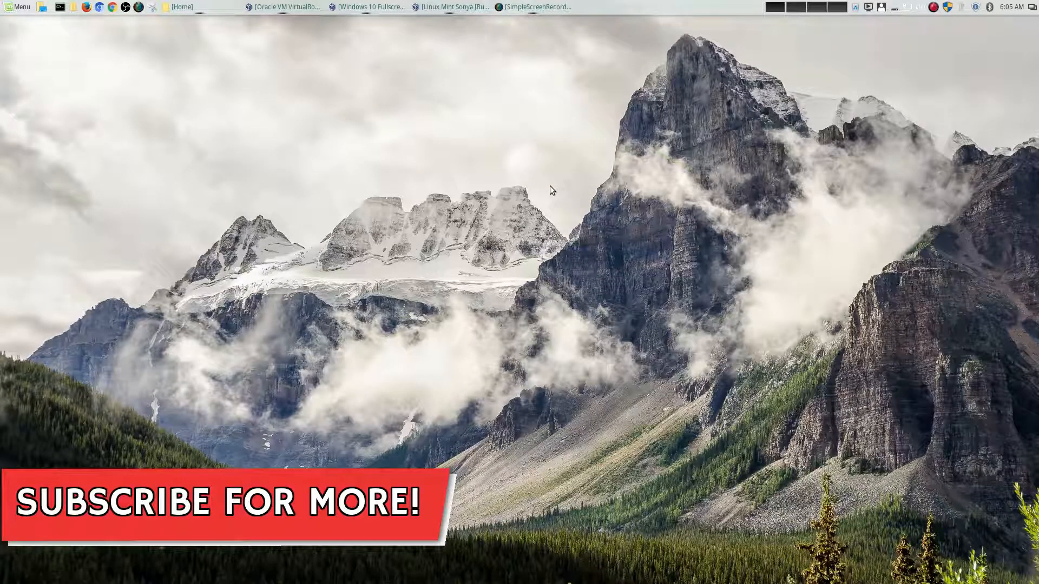
click(283, 7)
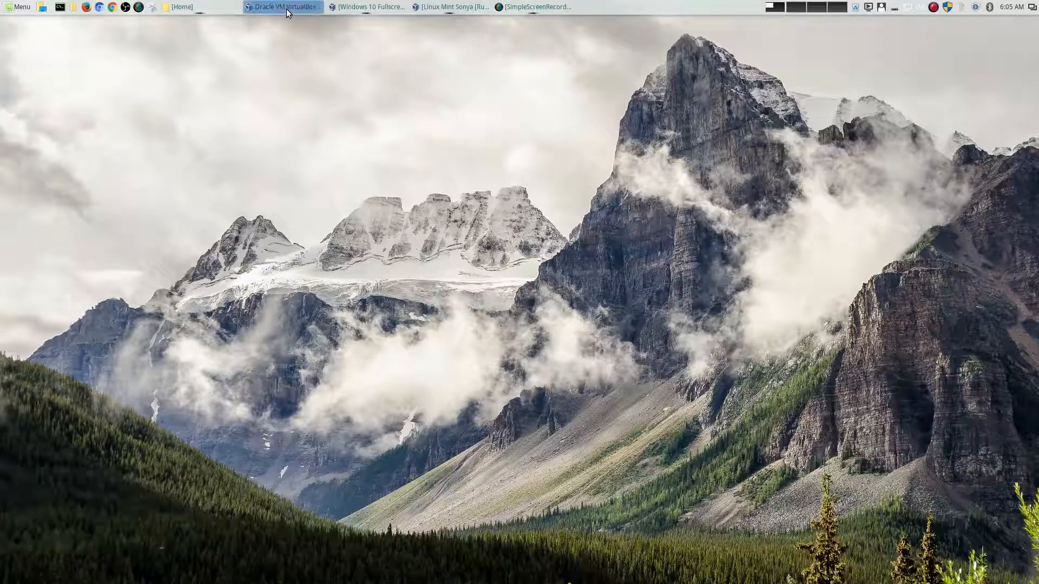
click(281, 6)
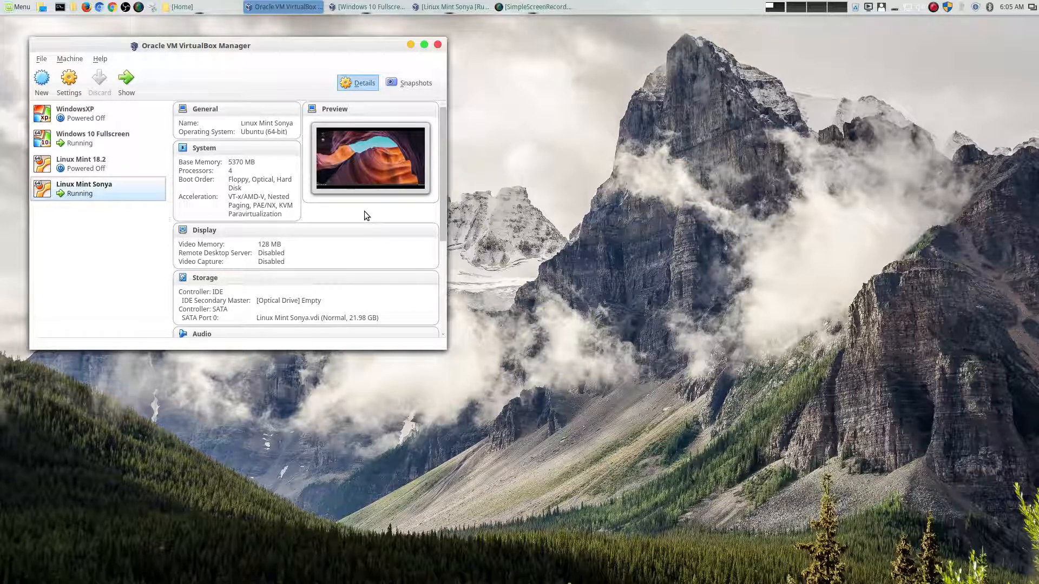
mouse_move(152, 84)
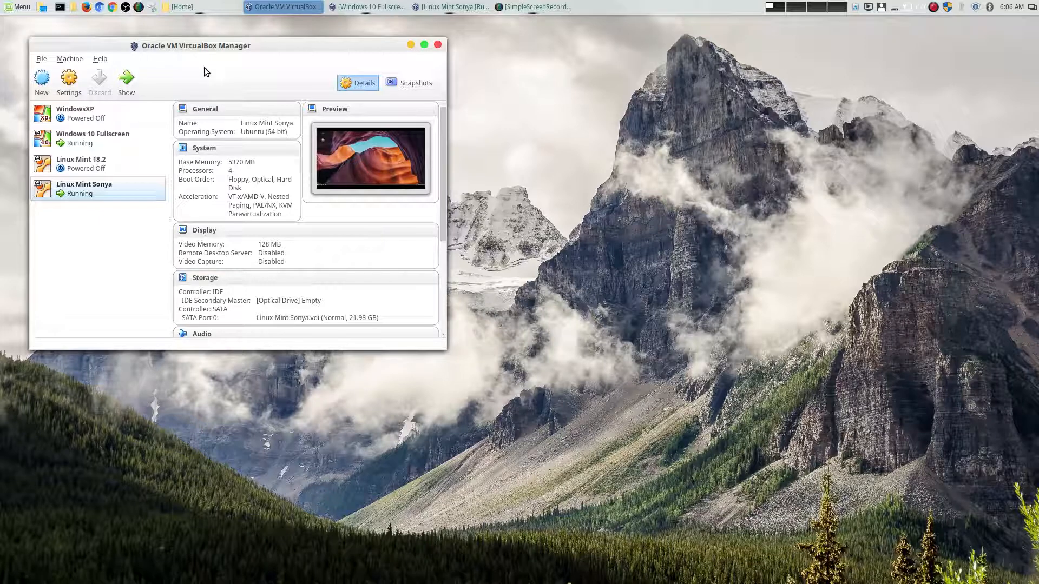
mouse_move(215, 102)
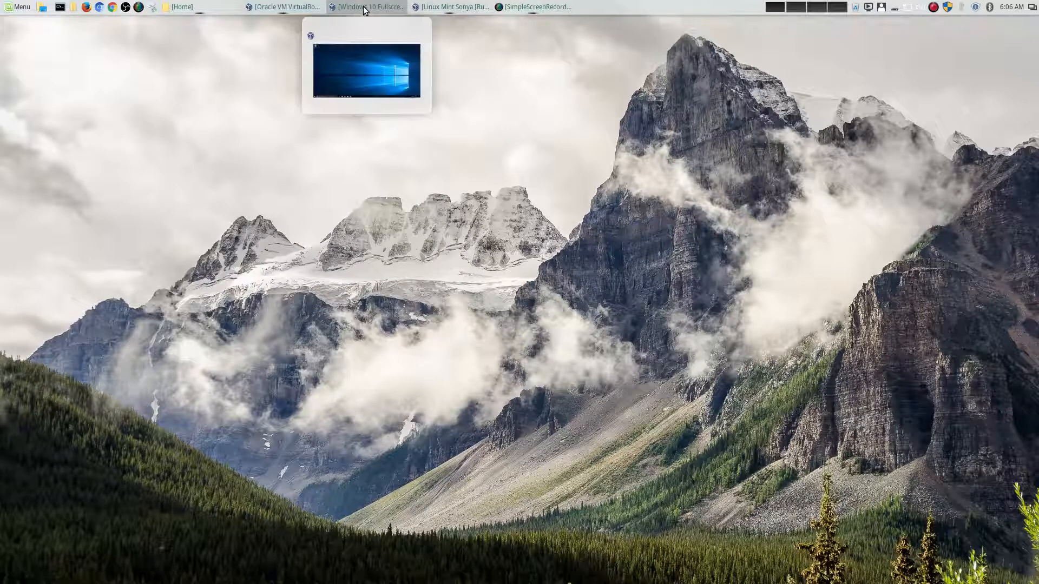
- Switch to the Windows 10 VM, glance at Linux Mint Sonya, then hide the Mint window
click(366, 7)
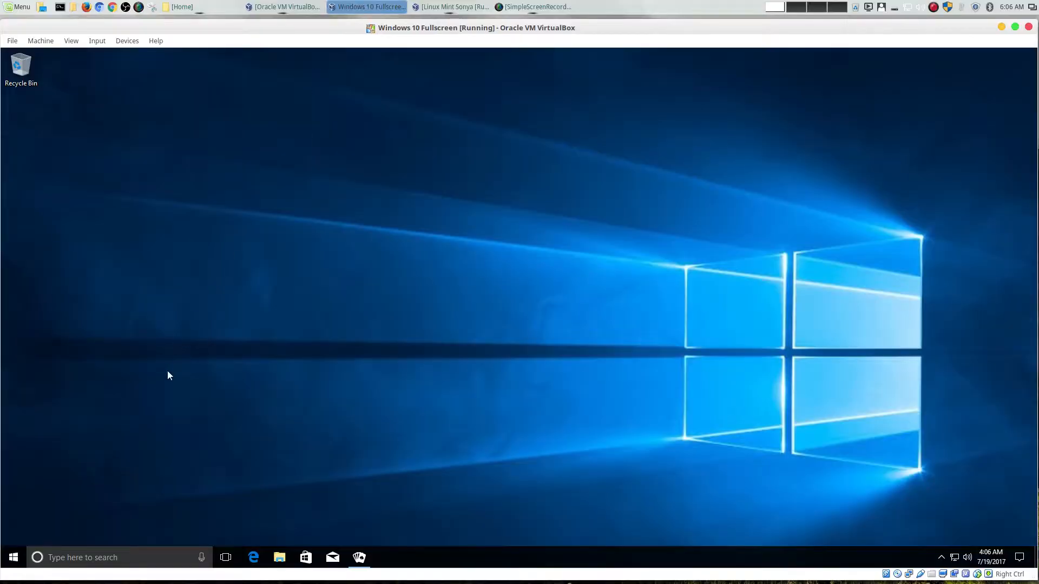
mouse_move(158, 395)
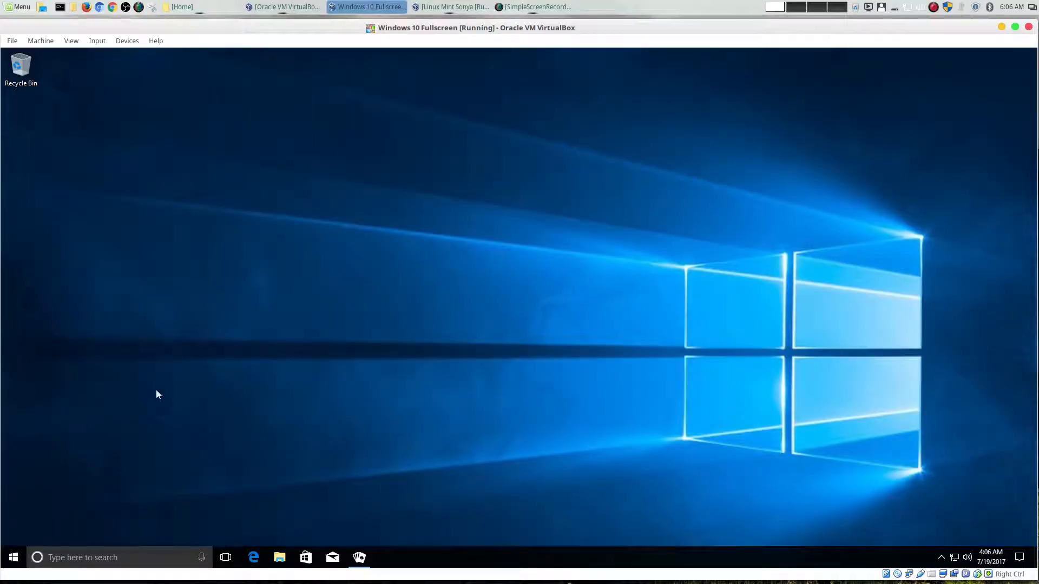
click(452, 6)
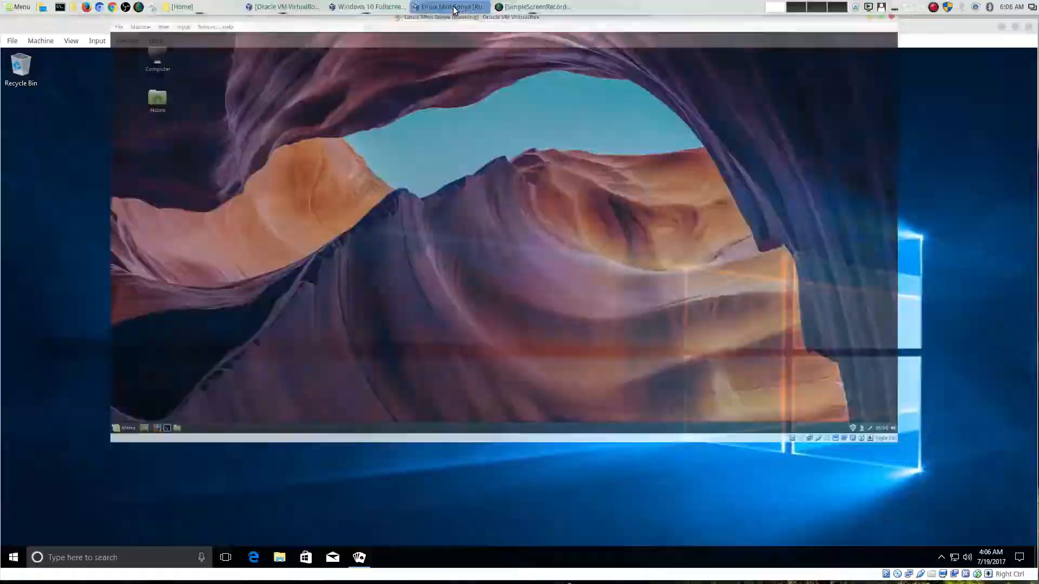
click(449, 6)
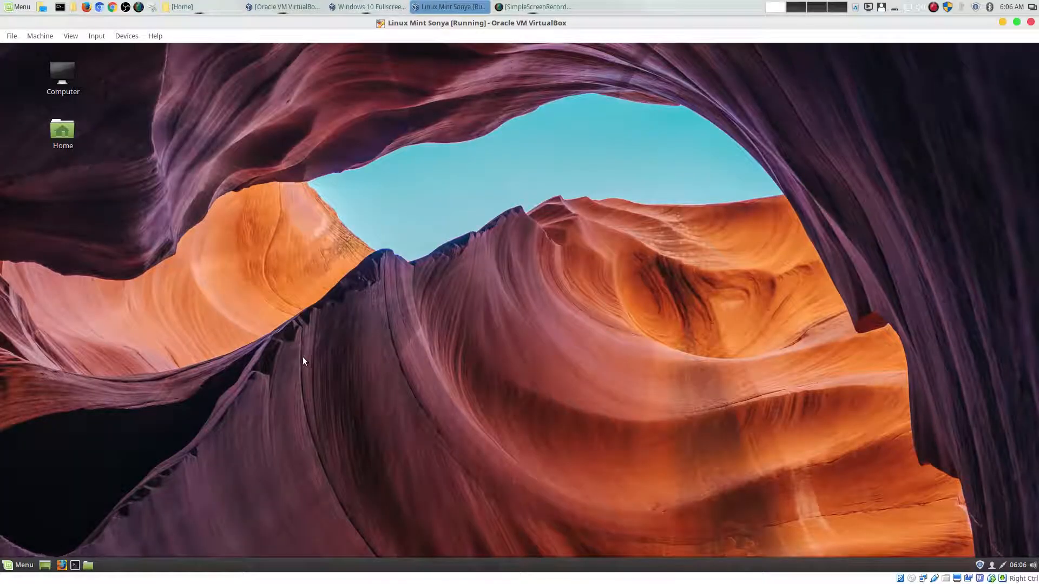
mouse_move(363, 325)
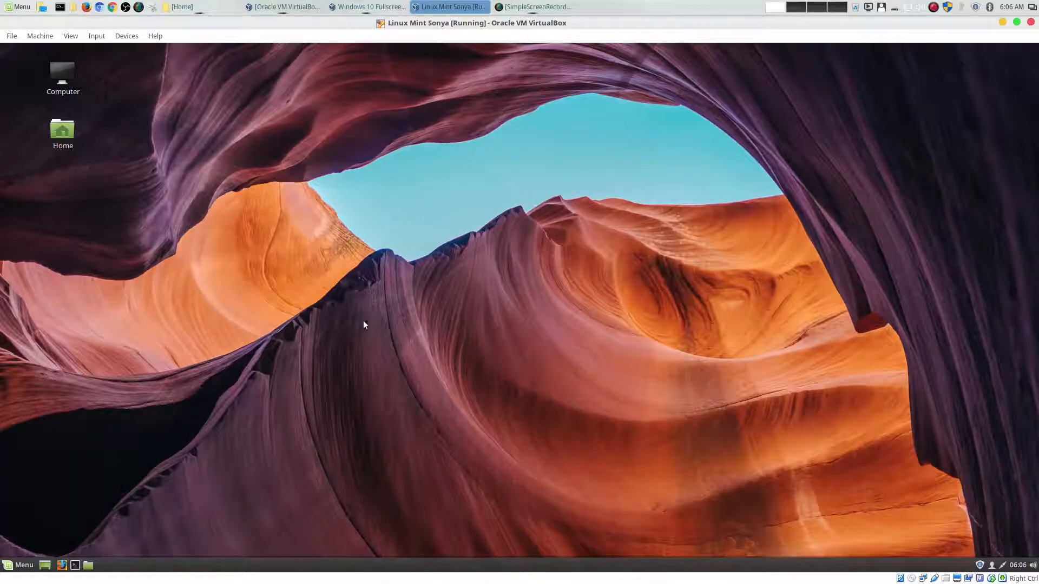
mouse_move(1004, 20)
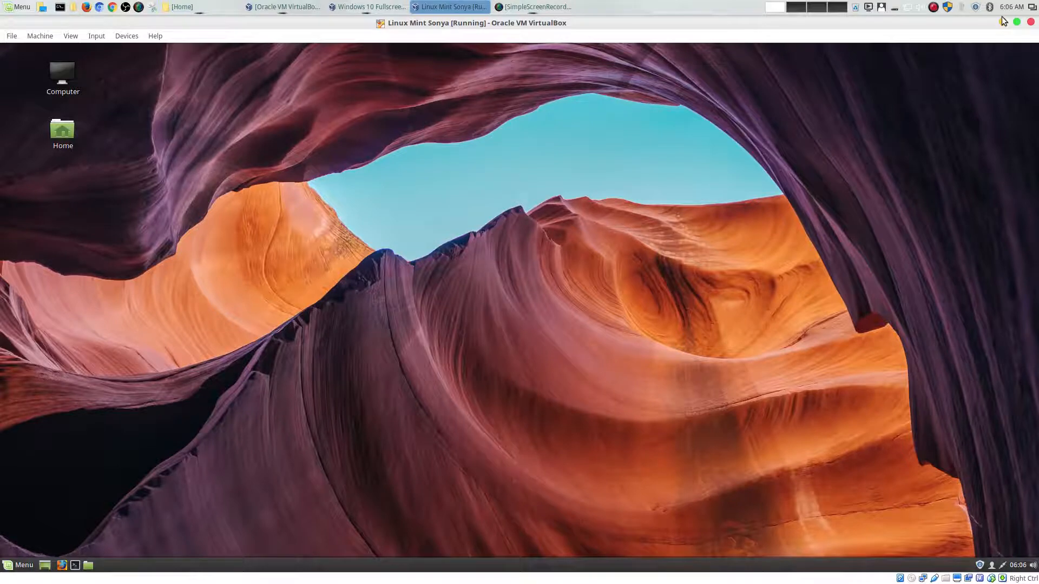
click(368, 6)
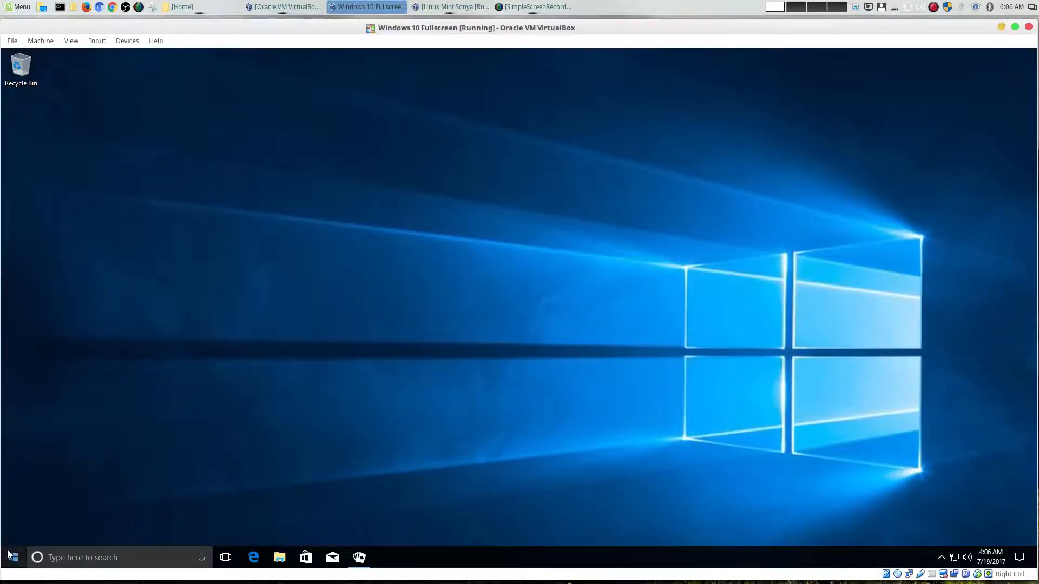
click(10, 557)
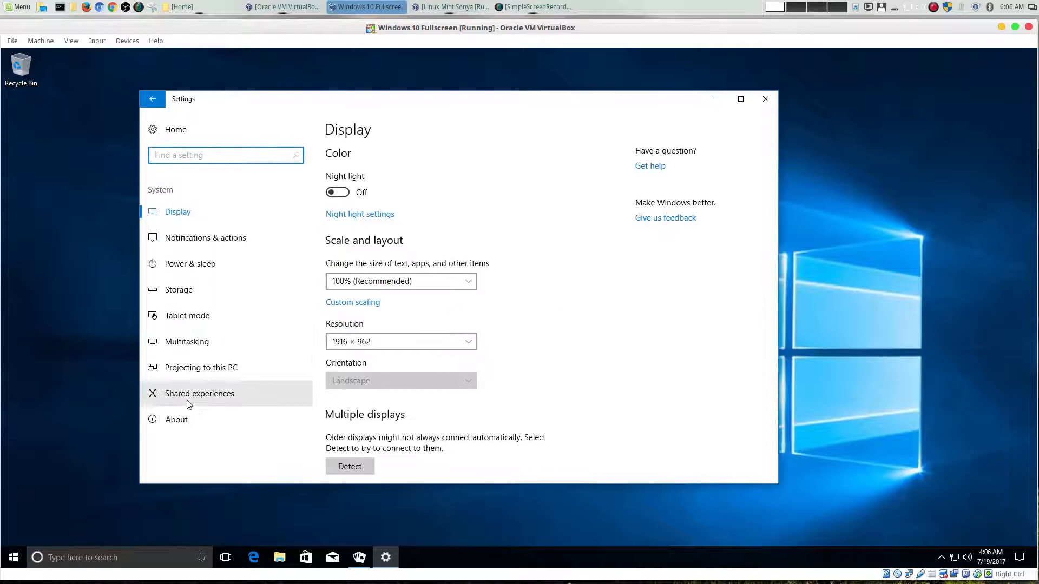
click(176, 420)
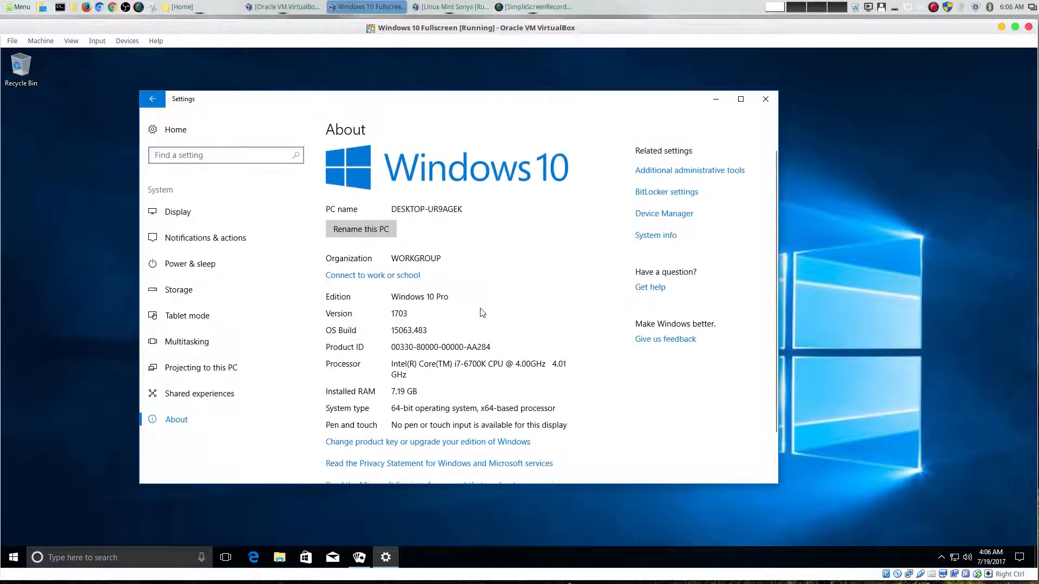
click(765, 99)
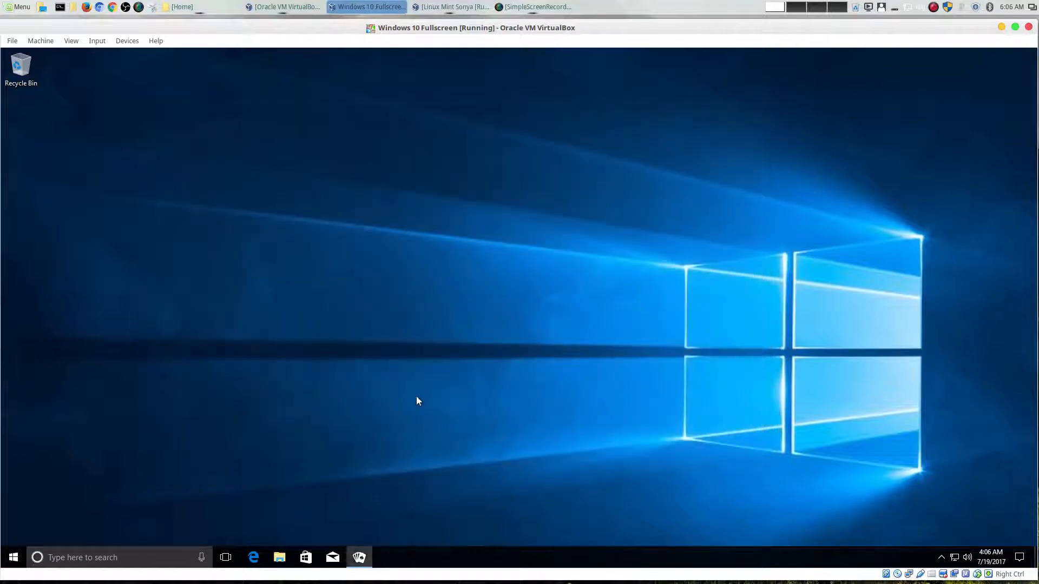
mouse_move(861, 578)
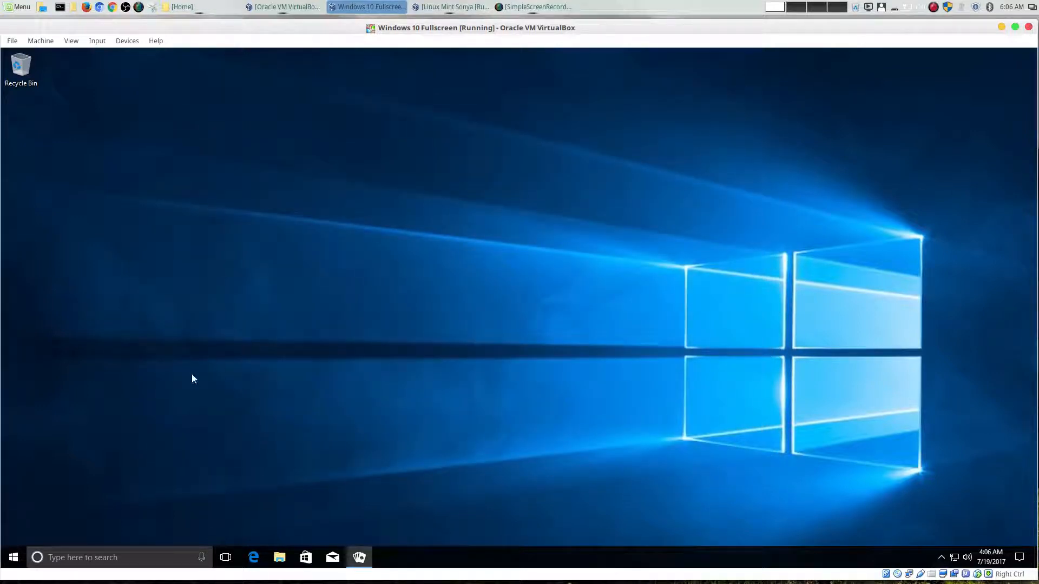
mouse_move(65, 462)
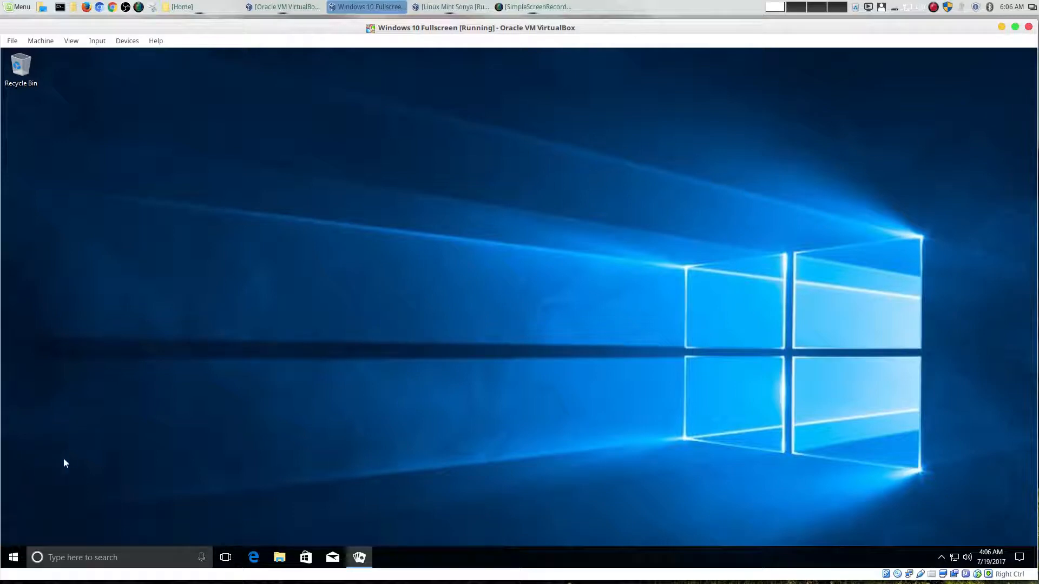
- Show the Start menu app list scrolled to Groove Music and Keeper Password Manager
click(13, 557)
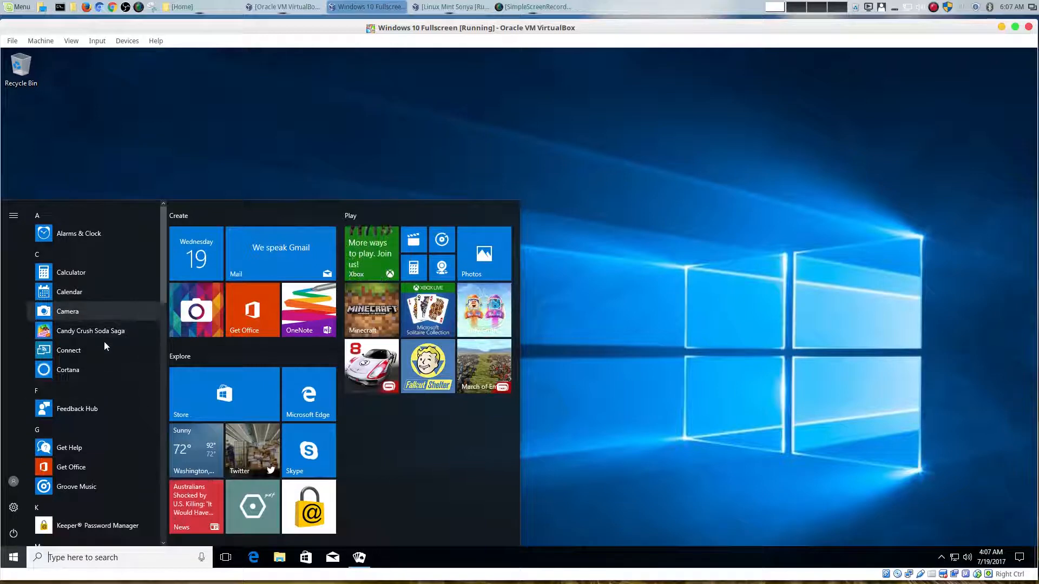
scroll(down, 3)
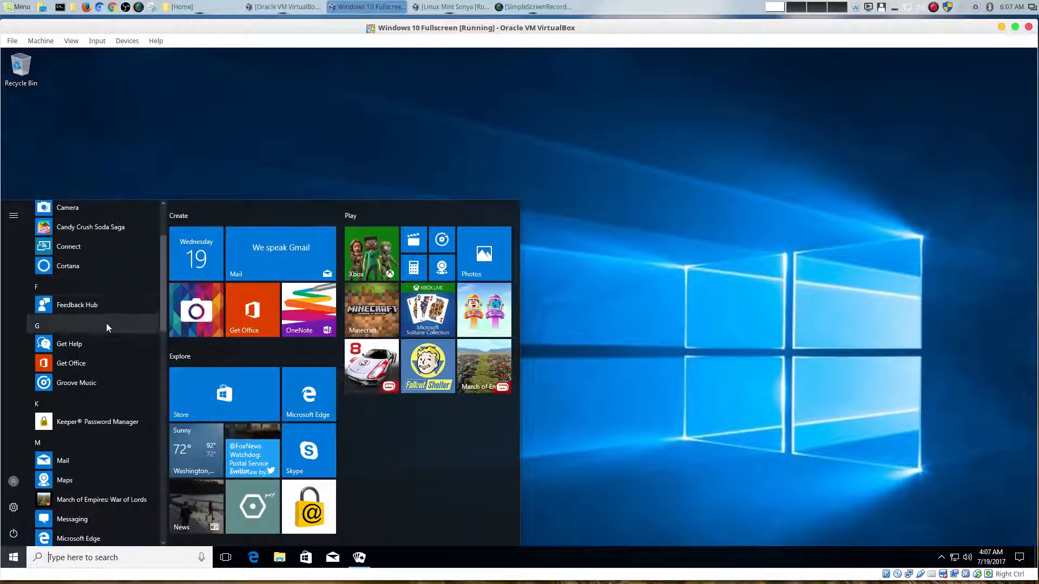
scroll(down, 3)
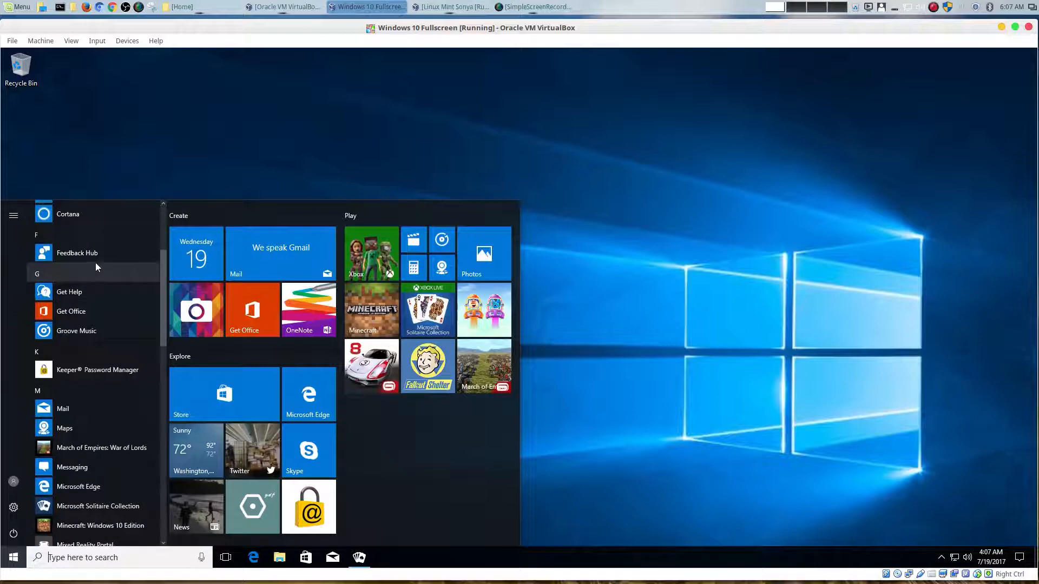
mouse_move(71, 312)
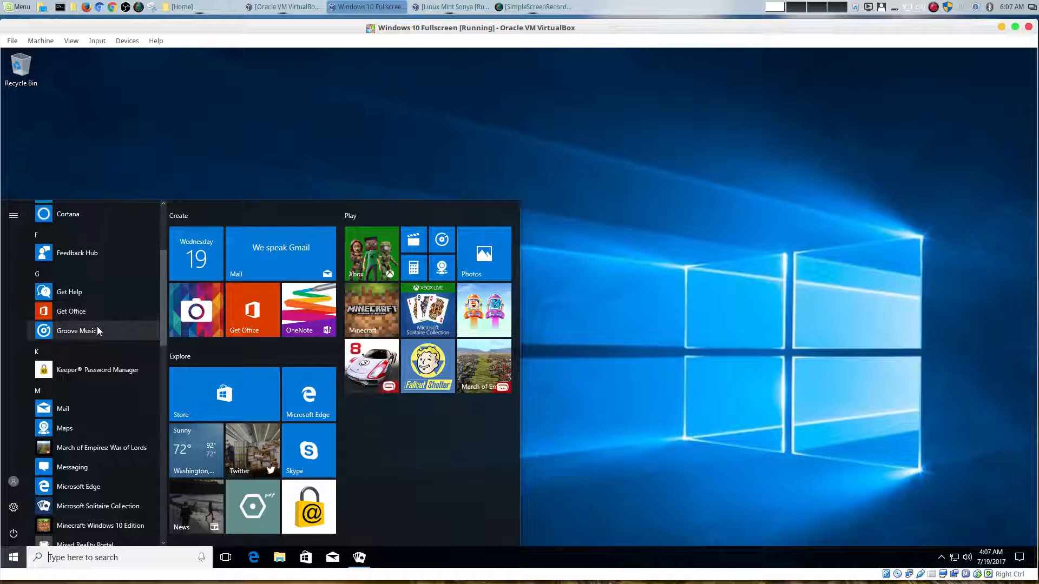
- Launch Groove Music and dismiss its What's new announcement with Got it
click(78, 331)
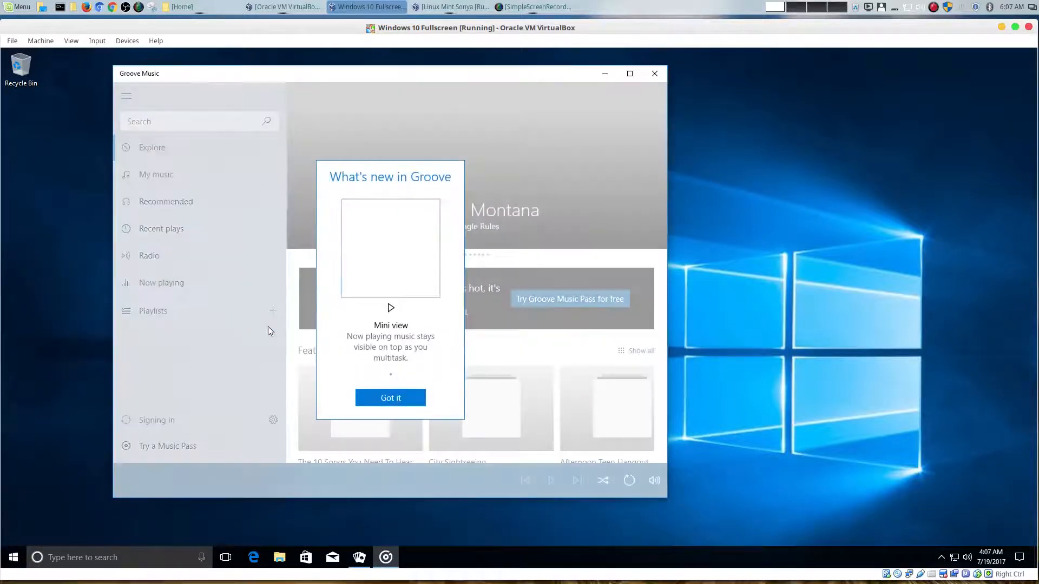
click(390, 397)
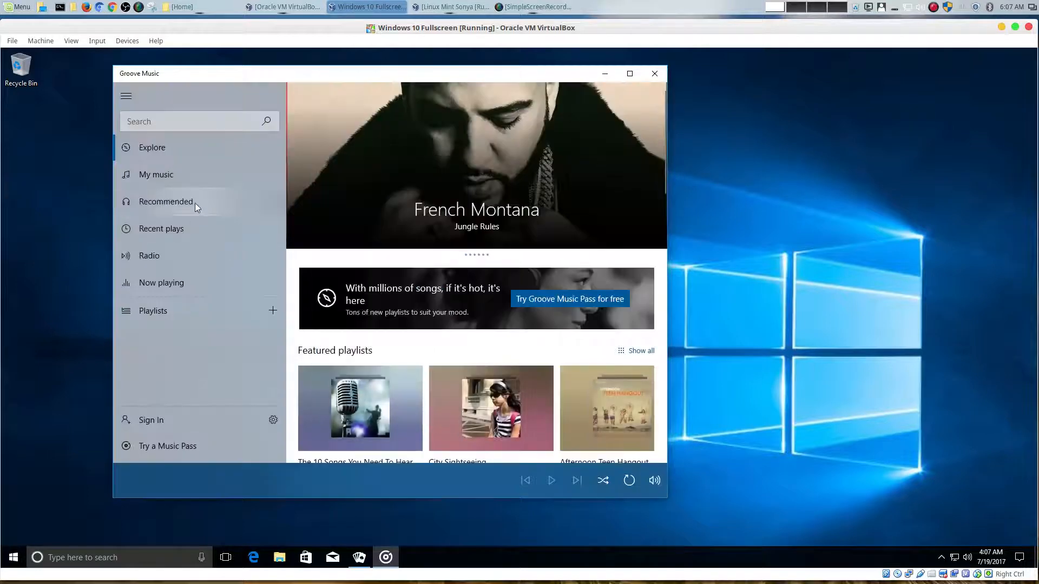
mouse_move(171, 364)
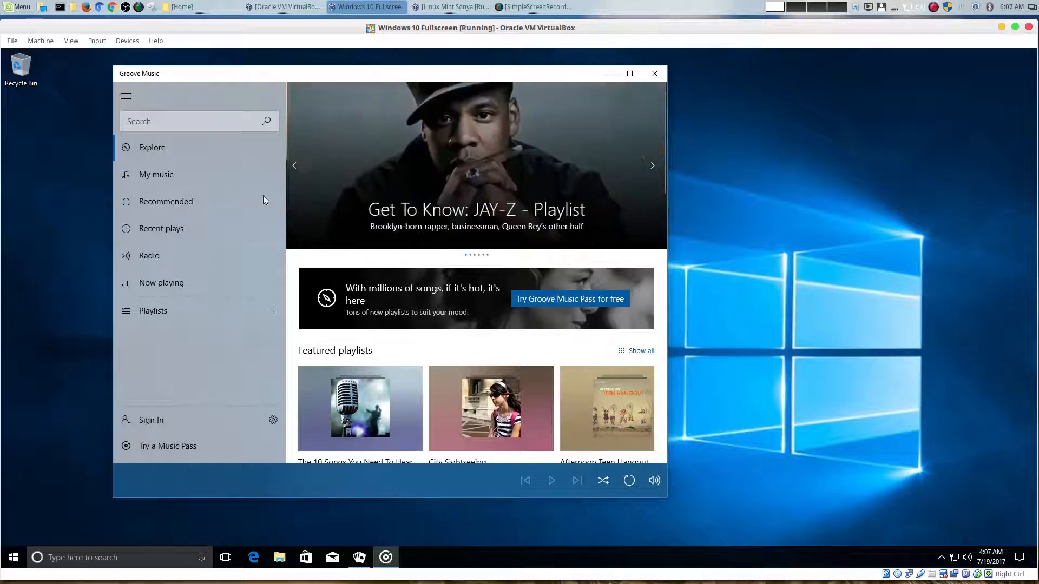
mouse_move(614, 102)
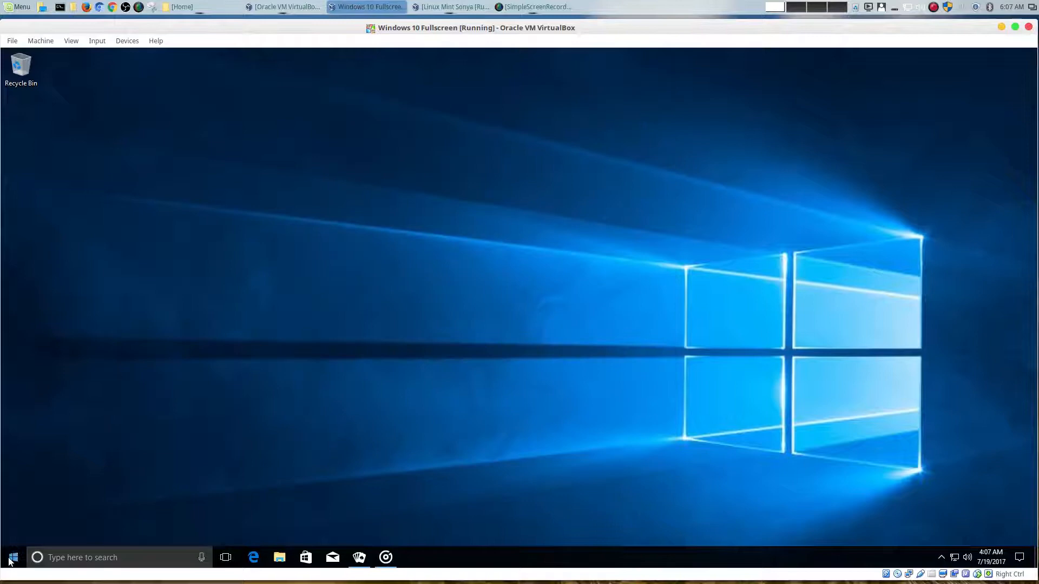
- Launch Keeper Password Manager to its email and master password login, then put it away
click(12, 557)
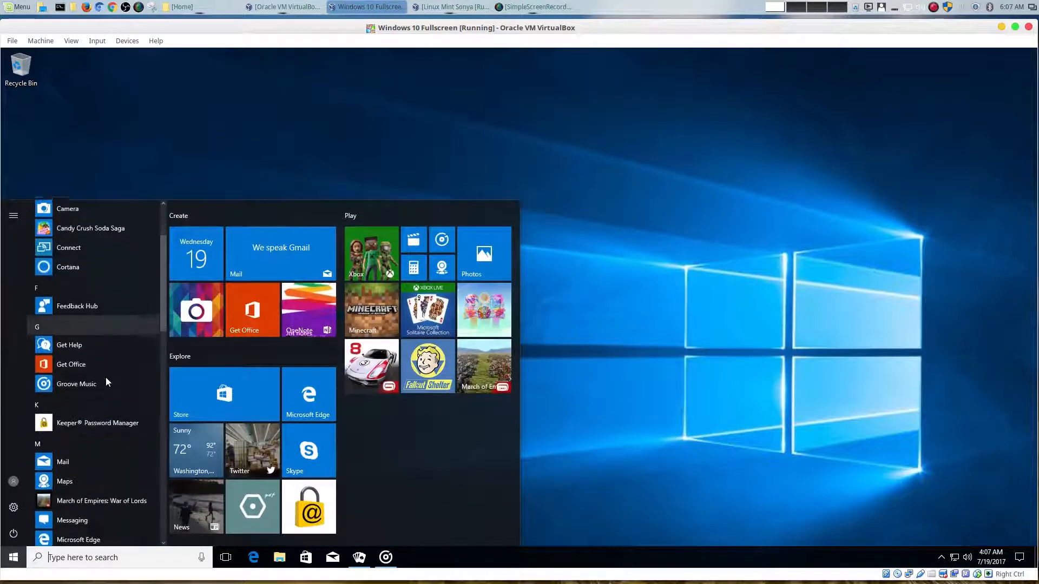
scroll(down, 3)
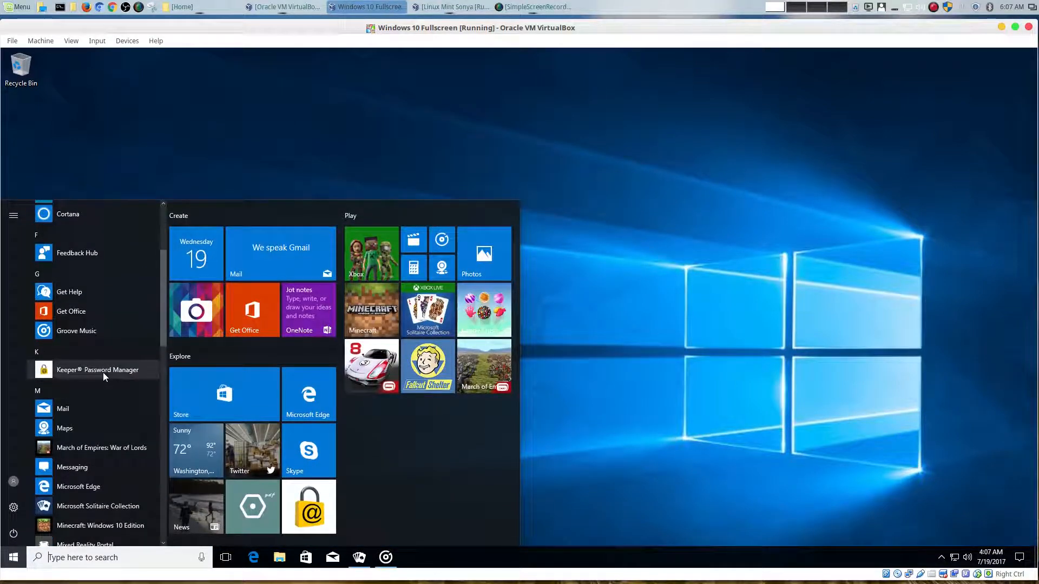
click(98, 370)
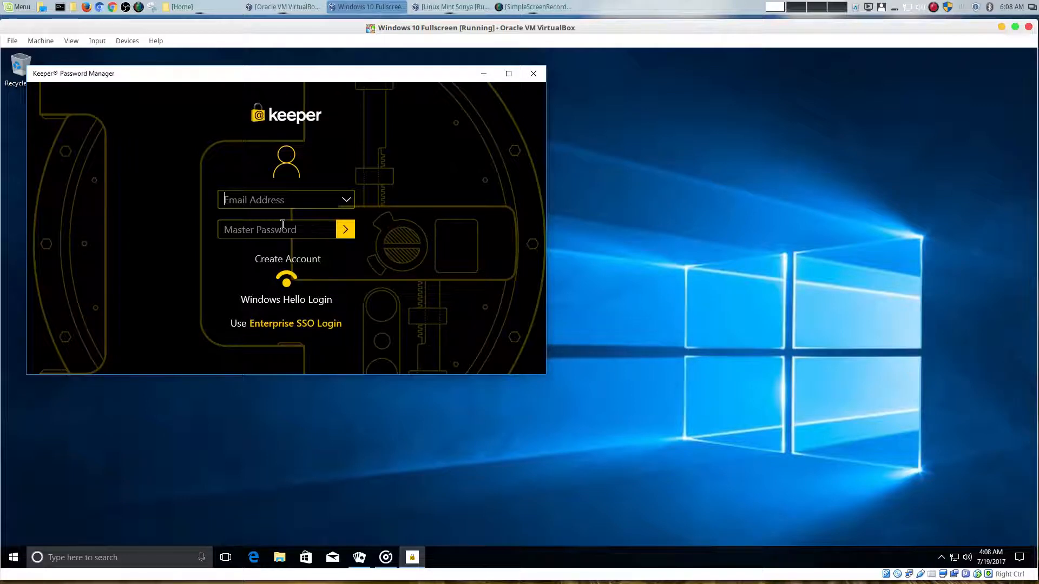
mouse_move(484, 73)
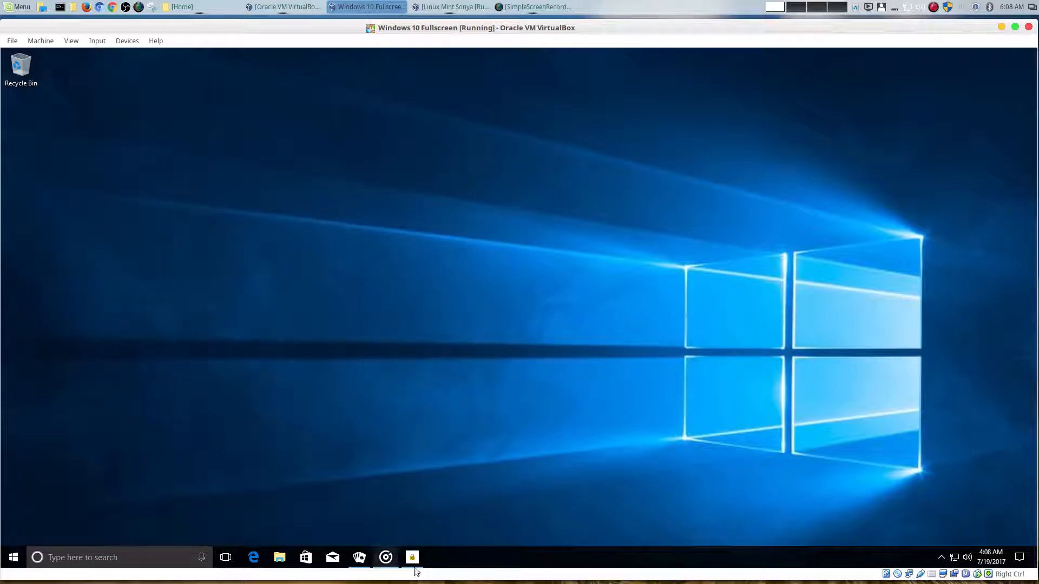
click(412, 557)
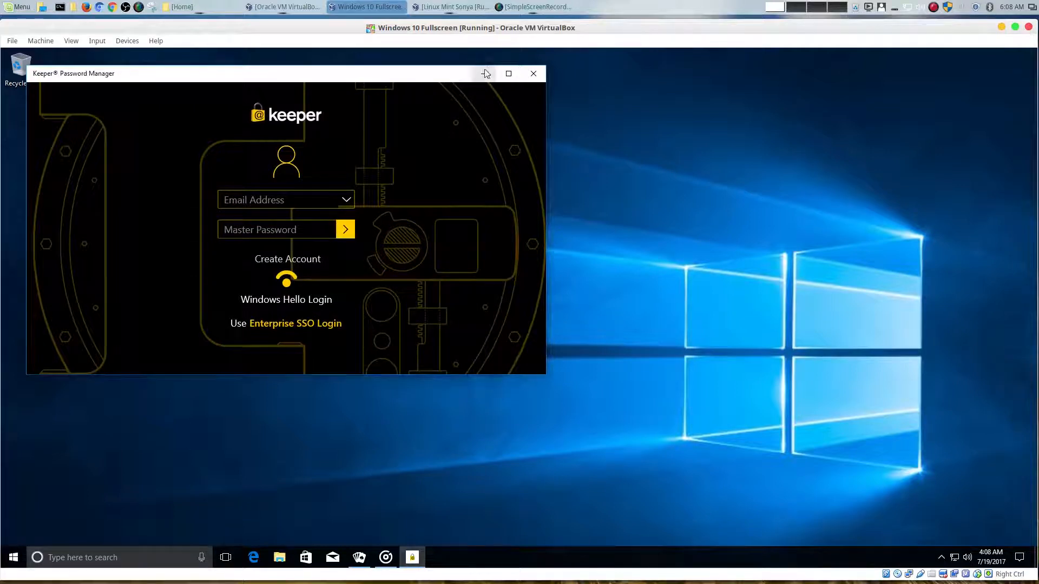
click(13, 557)
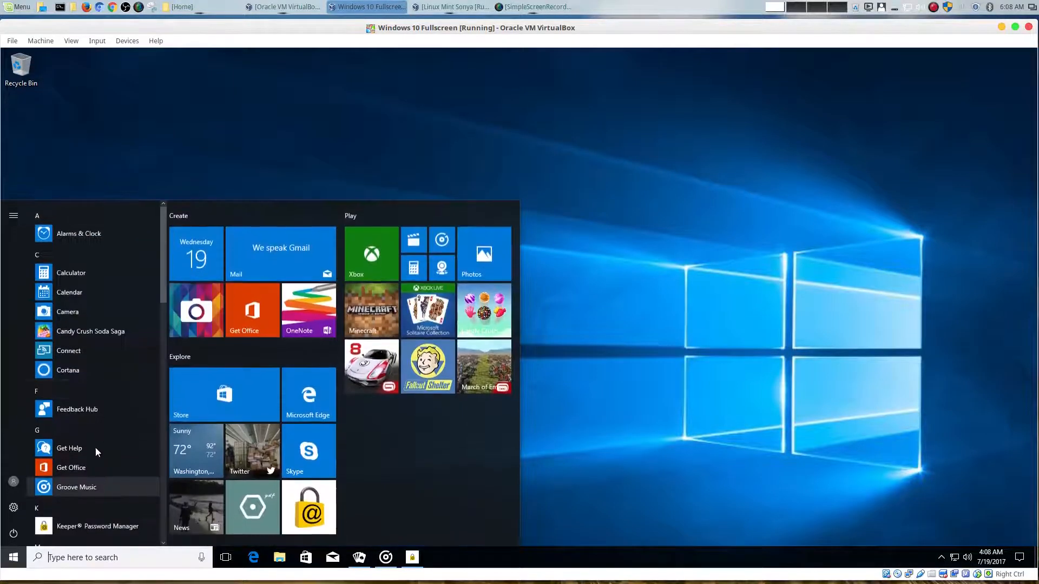
- Launch March of Empires: War of Lords, let its 35.9 MB download start, then close it
scroll(down, 3)
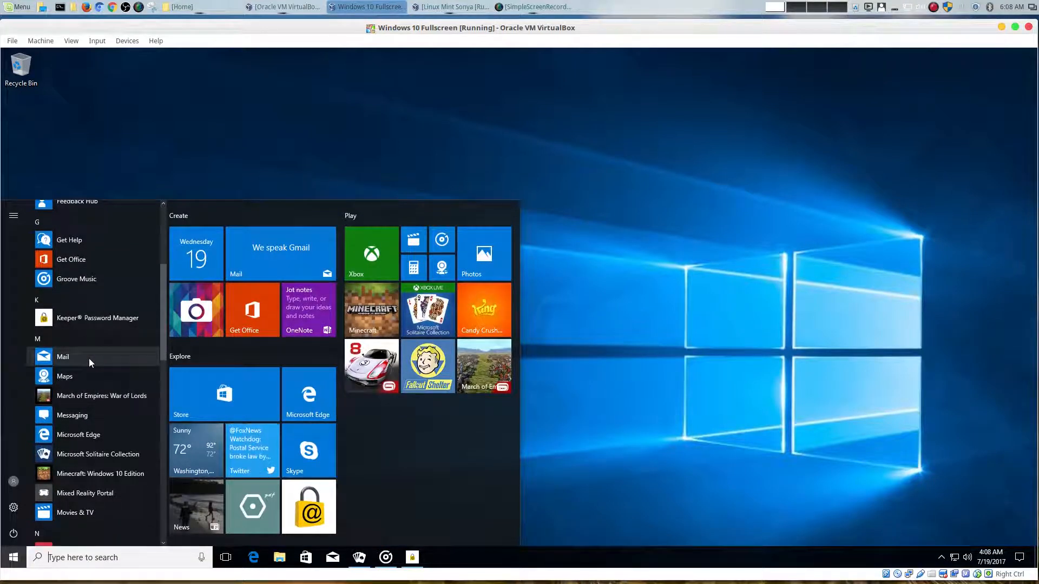
scroll(down, 3)
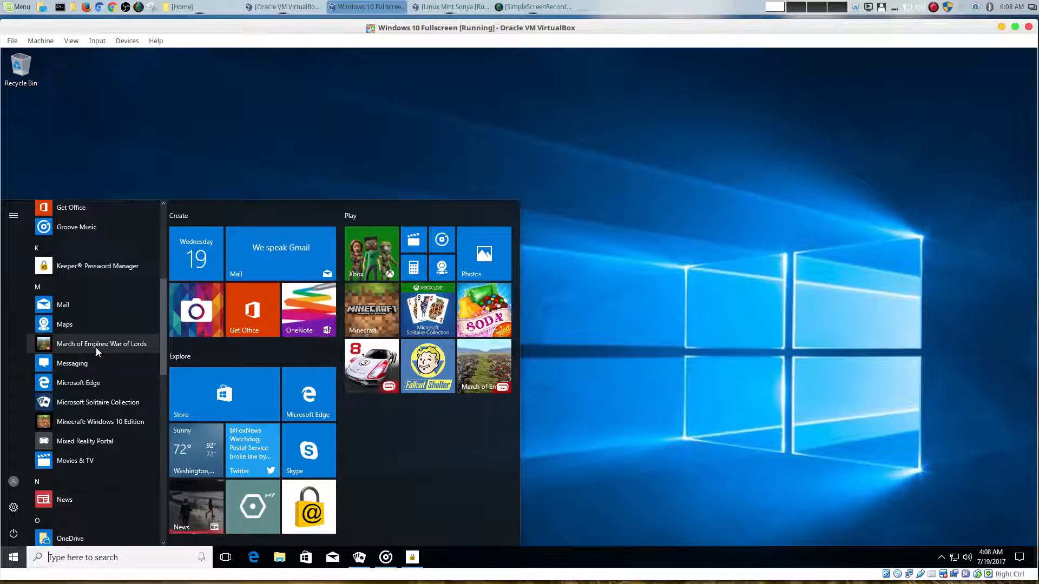
click(101, 343)
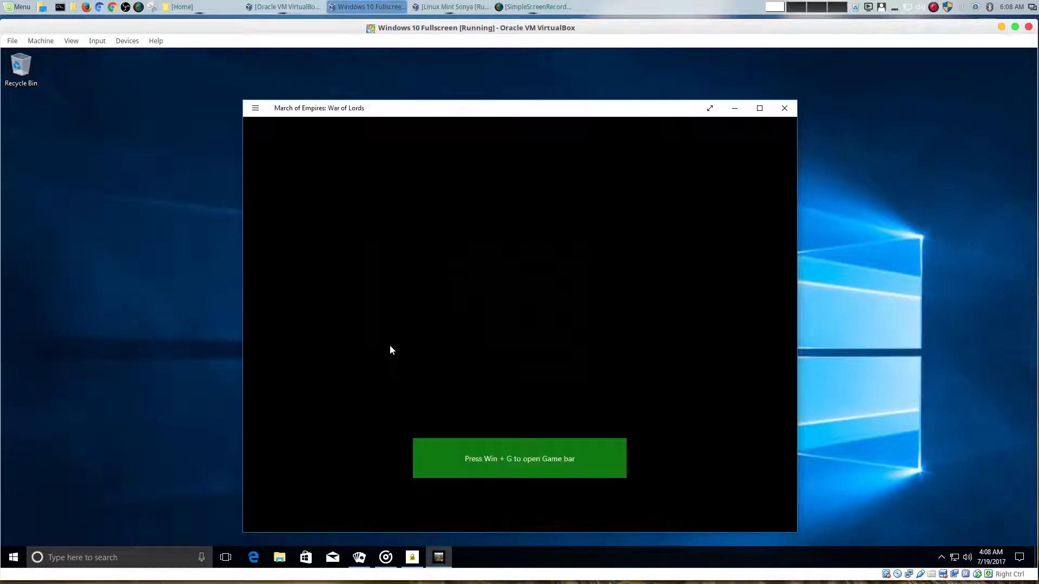
mouse_move(556, 398)
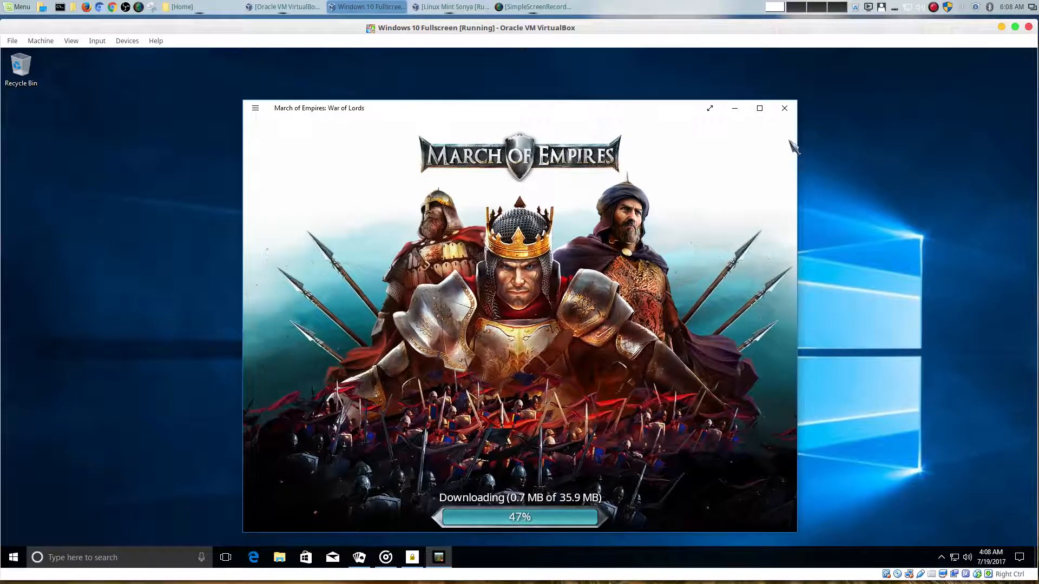
click(785, 108)
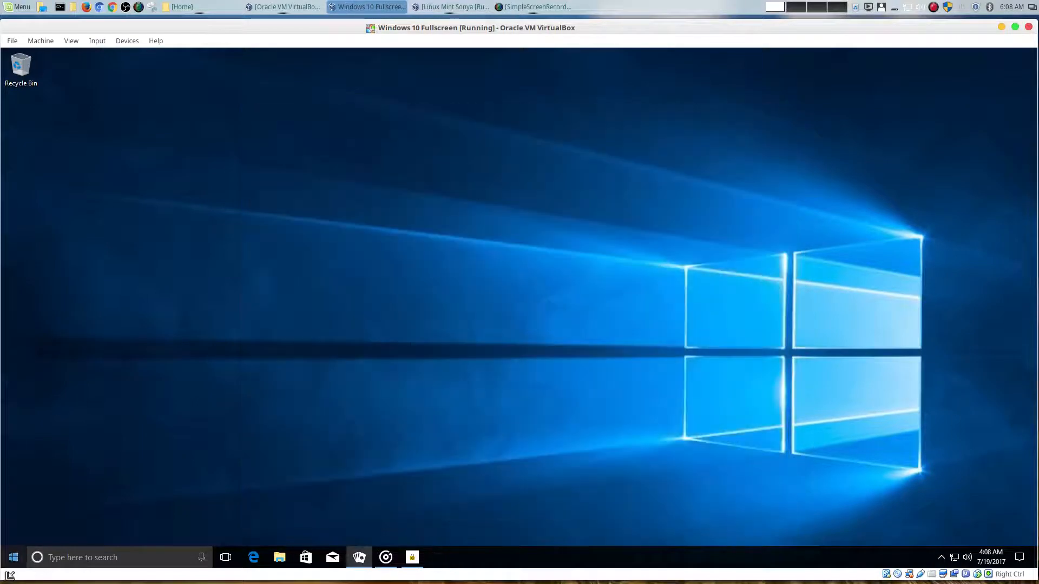
- Launch Microsoft Solitaire Collection into a Klondike game, then minimize it to the taskbar
click(13, 558)
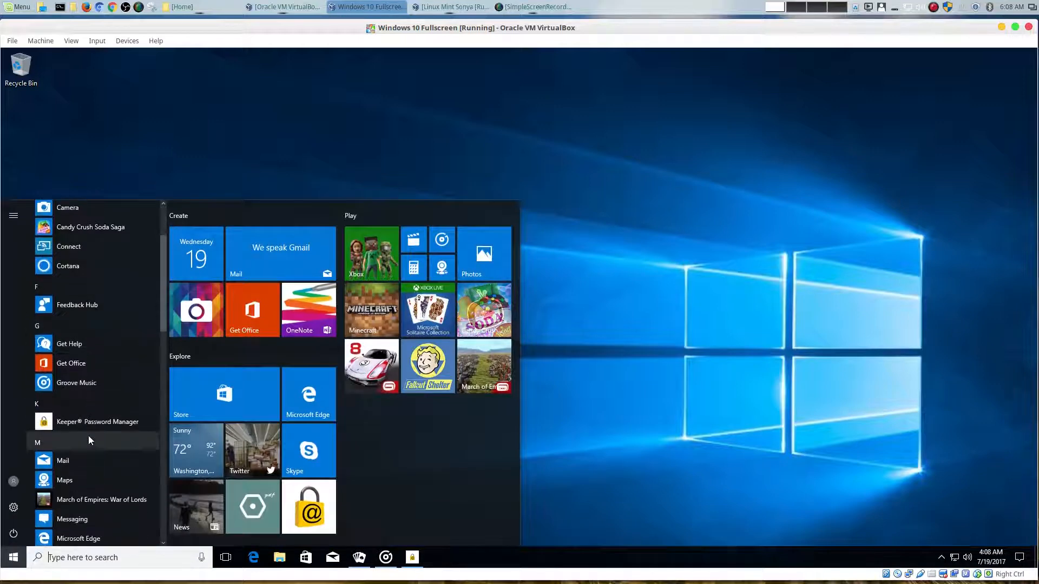
scroll(down, 3)
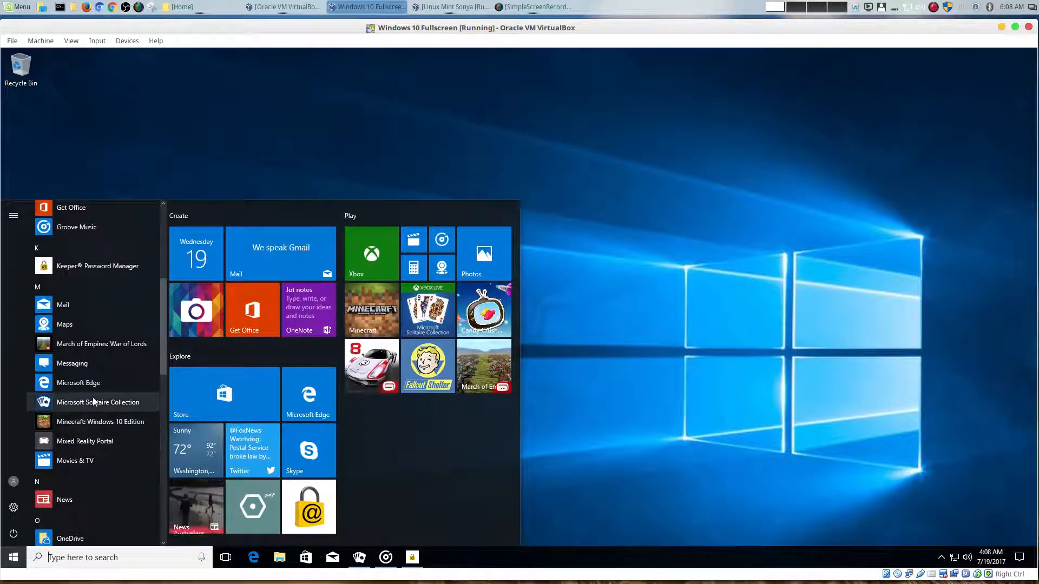
click(98, 402)
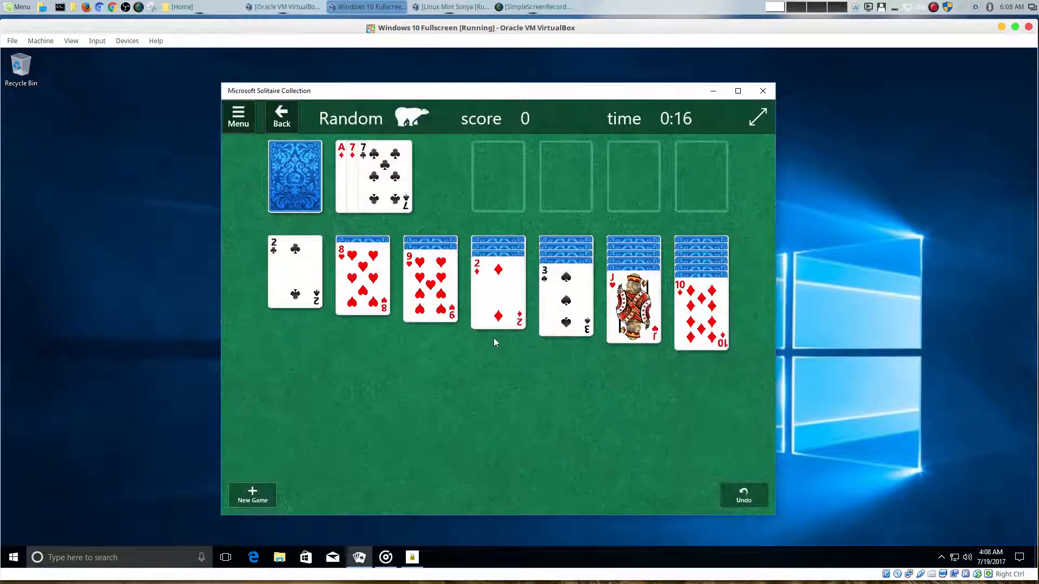
mouse_move(476, 320)
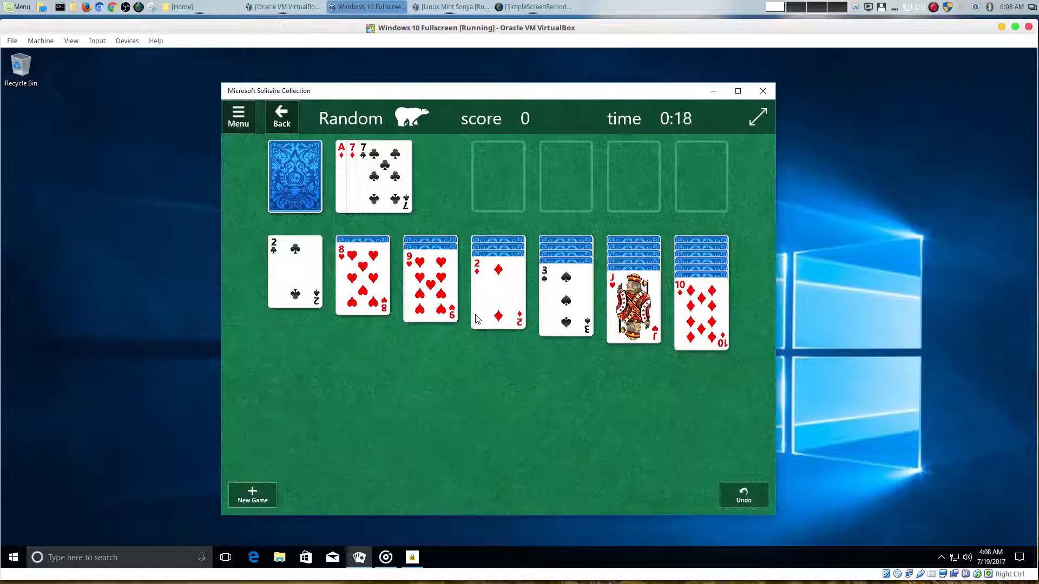
mouse_move(325, 382)
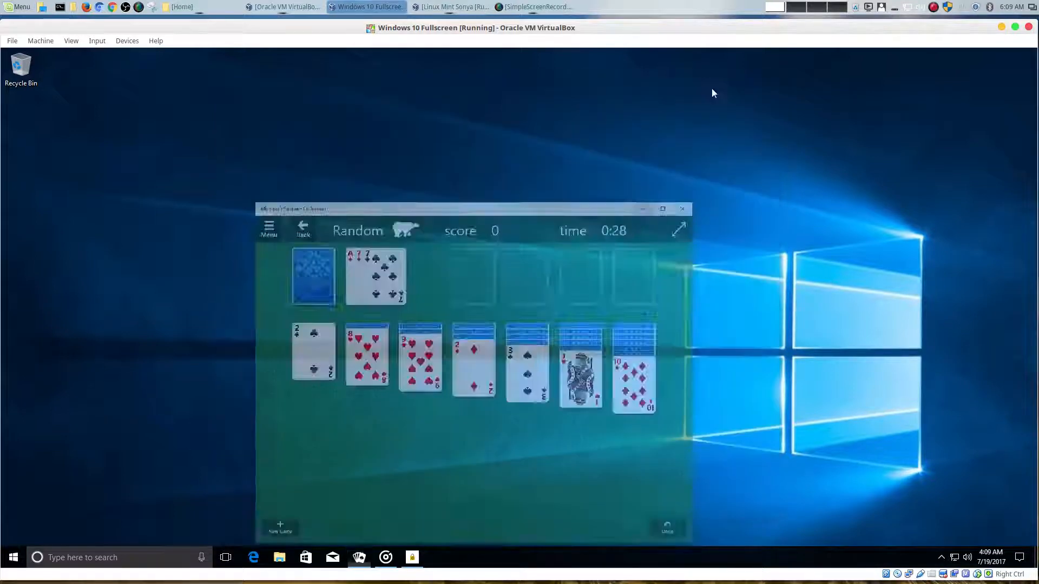
click(360, 557)
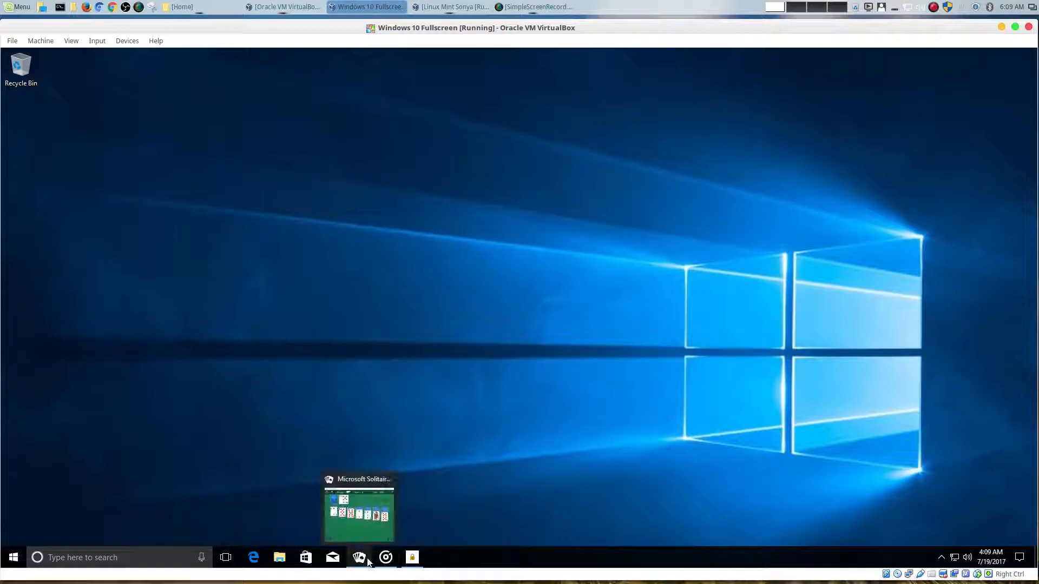
- Launch Minecraft: Windows 10 Edition from the app list, then close its blank window
click(13, 558)
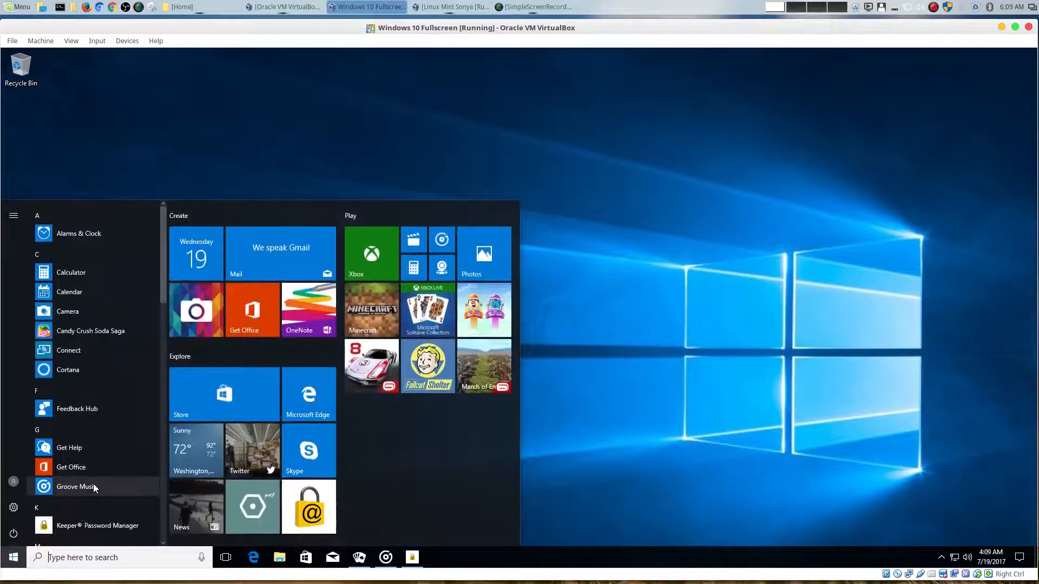
scroll(down, 3)
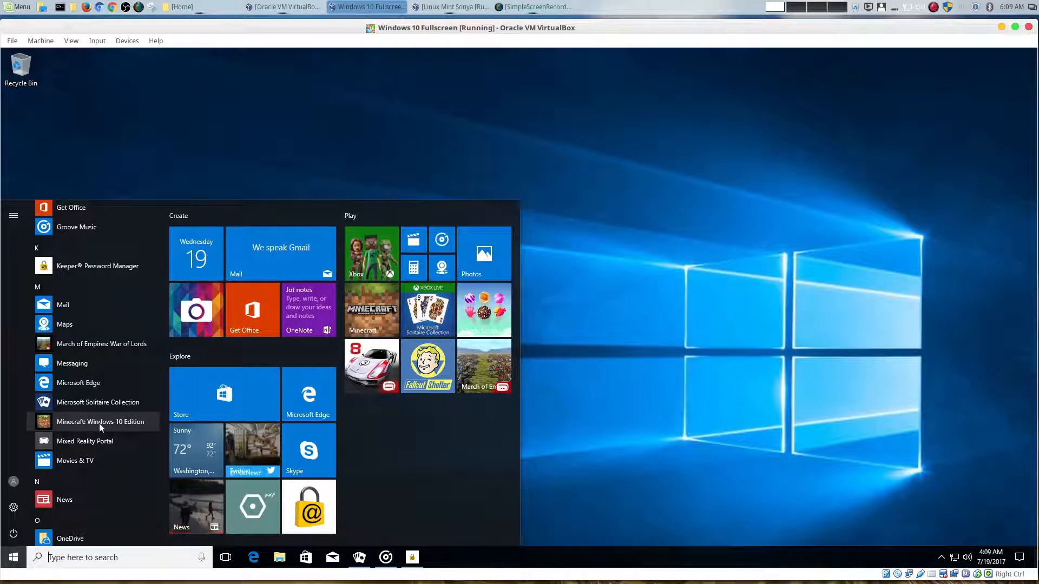
click(102, 421)
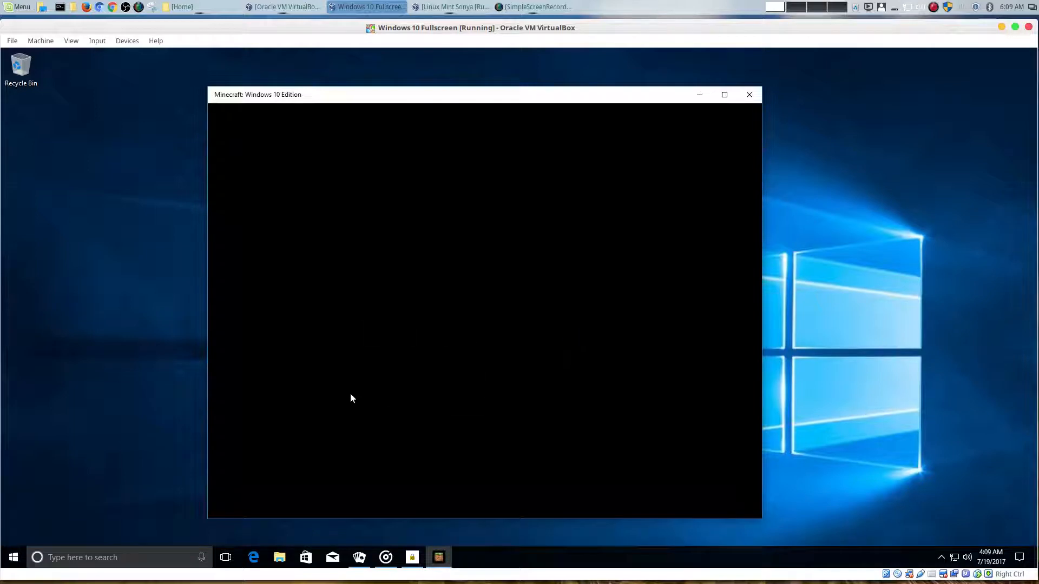
mouse_move(518, 305)
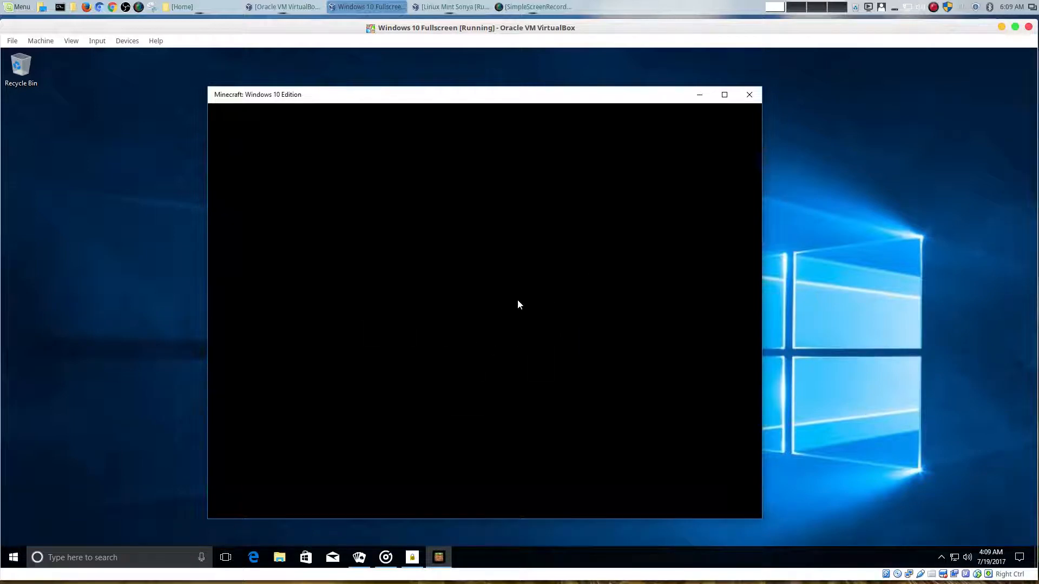
mouse_move(749, 95)
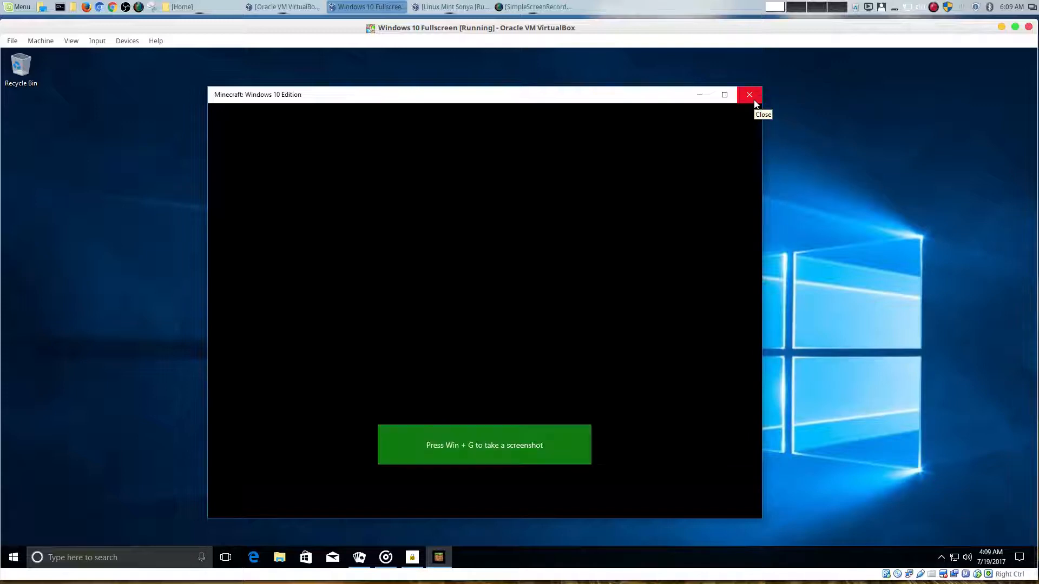
mouse_move(480, 241)
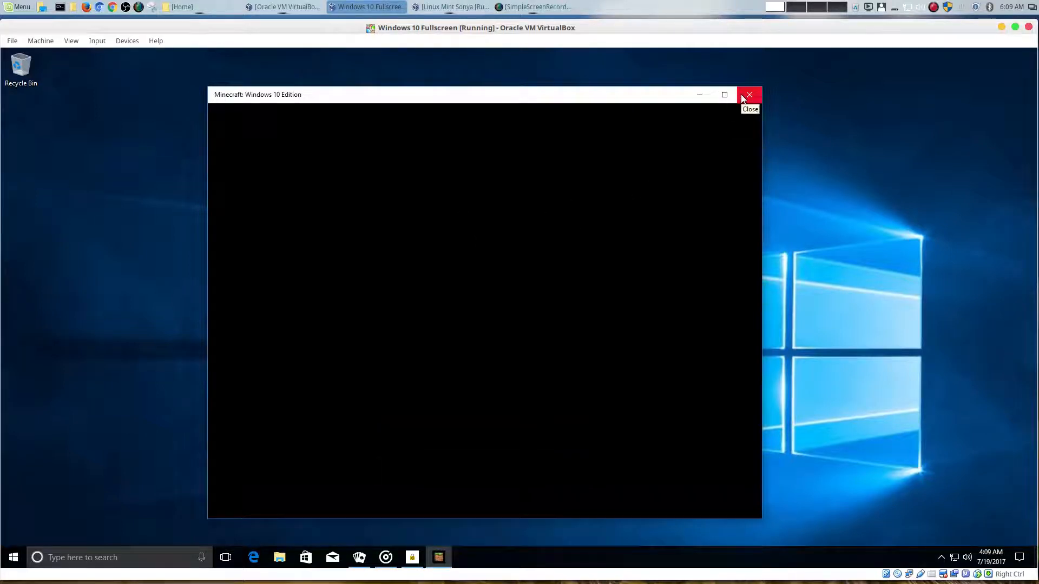
click(749, 95)
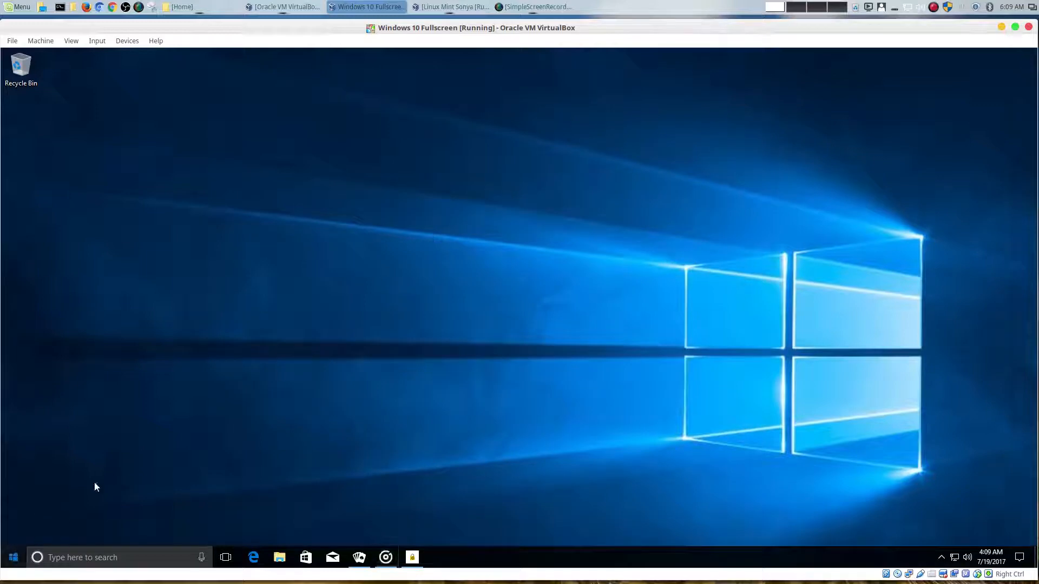
- Launch Movies & TV to its Explore page from the app list, then close it
click(12, 557)
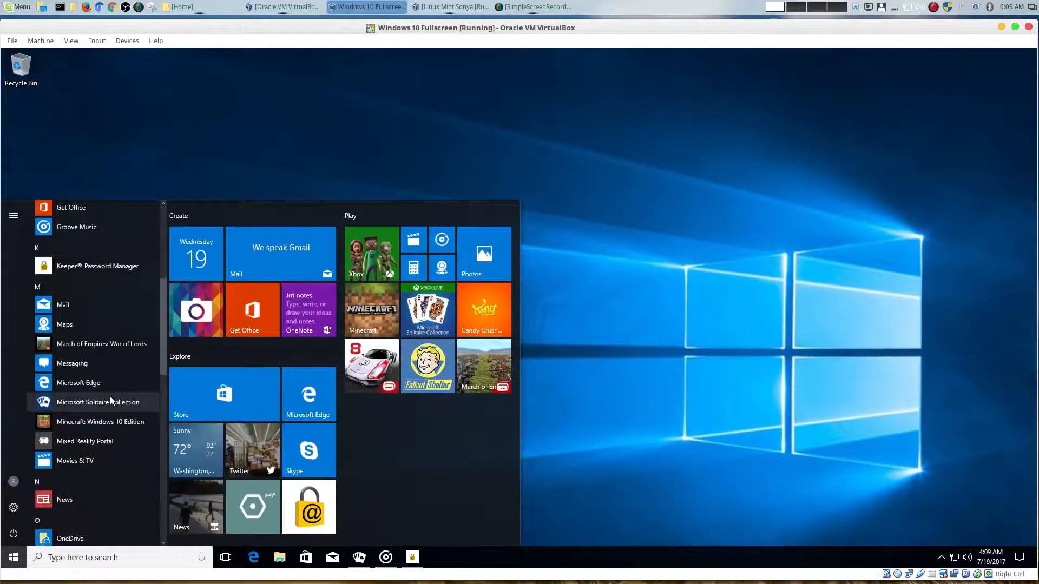
scroll(down, 3)
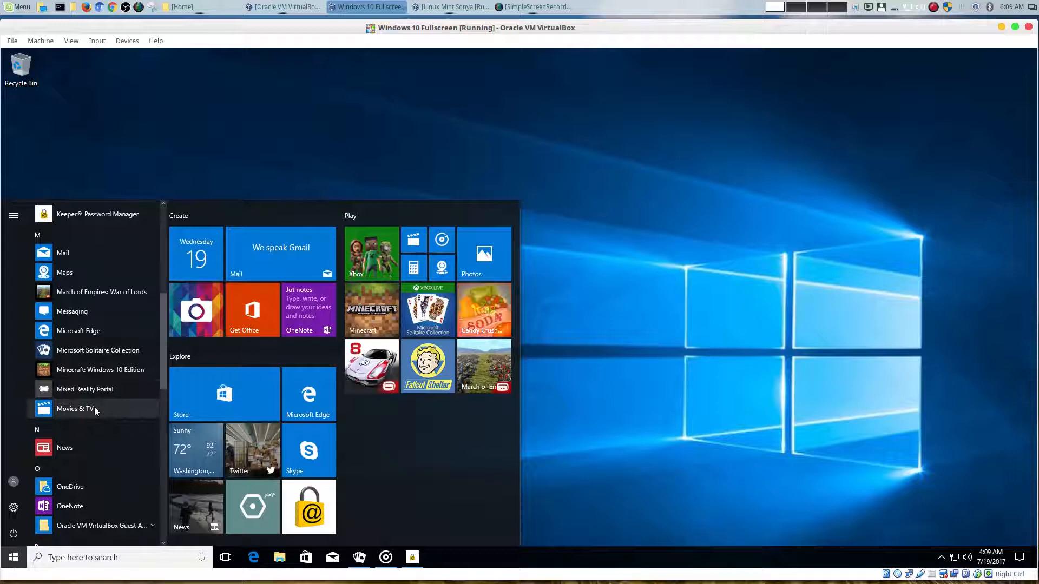
click(74, 409)
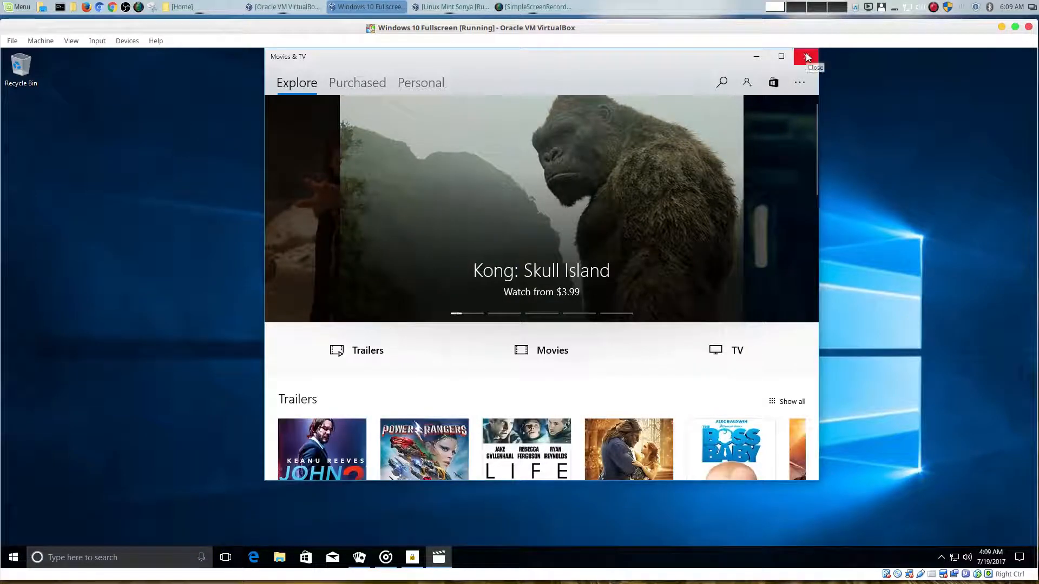
click(806, 57)
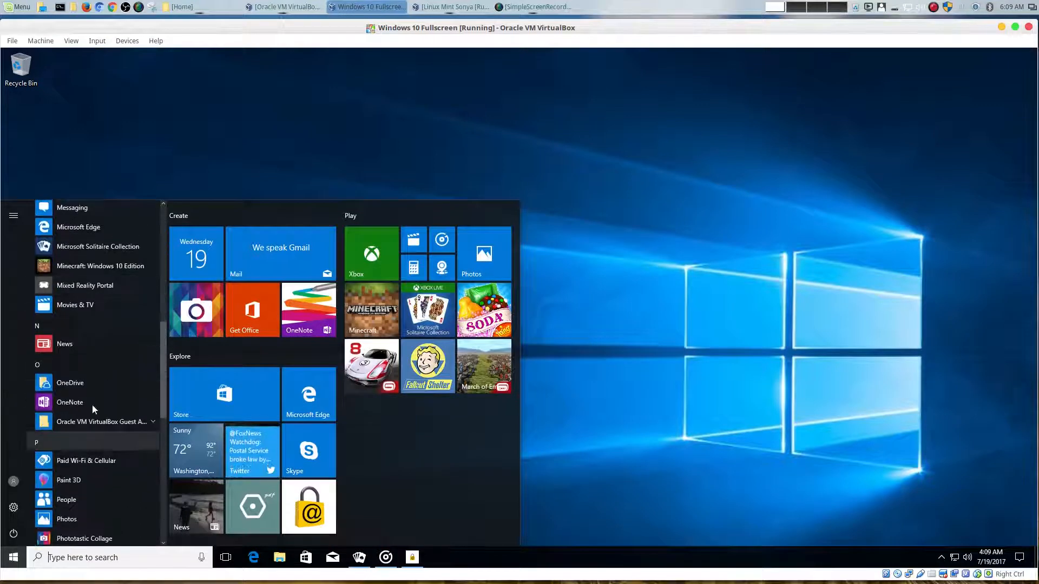
- Scroll the Start menu app list down to Paid Wi-Fi & Cellular and Paint 3D
click(64, 343)
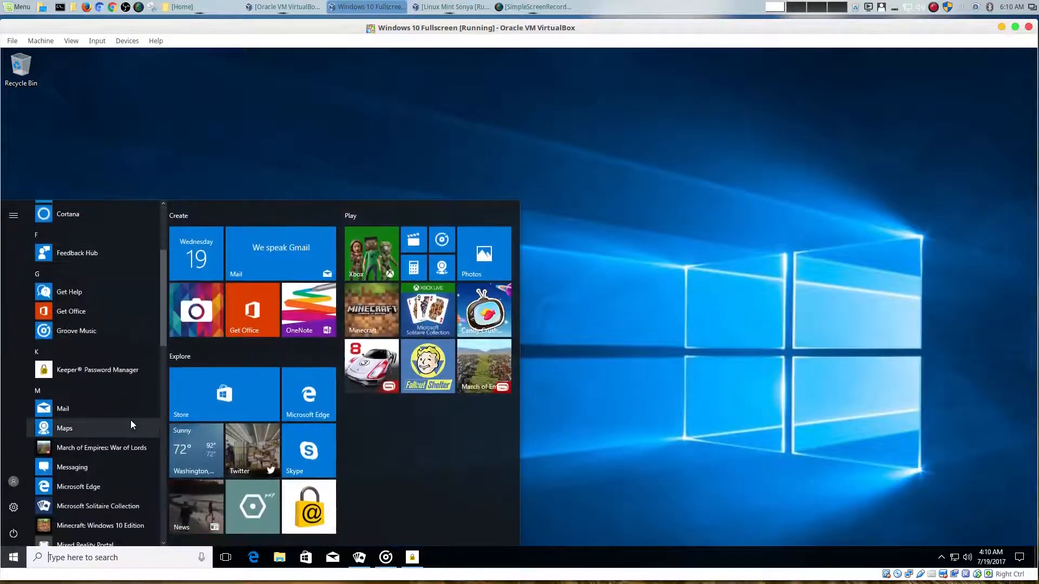
scroll(down, 3)
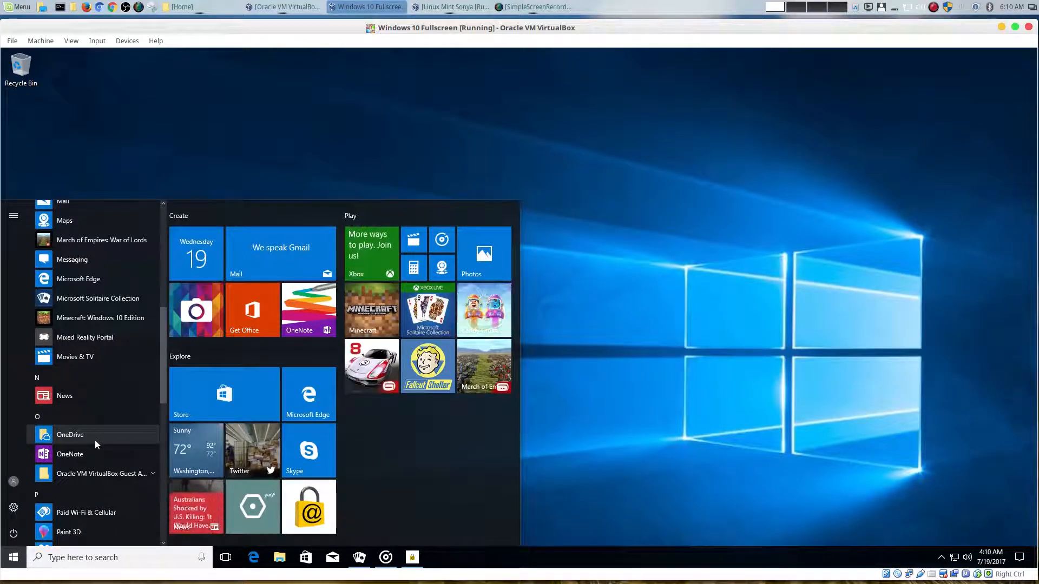
scroll(down, 3)
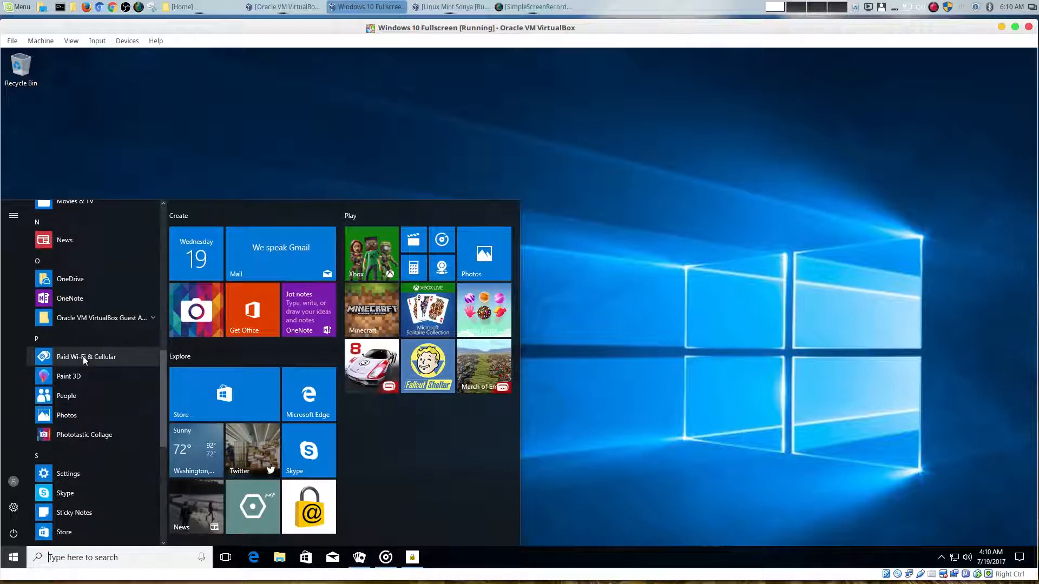
click(85, 356)
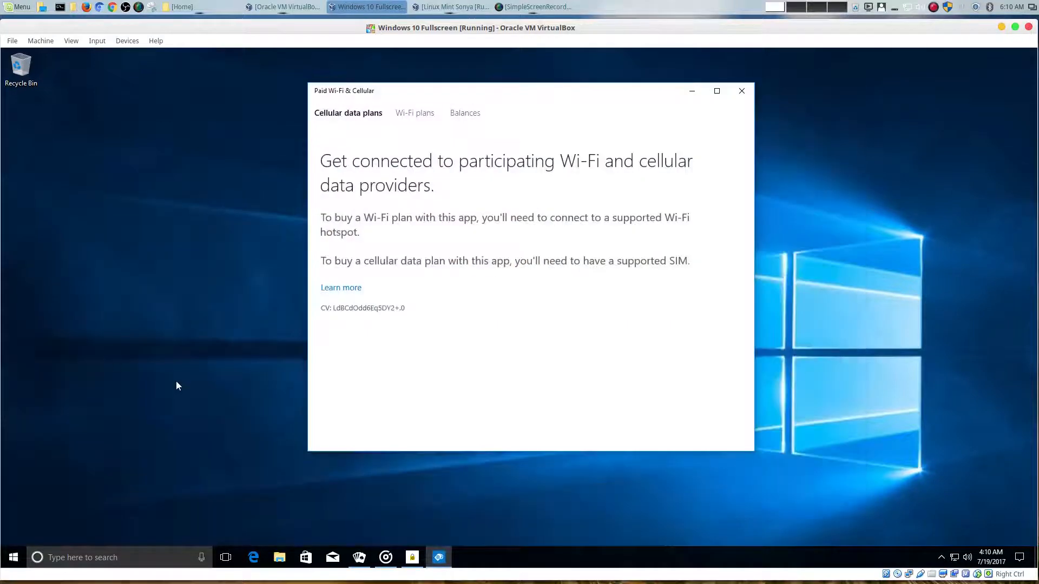
mouse_move(741, 91)
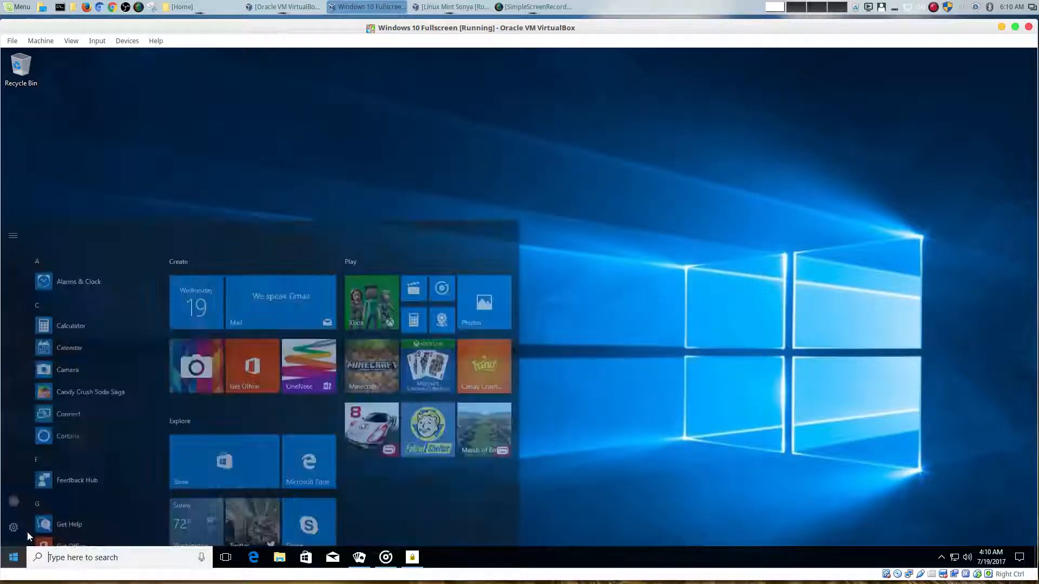
scroll(down, 3)
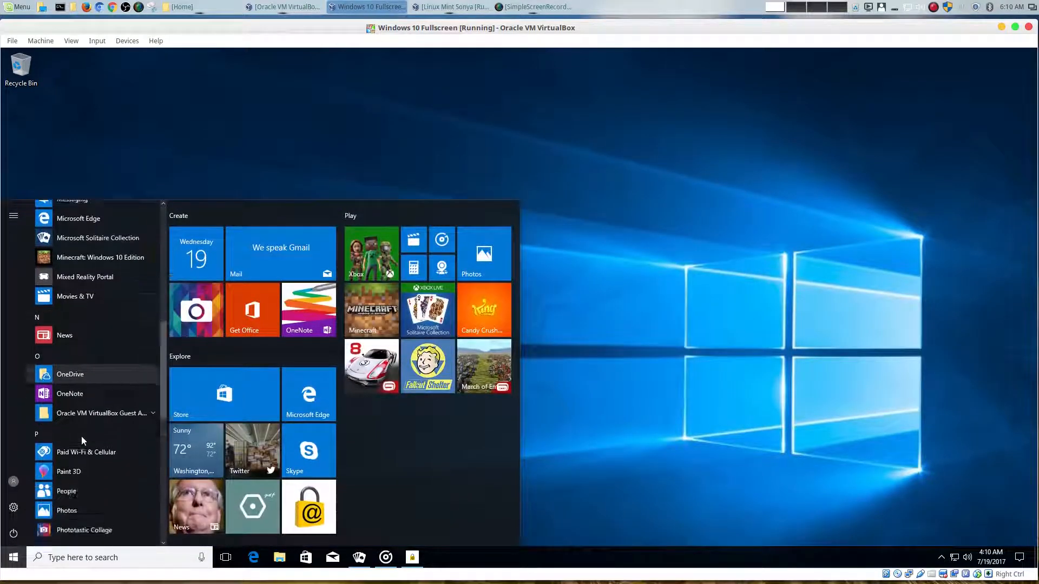
scroll(down, 3)
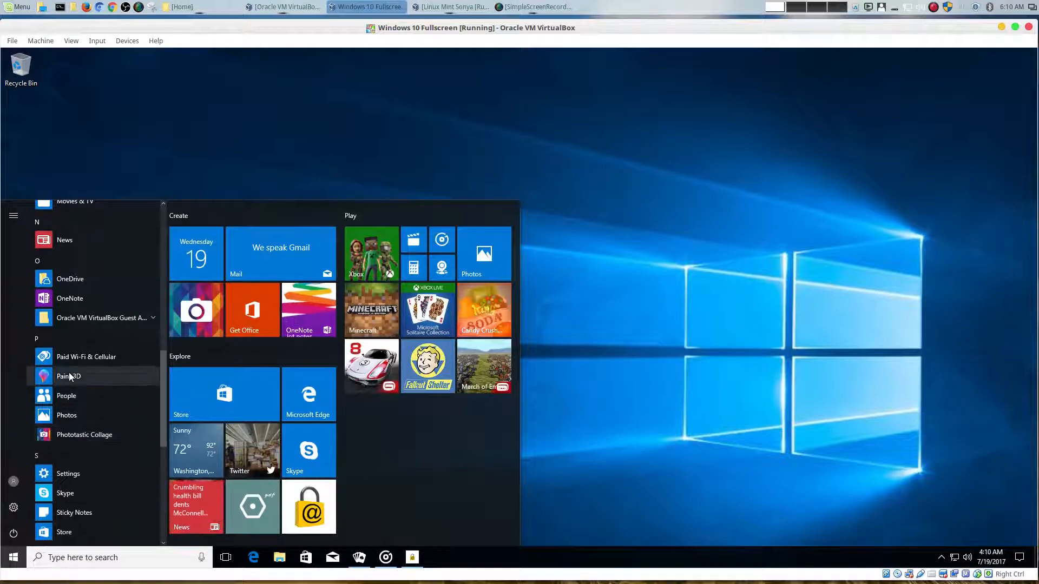
- Launch Paint 3D to a blank Untitled canvas and hide its window
click(69, 377)
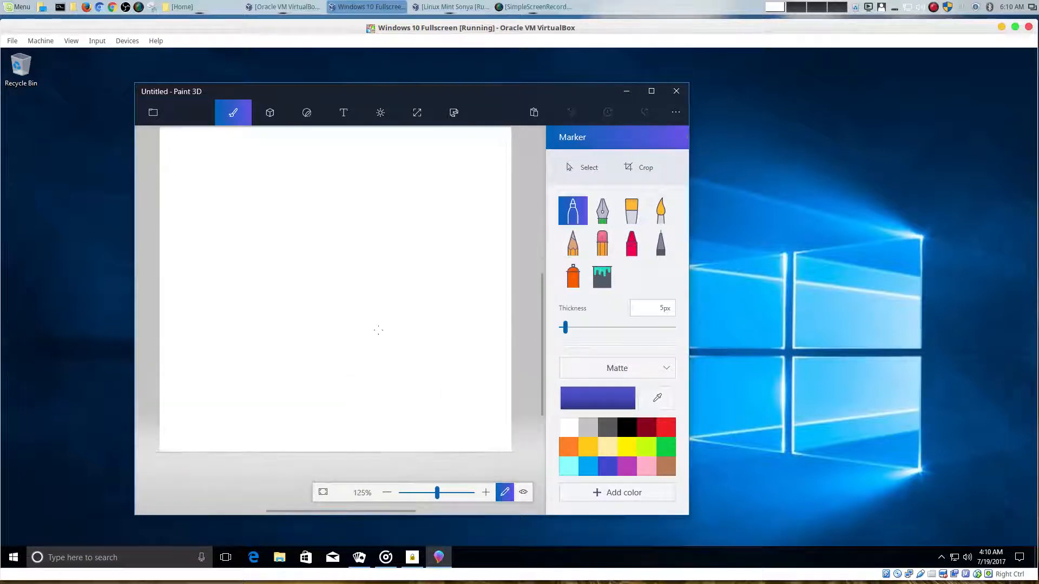
click(454, 111)
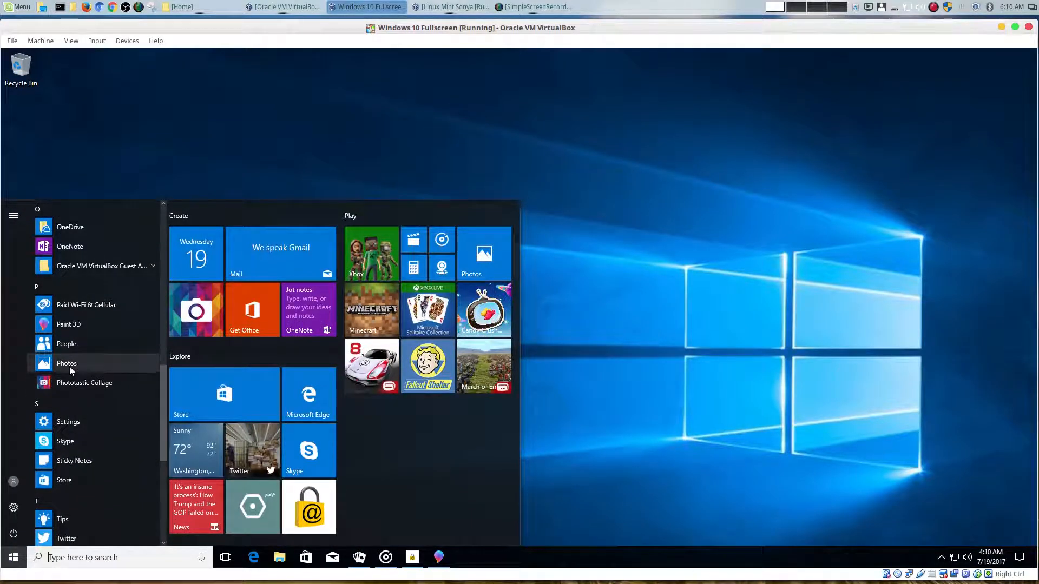
- Launch Photos to its empty Collection page, hide it, and scroll the app list to Phototastic Collage
click(66, 364)
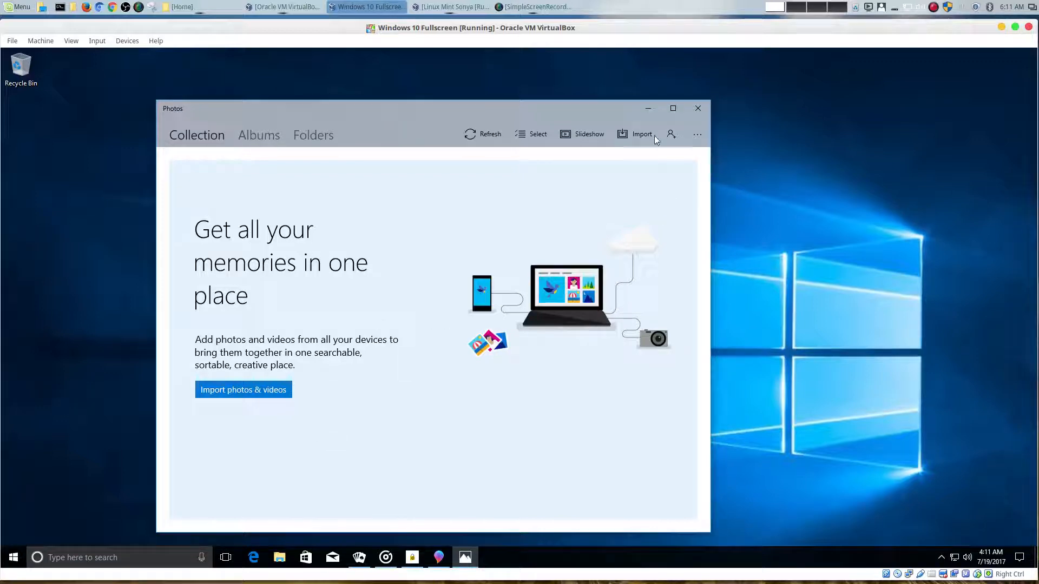
click(697, 109)
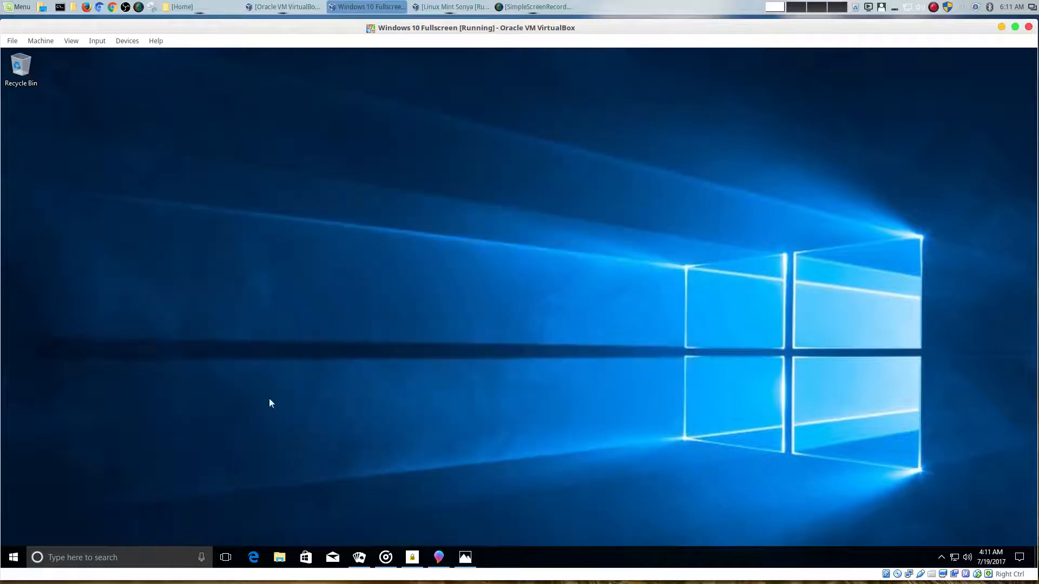
click(13, 557)
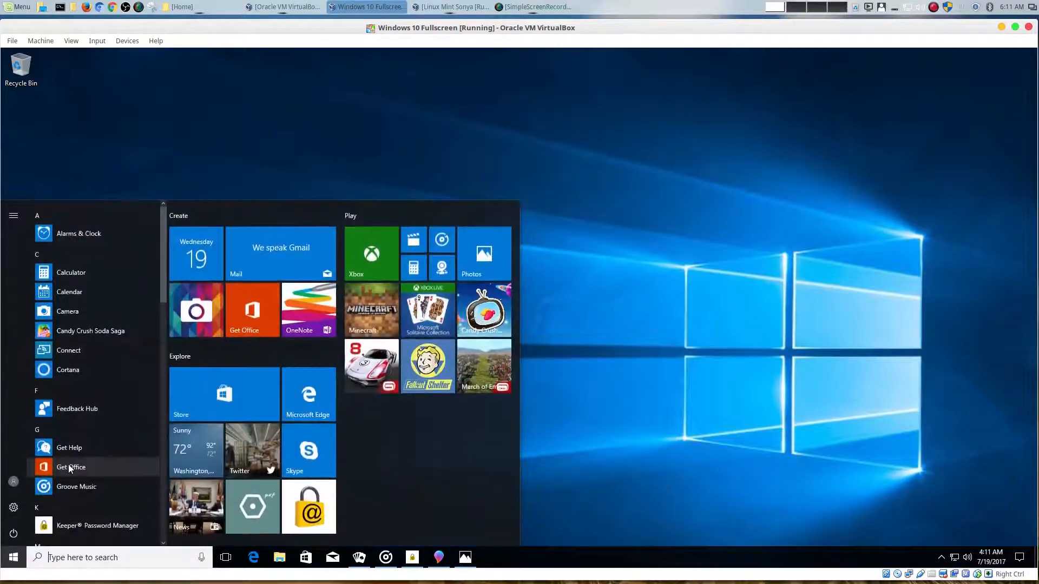
scroll(down, 3)
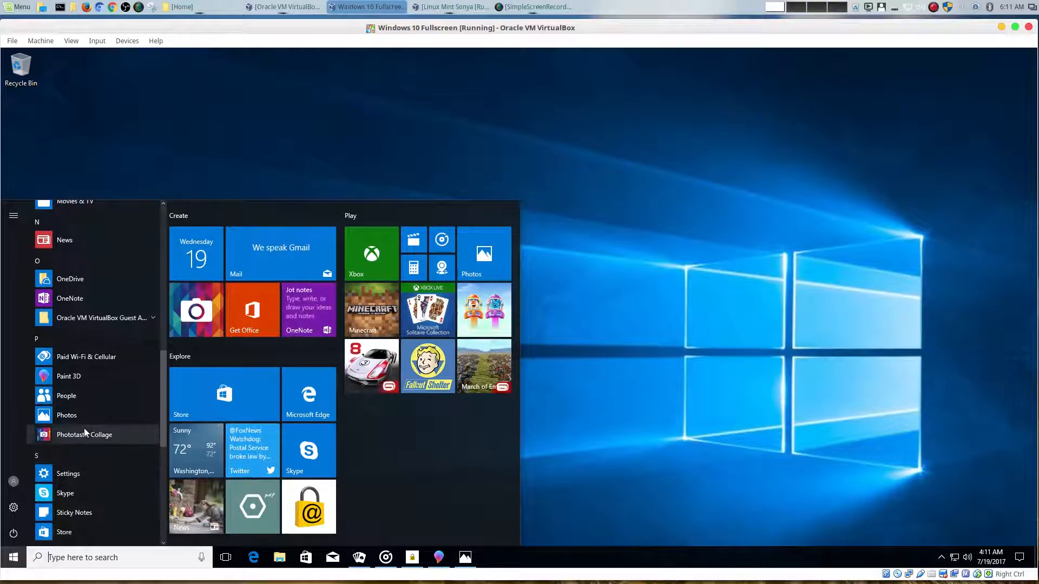
scroll(down, 3)
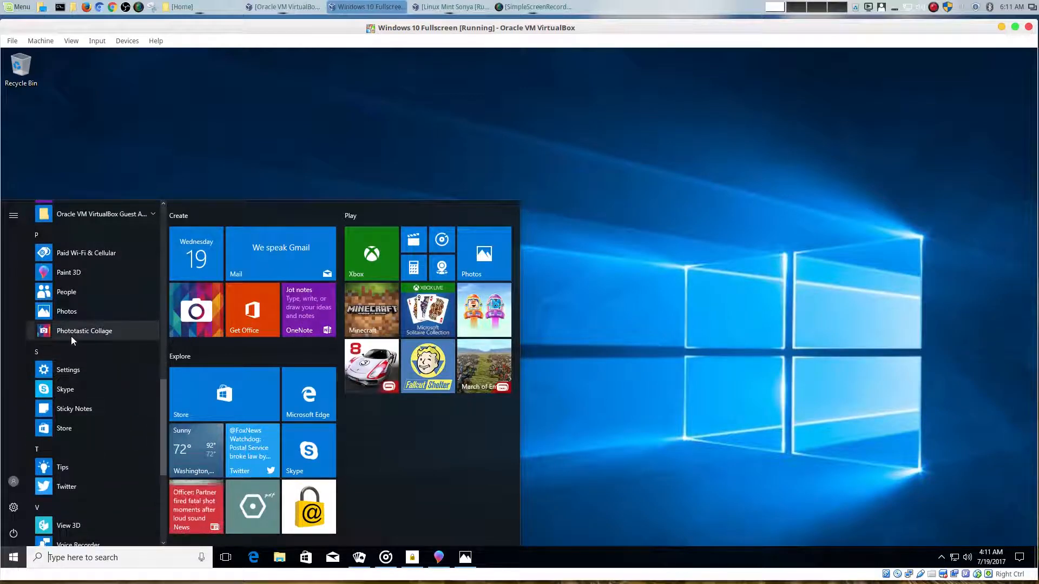
click(85, 331)
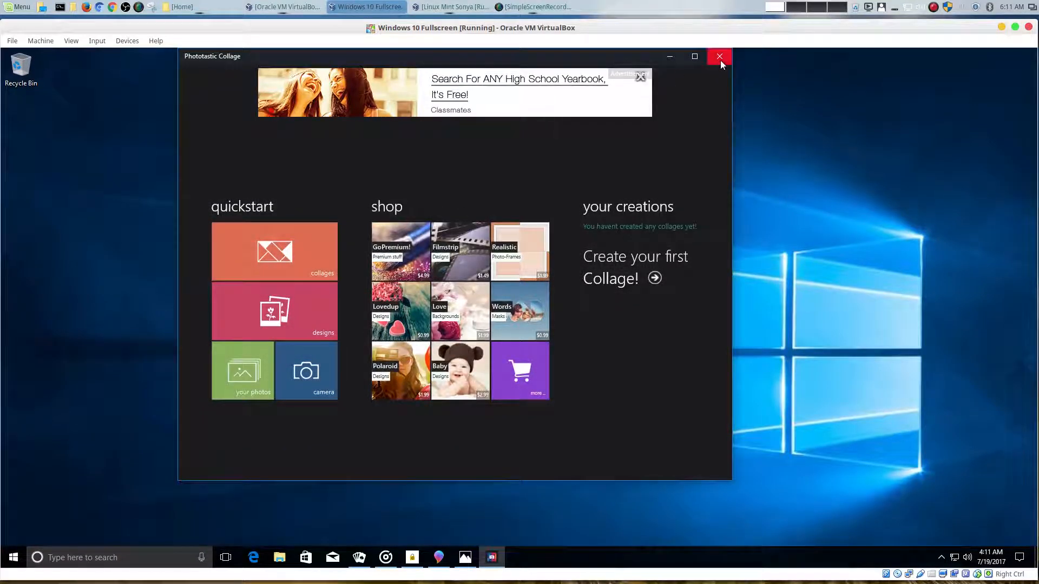
click(719, 56)
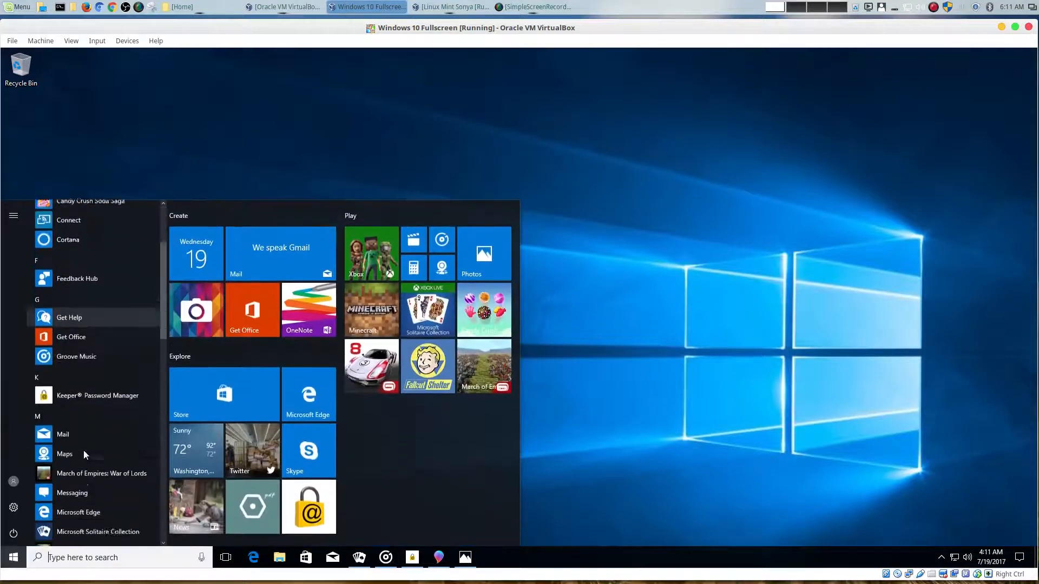
scroll(down, 3)
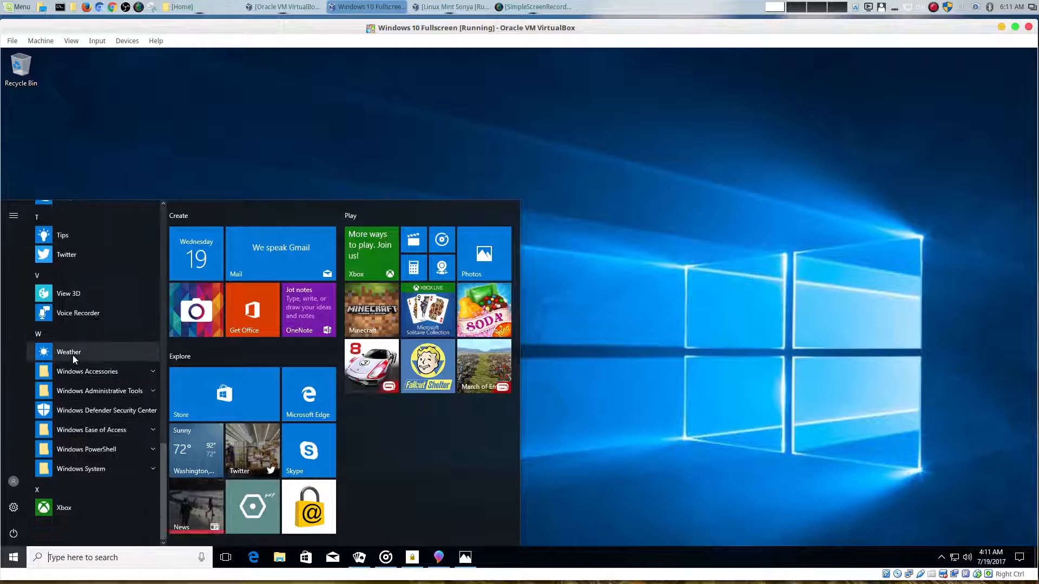
- Launch 3D Builder from Windows Accessories, minimize it, and reopen the Start app list at W
click(86, 371)
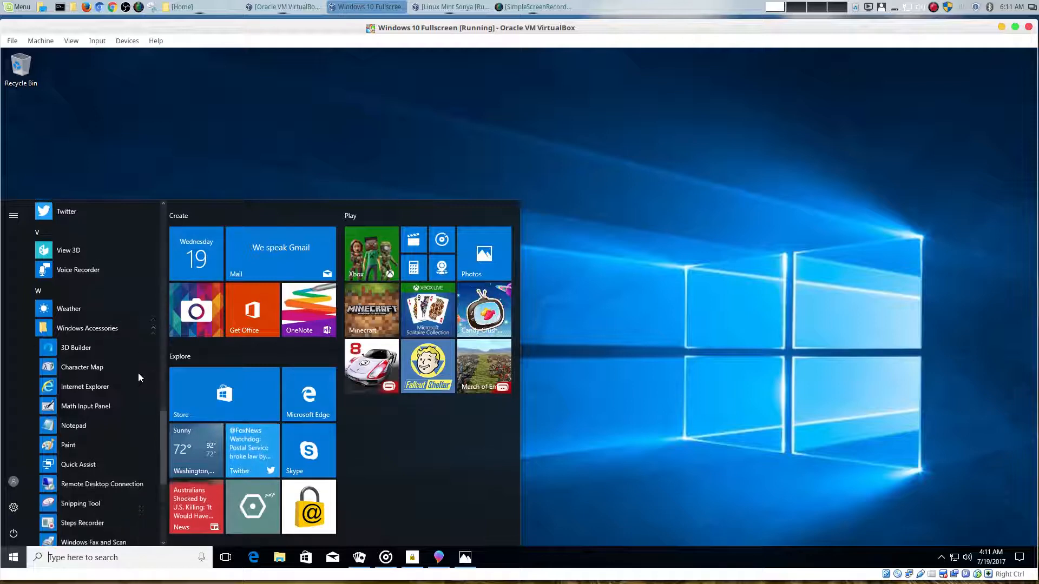
scroll(down, 3)
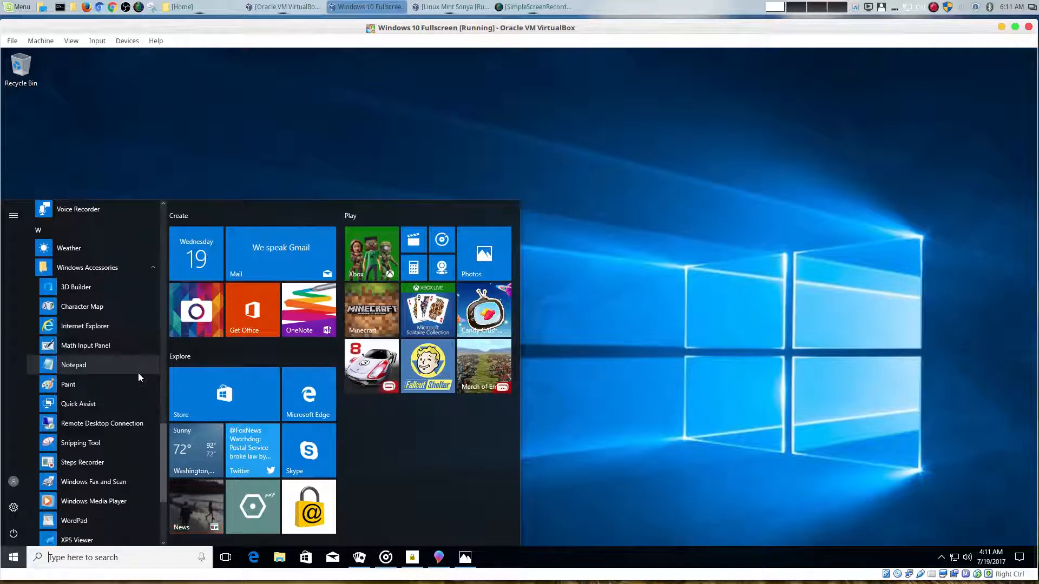
mouse_move(138, 365)
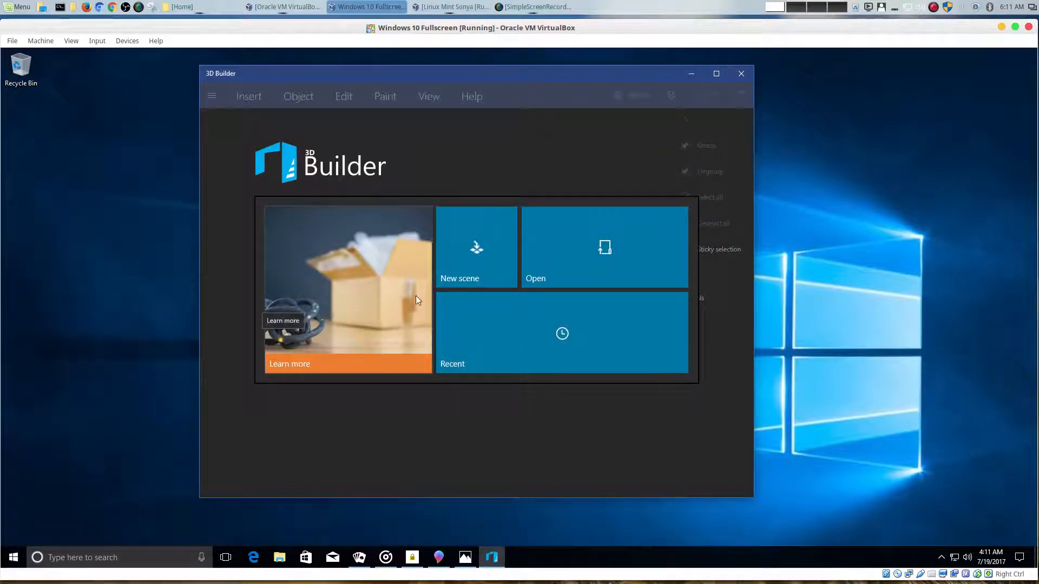
mouse_move(711, 161)
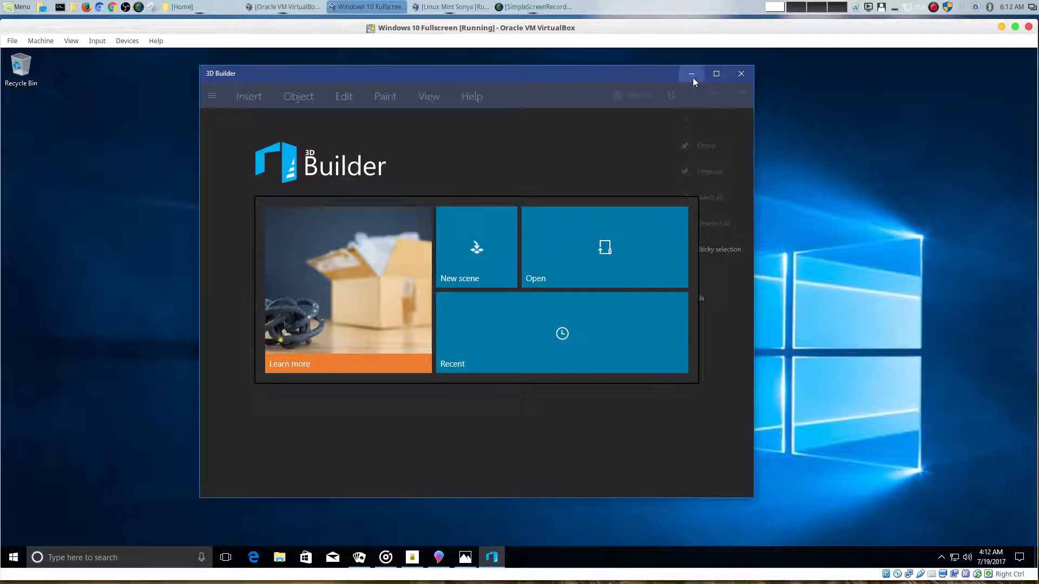
click(692, 74)
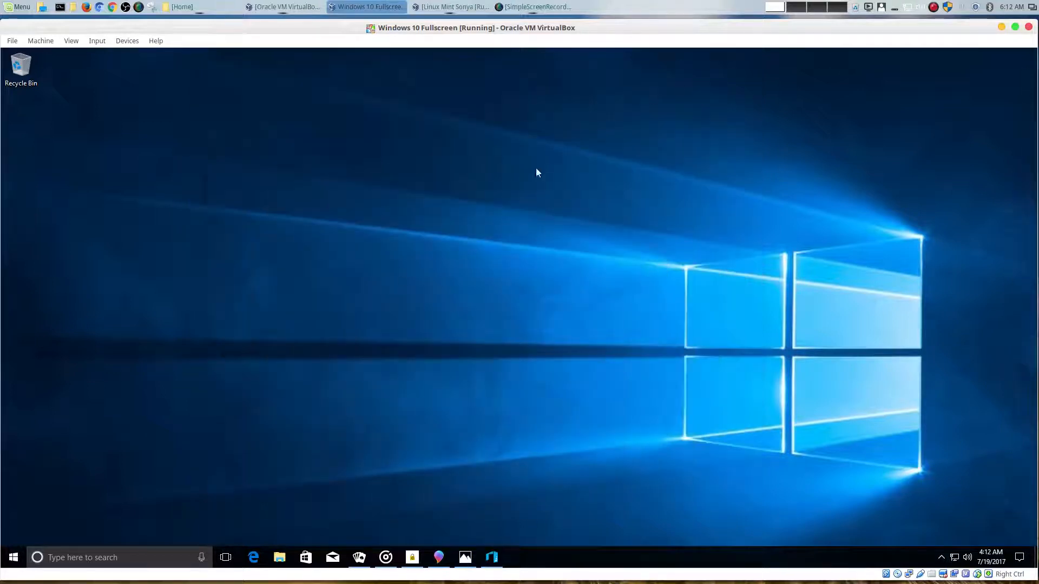
click(13, 558)
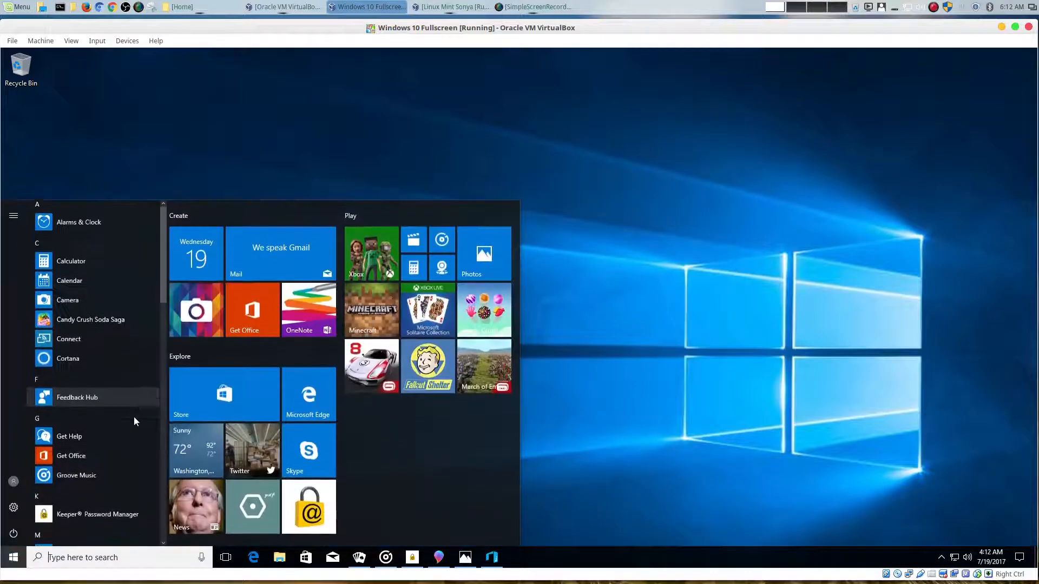
scroll(down, 3)
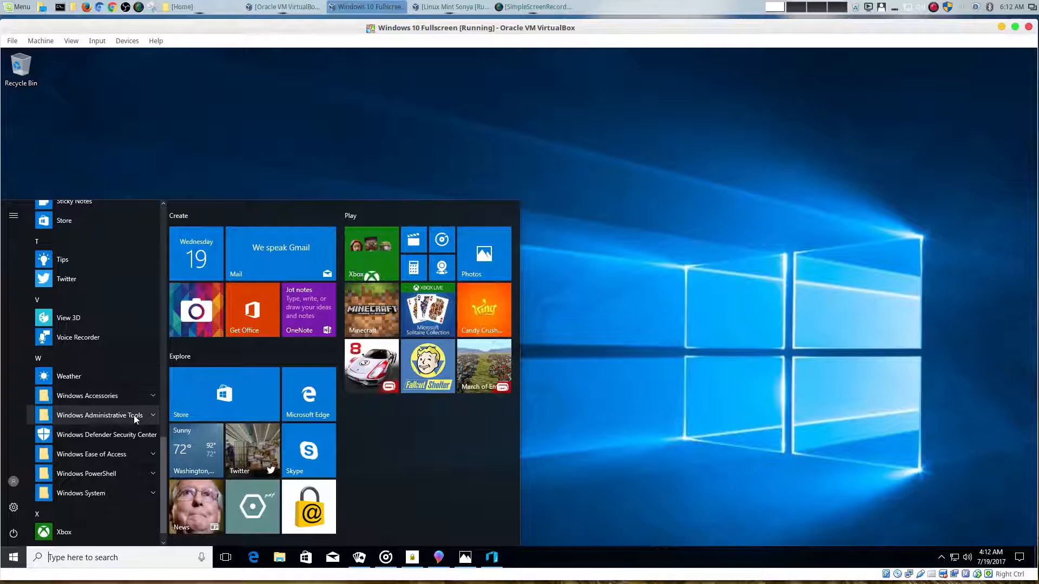
- Launch Character Map, close it, and reopen Start with Windows Accessories expanded
click(87, 396)
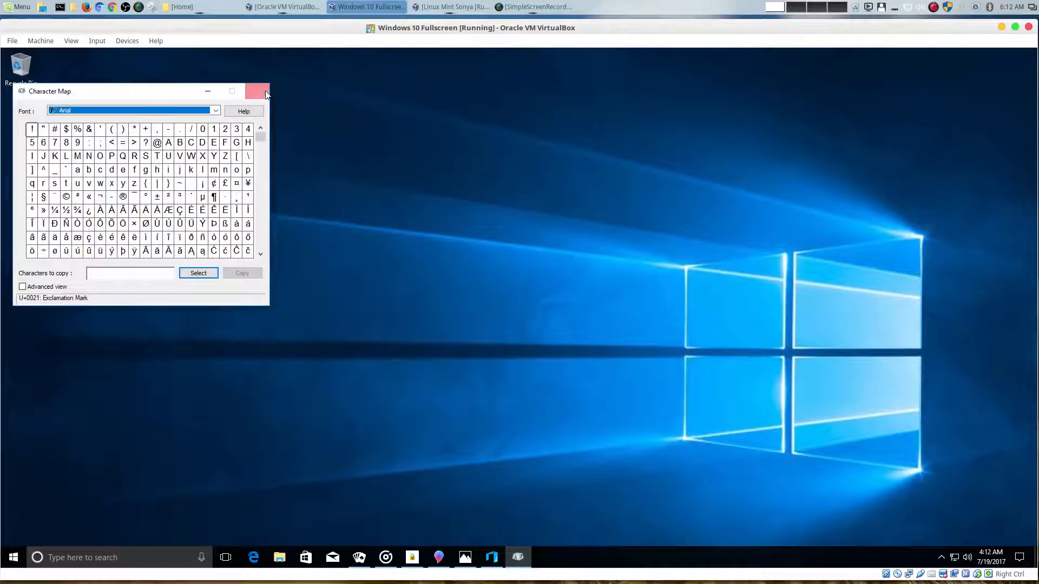
click(259, 91)
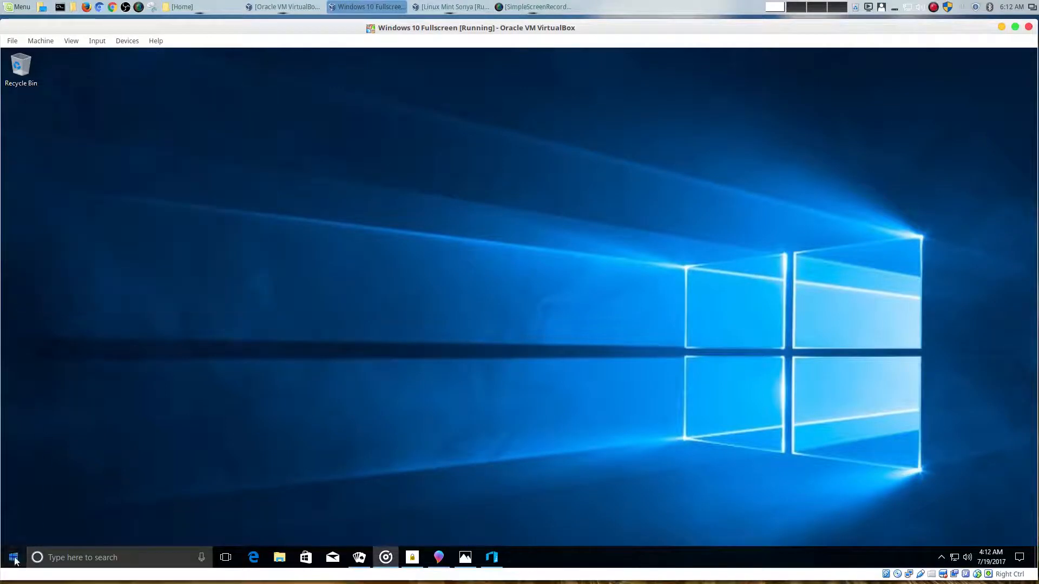
click(13, 558)
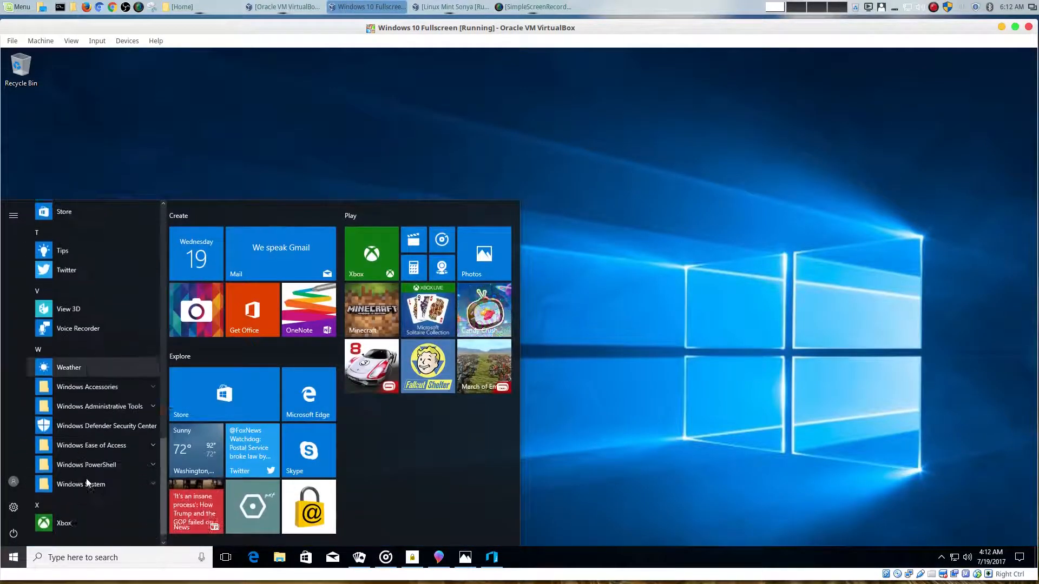
click(87, 387)
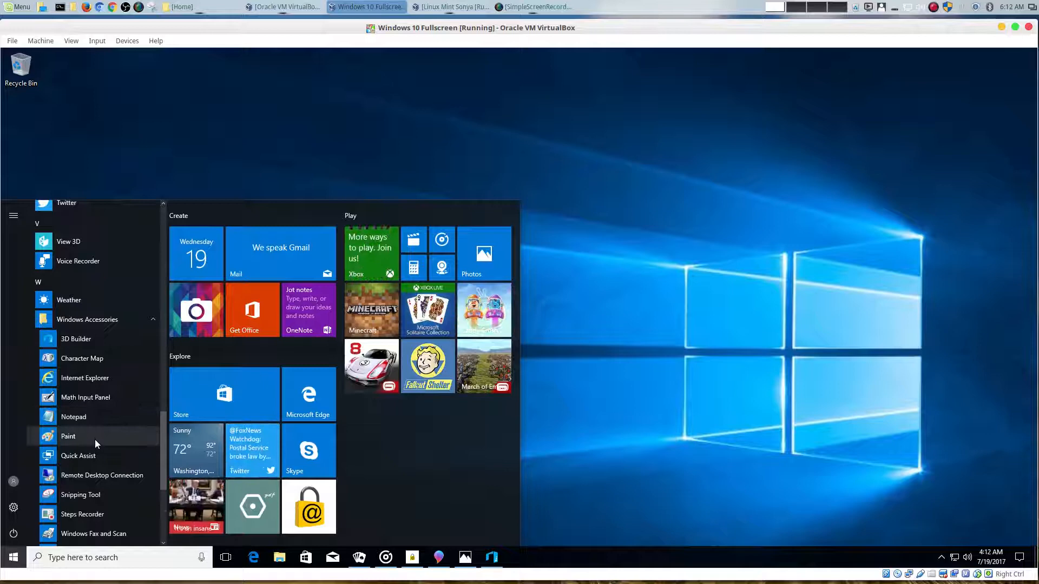
- Launch Paint to a blank canvas, minimize it, and scroll the Start app list toward W
click(68, 436)
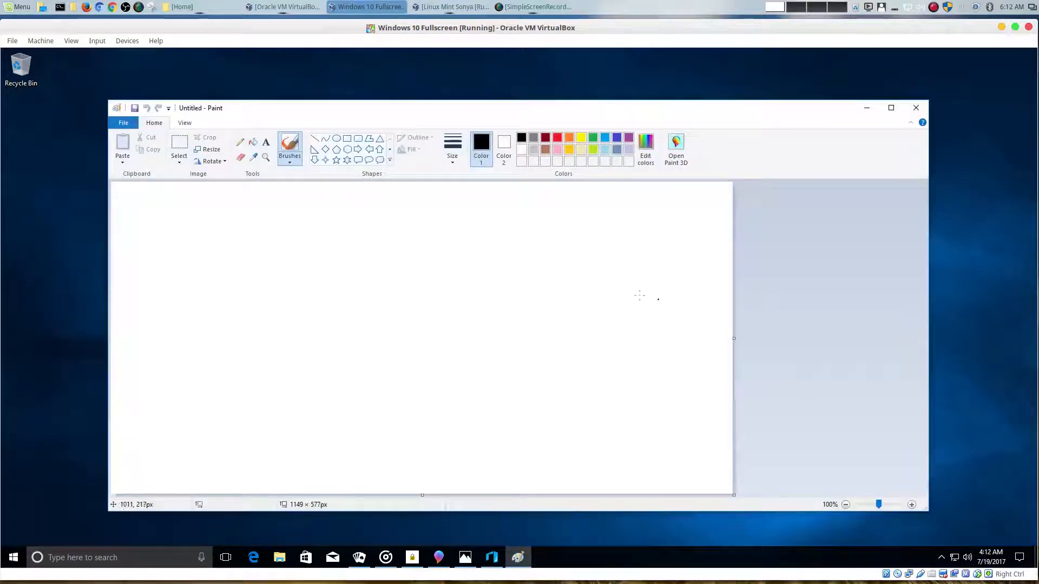
mouse_move(739, 203)
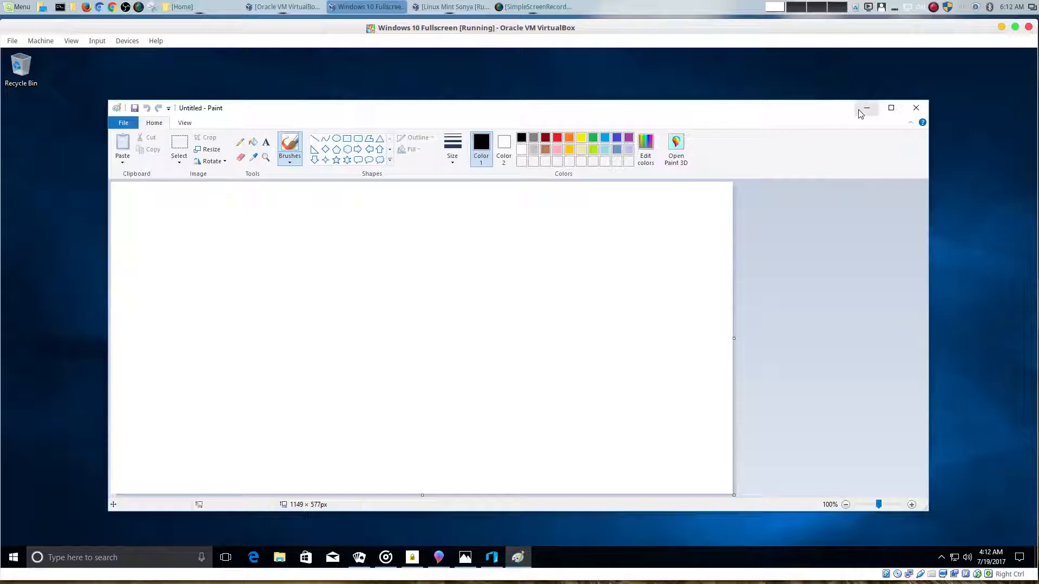
click(866, 107)
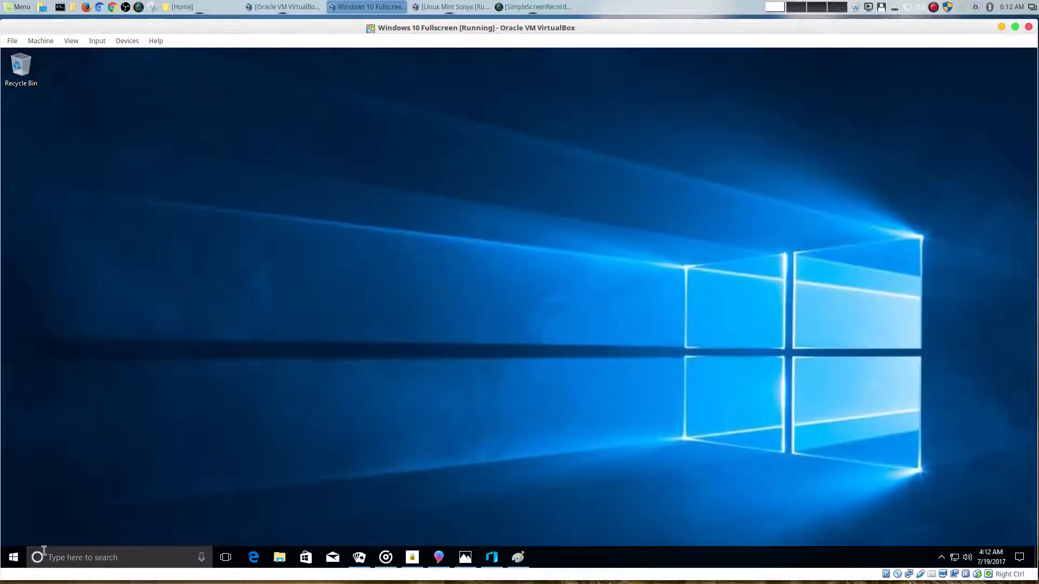
click(13, 557)
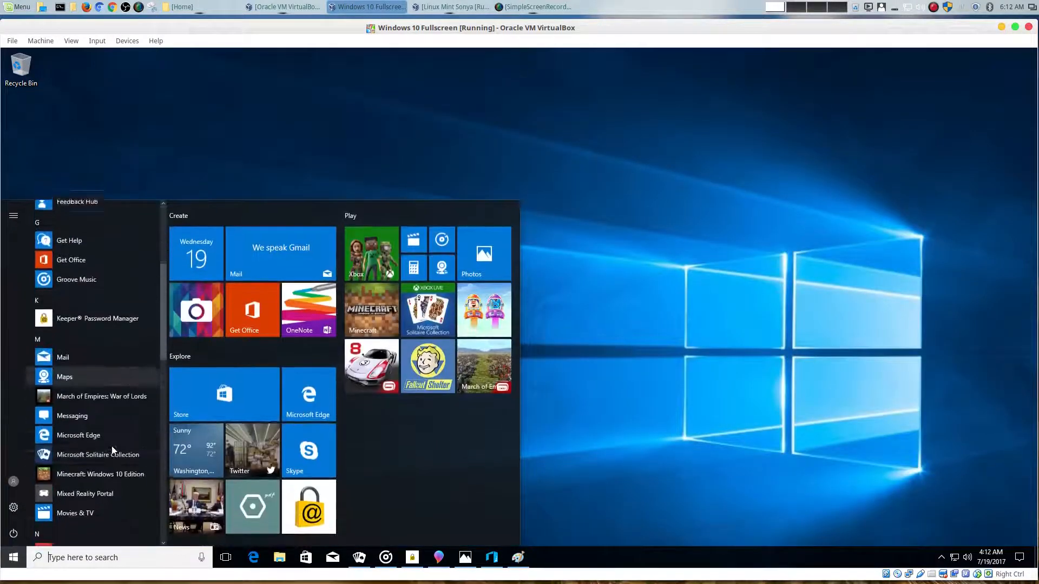
scroll(down, 3)
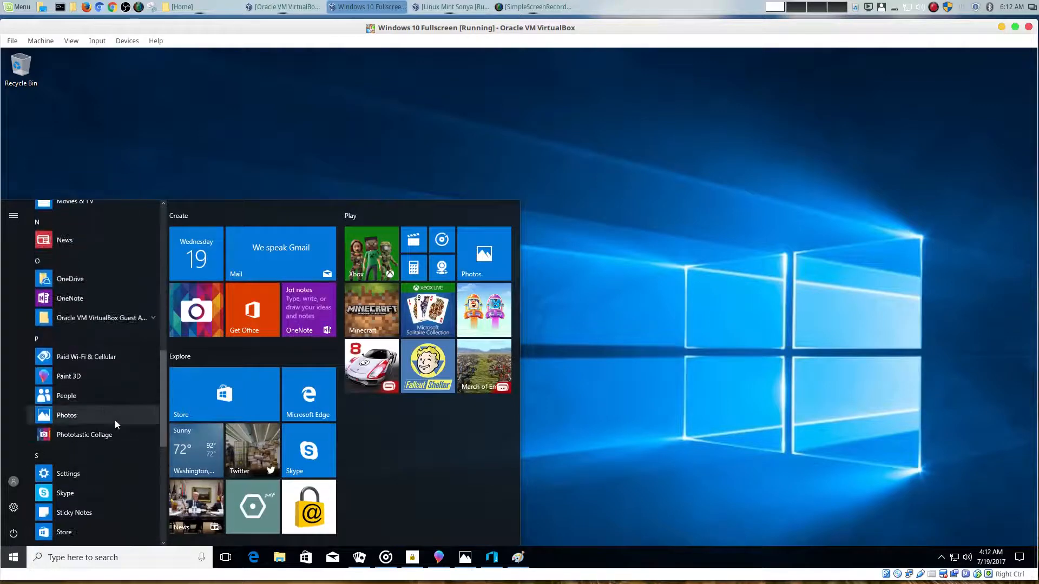
scroll(down, 3)
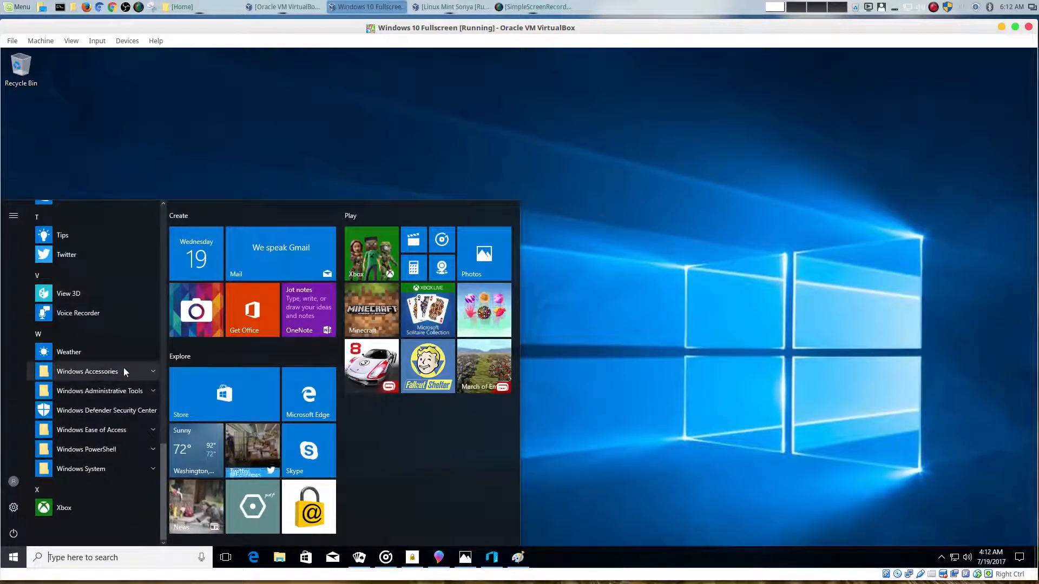
- Launch Remote Desktop Connection from Windows Accessories and dismiss it again
click(87, 371)
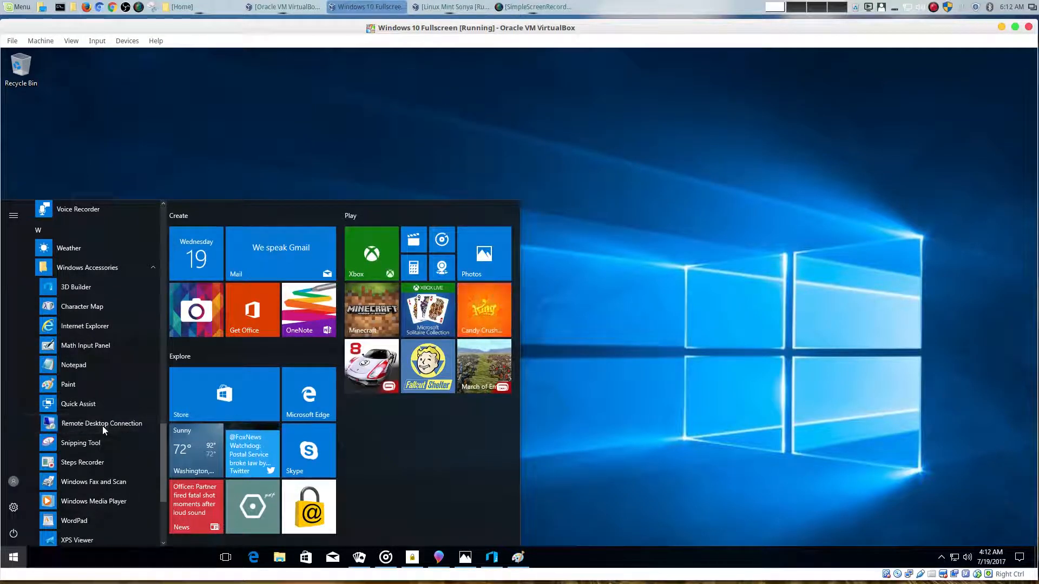
click(102, 423)
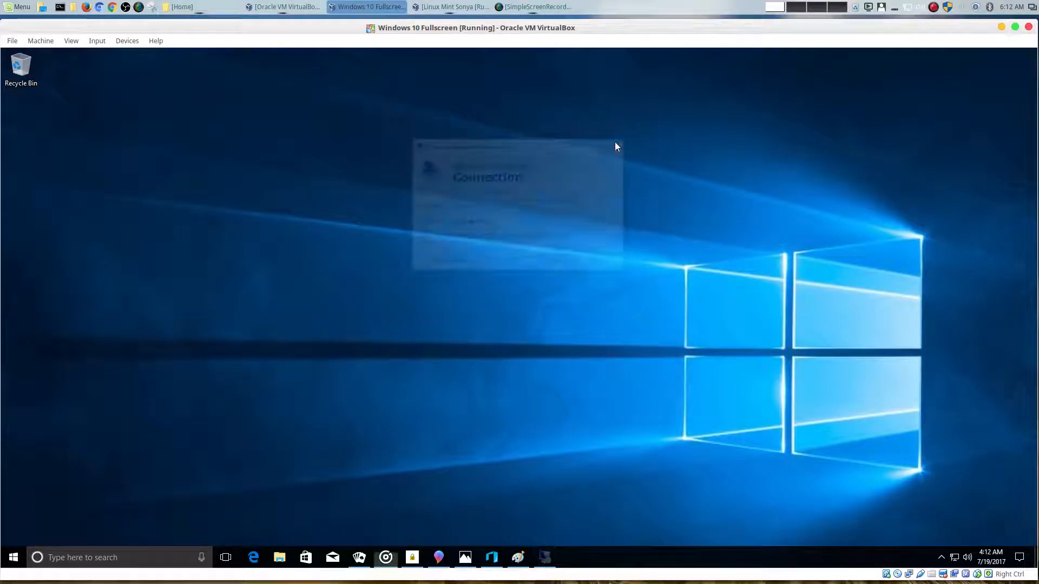
click(13, 558)
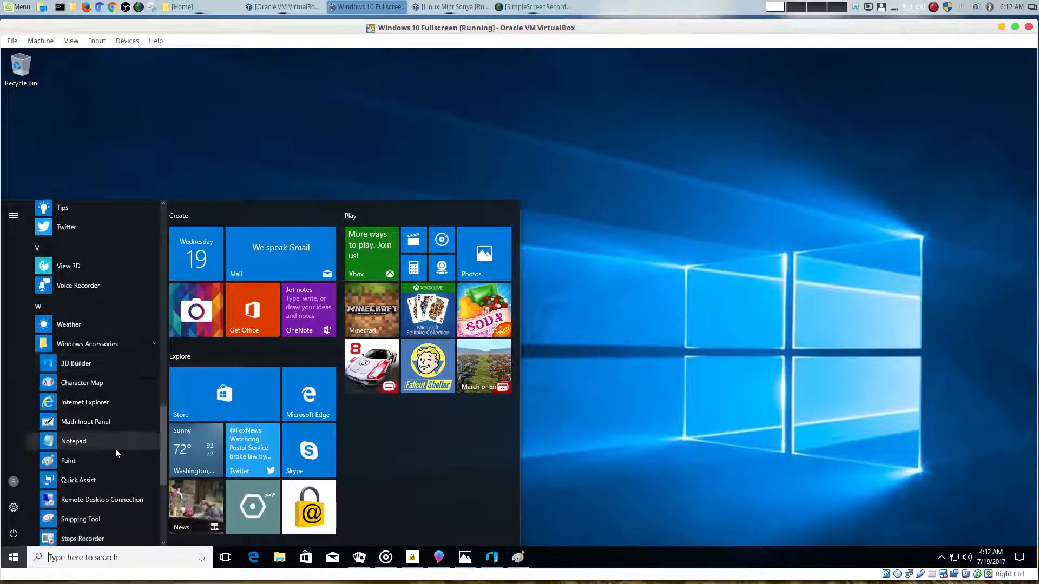
- Launch Snipping Tool, view its snip Mode options, and close it back to the desktop
scroll(down, 3)
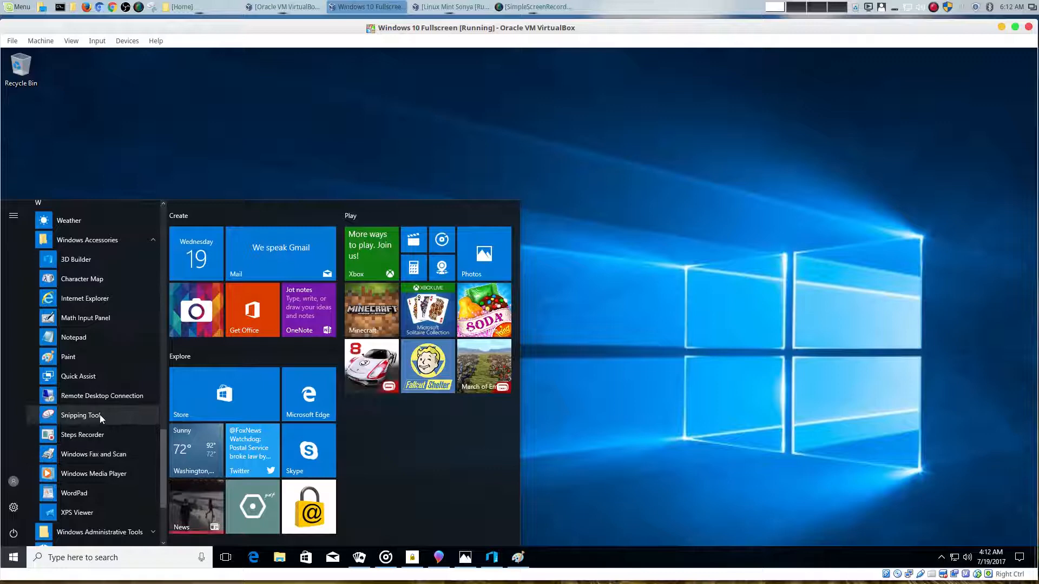
click(81, 416)
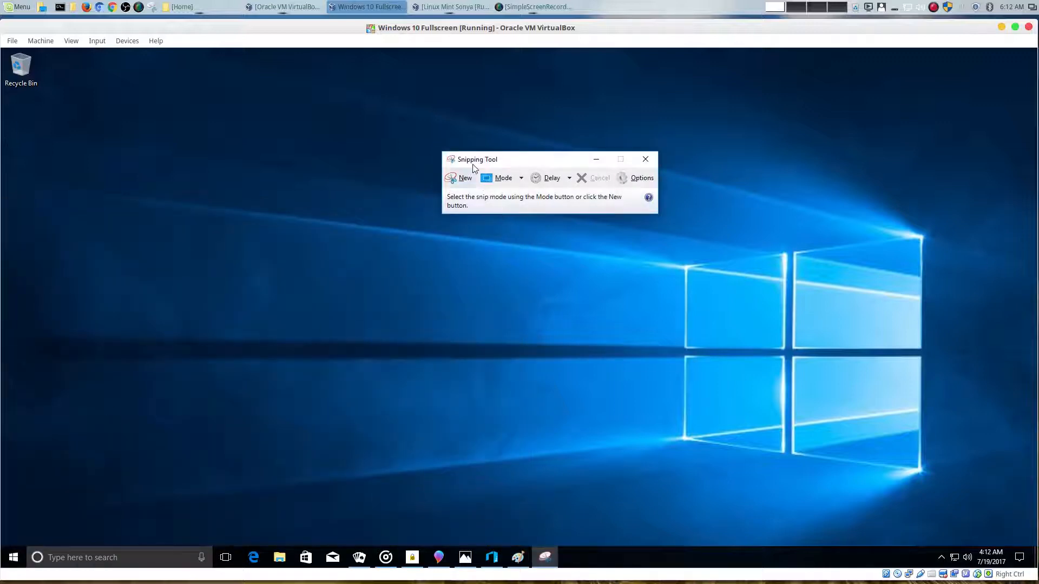
mouse_move(343, 425)
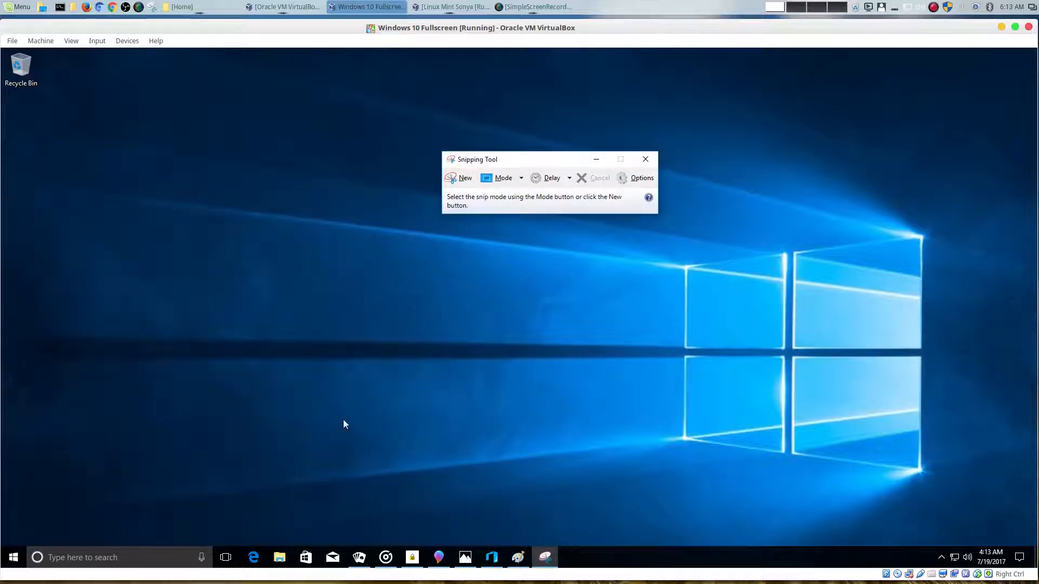
click(503, 178)
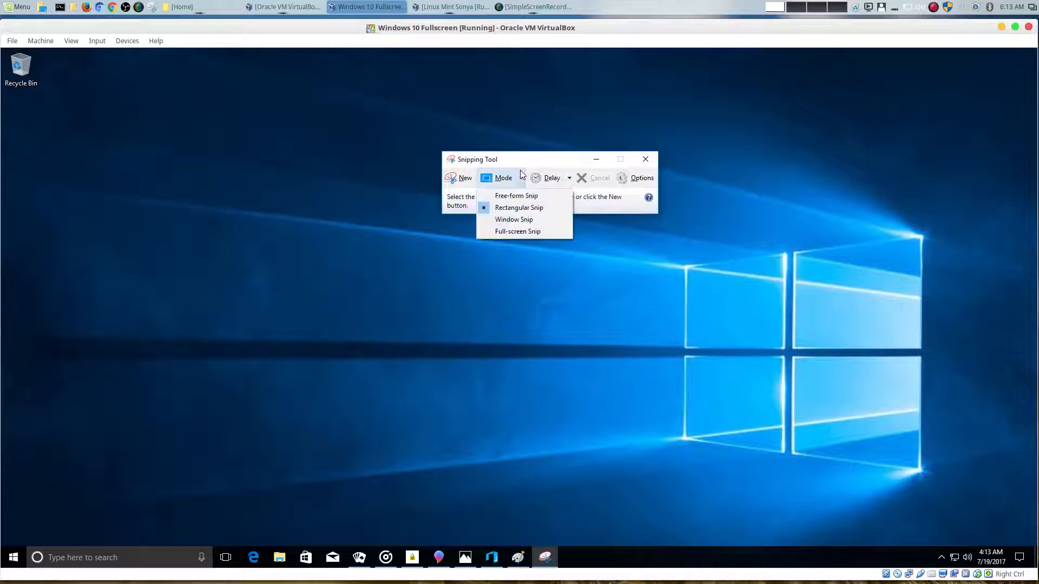
mouse_move(517, 232)
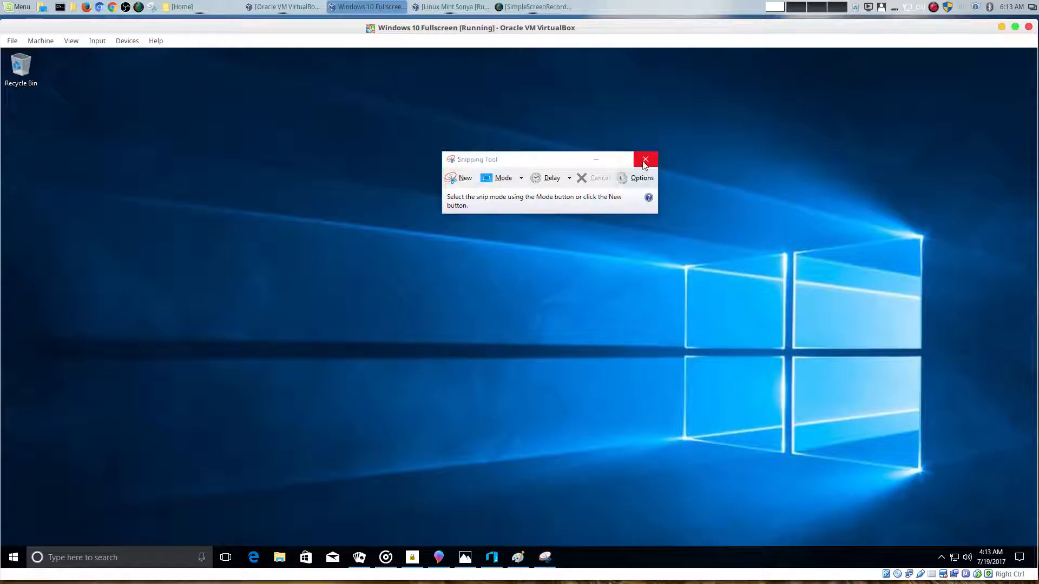
click(644, 160)
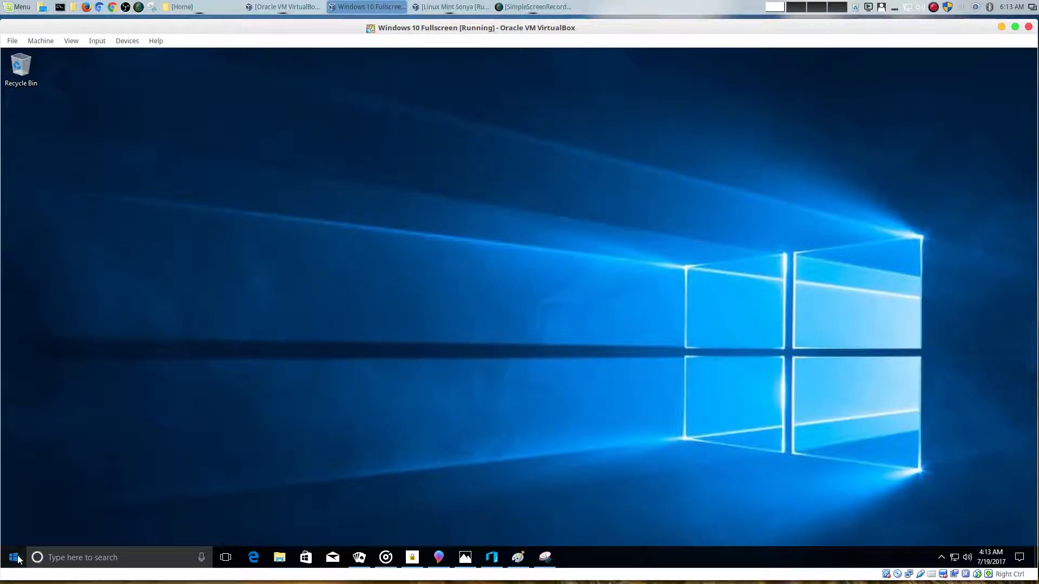
- Launch Steps Recorder, view its online help page, and minimize it to the taskbar
click(10, 558)
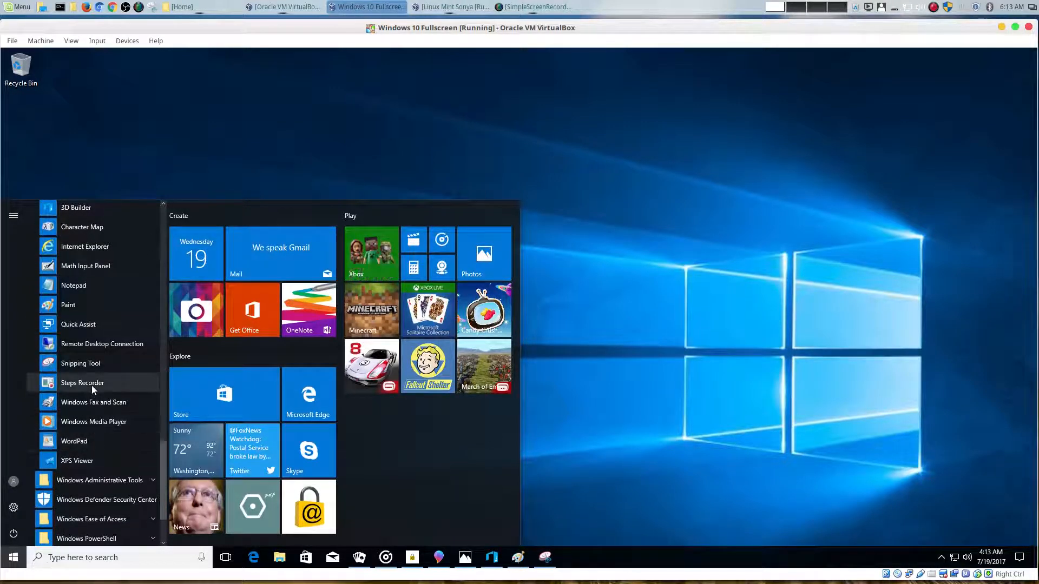
click(83, 382)
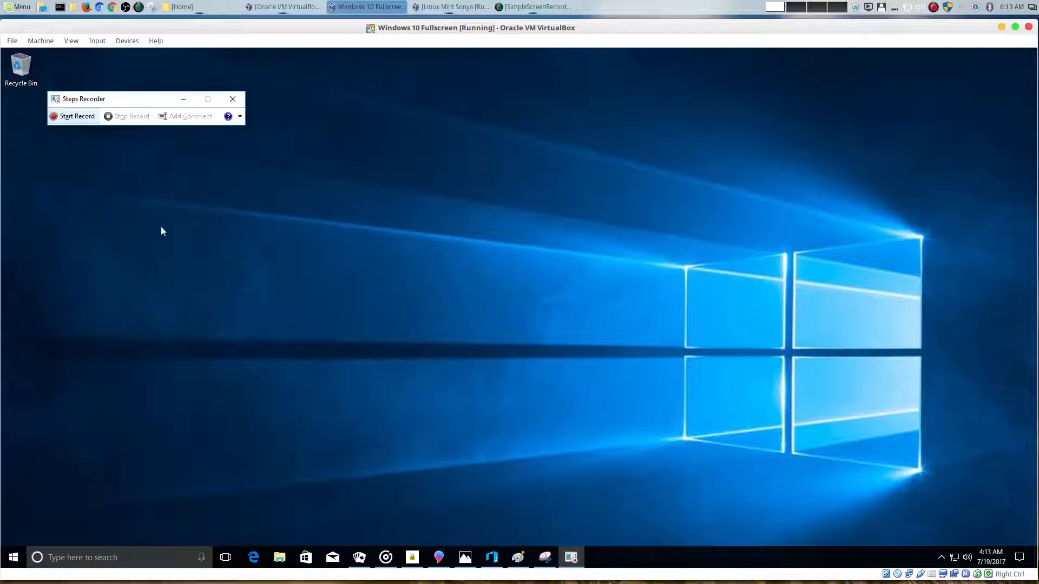
mouse_move(228, 116)
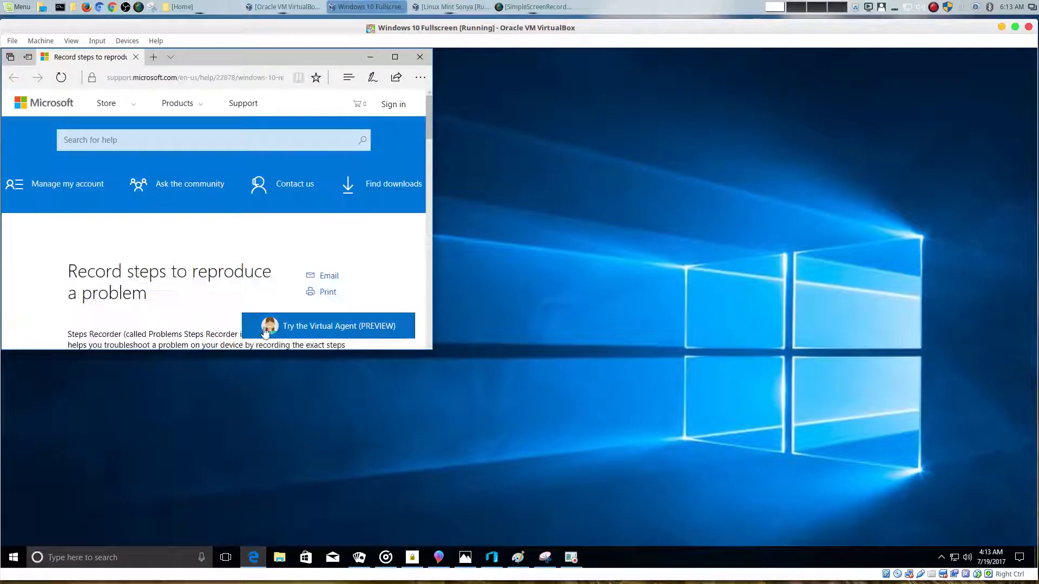
scroll(down, 3)
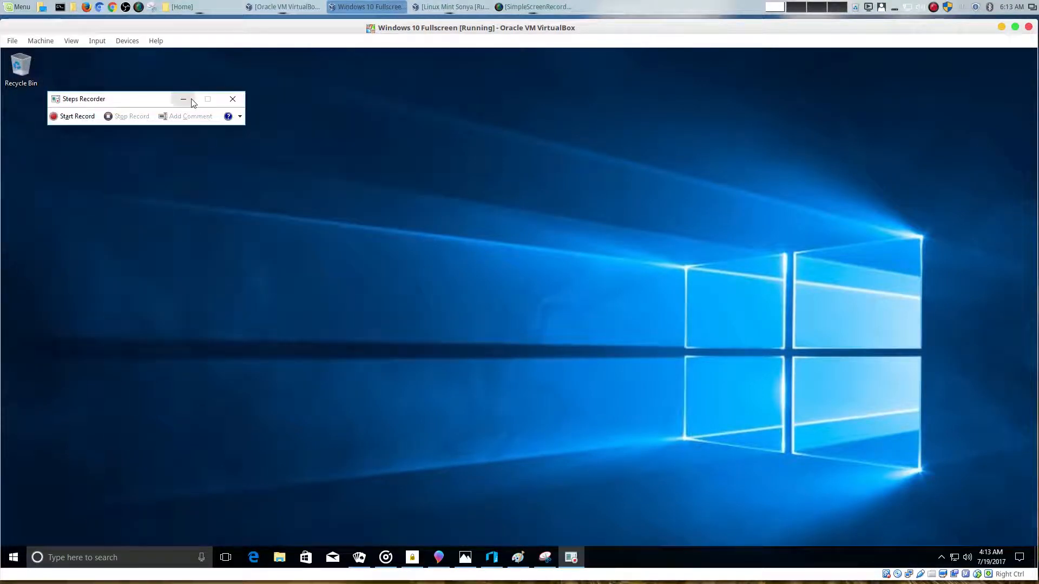
click(13, 558)
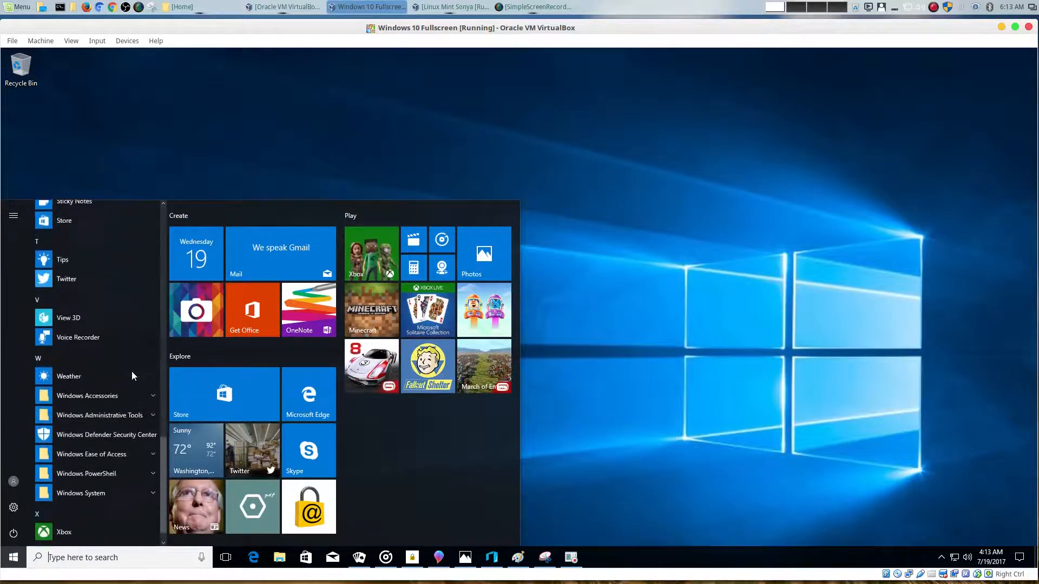
- Launch Windows Media Player and finish its first-run setup with Recommended settings
click(87, 396)
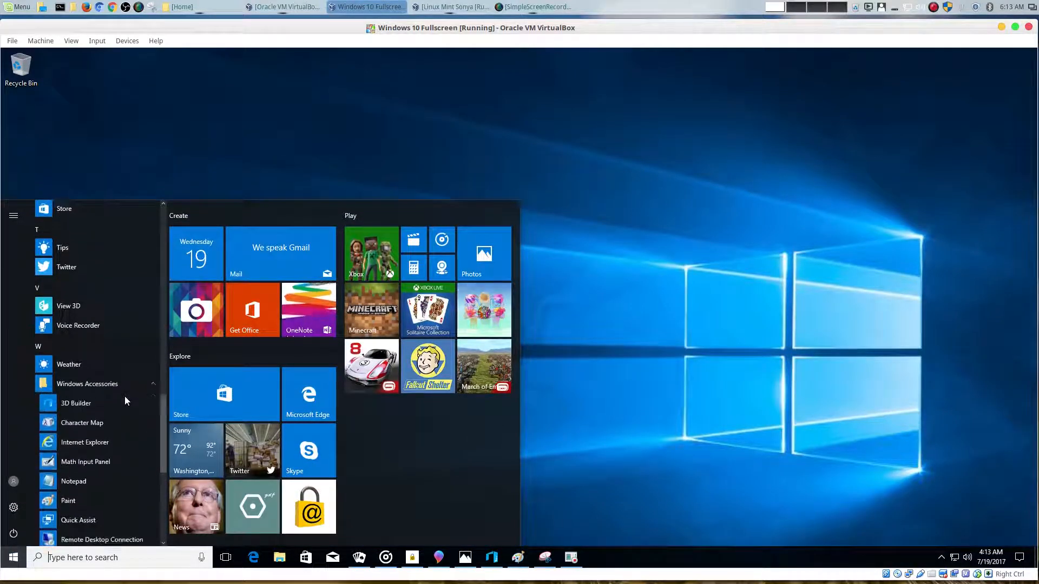
scroll(down, 3)
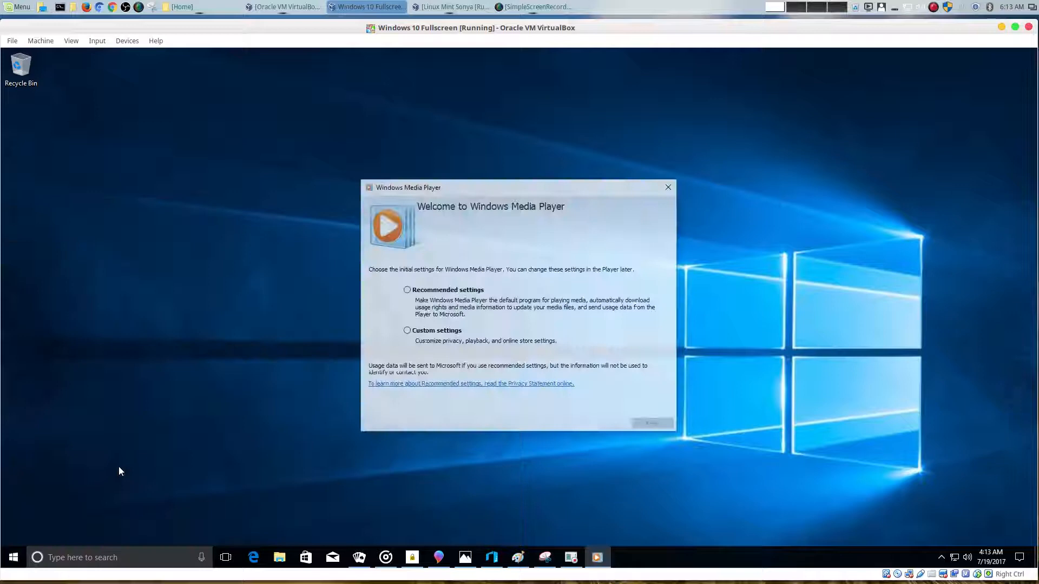
click(407, 290)
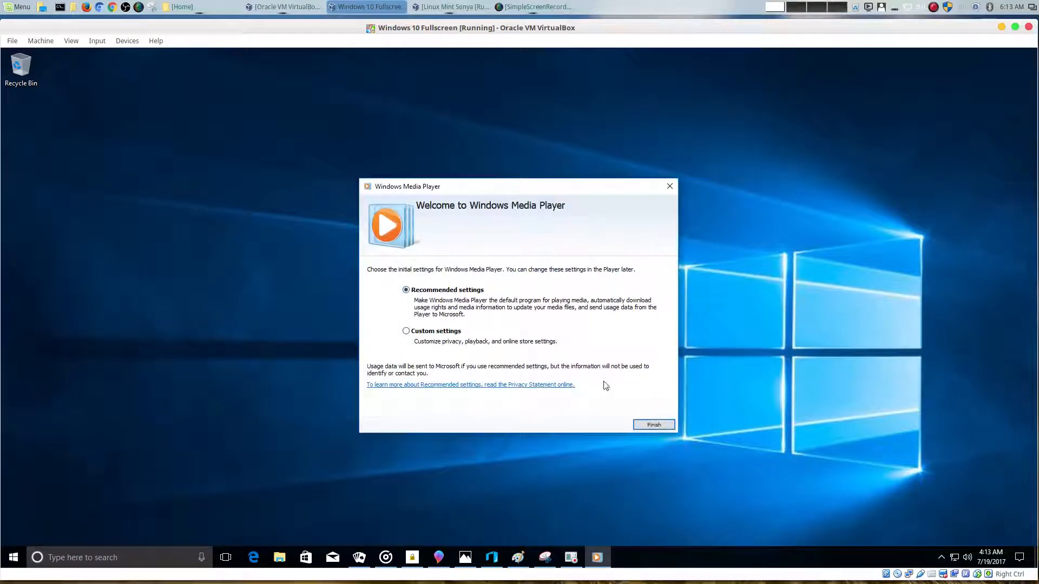
click(652, 425)
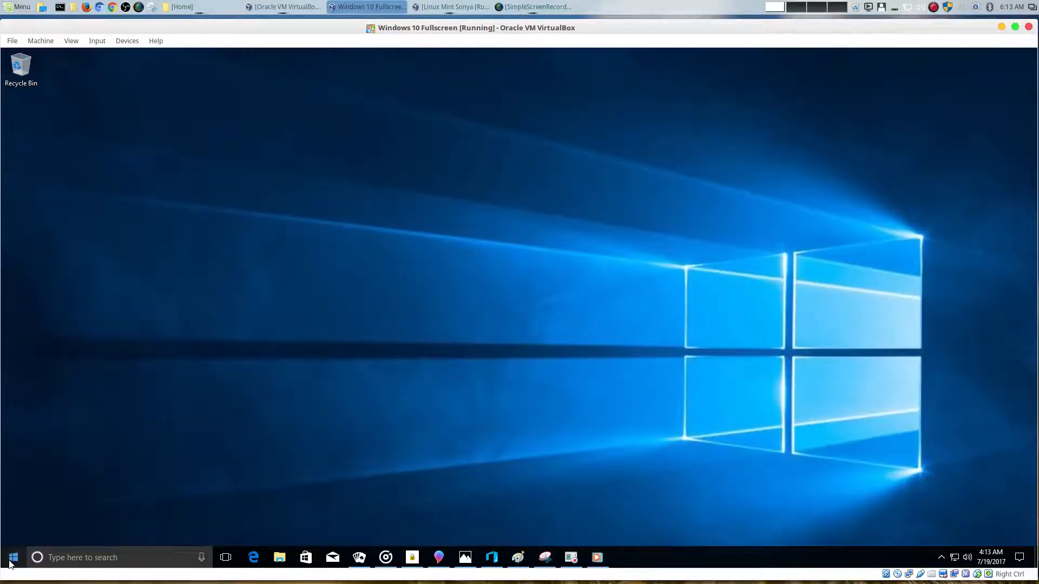
- Launch WordPad from Windows Accessories to a blank document and close it
click(12, 557)
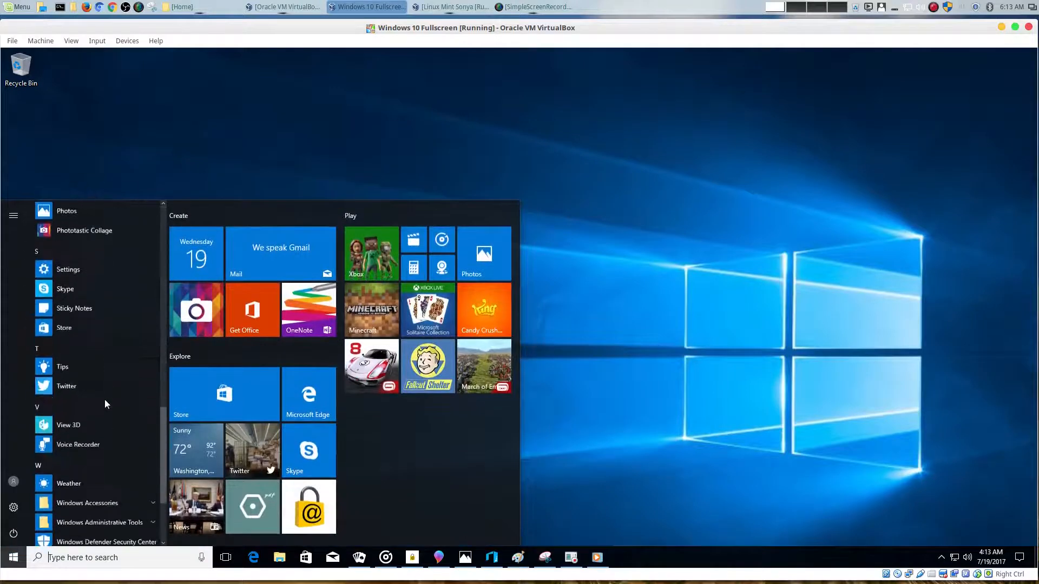
scroll(down, 3)
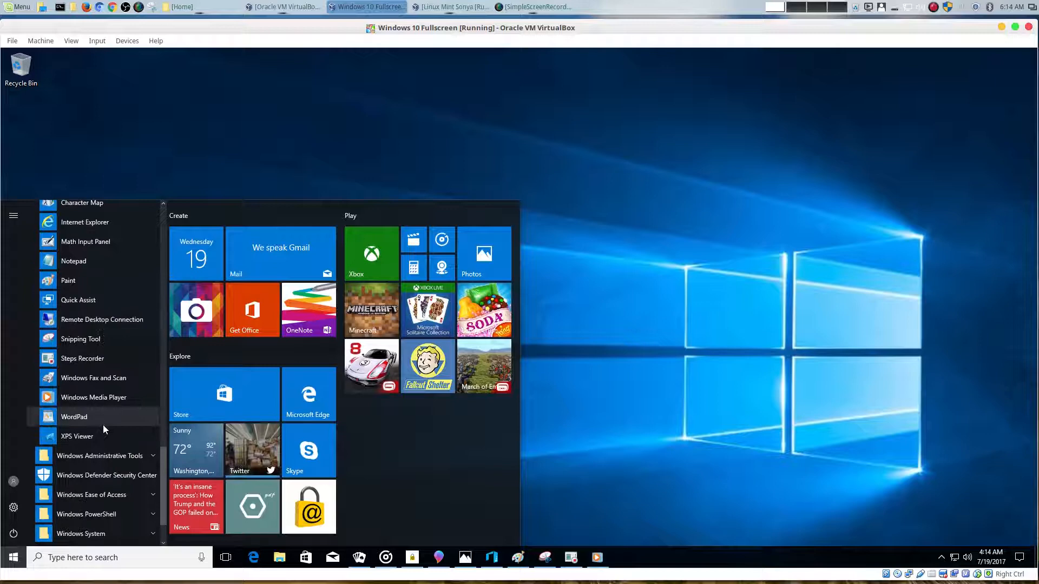
click(75, 417)
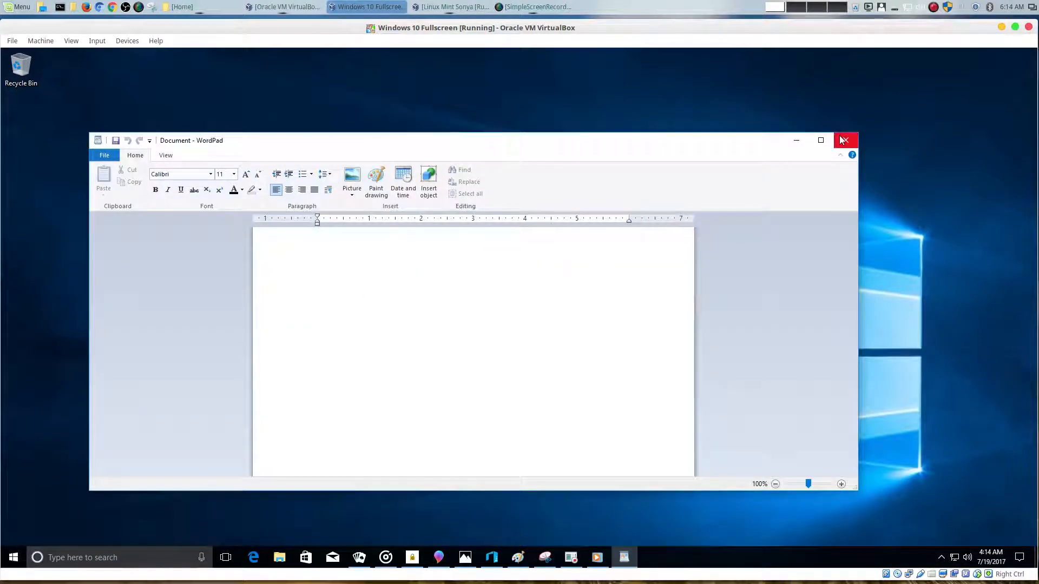
click(845, 140)
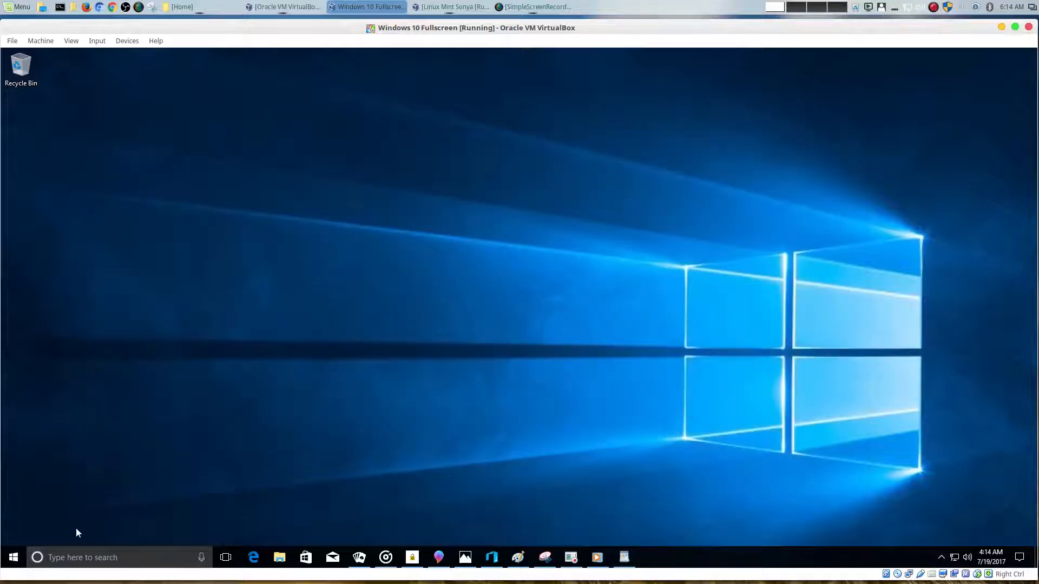
- Scroll back through the Start menu's All apps list
click(13, 557)
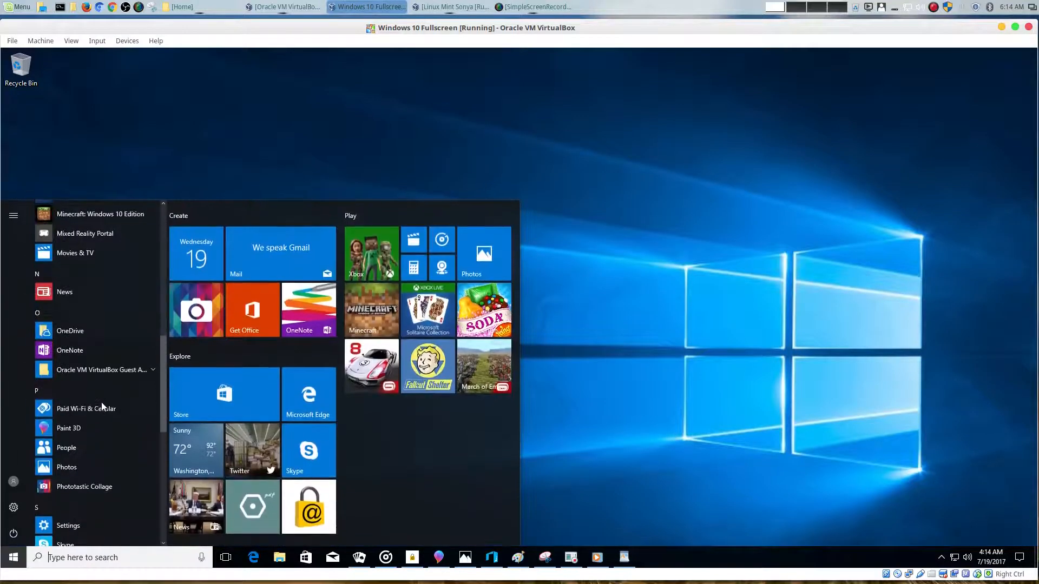
scroll(down, 3)
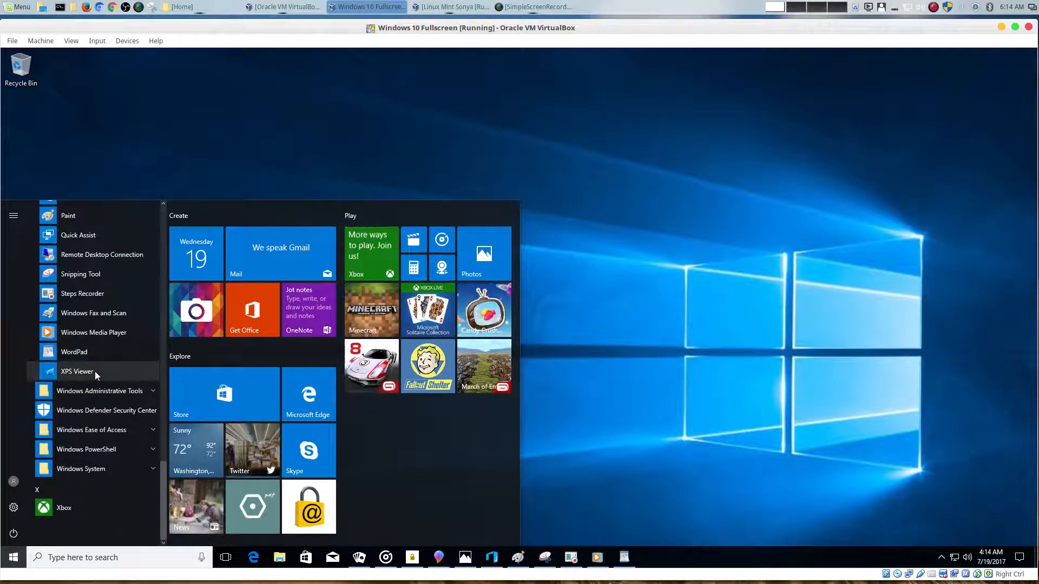
click(77, 371)
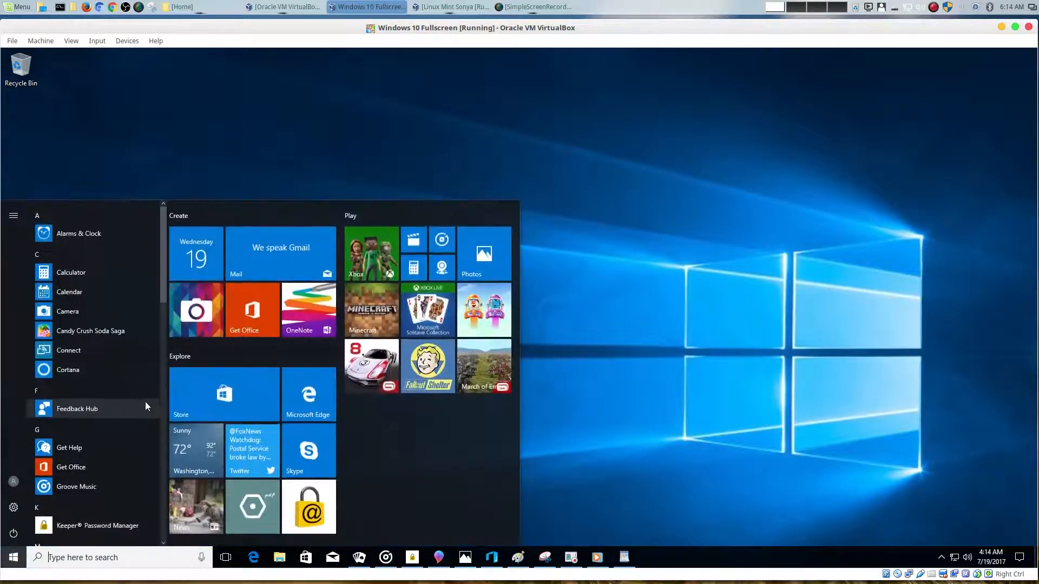
scroll(down, 3)
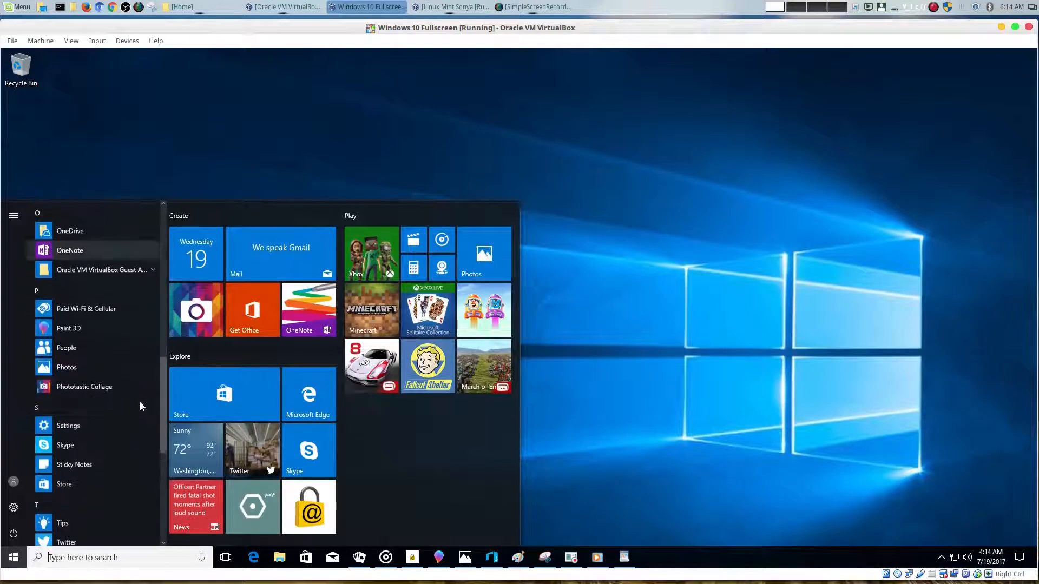
scroll(down, 3)
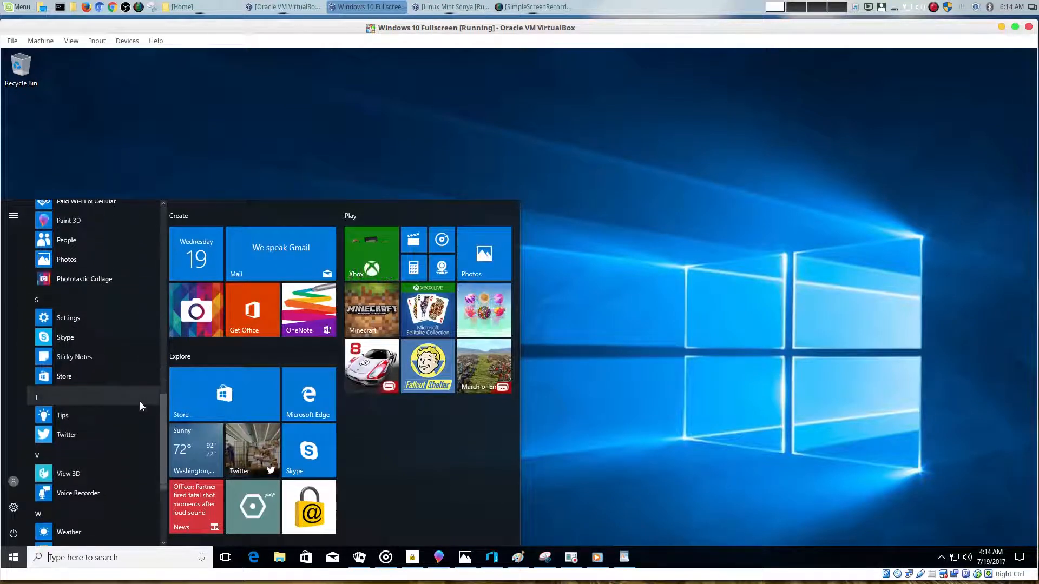
scroll(down, 3)
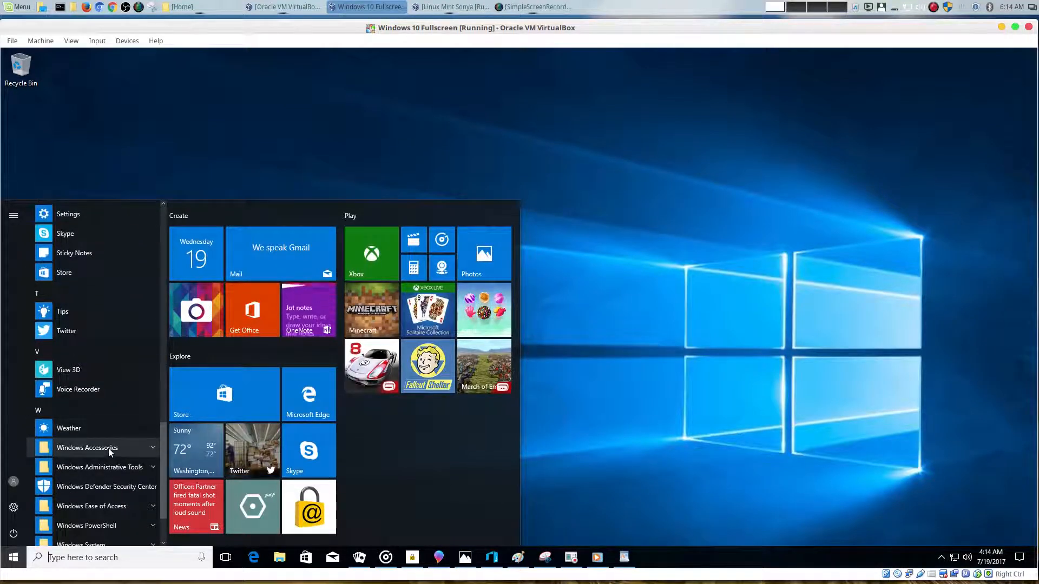
- Review the expanded Windows Accessories group, then minimize the Windows 10 VirtualBox window
click(86, 447)
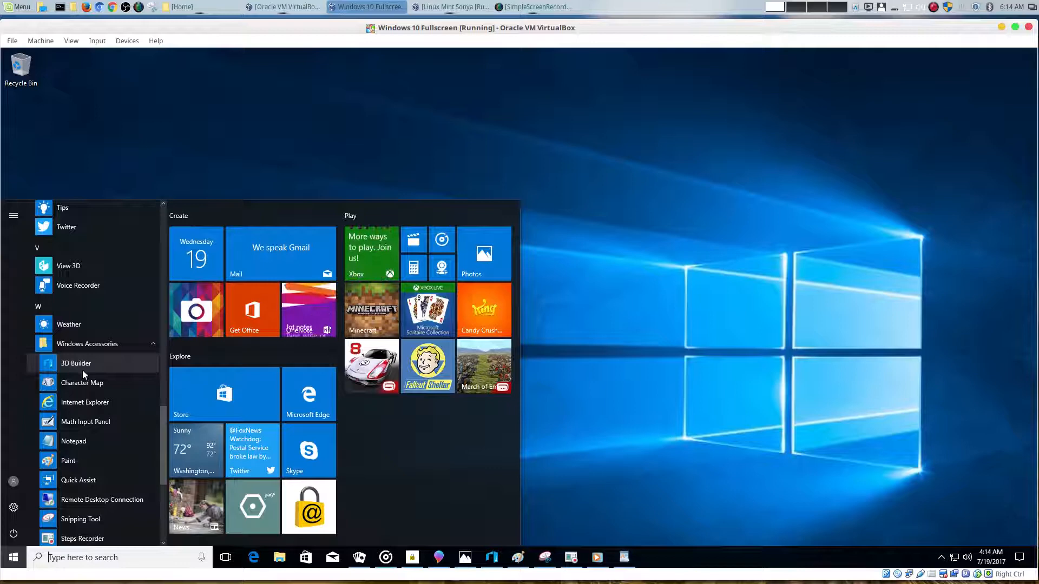
scroll(down, 3)
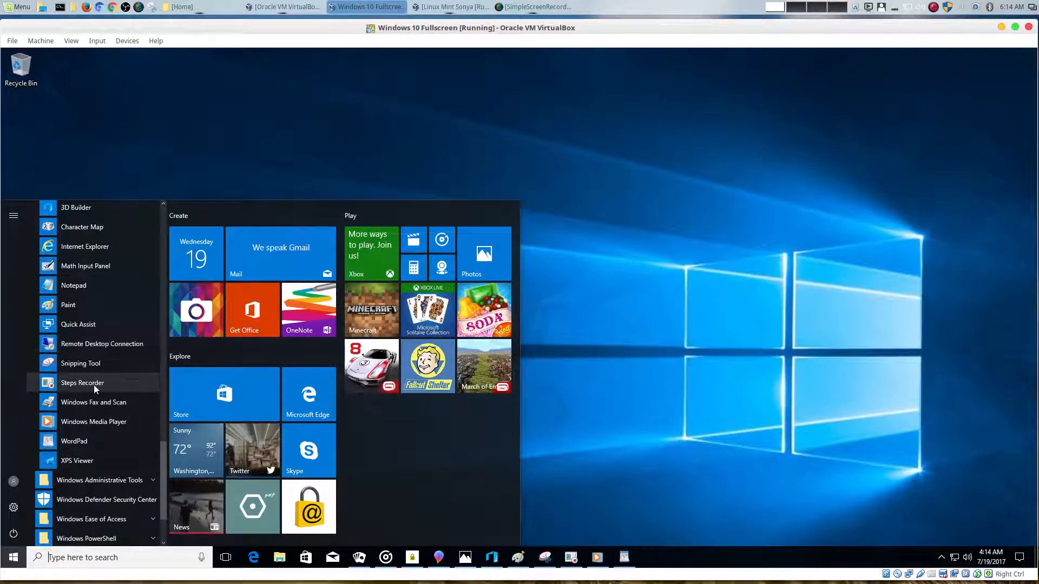
scroll(down, 3)
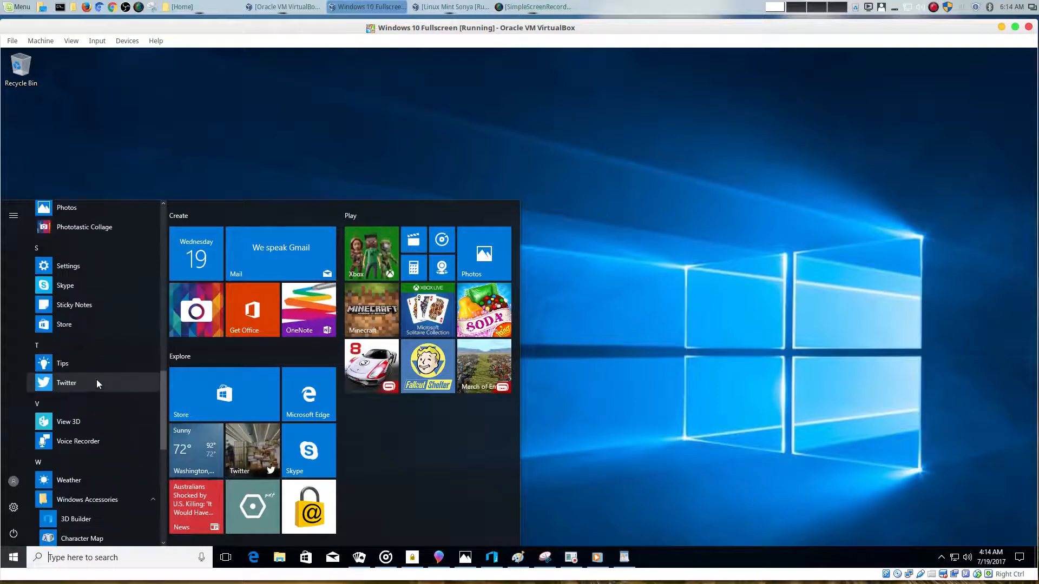
scroll(up, 3)
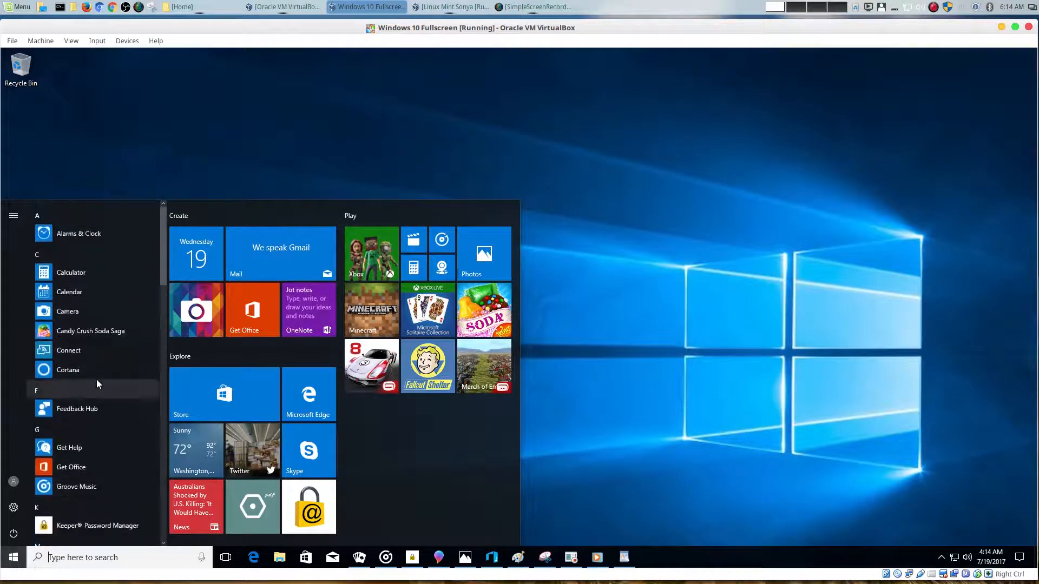
click(13, 557)
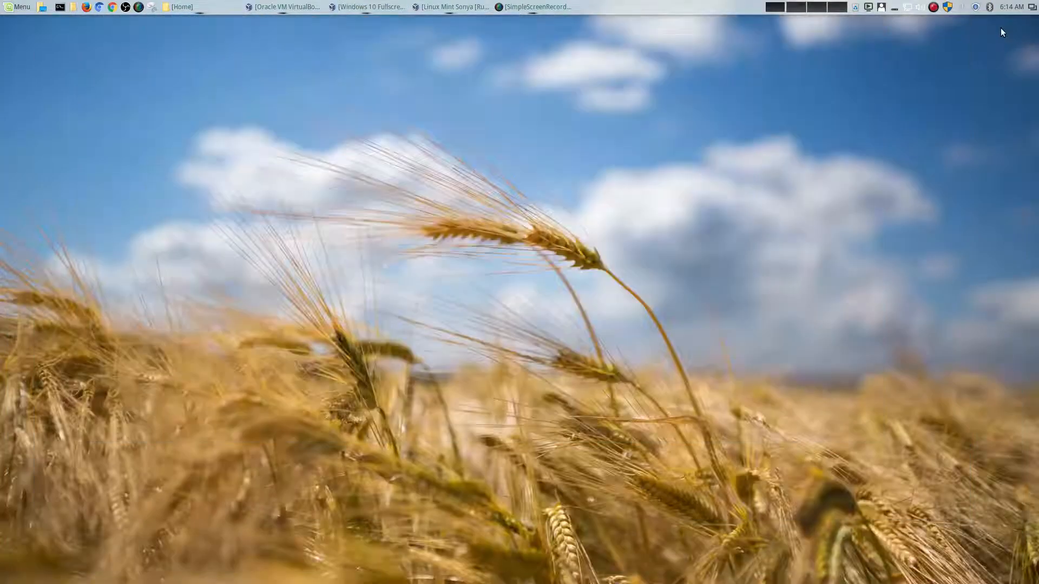
- Restore the Linux Mint VM and launch Character Map from the Menu's Accessories category
click(451, 7)
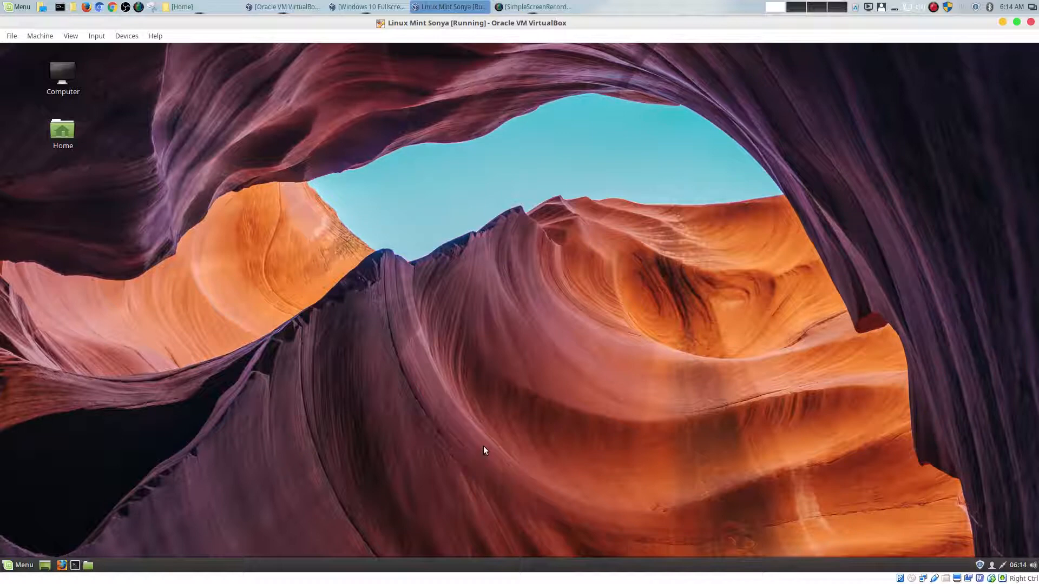
mouse_move(474, 489)
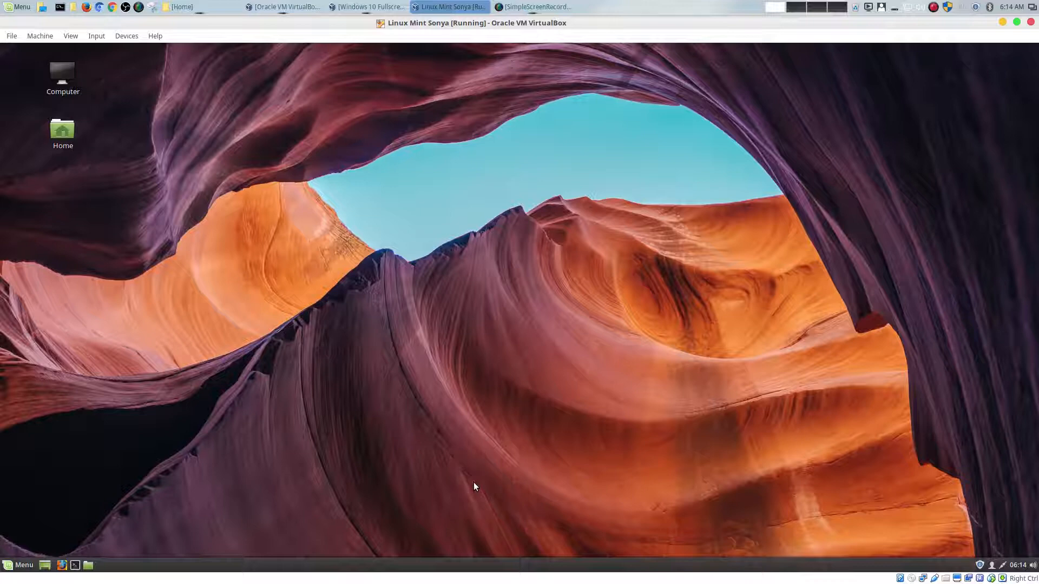
click(18, 565)
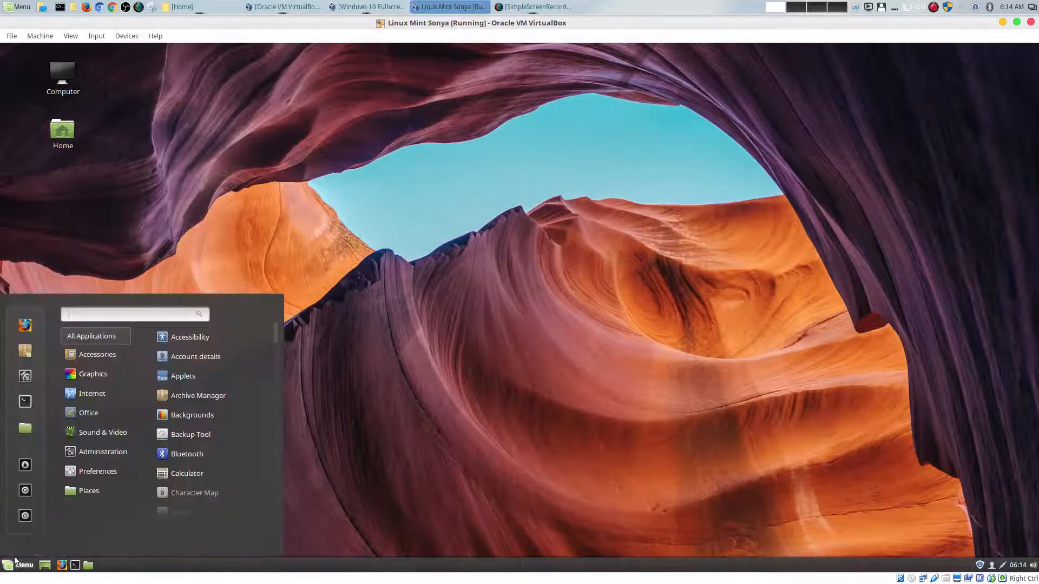
mouse_move(85, 529)
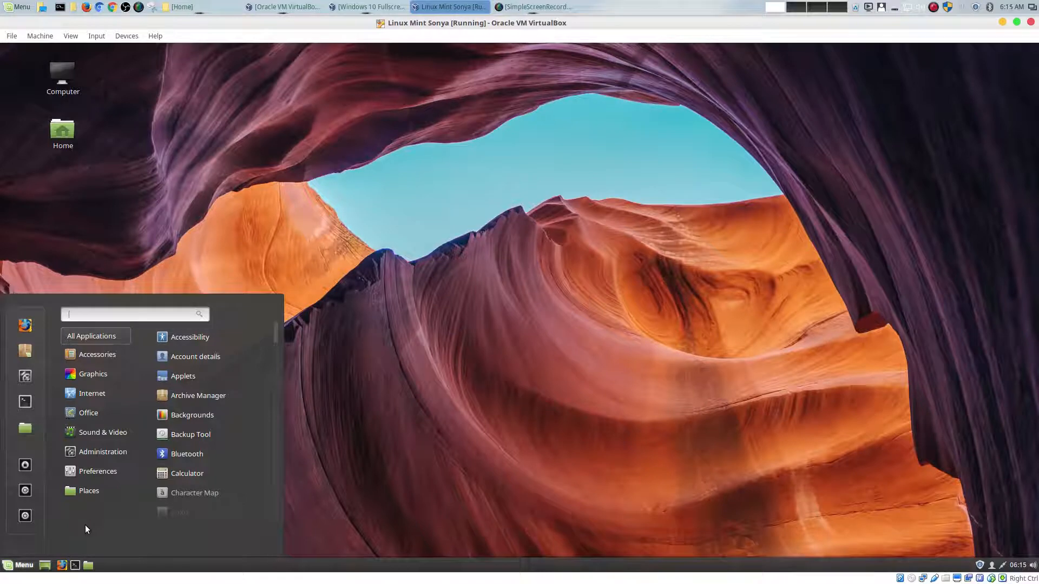
click(89, 490)
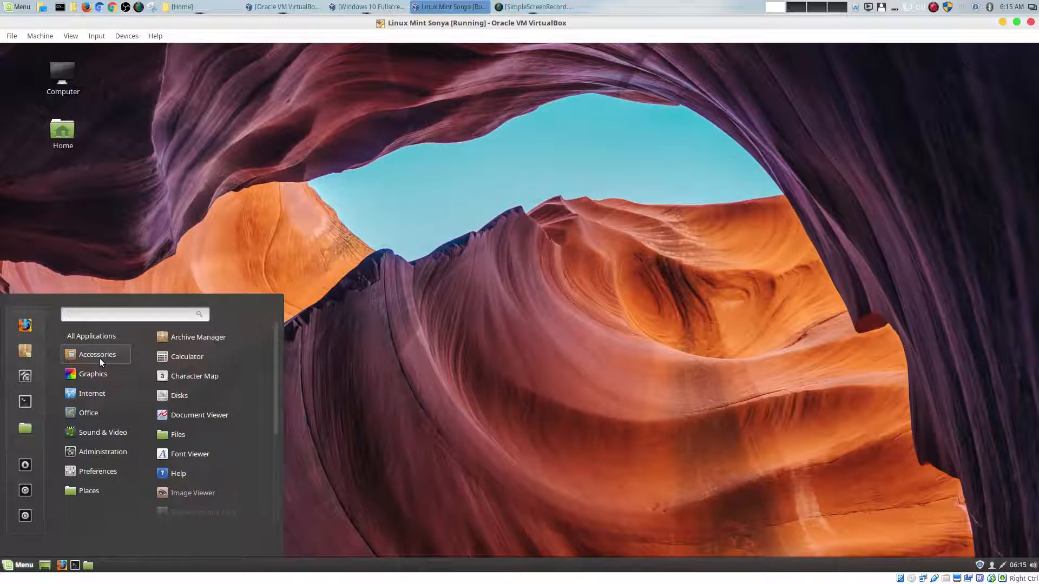
mouse_move(196, 338)
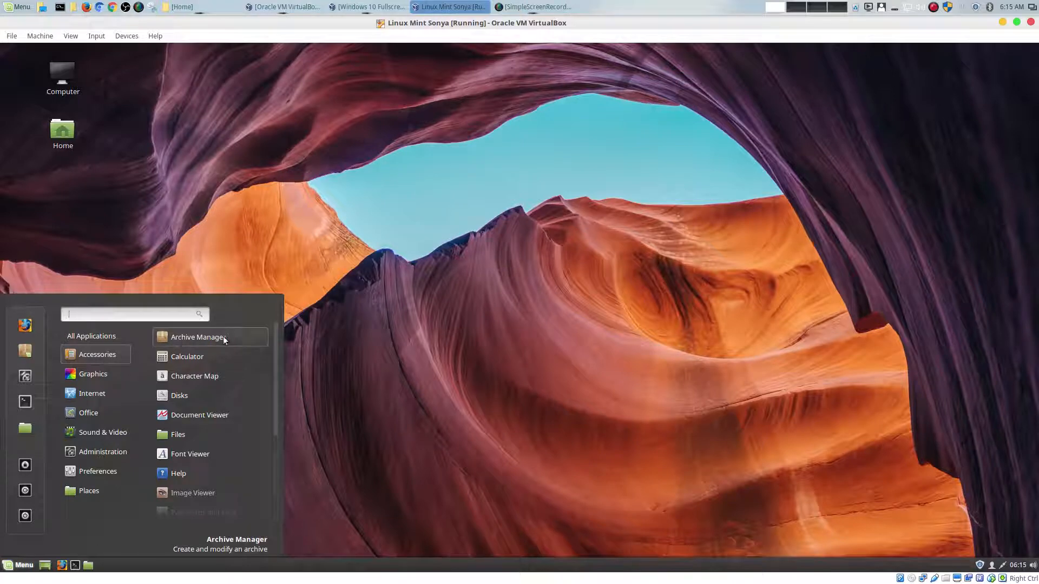
mouse_move(213, 356)
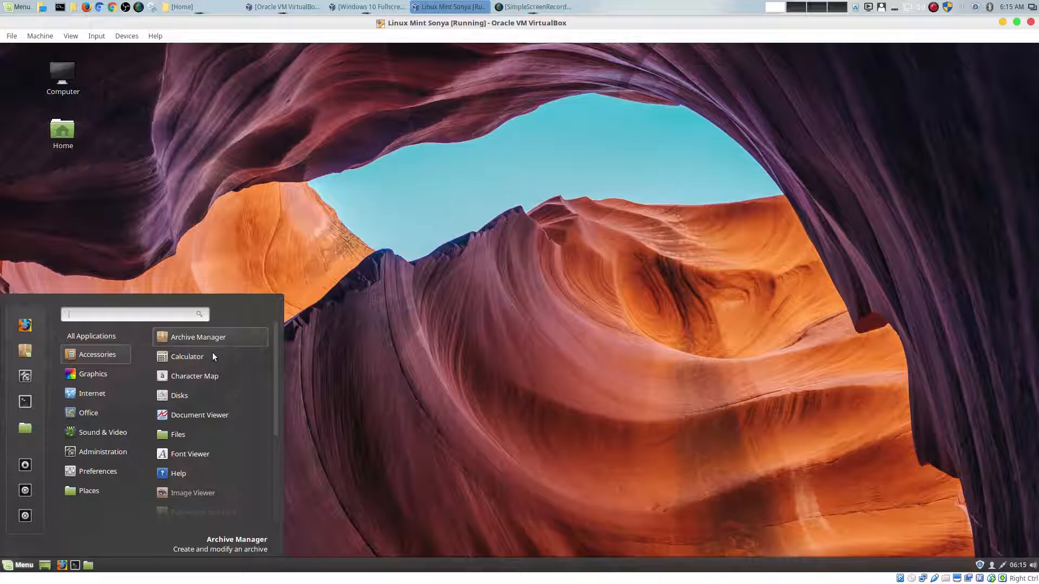
mouse_move(187, 356)
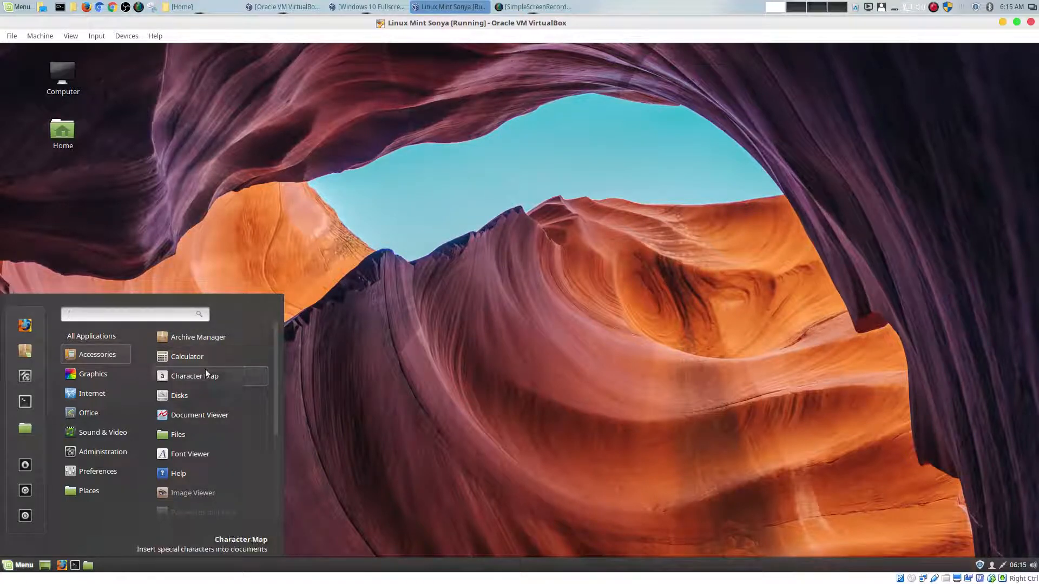
click(195, 375)
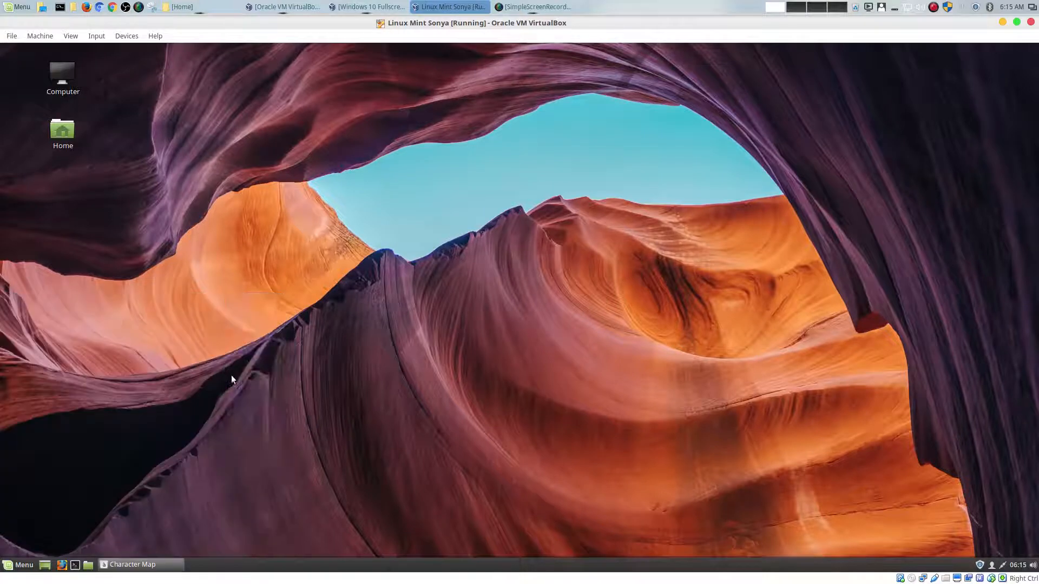
- Launch Document Viewer and then Font Viewer from Mint's Accessories menu
click(131, 565)
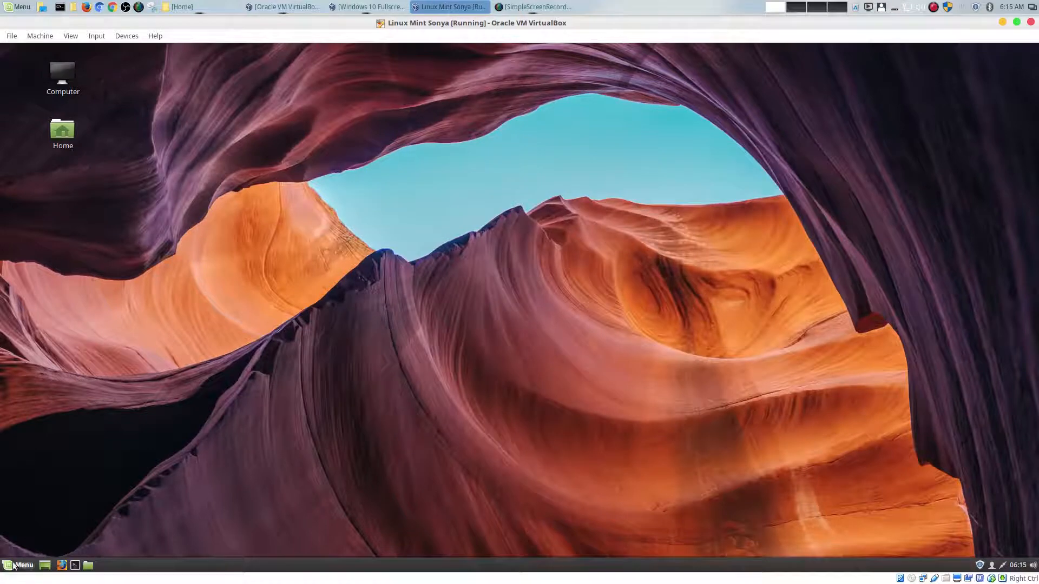
click(19, 565)
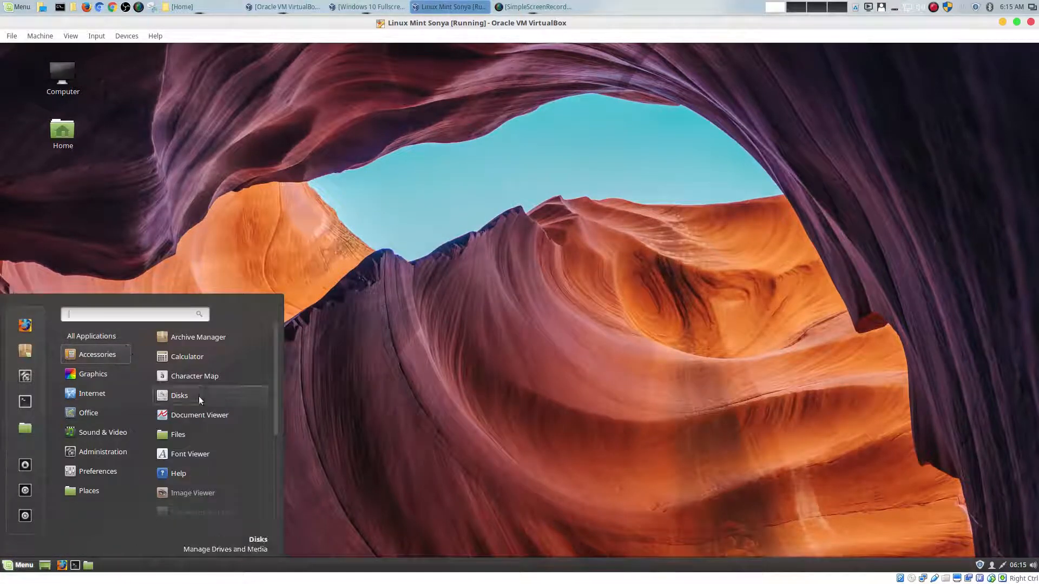
scroll(down, 3)
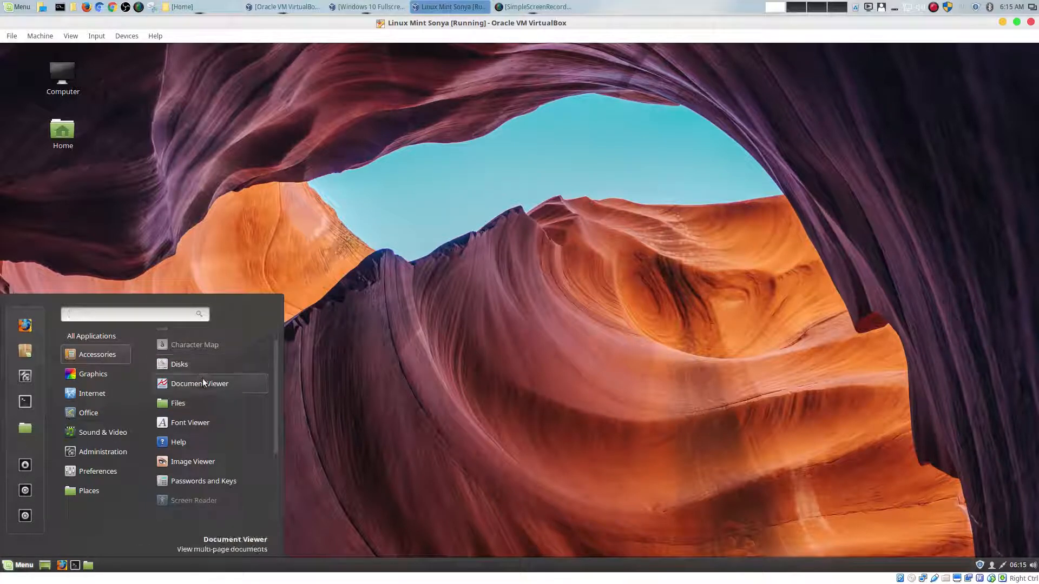
click(199, 383)
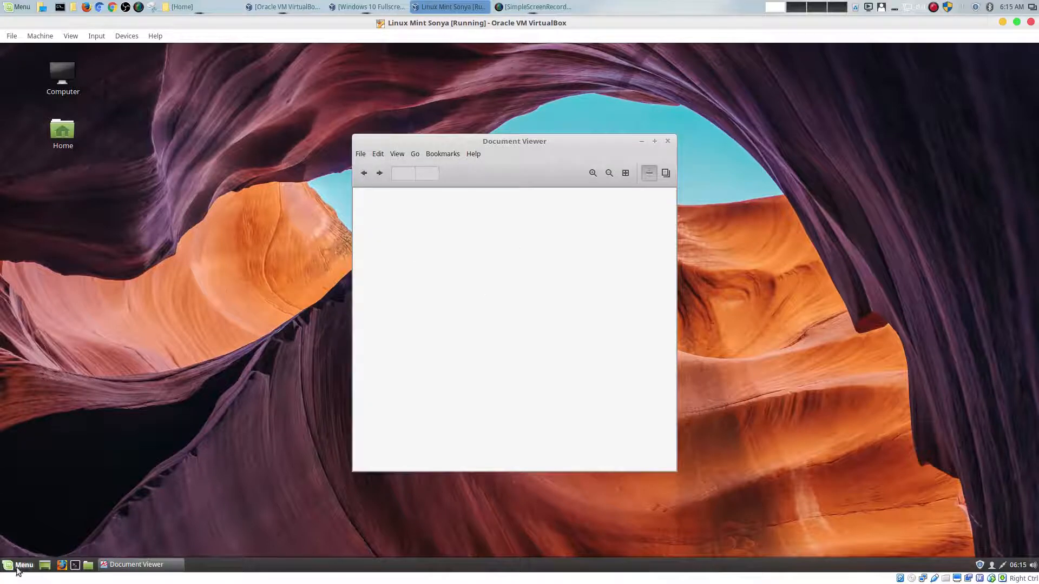
click(19, 565)
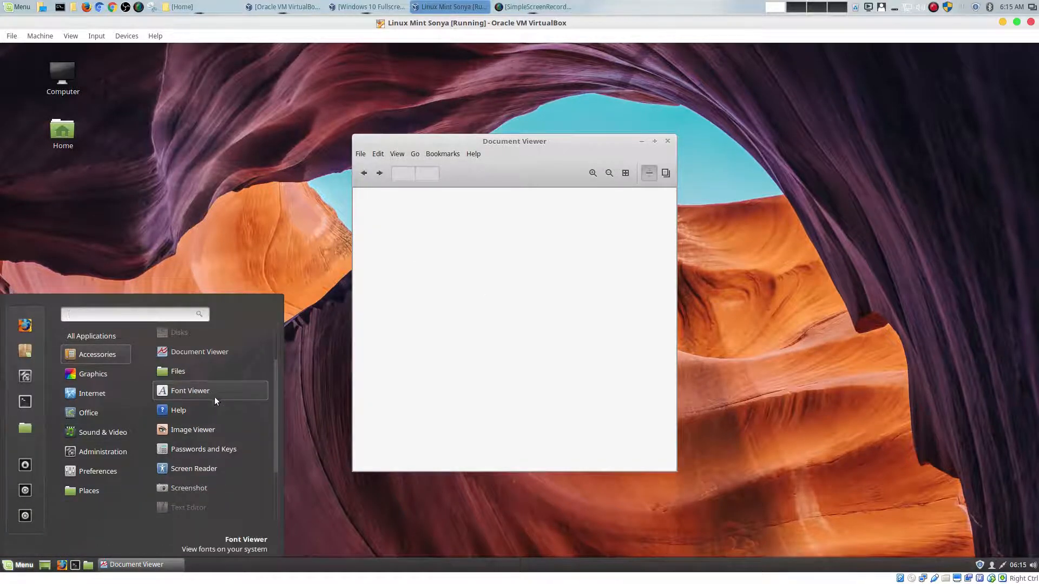
click(191, 391)
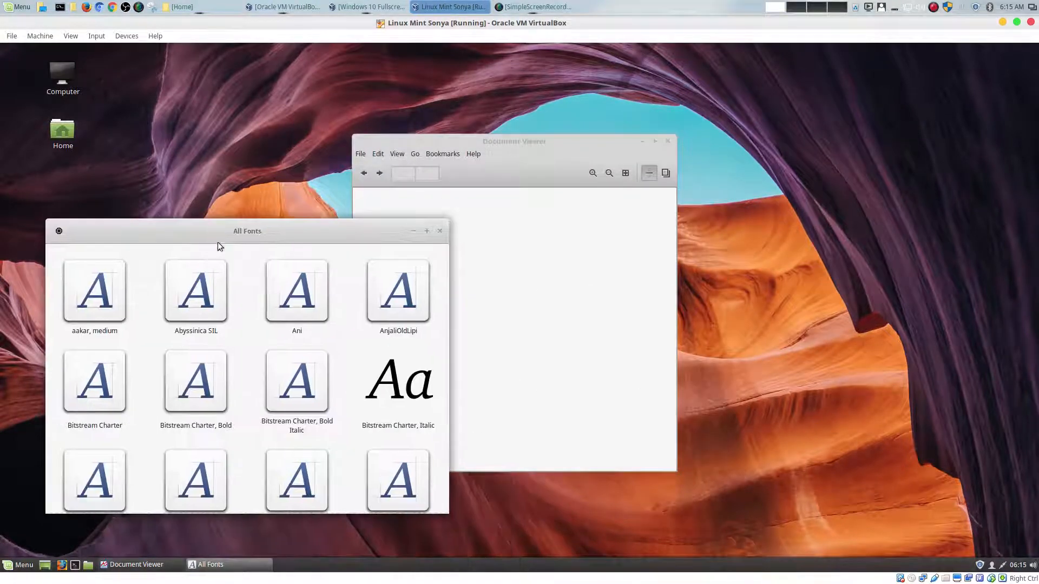
- Minimize the All Fonts window and reopen the Accessories category in the Mint Menu
click(20, 565)
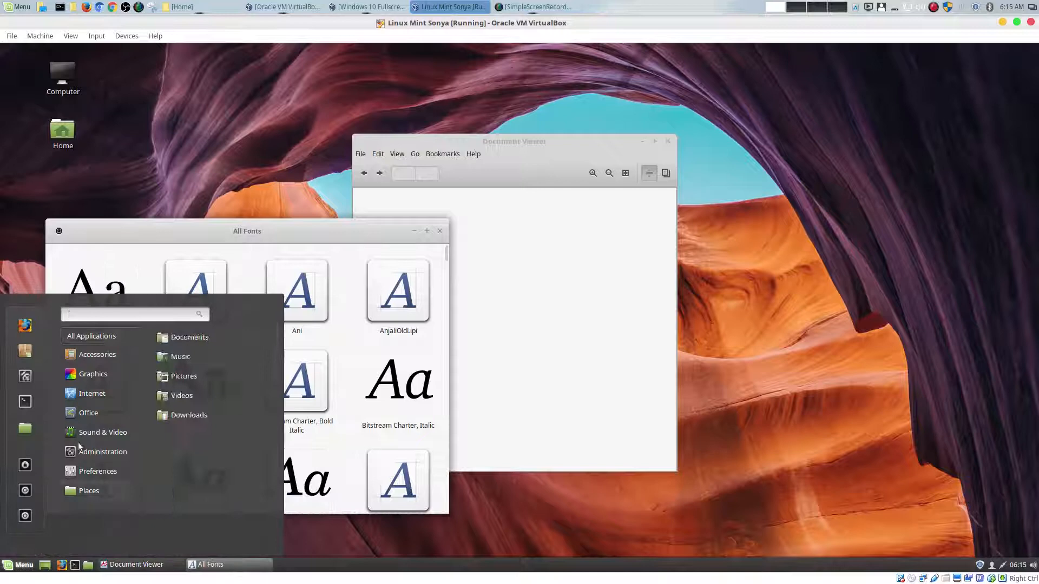
click(96, 353)
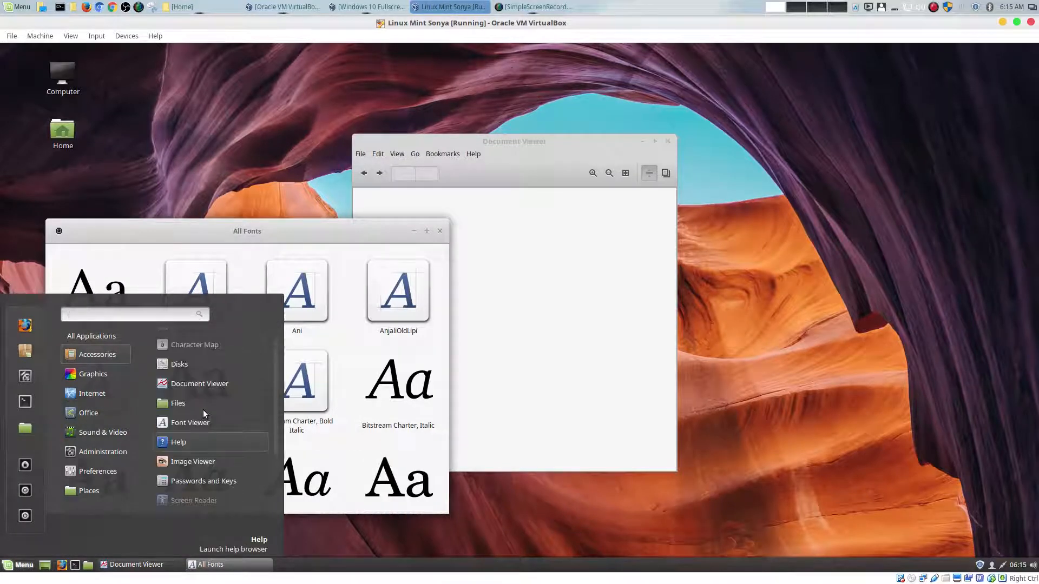
mouse_move(199, 383)
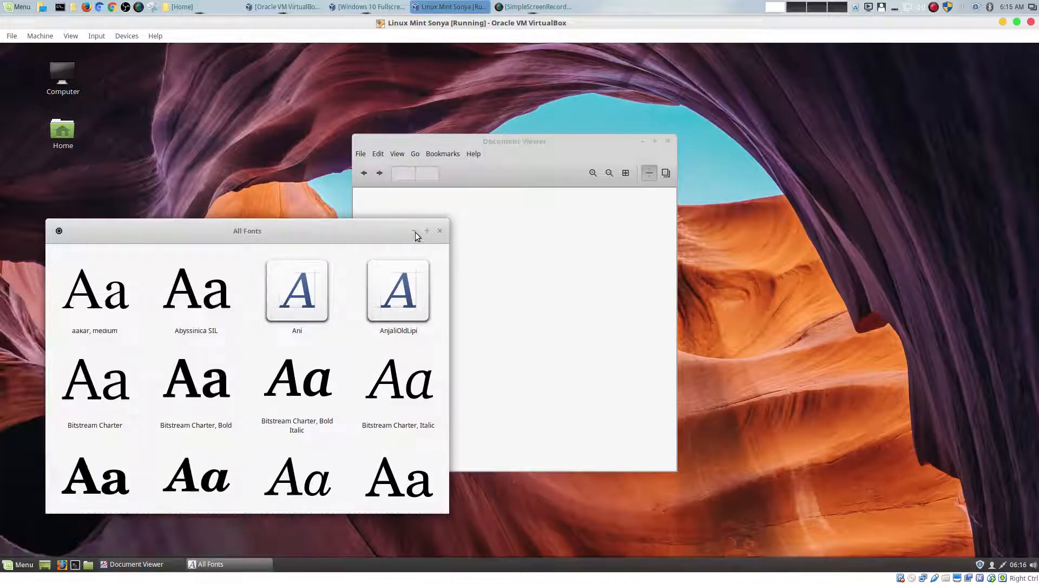
click(413, 231)
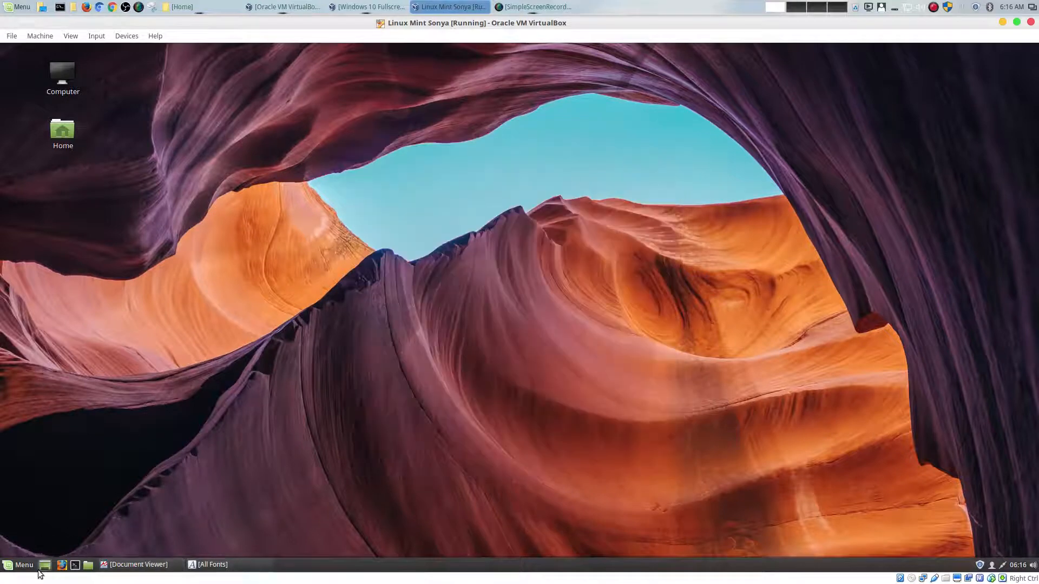
click(19, 565)
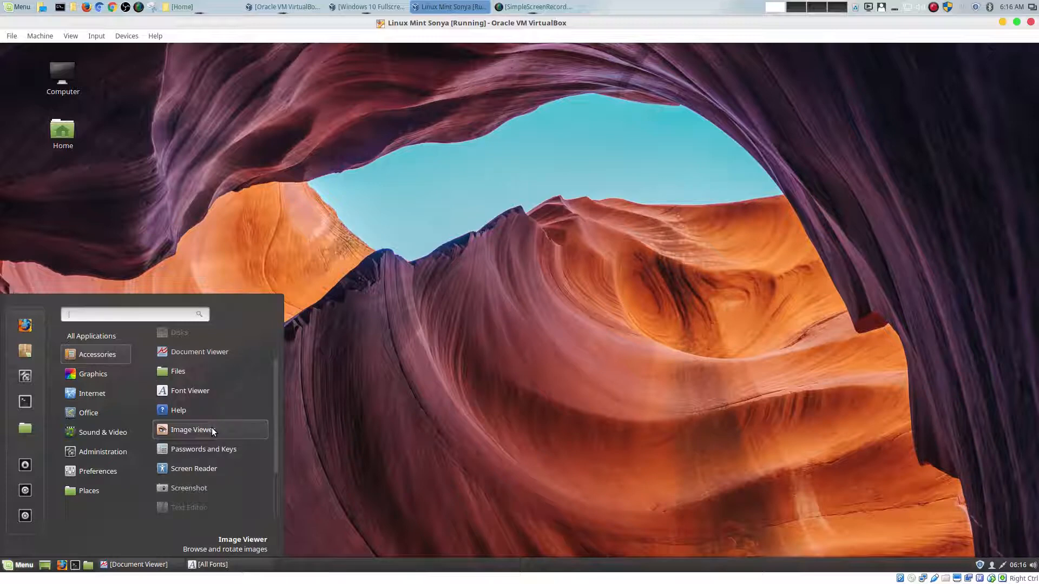
mouse_move(210, 448)
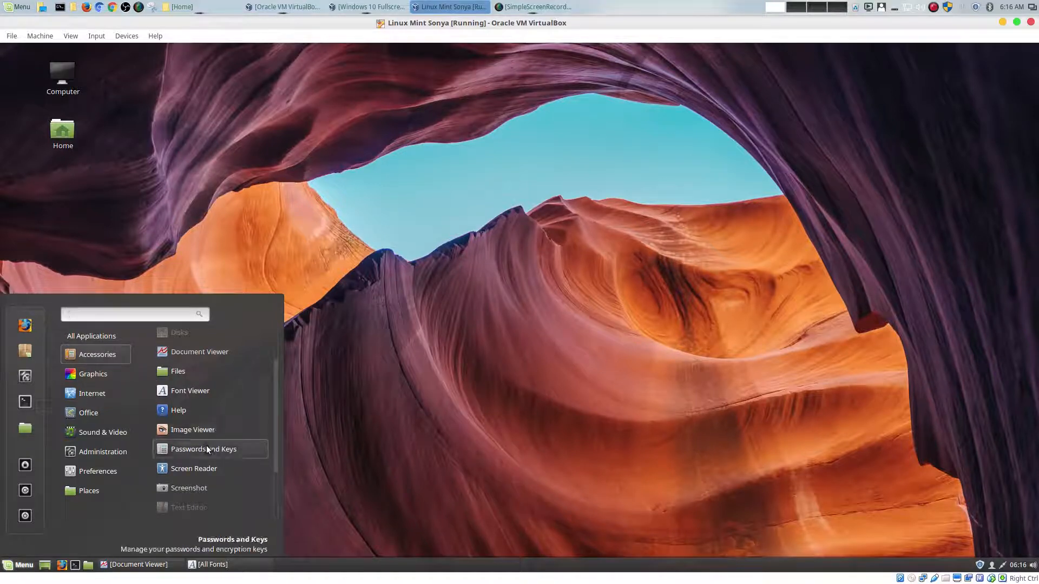
- Launch Passwords and Keys, view its OpenSSH keys section, then return to the Accessories menu
click(204, 448)
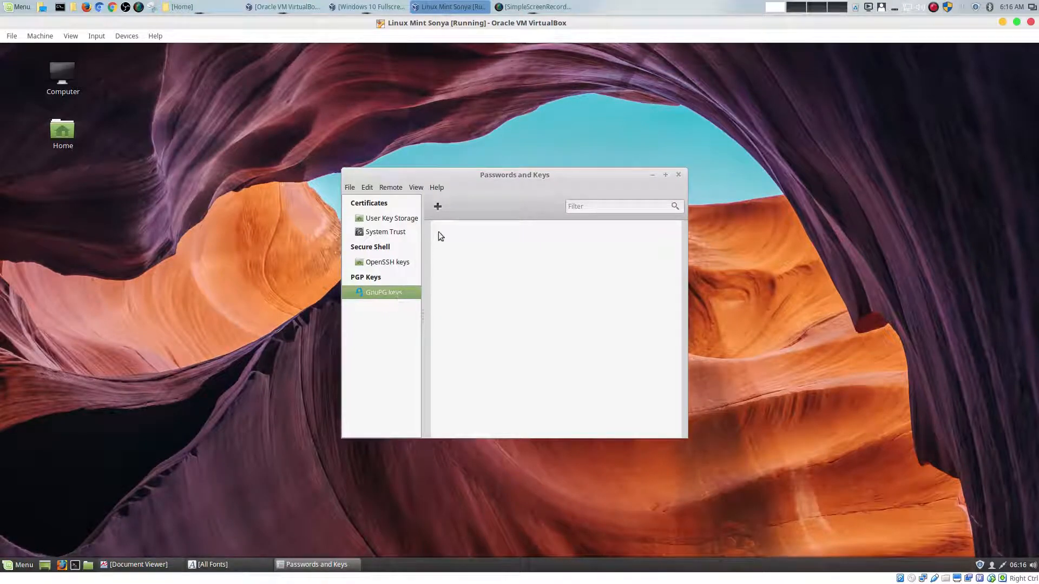
mouse_move(491, 188)
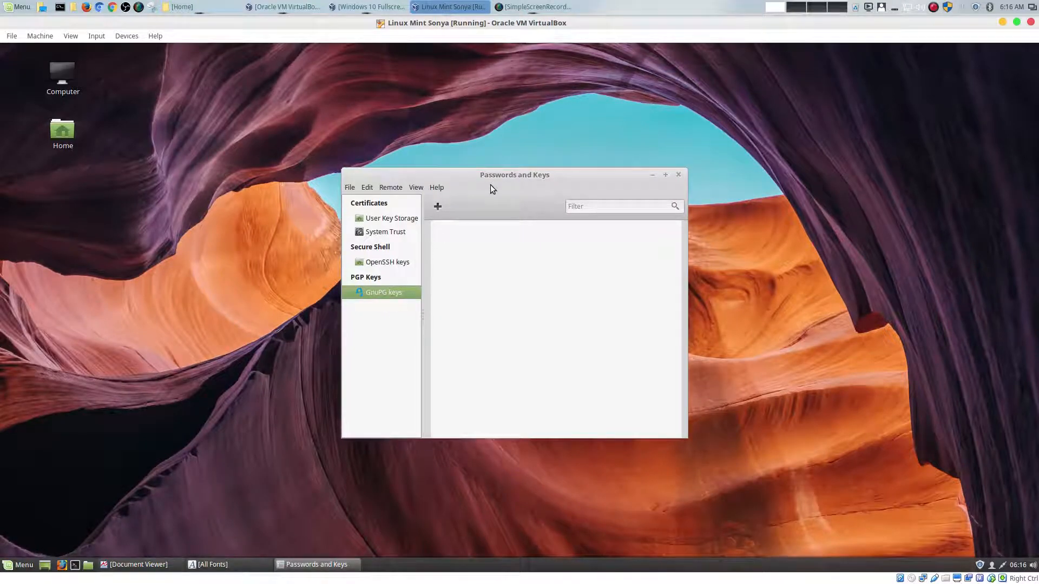
mouse_move(386, 294)
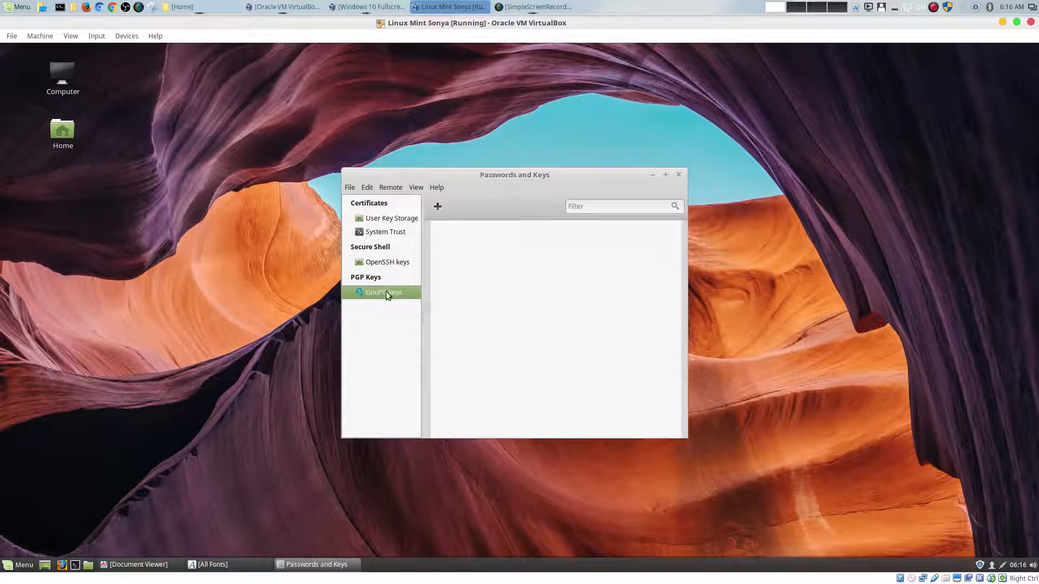
mouse_move(388, 271)
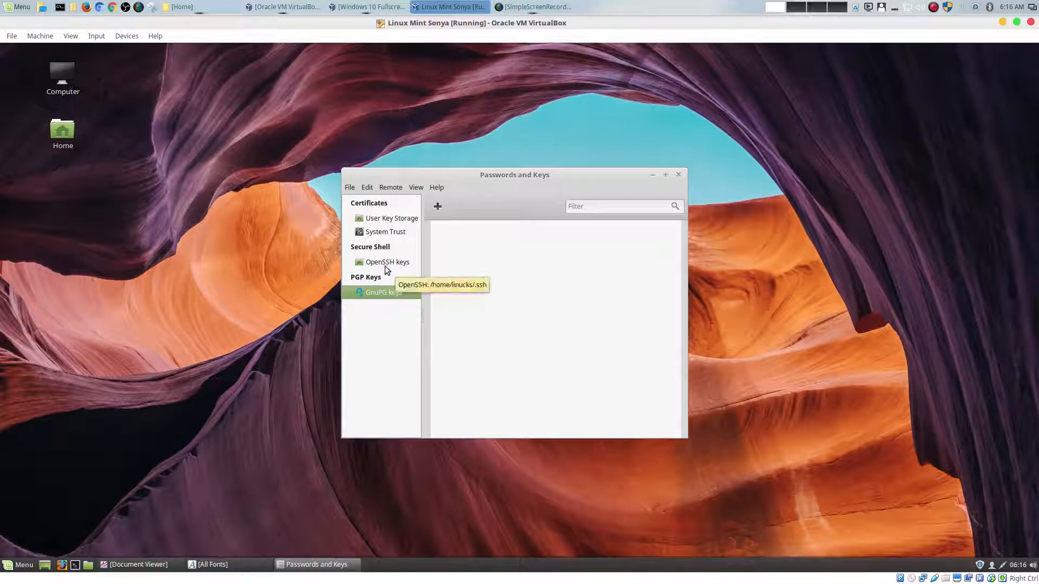
click(388, 262)
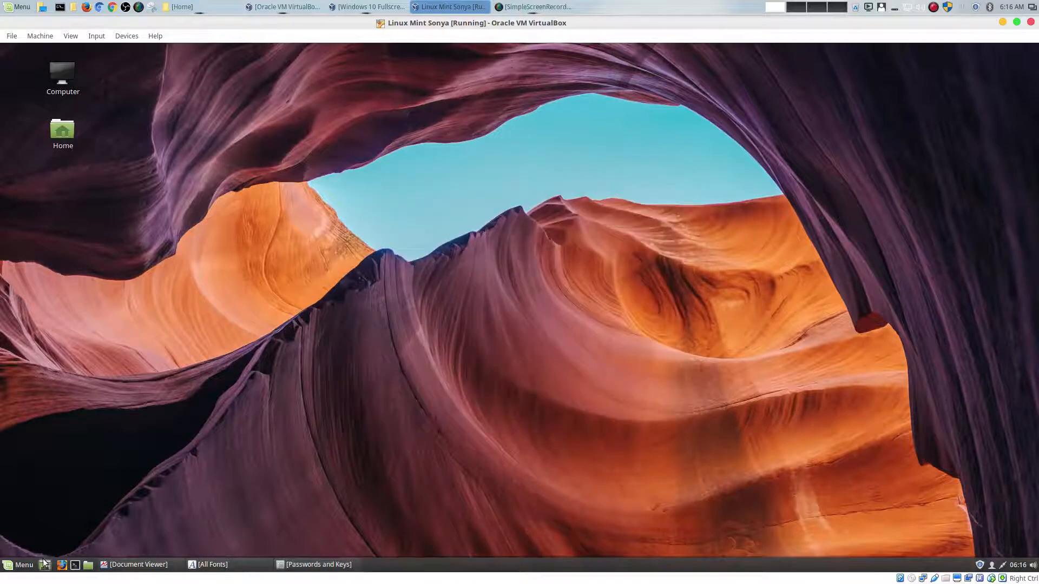
click(18, 564)
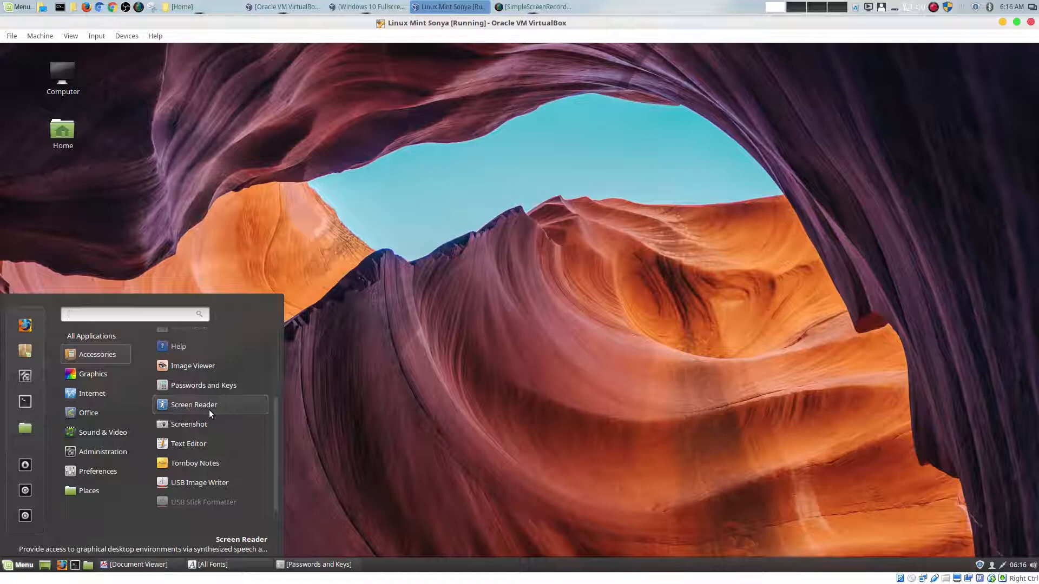
mouse_move(278, 430)
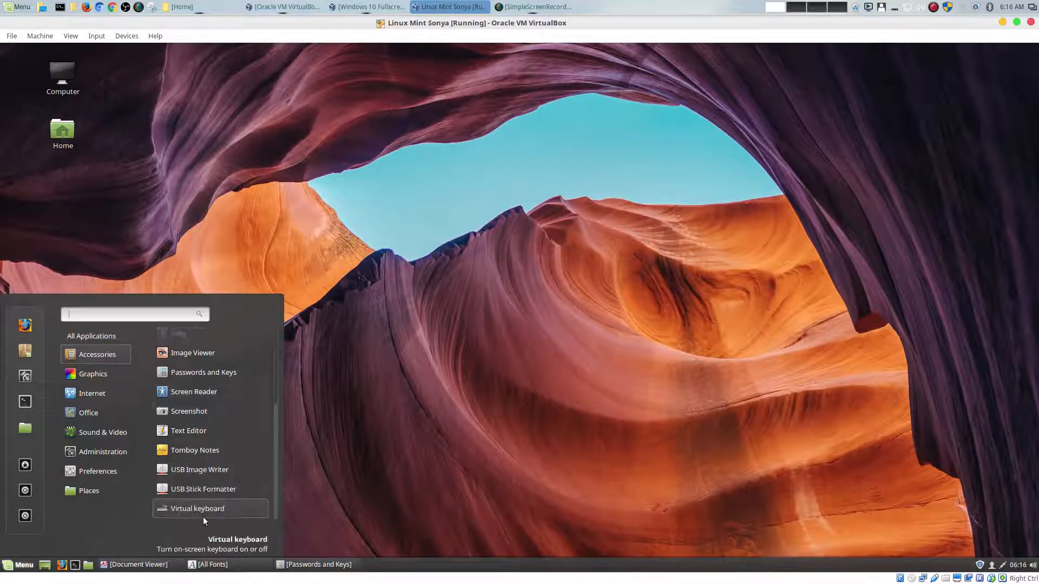
- Show the on-screen Virtual keyboard, hide it again with its hide key, and reopen the menu
click(197, 508)
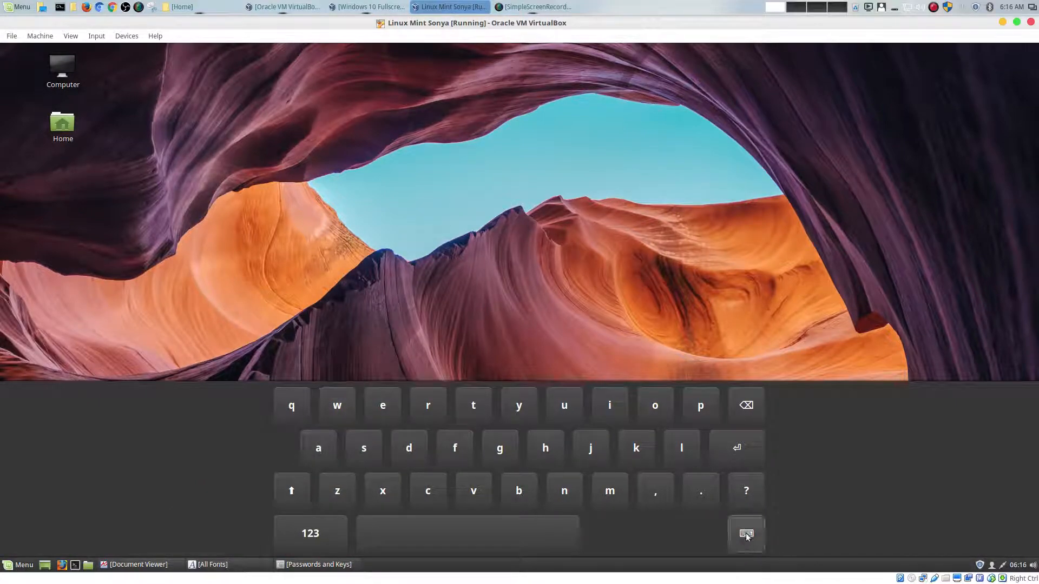
click(744, 533)
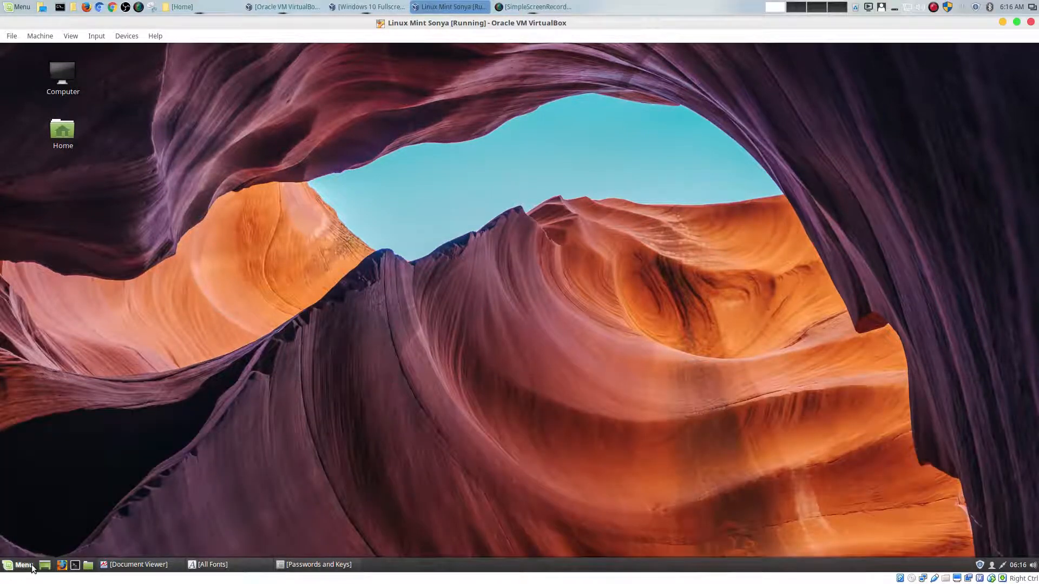
click(19, 564)
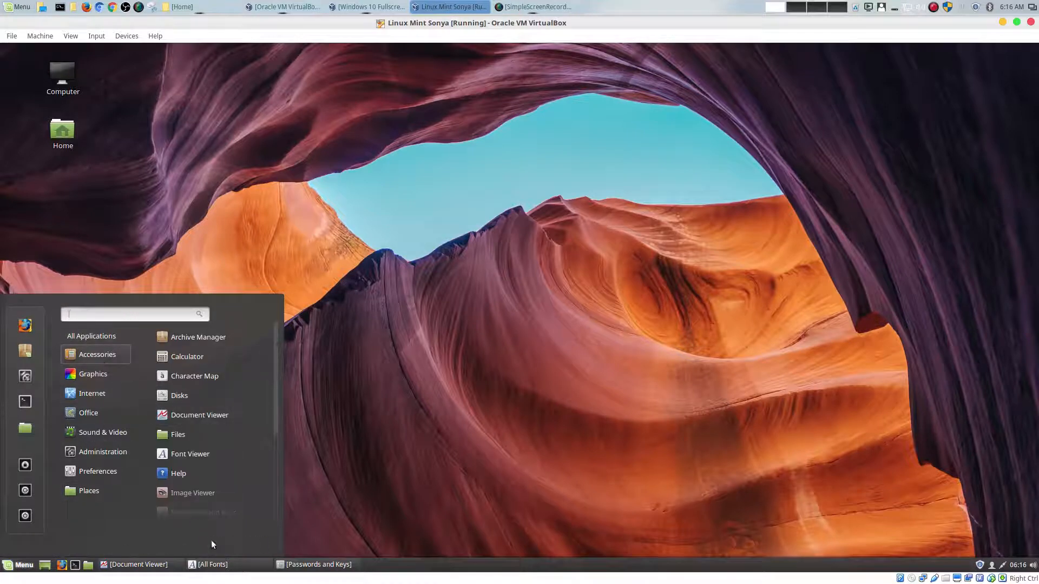
- Launch Mint's Screenshot tool, then view Windows 10's Snipping Tool for comparison
click(88, 412)
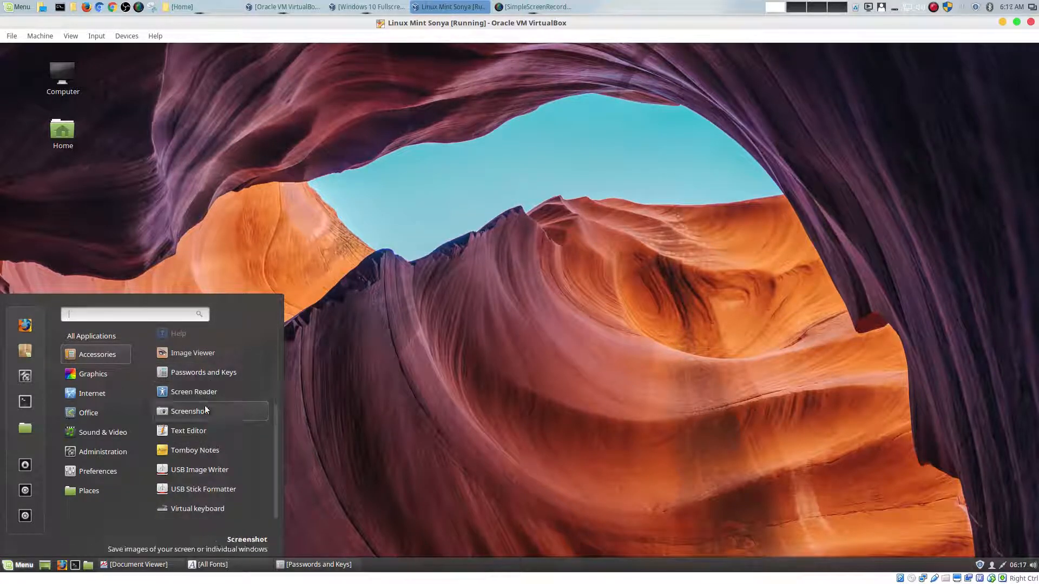
click(188, 412)
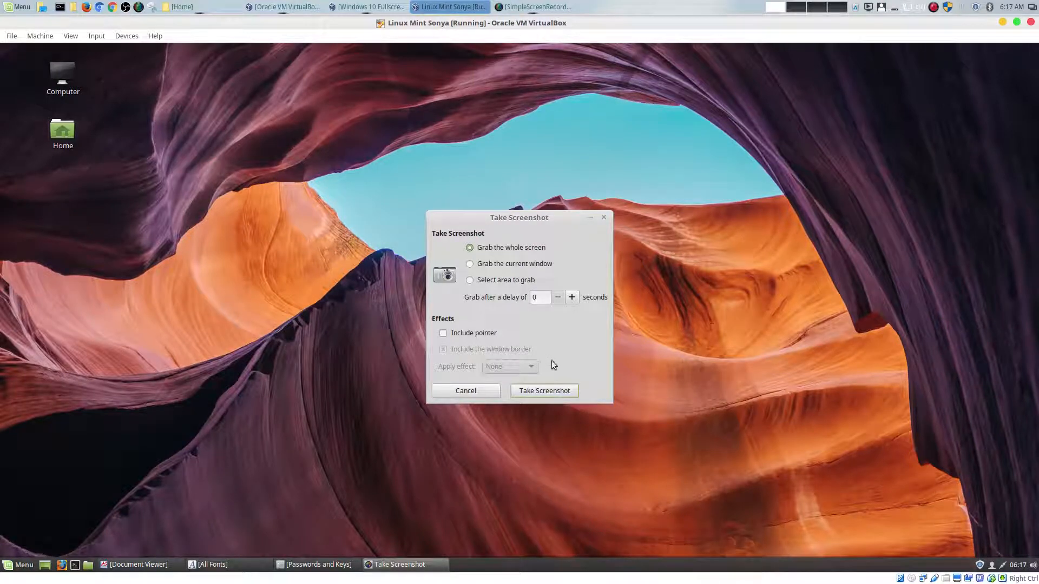
click(367, 7)
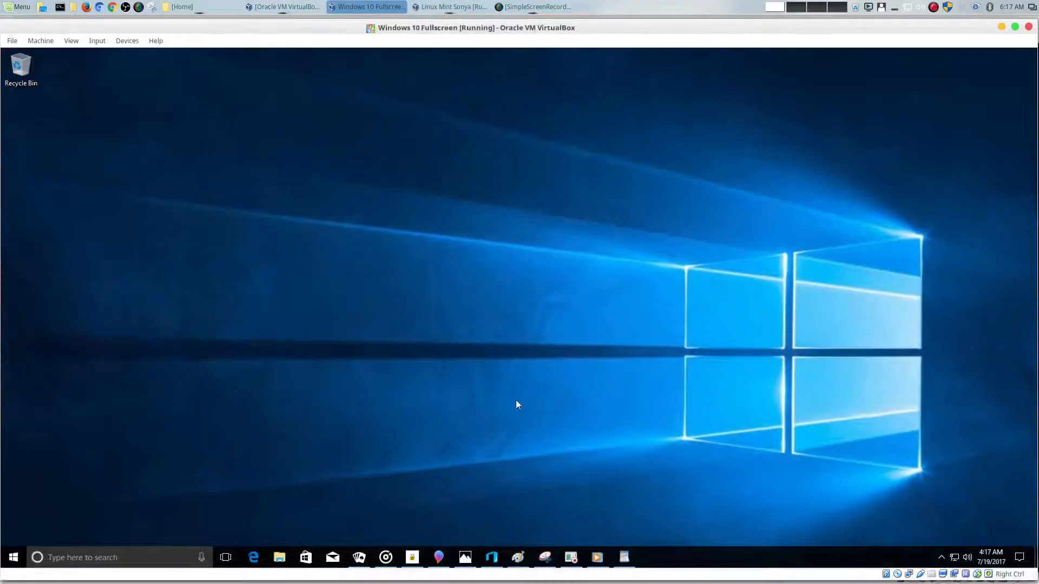
click(543, 556)
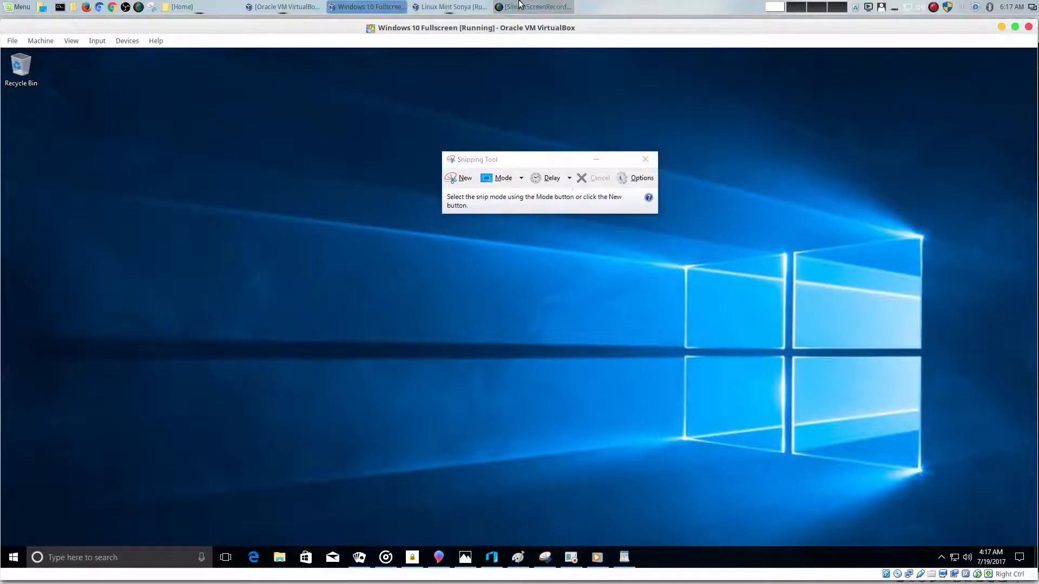
- Return to the Mint VM, minimise the Take Screenshot window and reopen the menu
click(449, 7)
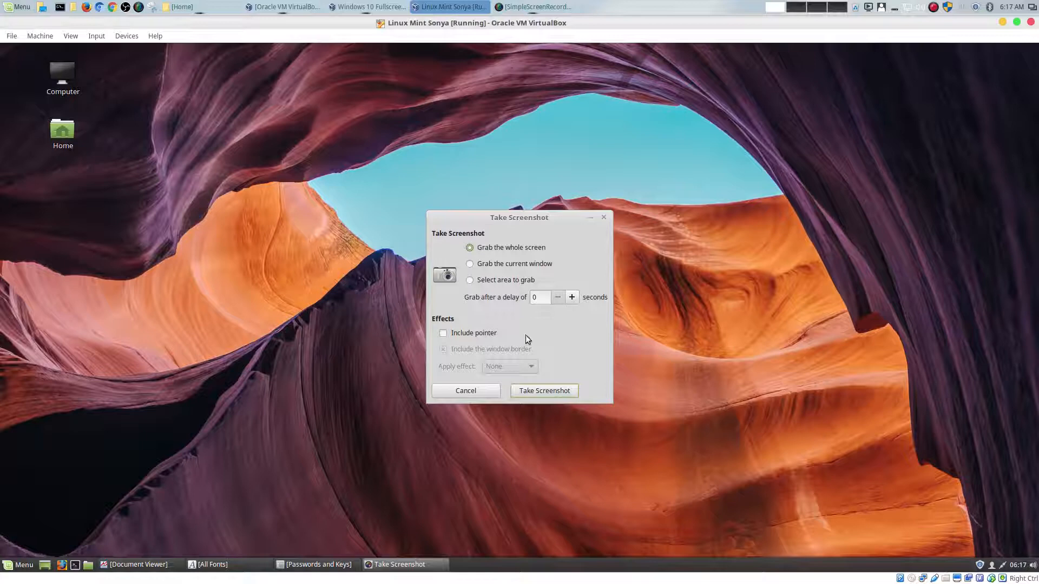
click(466, 391)
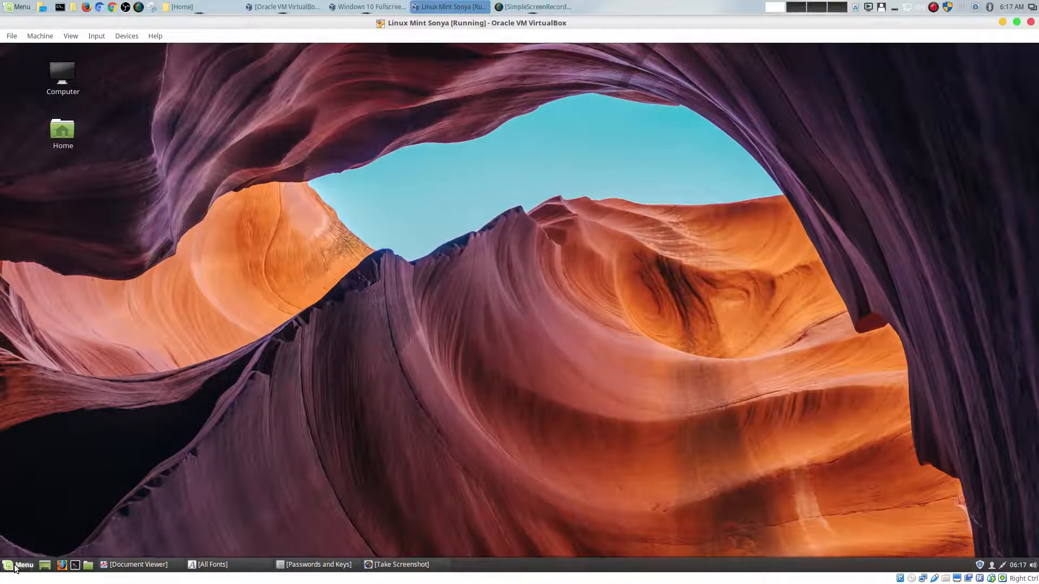
click(22, 565)
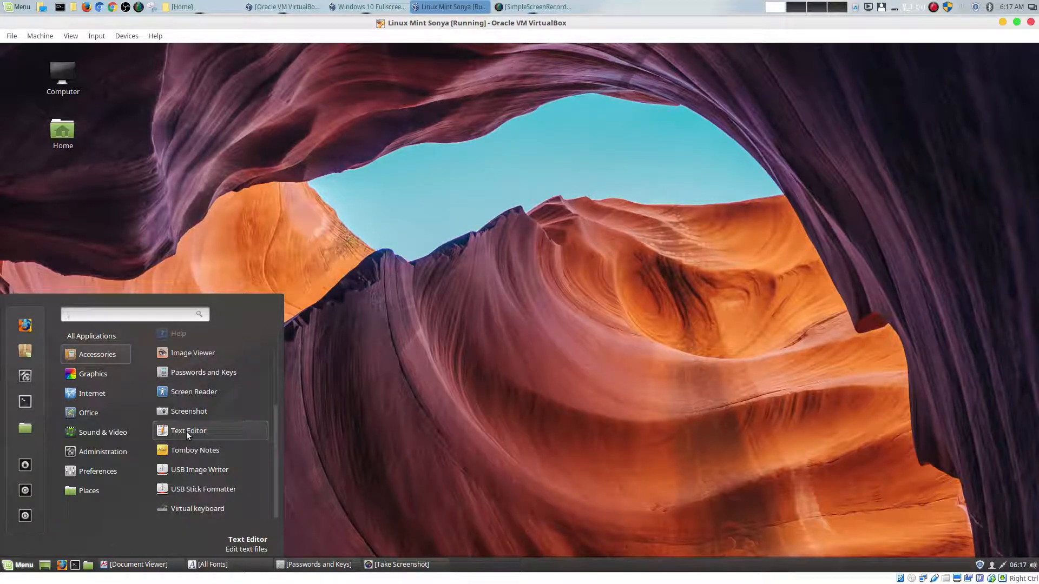
mouse_move(193, 457)
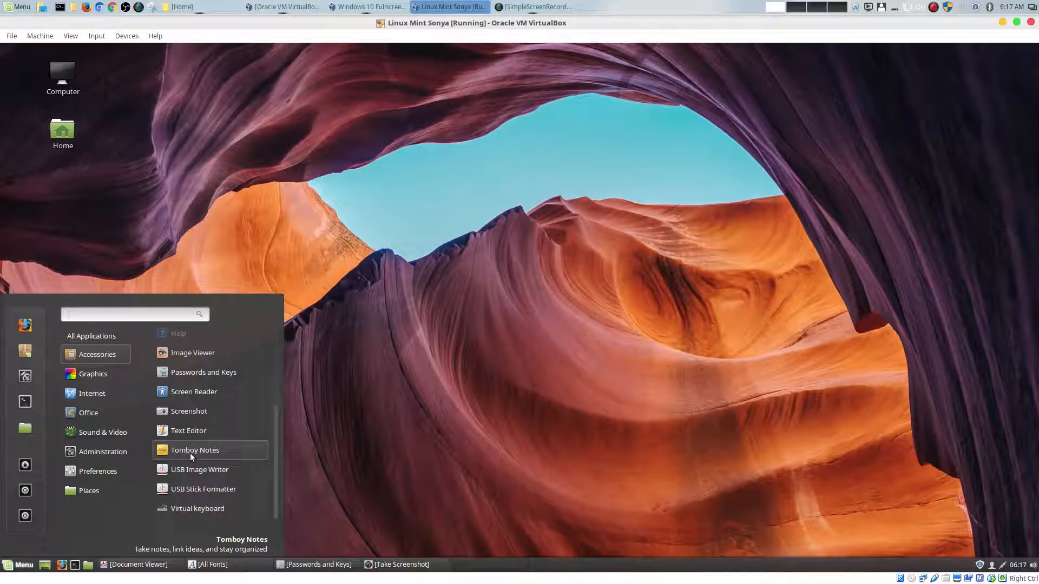
mouse_move(212, 452)
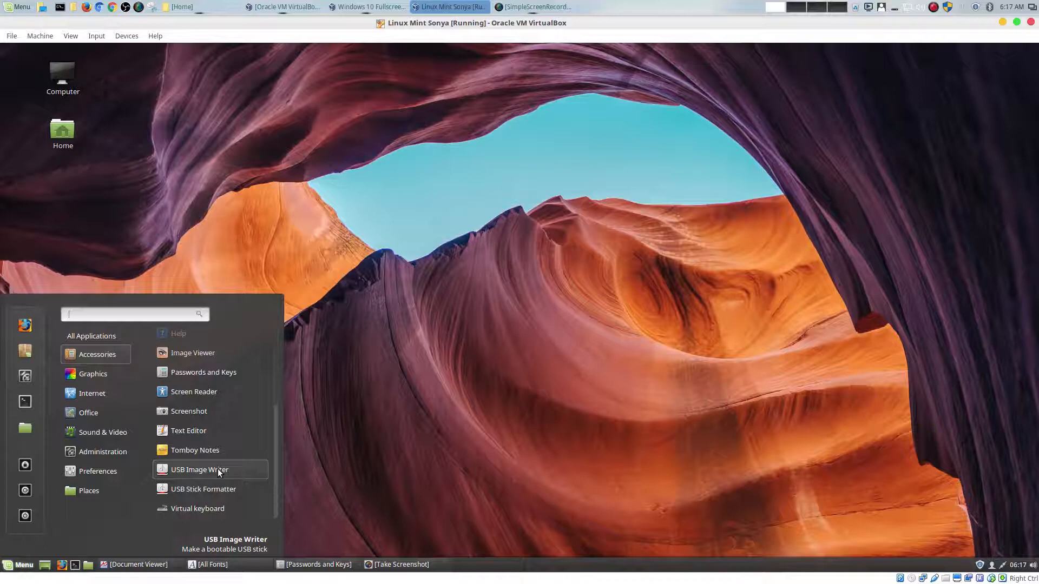
mouse_move(218, 454)
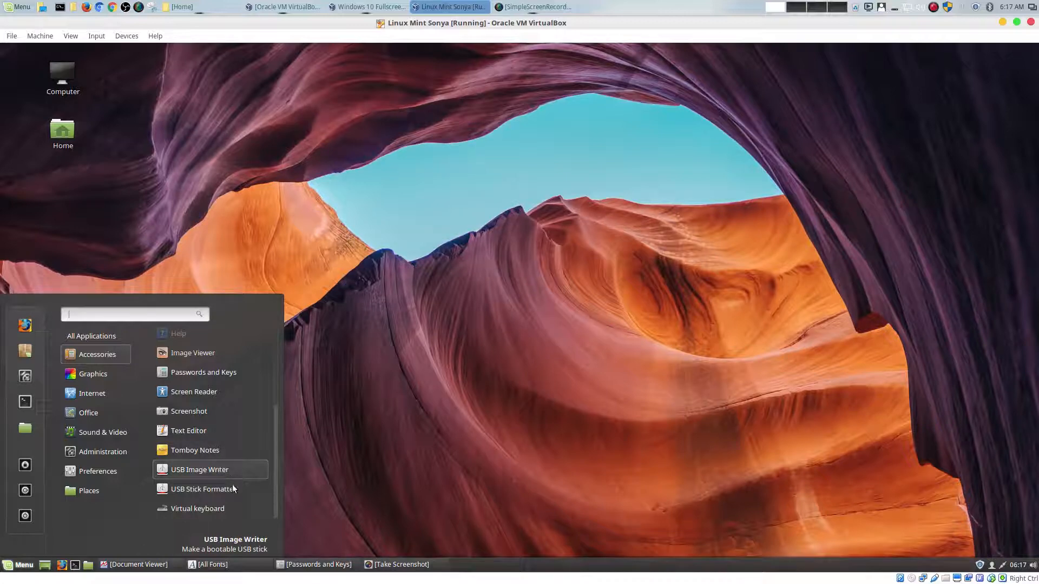
mouse_move(215, 495)
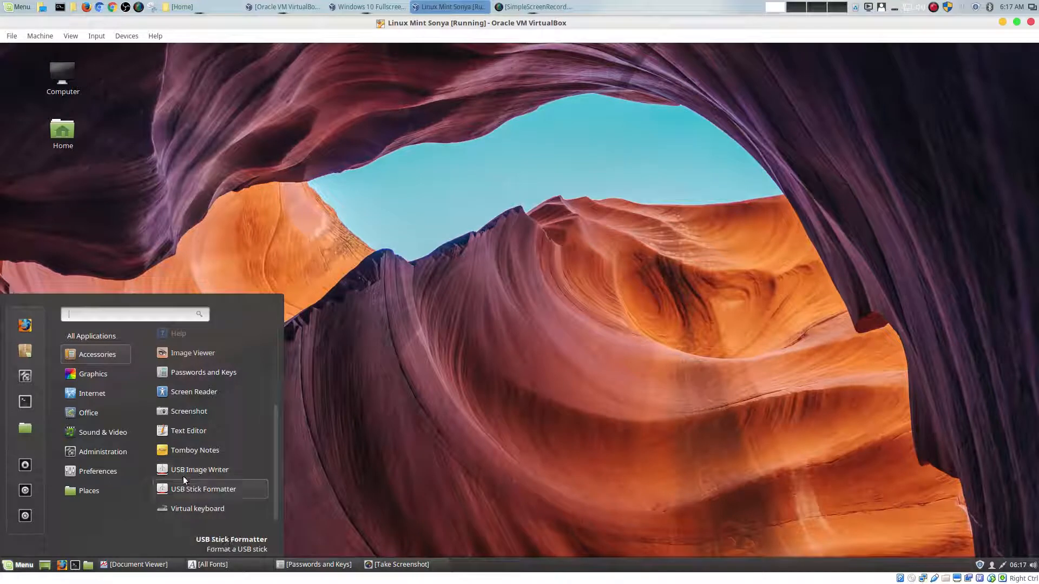
mouse_move(199, 469)
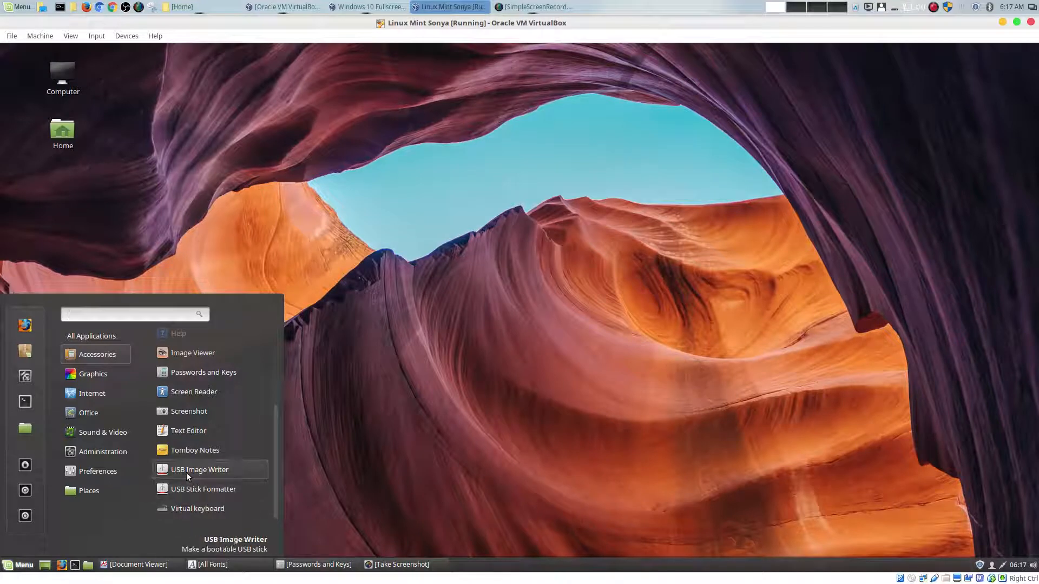
- Show the Graphics category listing GIMP, Pix and Simple Scan
click(93, 373)
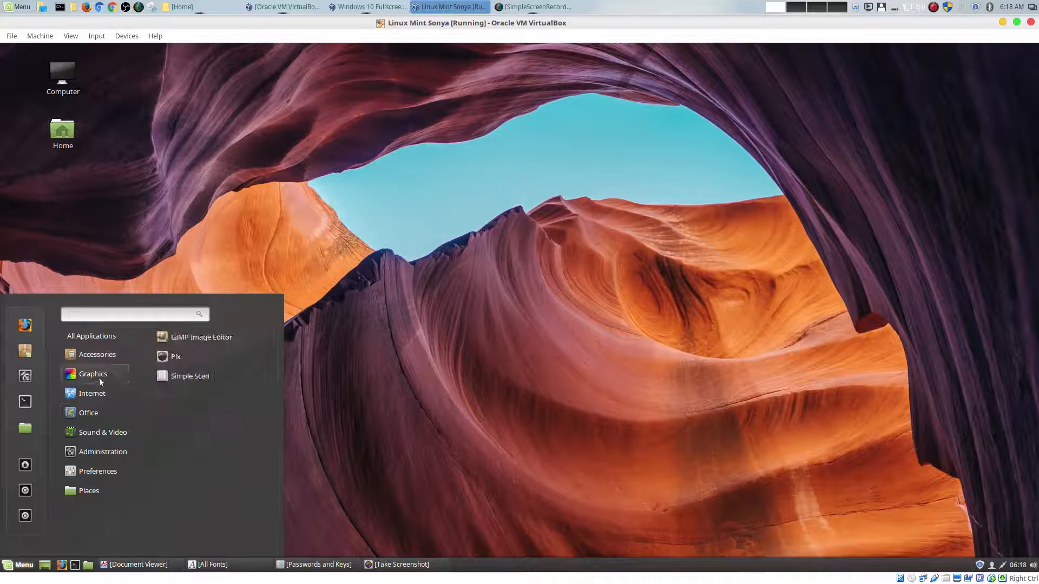
mouse_move(190, 375)
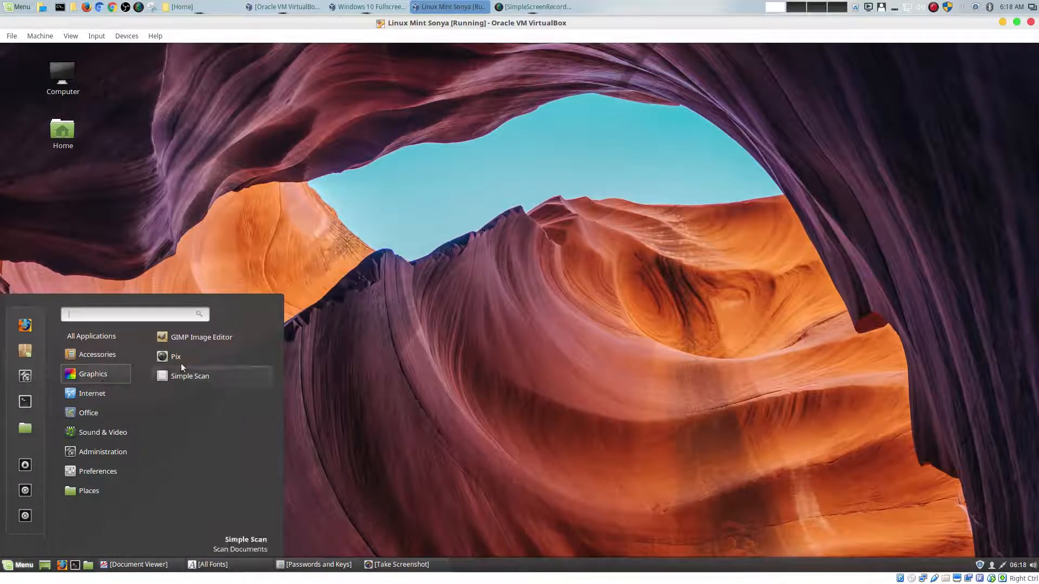
mouse_move(201, 338)
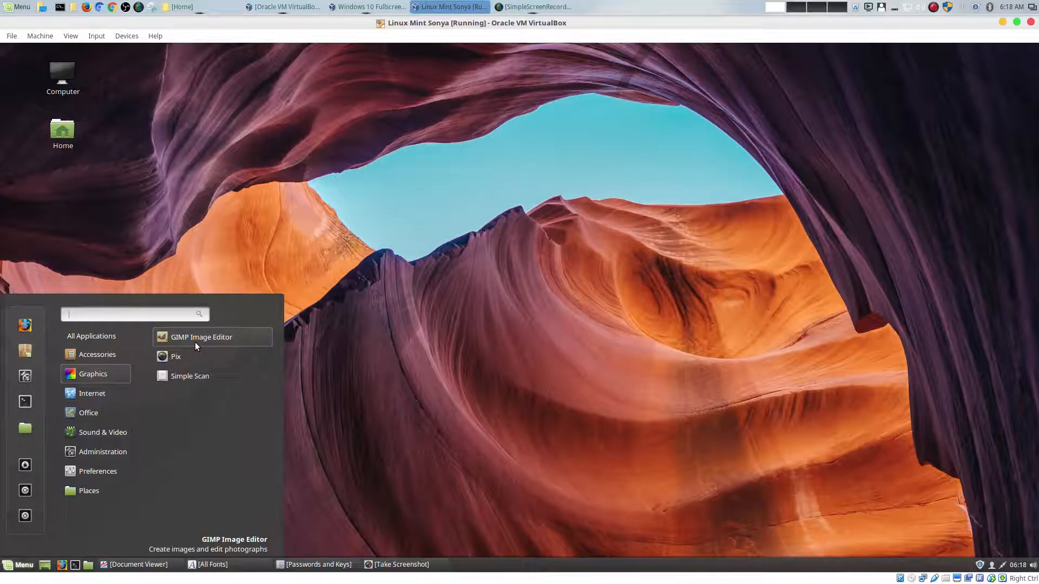
mouse_move(195, 356)
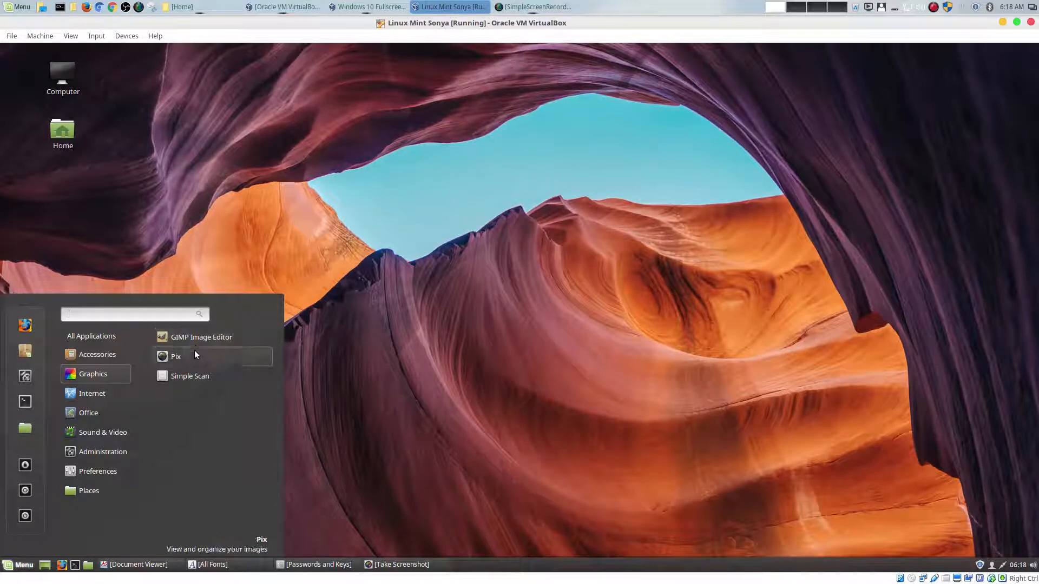
- Launch Pix, showing an empty Pictures folder, then launch Simple Scan from Graphics
click(195, 350)
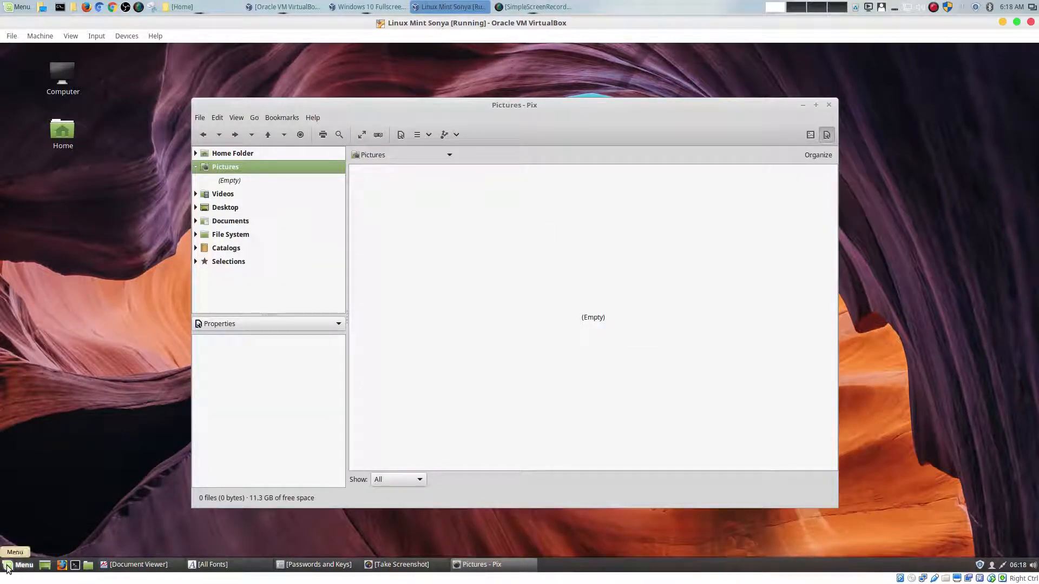
click(17, 565)
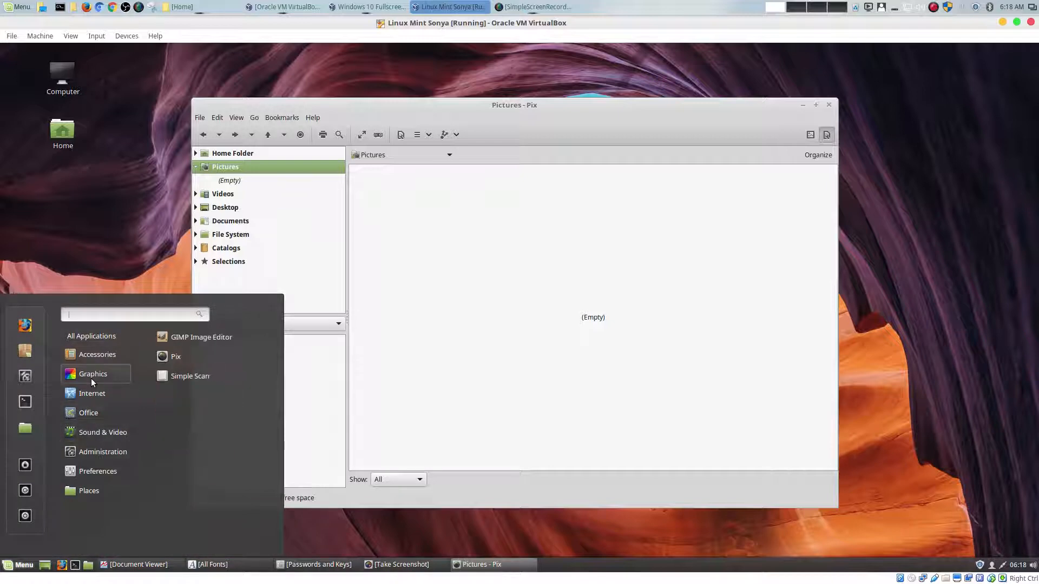
click(190, 376)
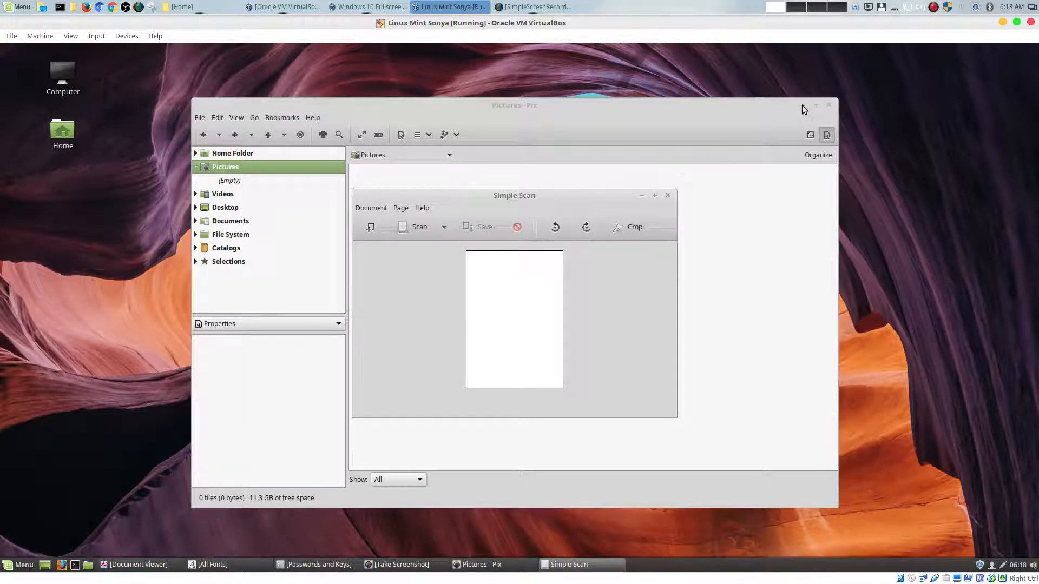
- Move the Simple Scan window (no scanners found) higher and minimise it to the taskbar
drag(514, 195, 445, 151)
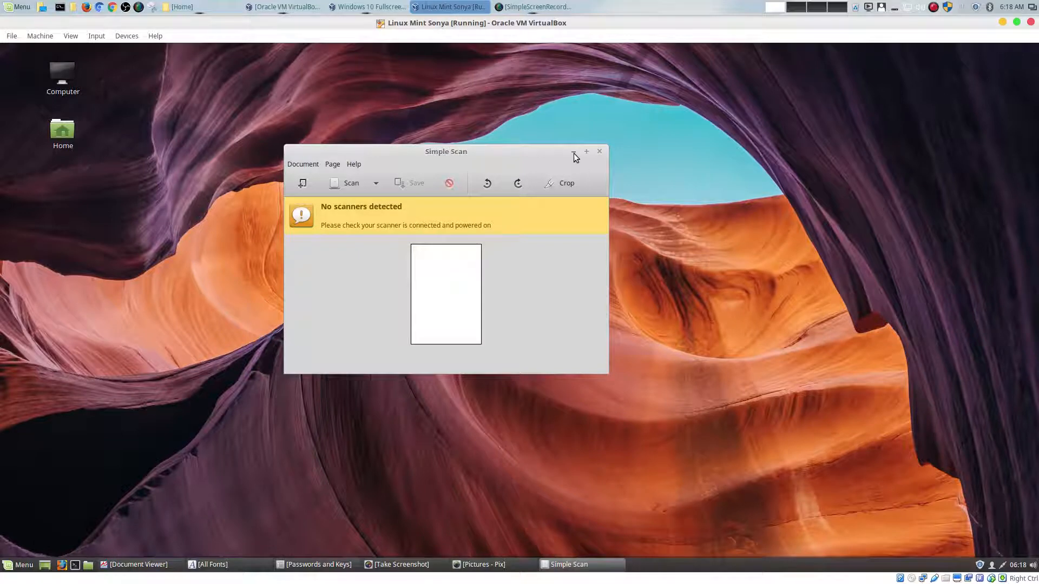
click(598, 152)
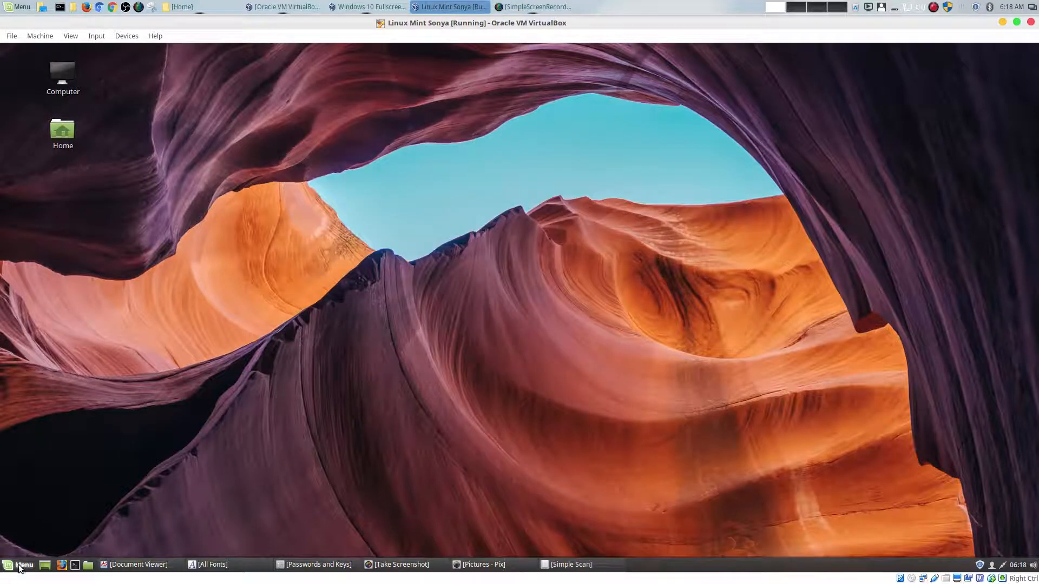
- Launch Pidgin from the Internet apps and close its Accounts welcome window
click(19, 565)
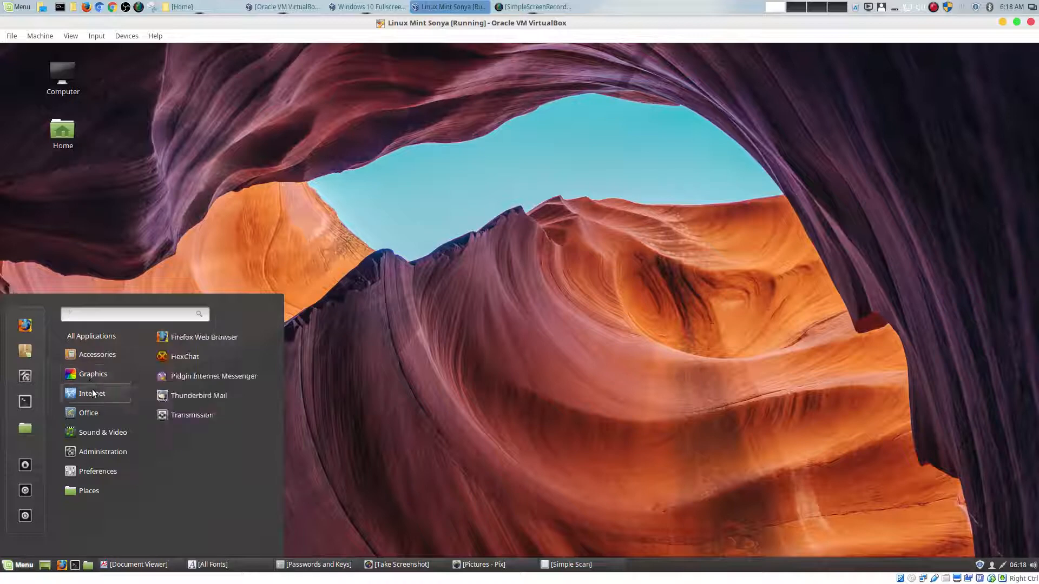
mouse_move(212, 344)
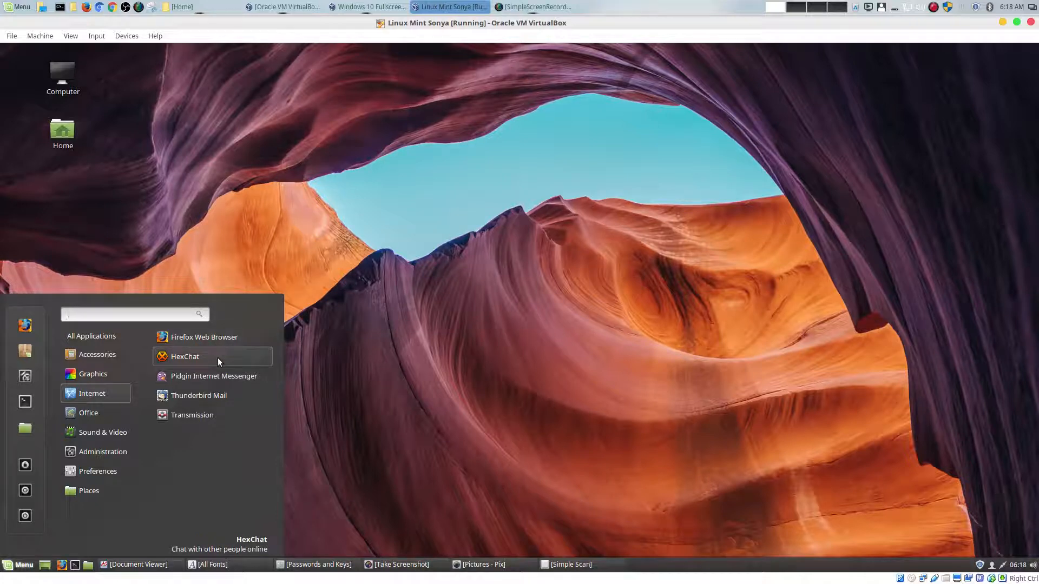
mouse_move(213, 375)
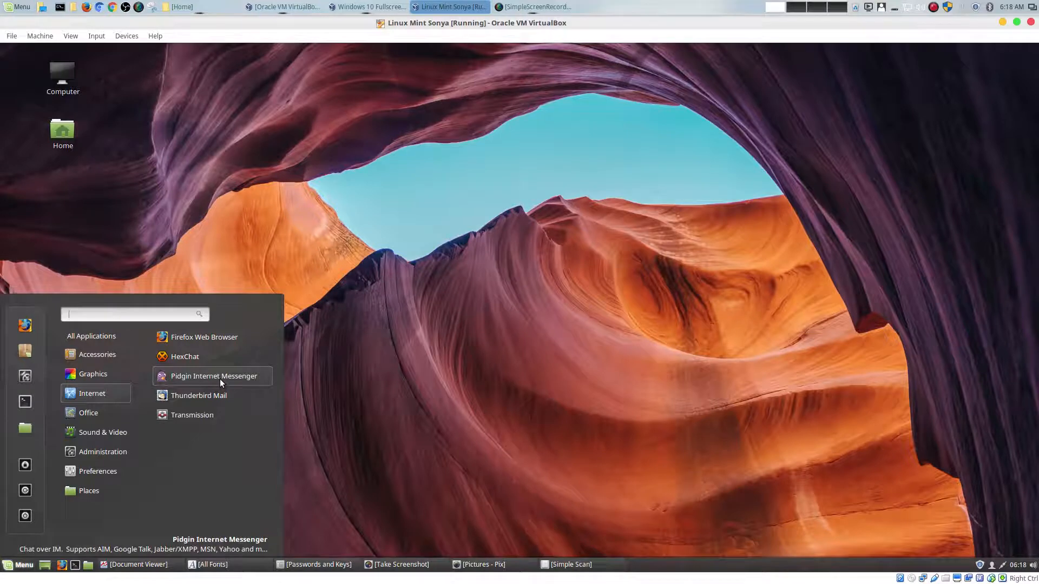
click(212, 375)
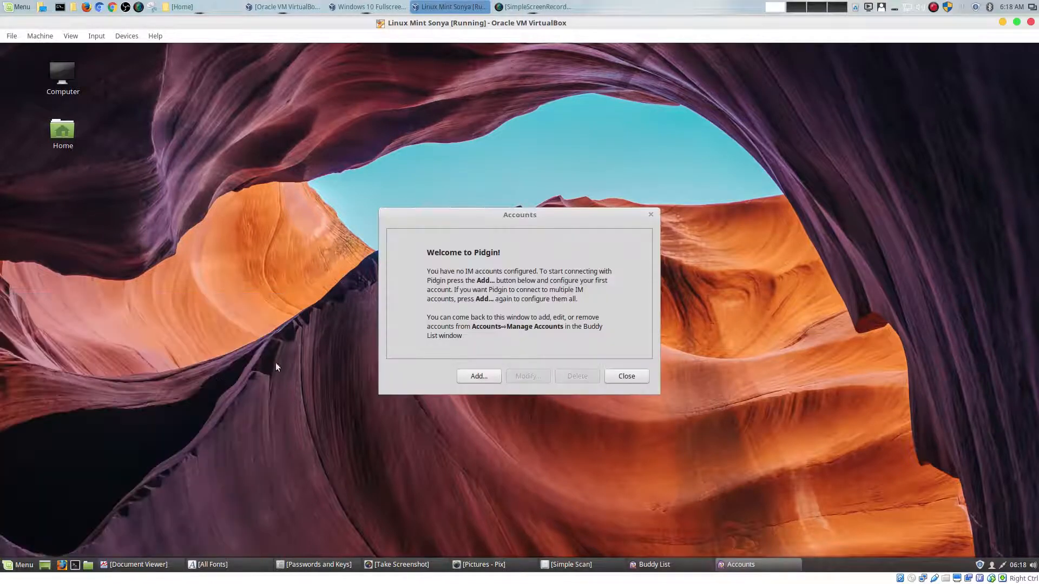
click(624, 376)
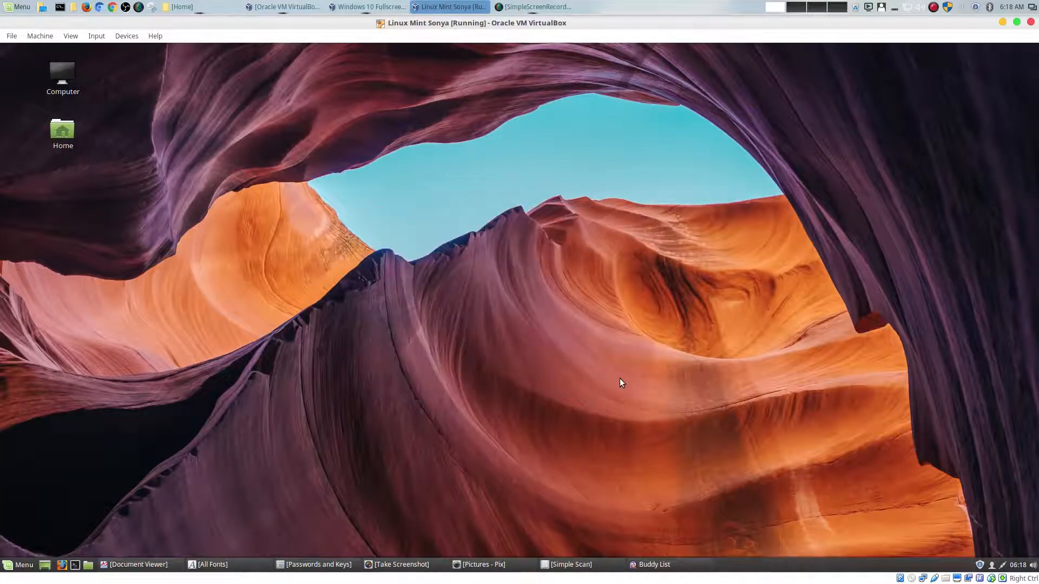
- Restore Pidgin's empty Buddy List from the taskbar and close it, leaving the desktop clear
click(651, 565)
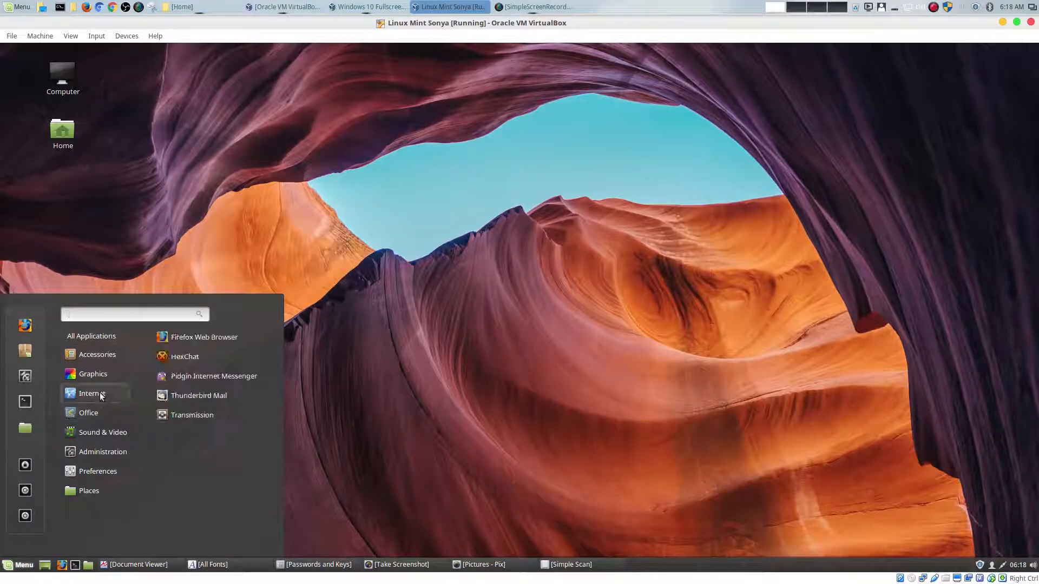
click(214, 375)
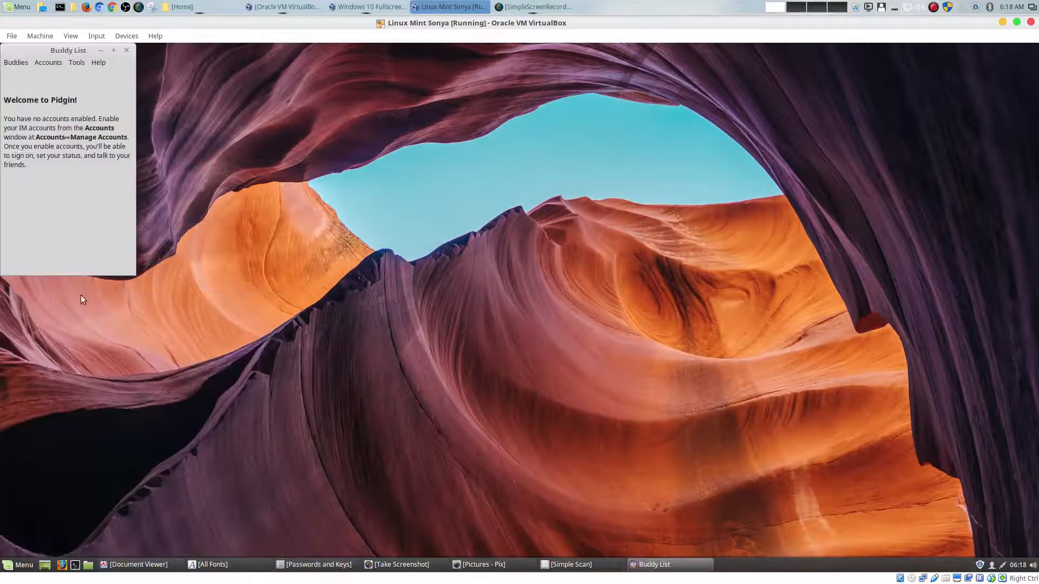
click(48, 63)
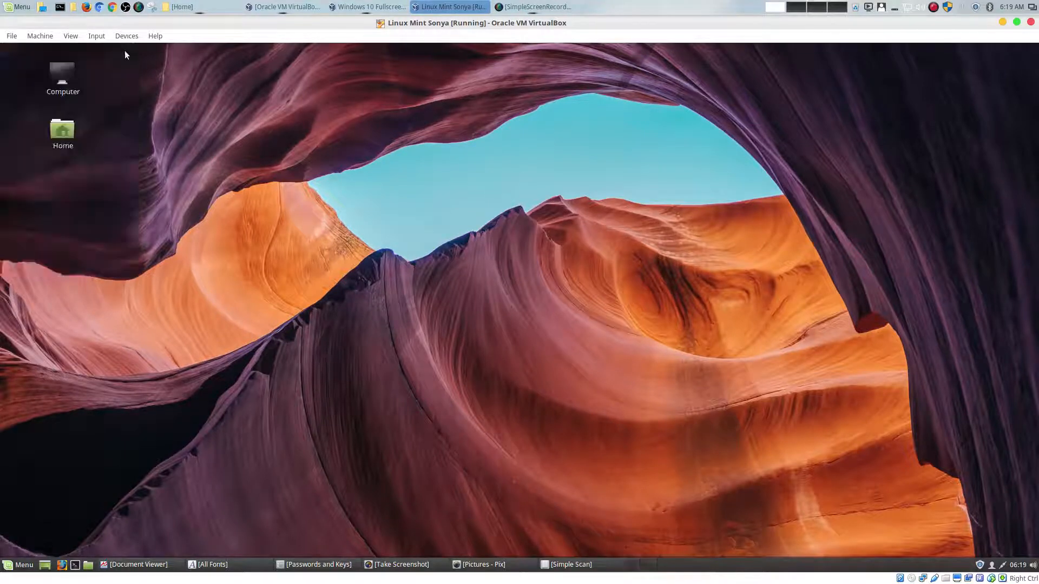
- Launch Thunderbird Mail to its new-address welcome dialog and minimise it
click(18, 565)
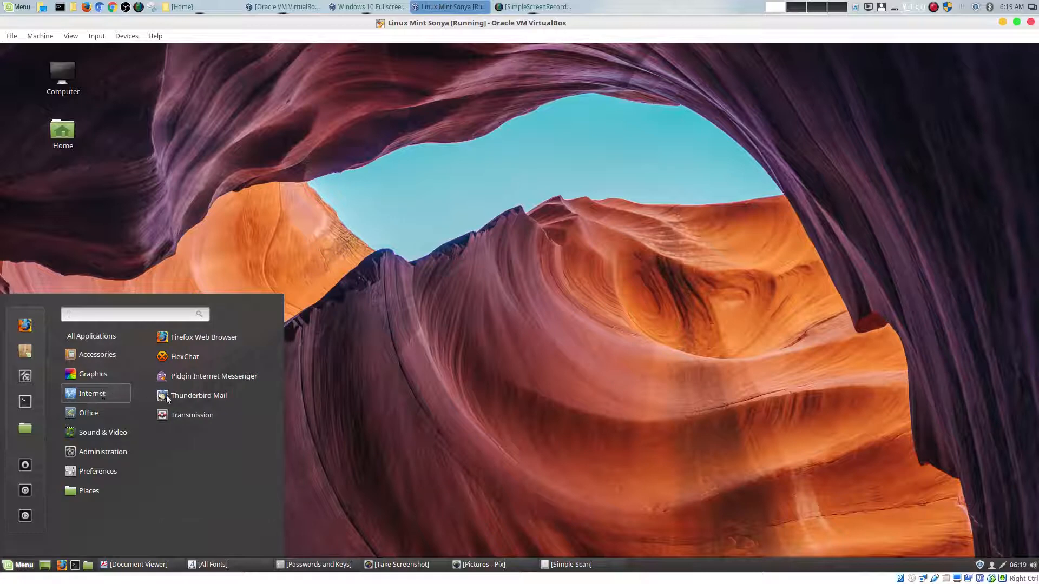
mouse_move(212, 396)
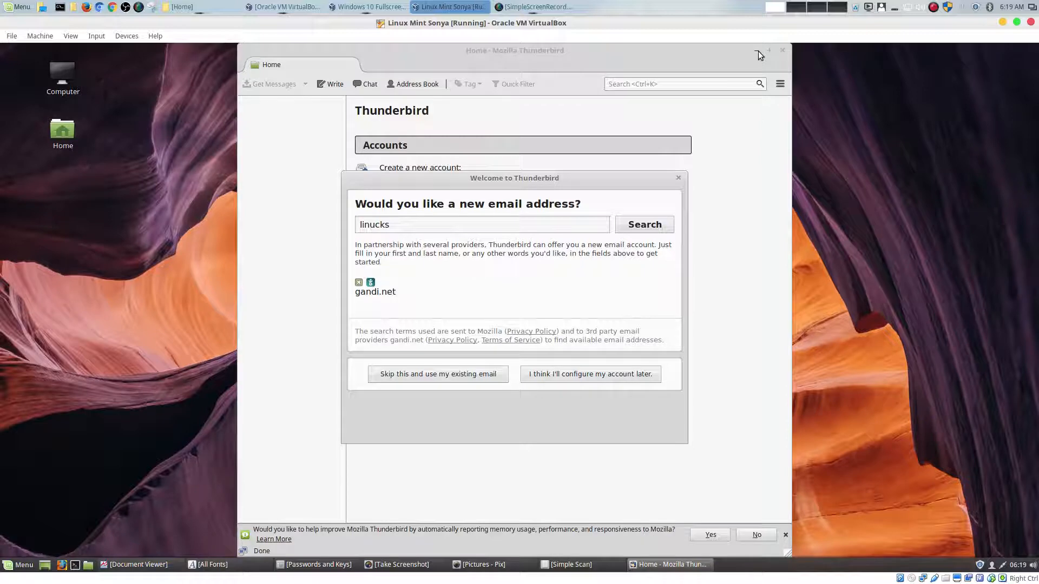
click(768, 51)
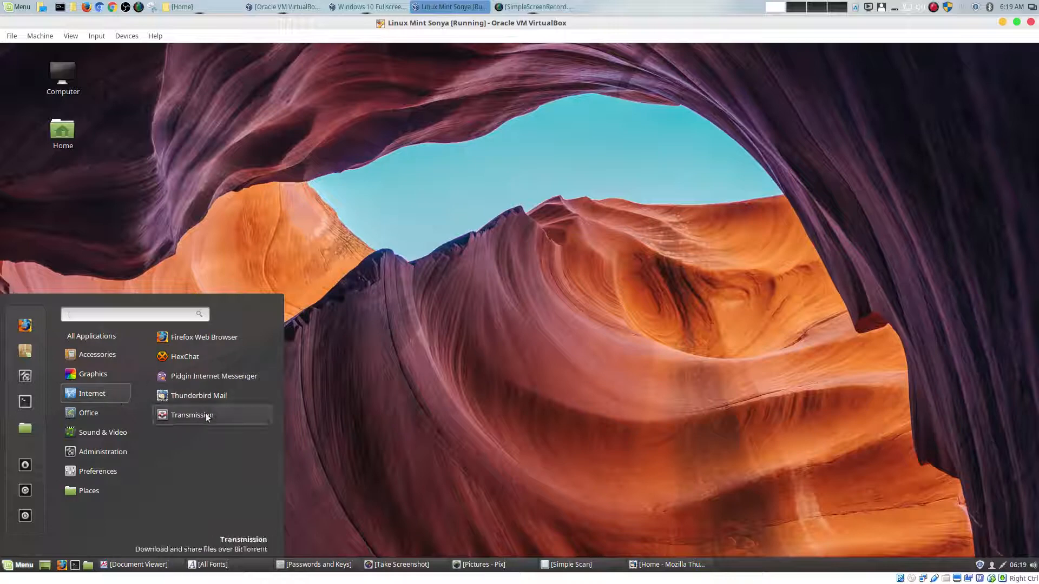
- Launch Transmission, showing its file sharing notice, and minimise it to the taskbar
click(192, 414)
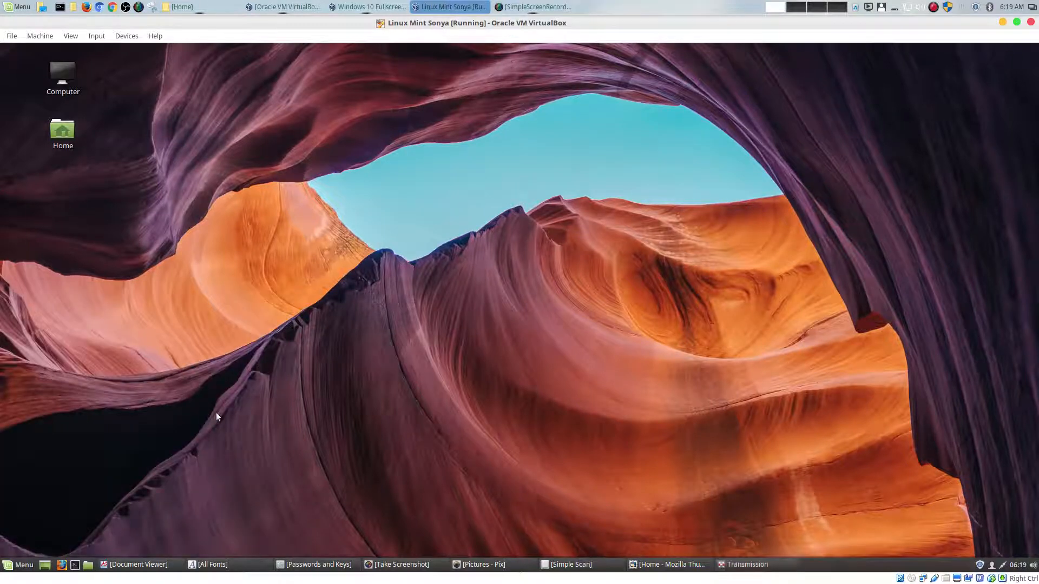
click(742, 565)
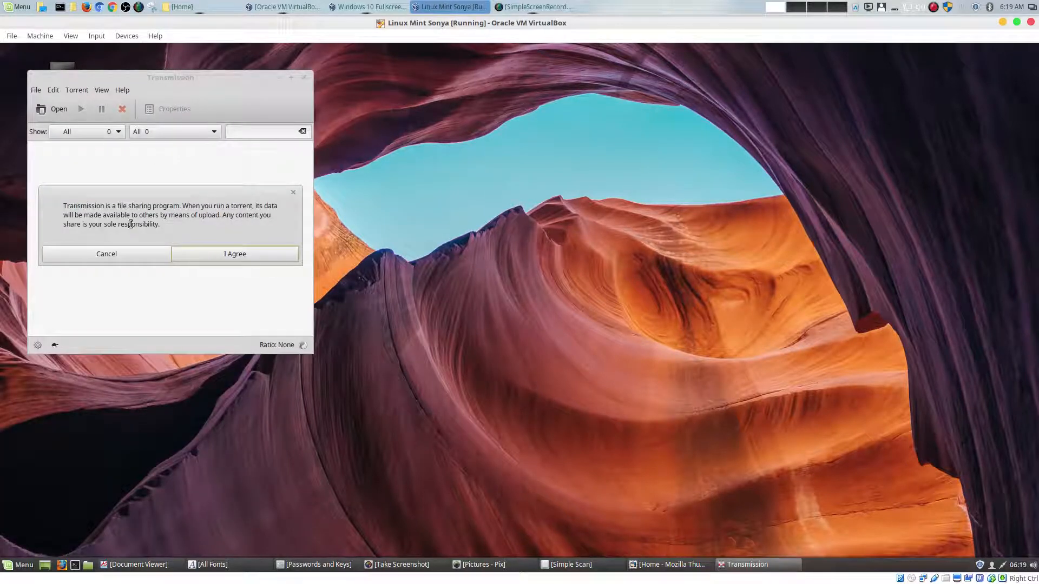
click(235, 254)
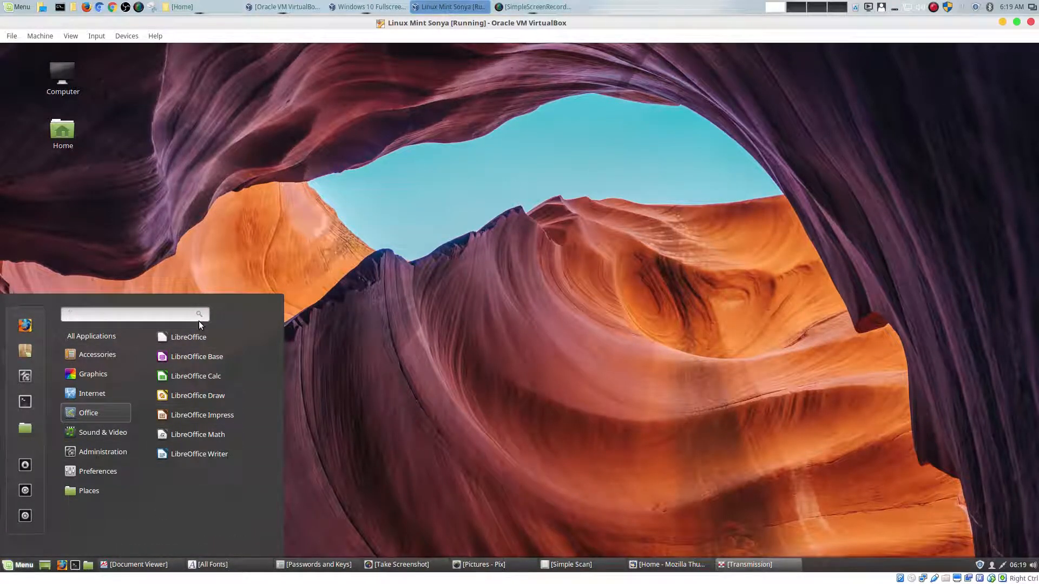
mouse_move(197, 356)
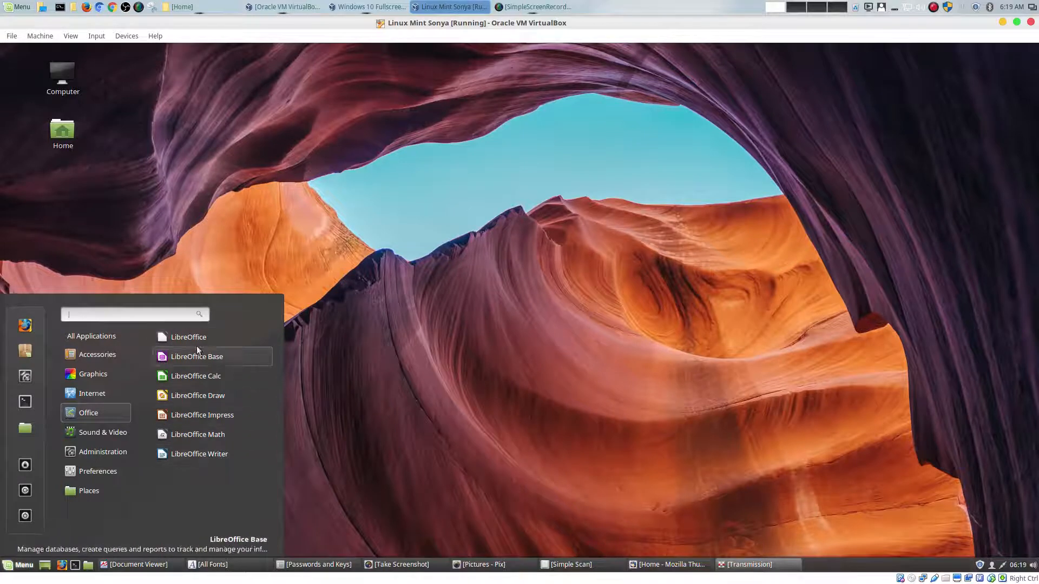
mouse_move(212, 473)
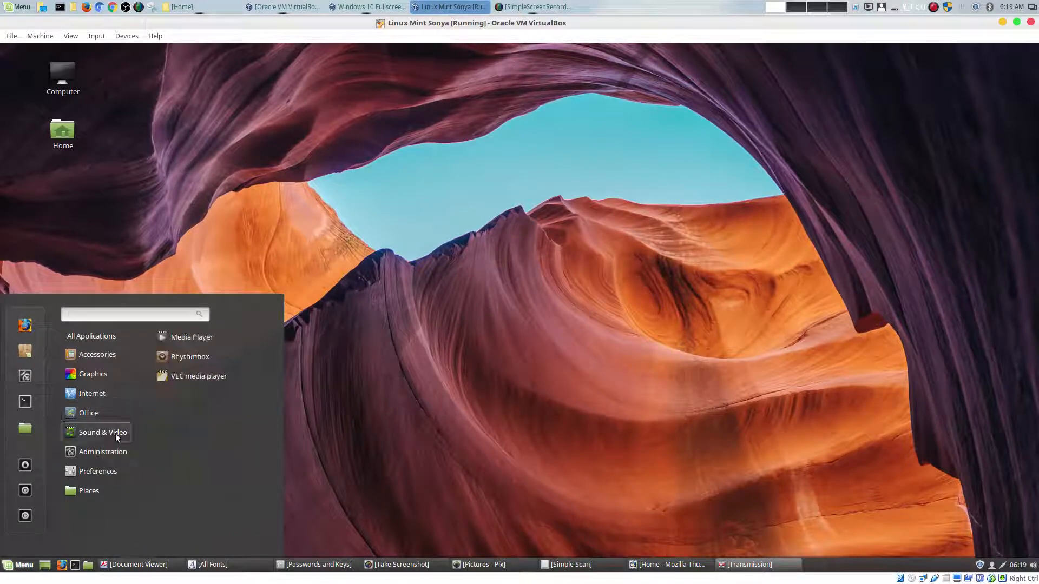
mouse_move(193, 337)
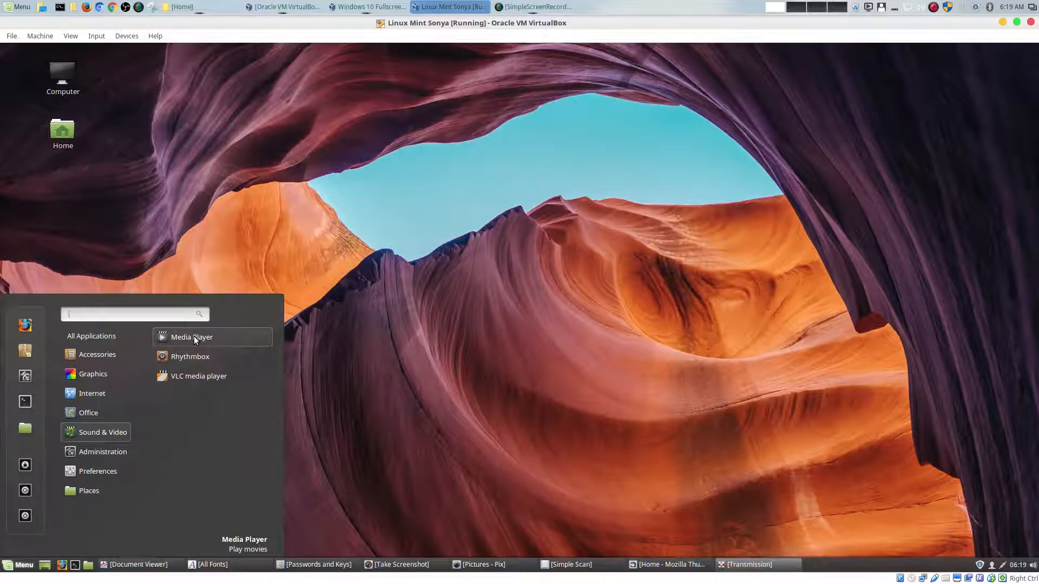
- Launch the Media Player with no media loaded, then reopen the menu
click(192, 338)
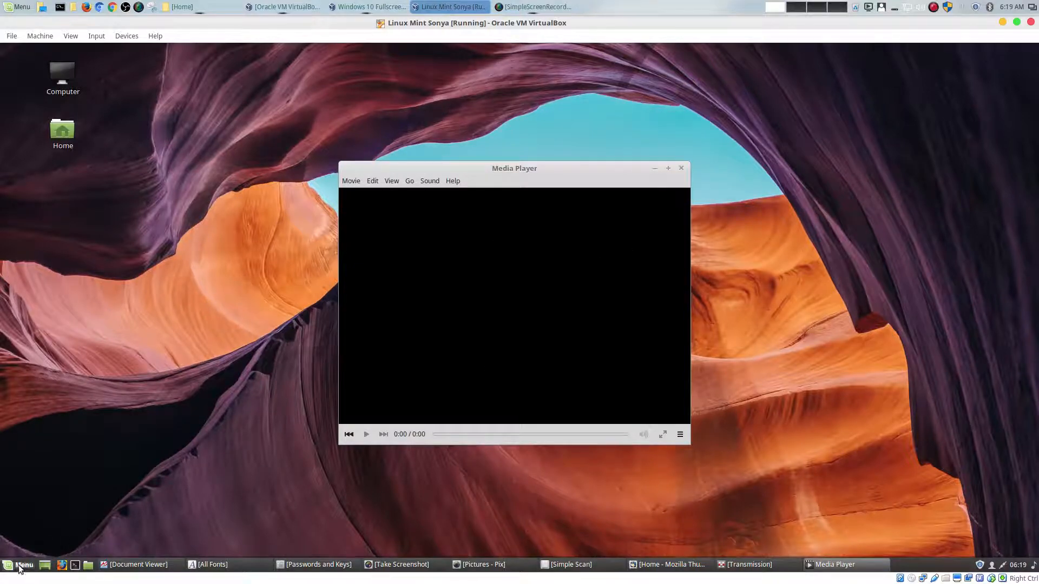
click(22, 565)
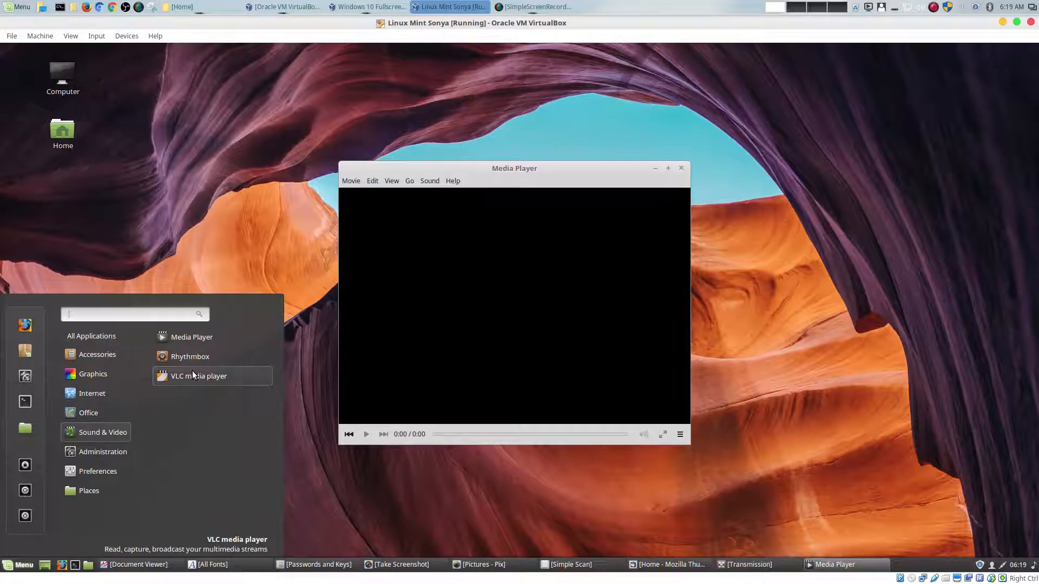
mouse_move(193, 341)
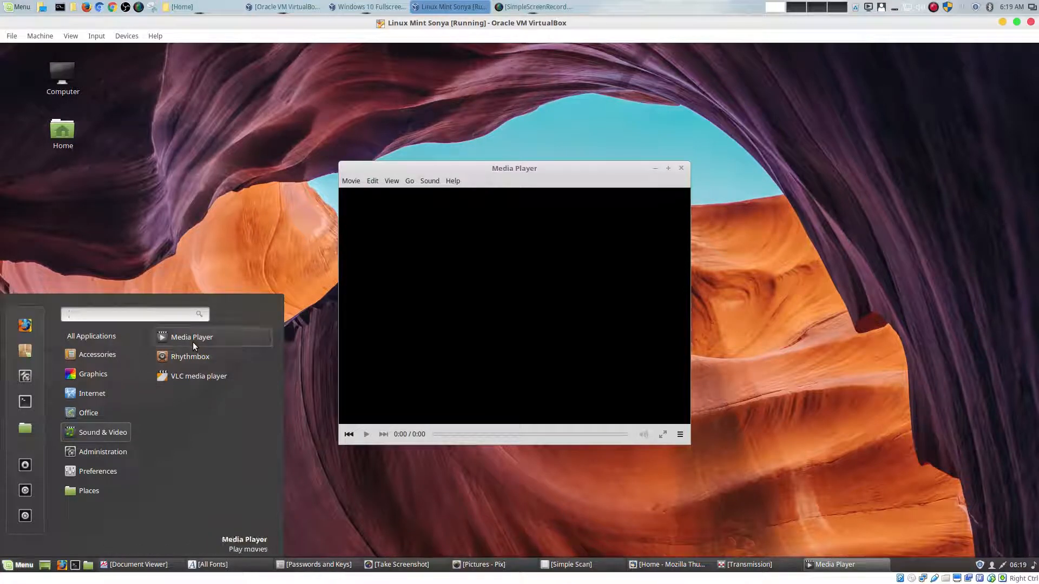
- Launch Rhythmbox, show its Import view and minimise the Media Player window
click(191, 357)
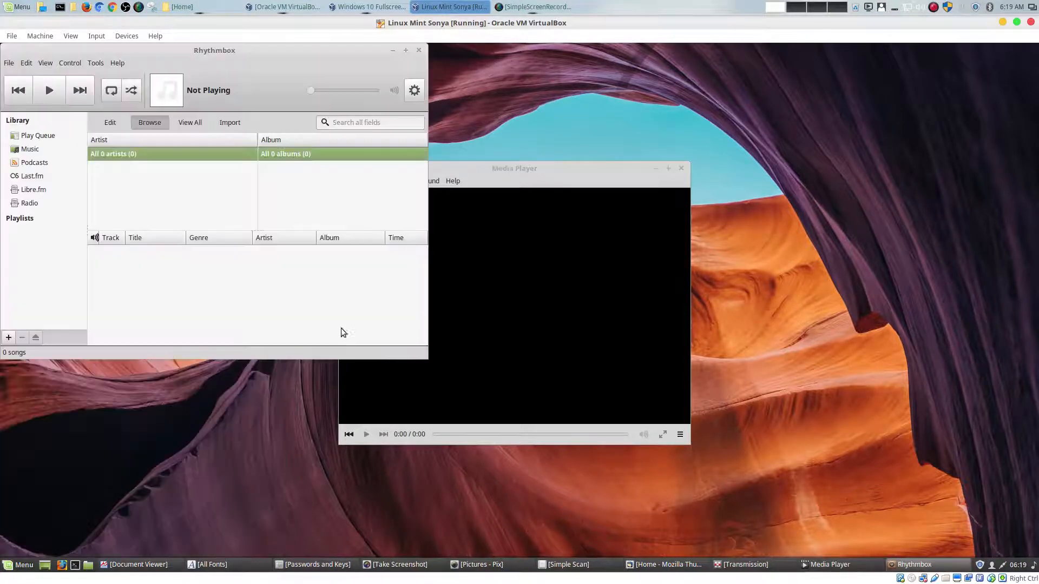
click(230, 122)
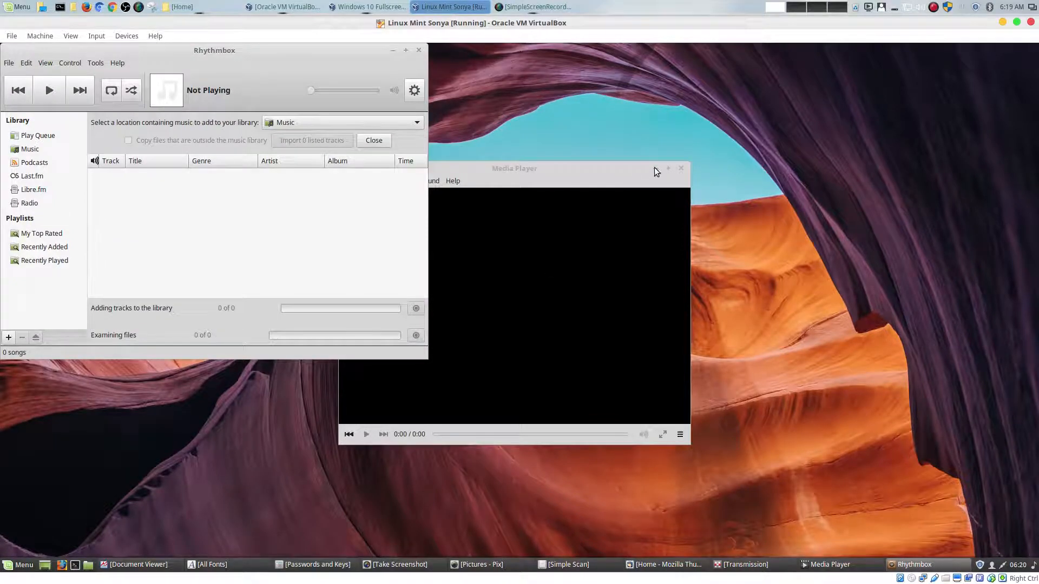
click(369, 7)
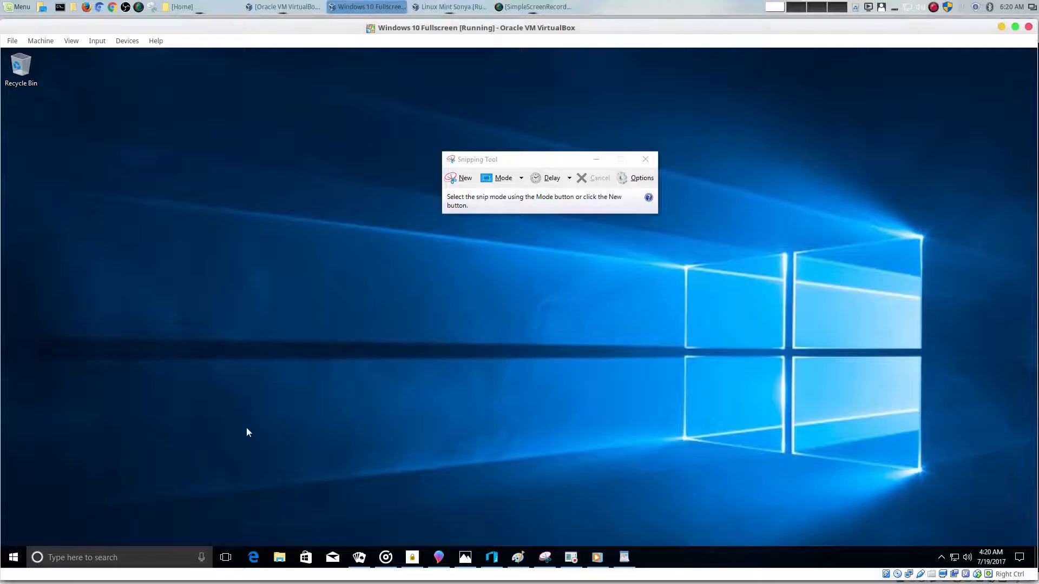
- Back in the Mint VM, widen Rhythmbox and show its Last.fm section's not-logged-in notice
click(12, 558)
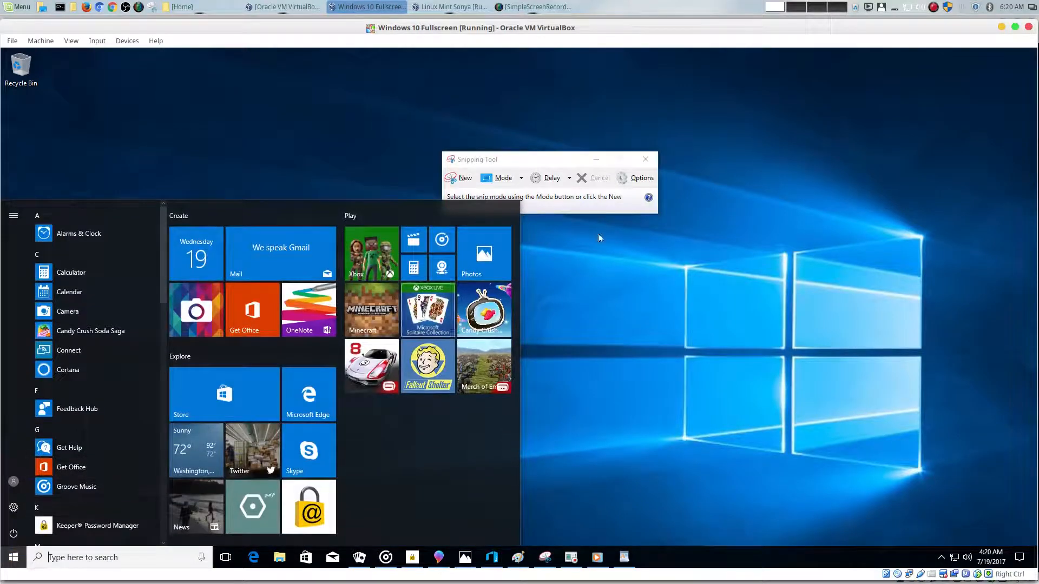
click(450, 7)
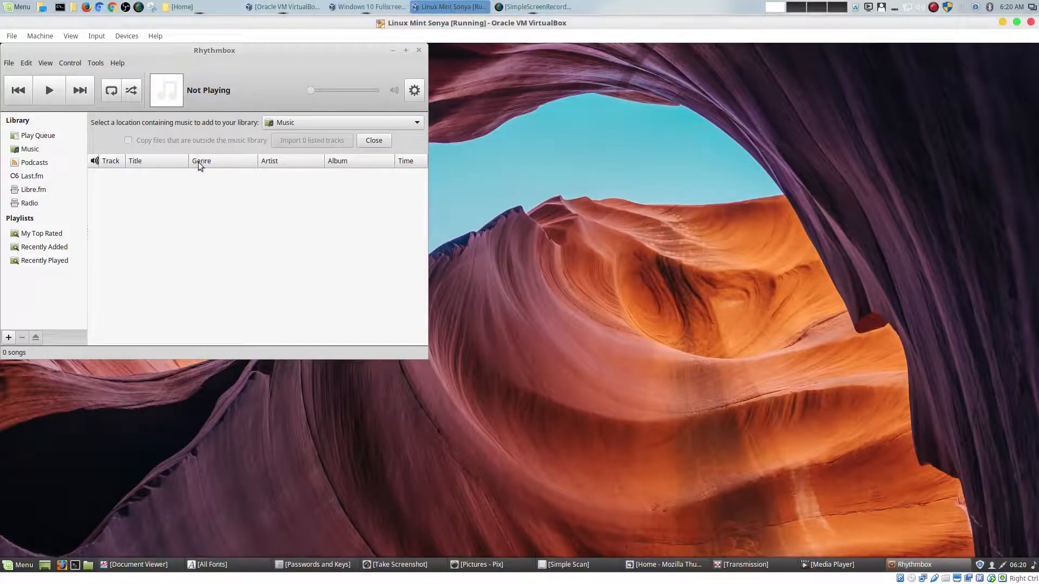
mouse_move(400, 324)
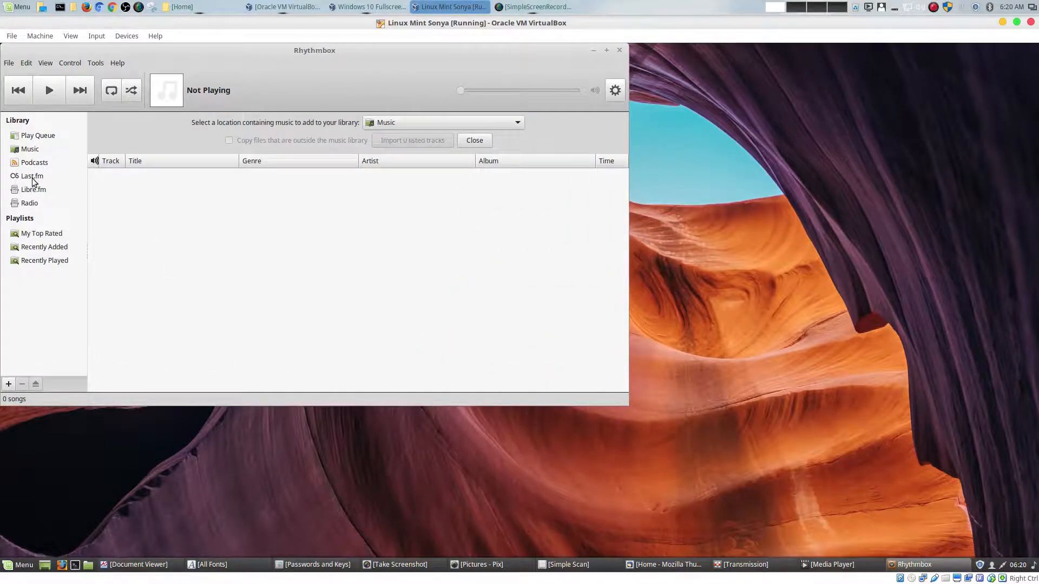
click(32, 175)
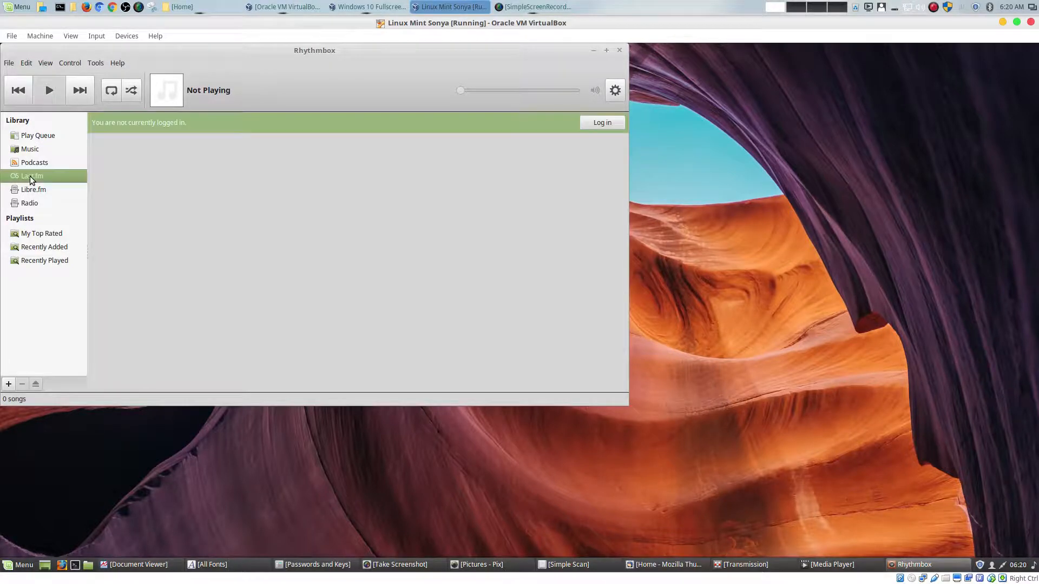
mouse_move(358, 118)
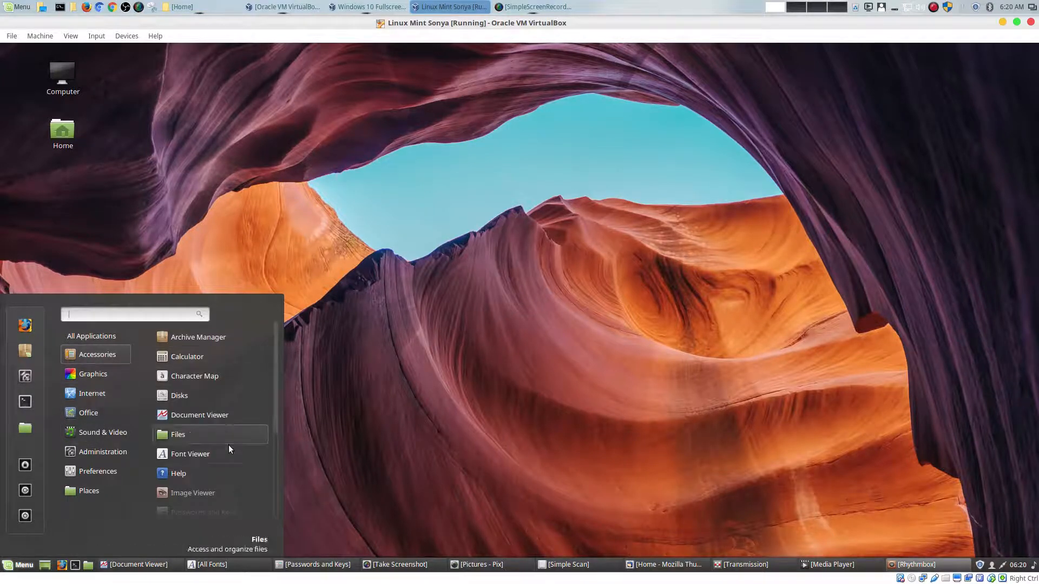
- Scroll the Accessories list, show the Graphics applications, then switch to the Windows 10 VM
scroll(down, 3)
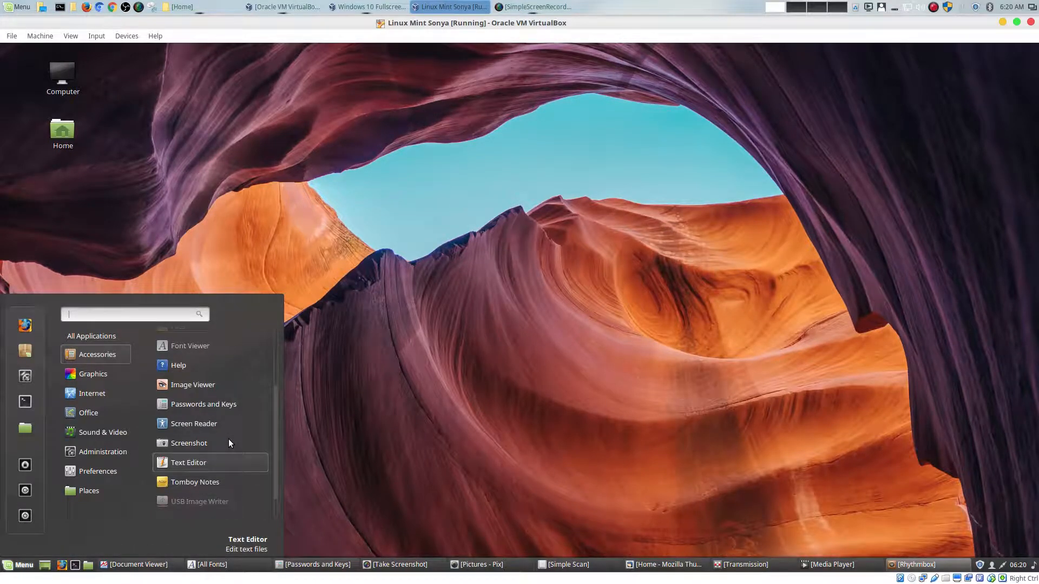
click(93, 373)
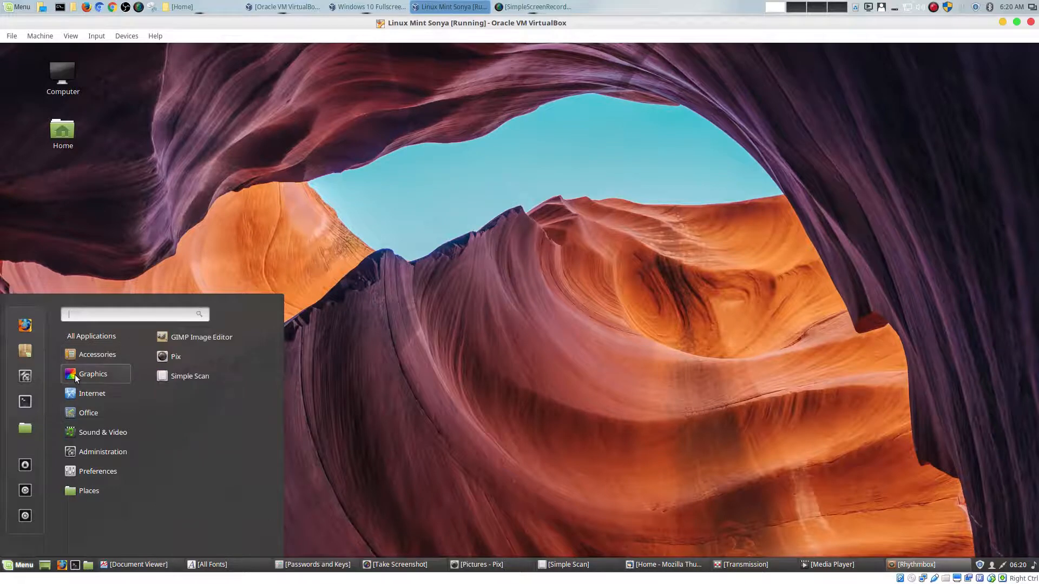
mouse_move(86, 375)
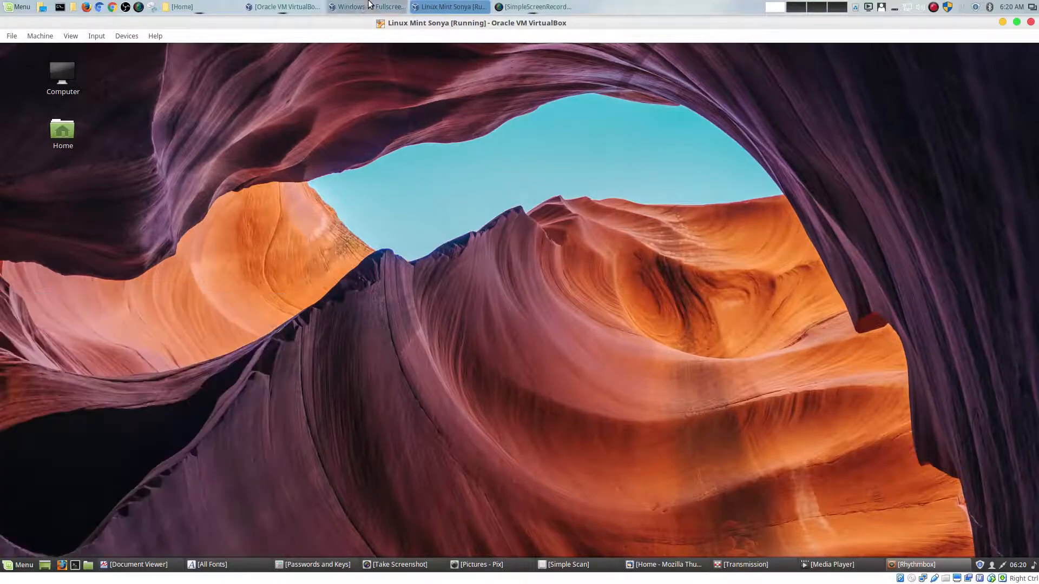
click(367, 7)
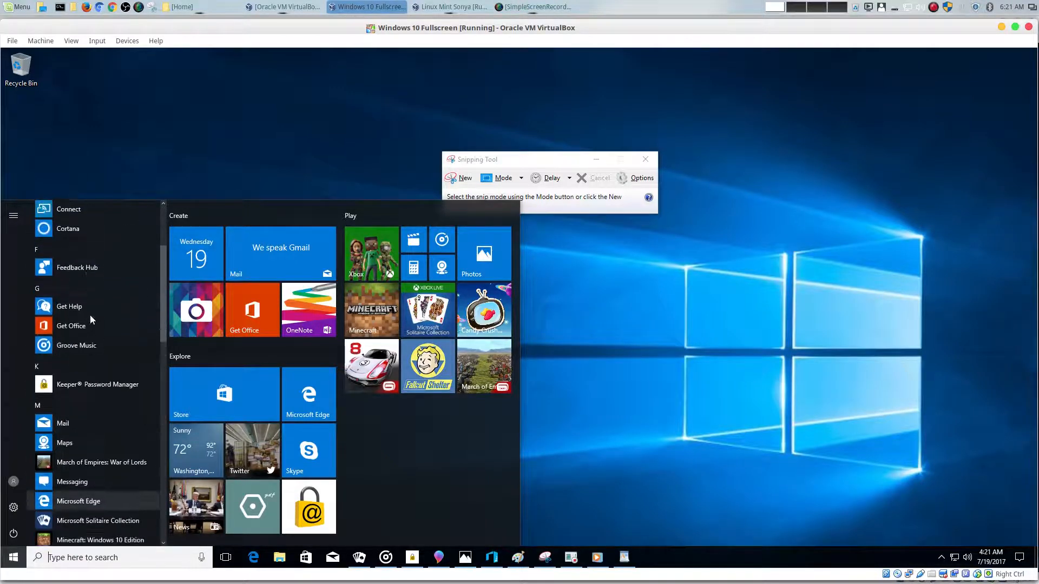
click(449, 7)
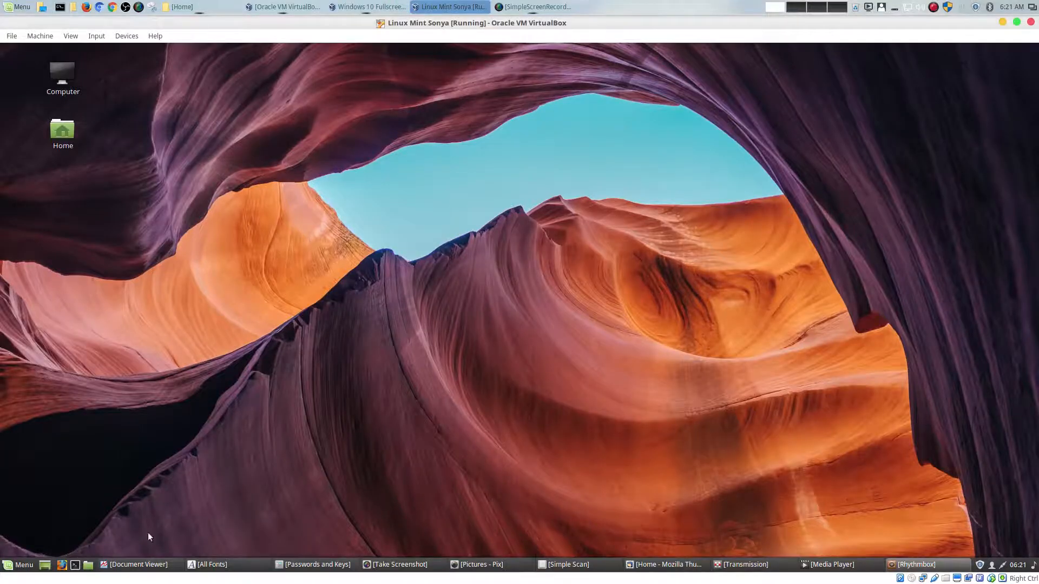
click(19, 565)
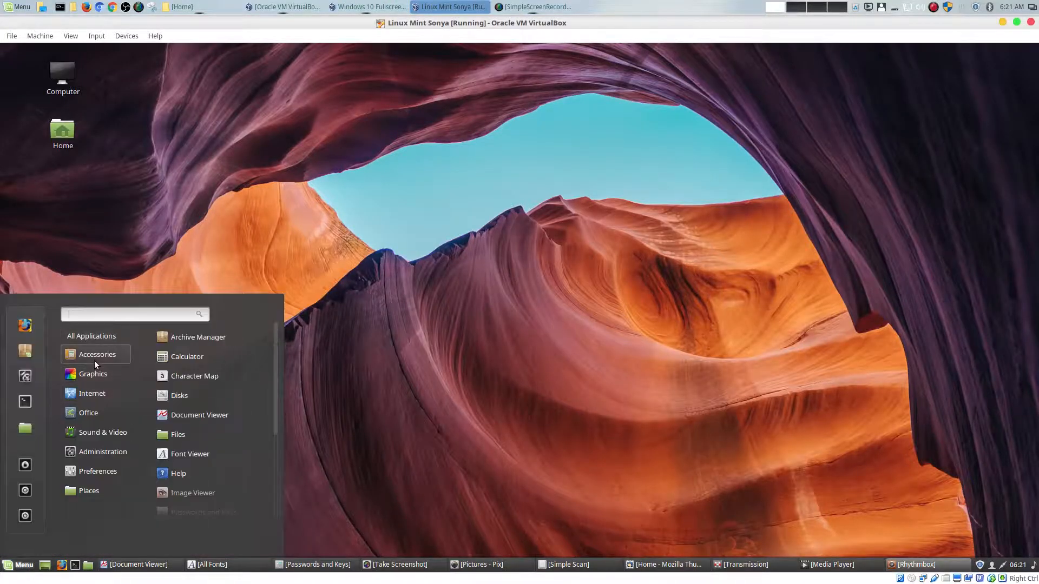
click(91, 393)
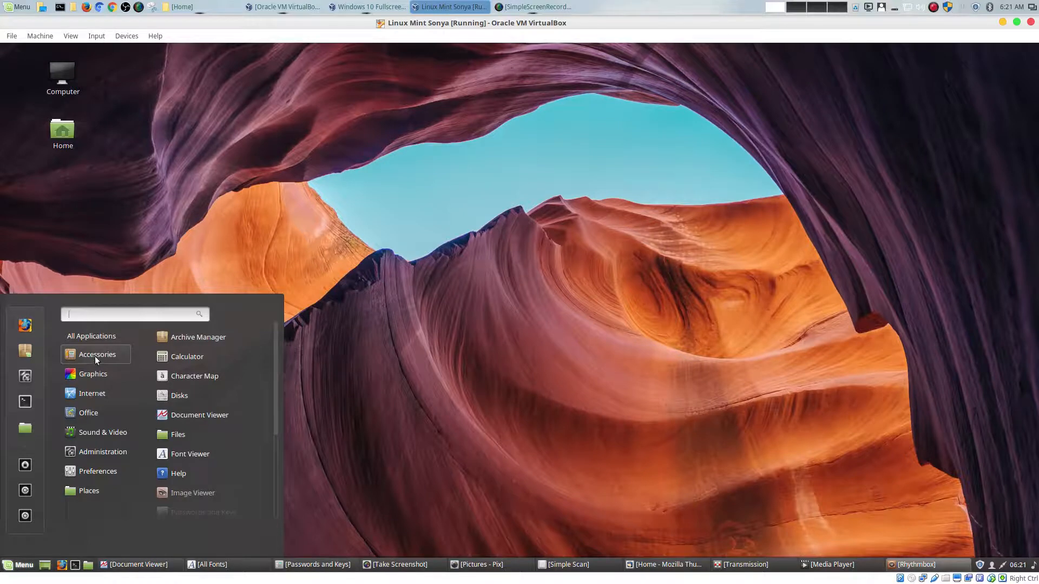
mouse_move(95, 374)
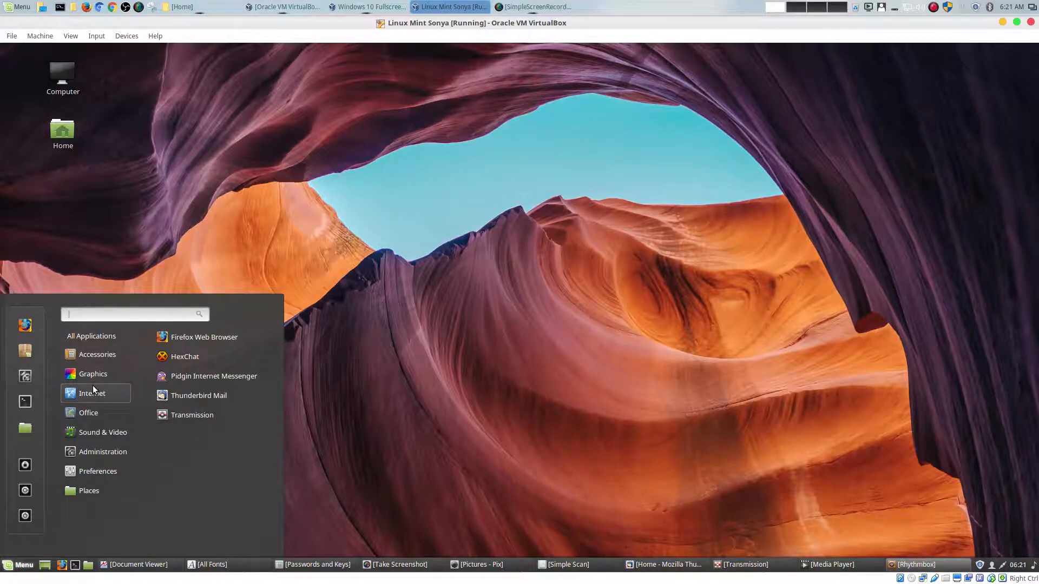
mouse_move(244, 357)
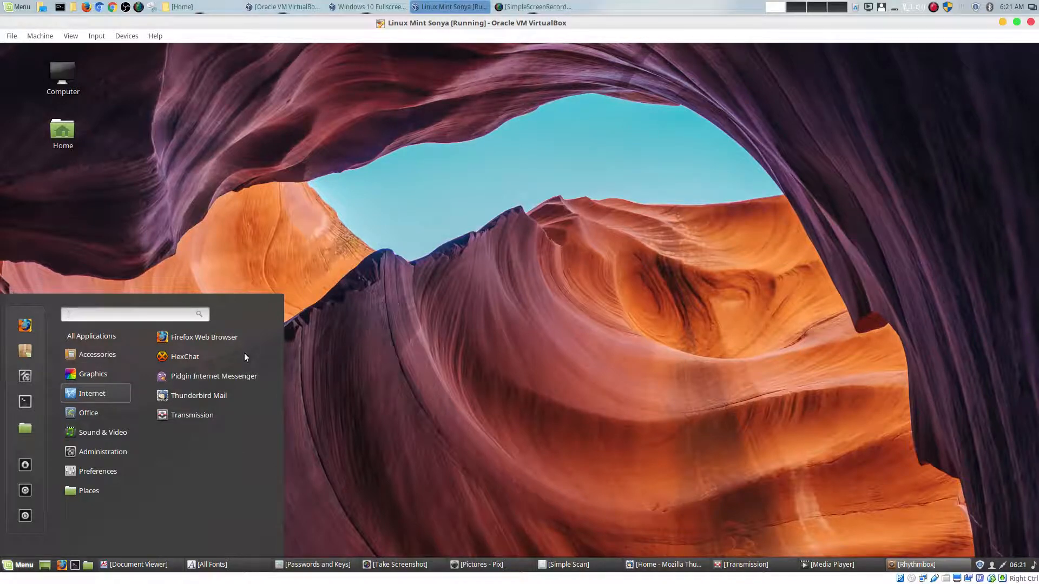
click(96, 354)
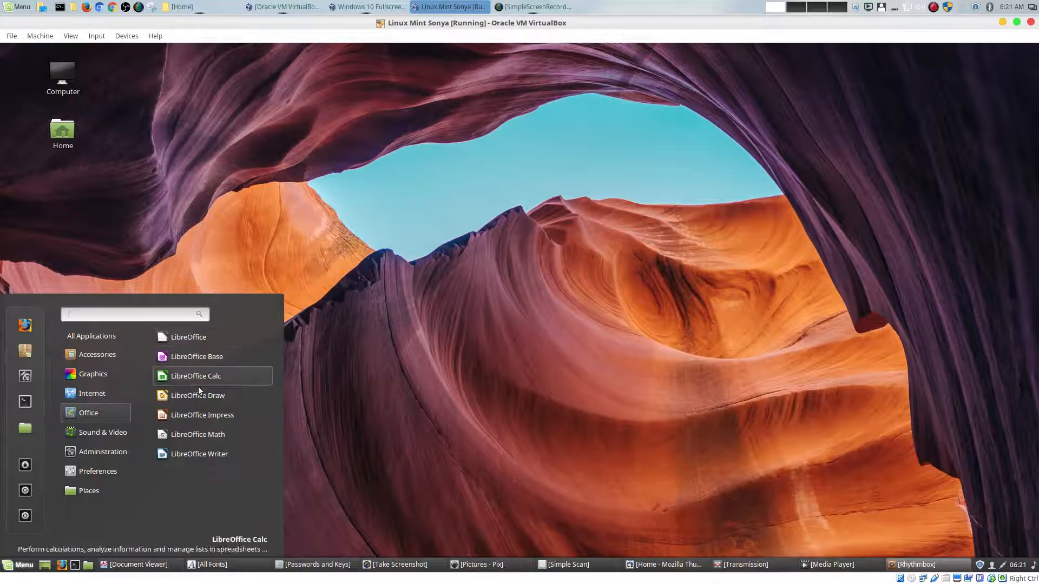
mouse_move(197, 434)
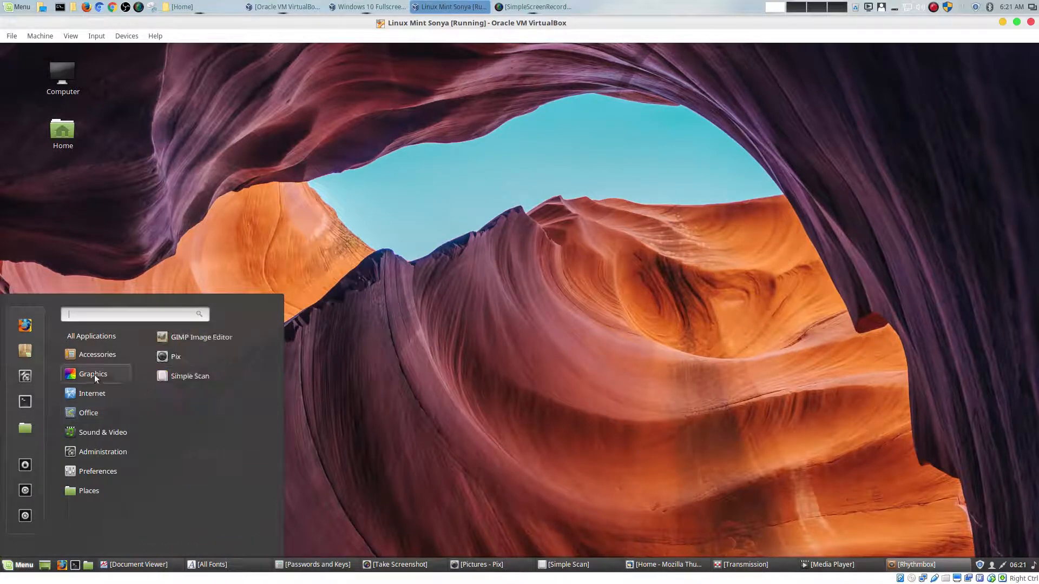
mouse_move(201, 338)
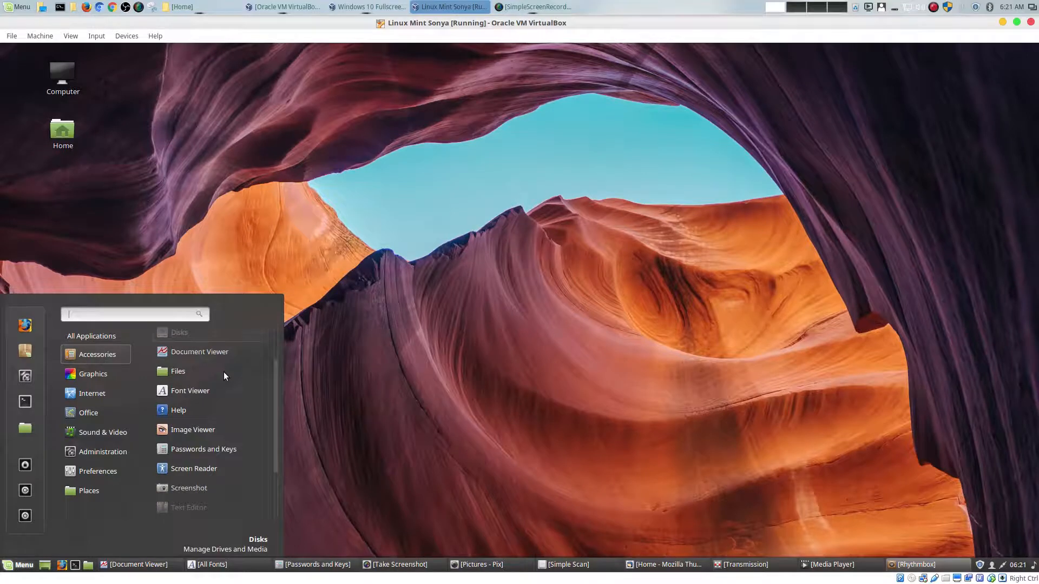
scroll(down, 3)
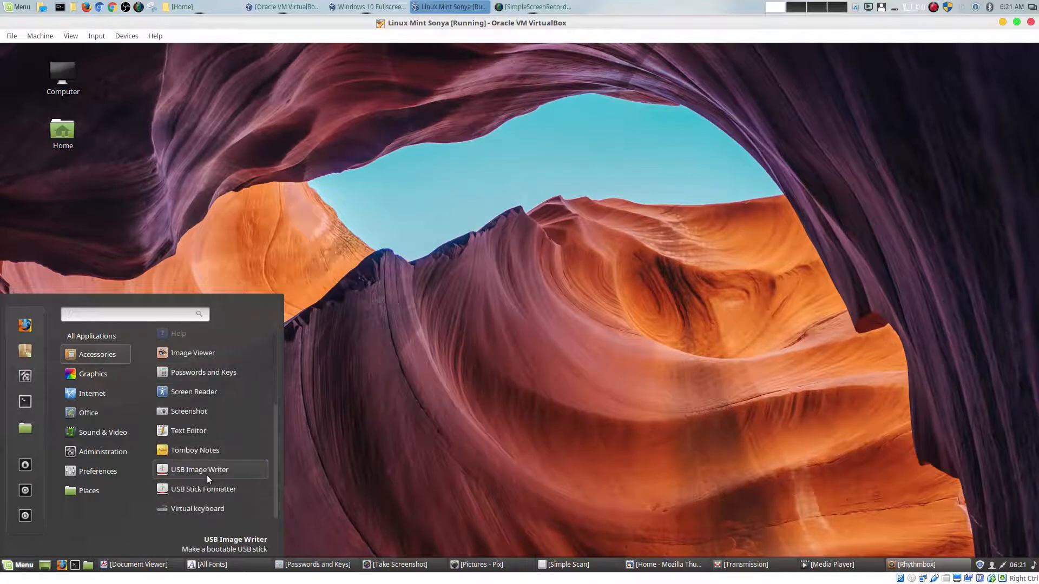
mouse_move(202, 415)
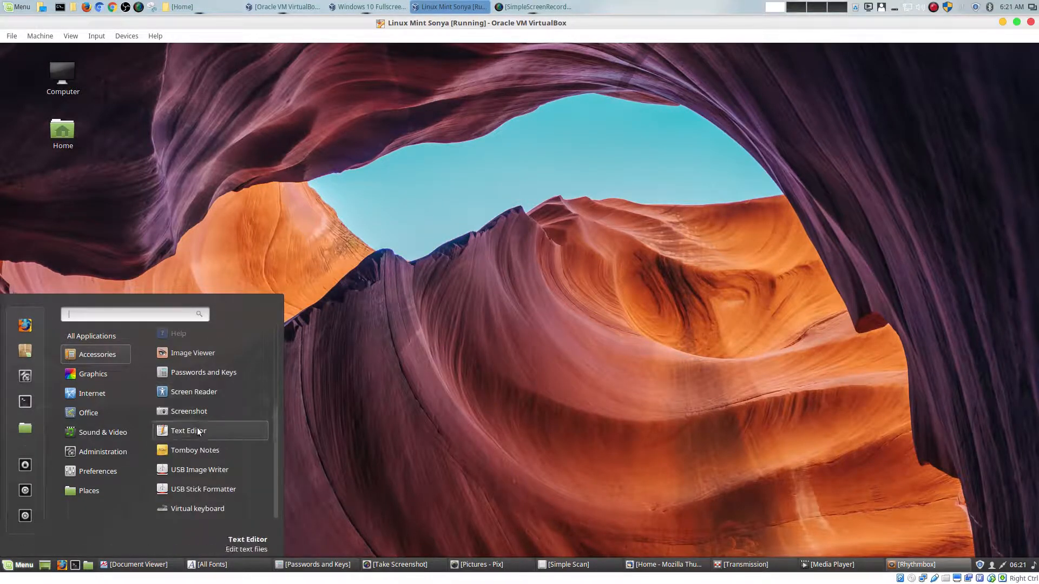
mouse_move(197, 509)
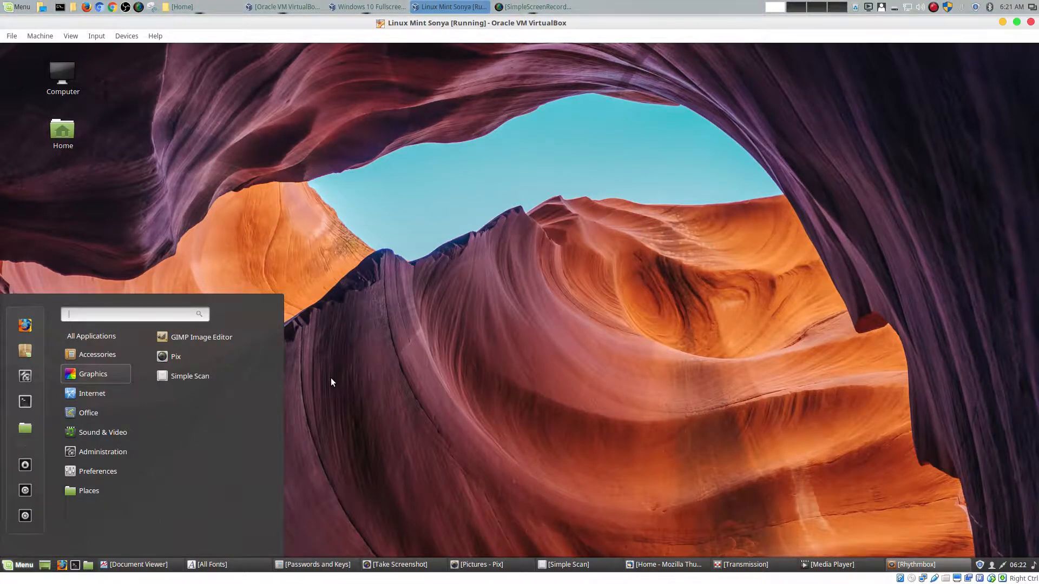
click(400, 292)
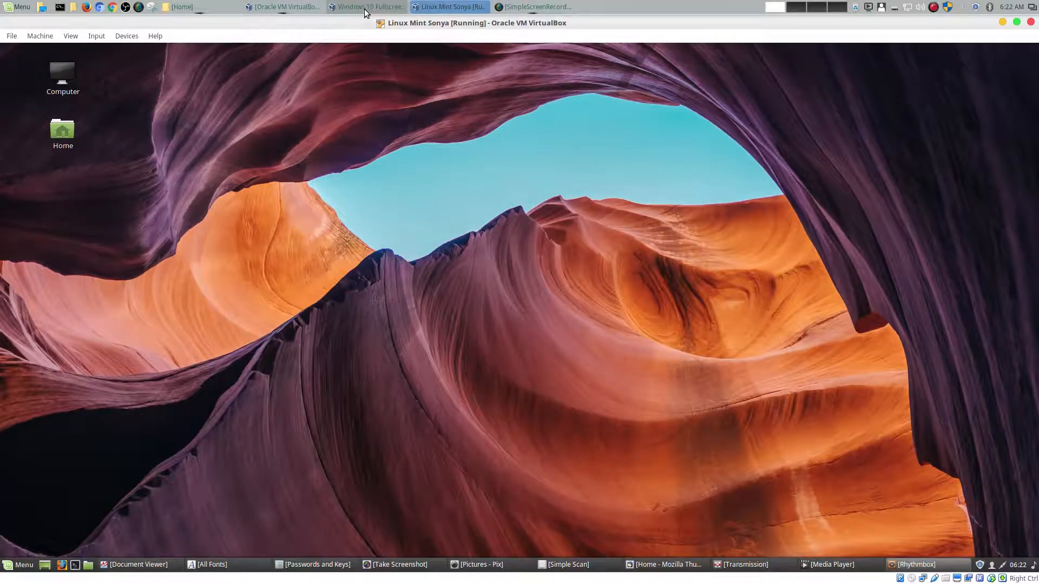
- Close the Snipping Tool in Windows 10 and return to the Linux Mint VM
click(368, 7)
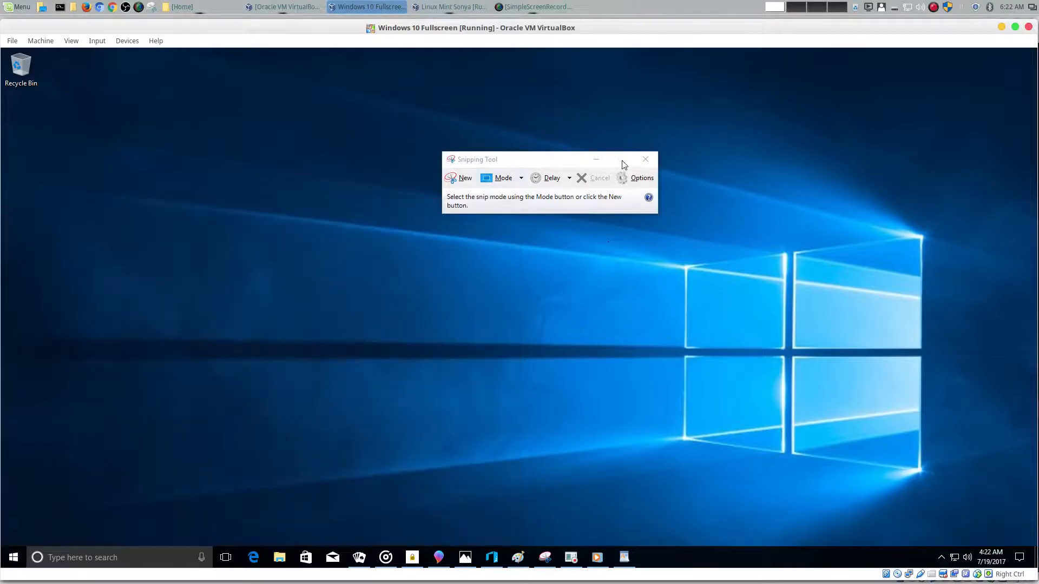
click(645, 159)
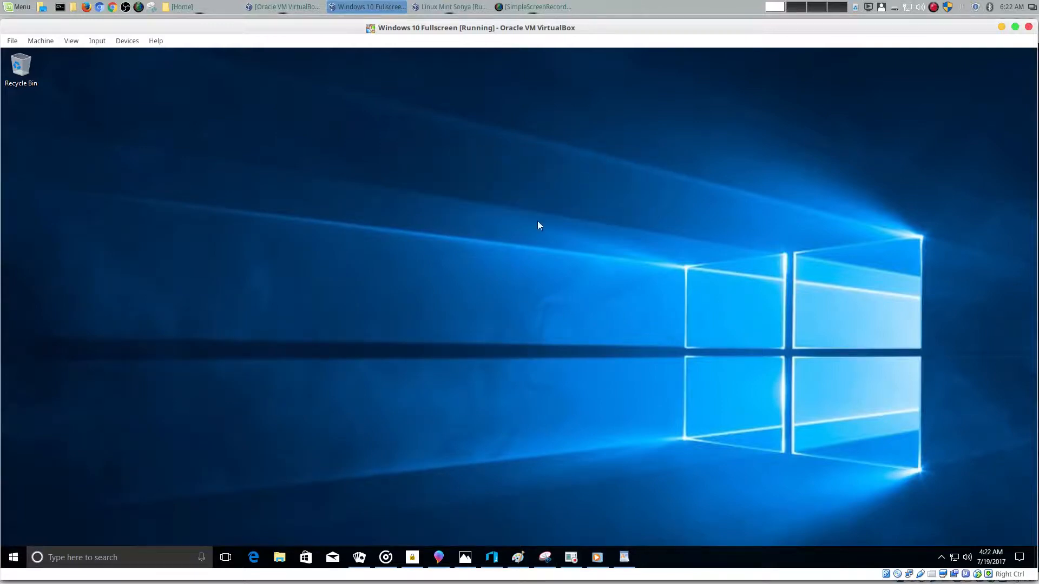
mouse_move(599, 202)
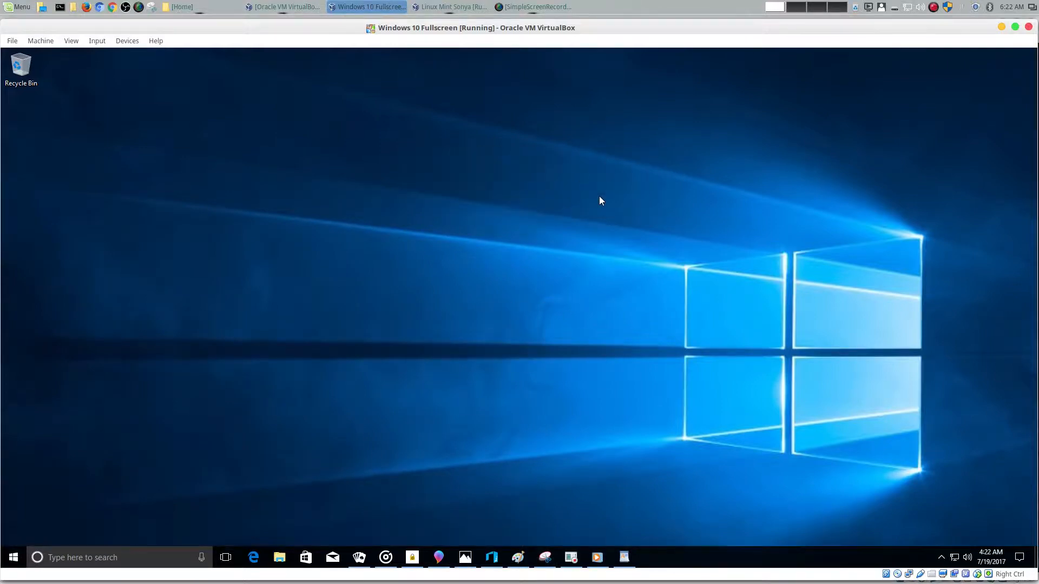
mouse_move(597, 187)
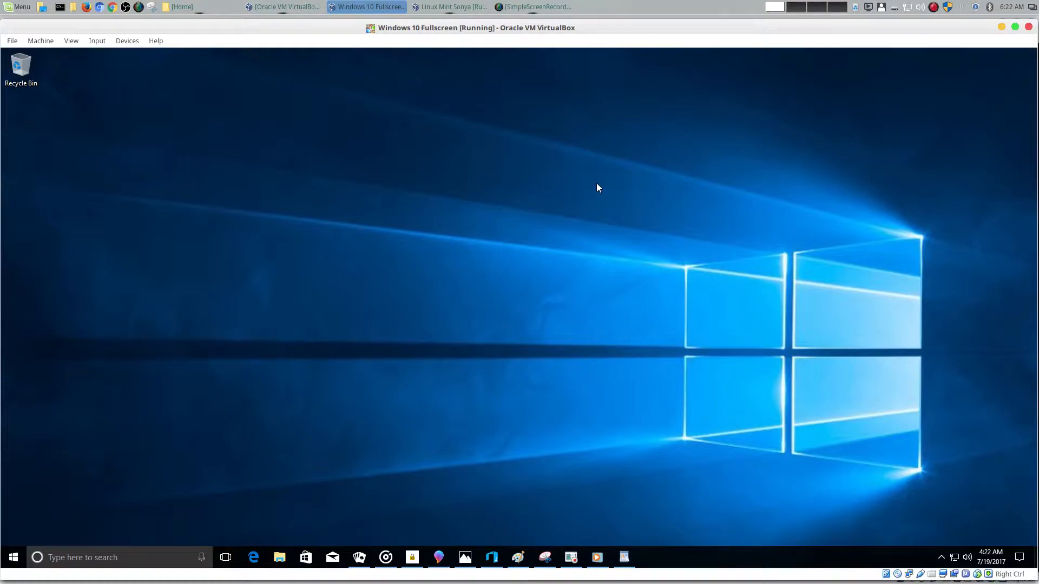
click(450, 6)
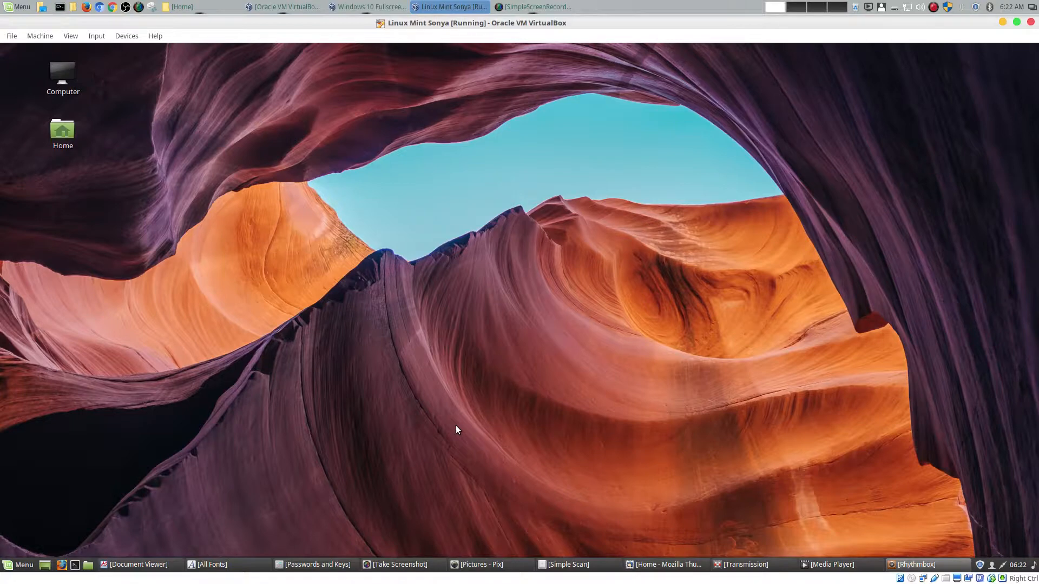
mouse_move(259, 351)
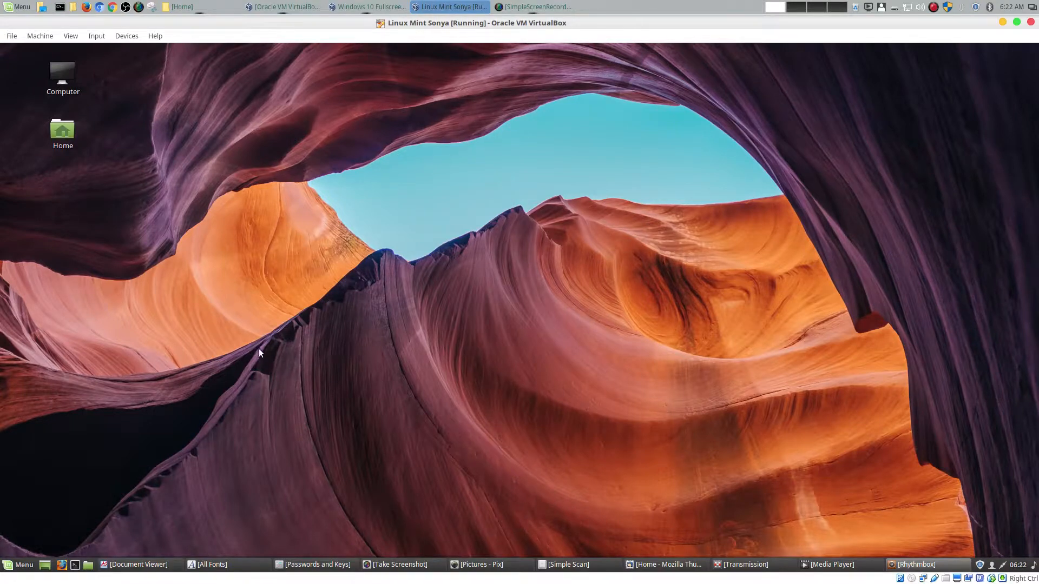
mouse_move(410, 344)
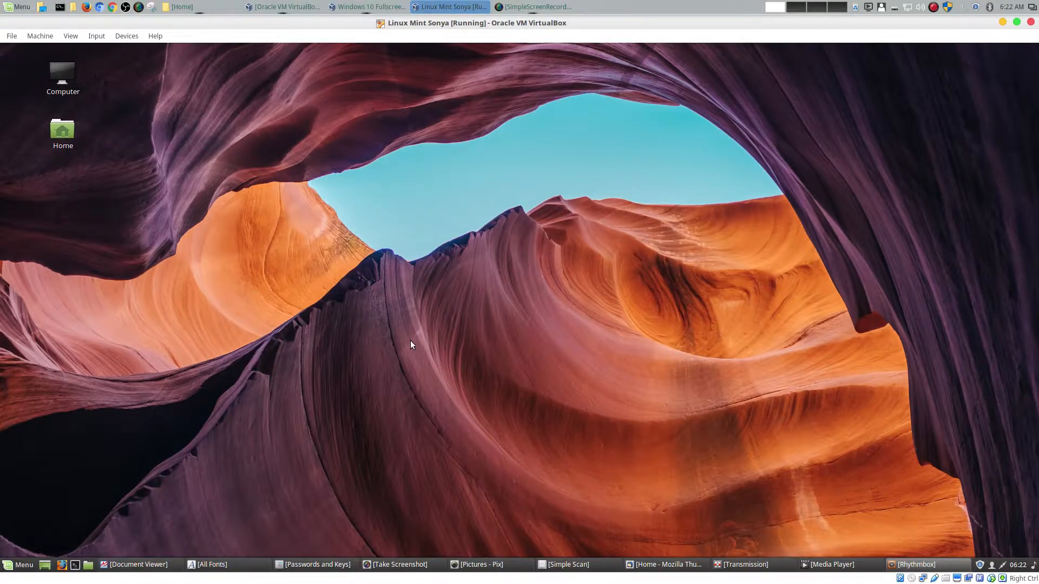
mouse_move(646, 426)
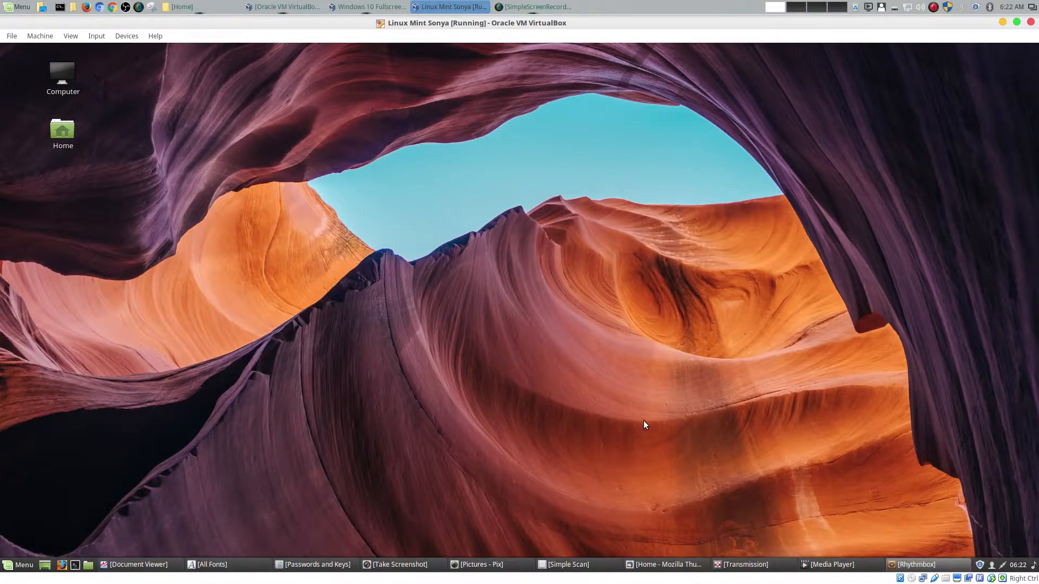
mouse_move(640, 372)
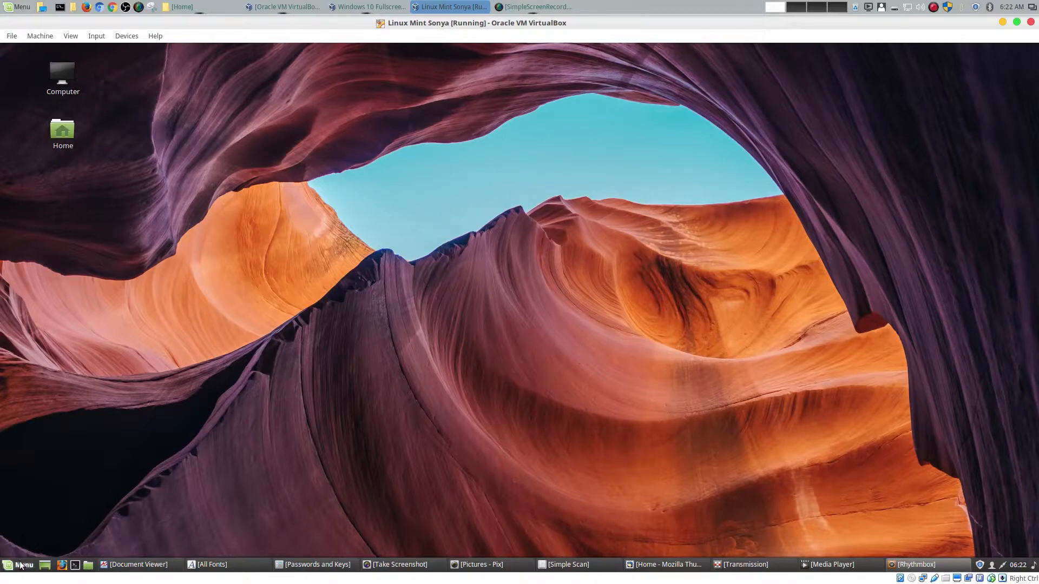
- View the Office category in Mint's menu, then bring up the Windows 10 Start menu
click(18, 565)
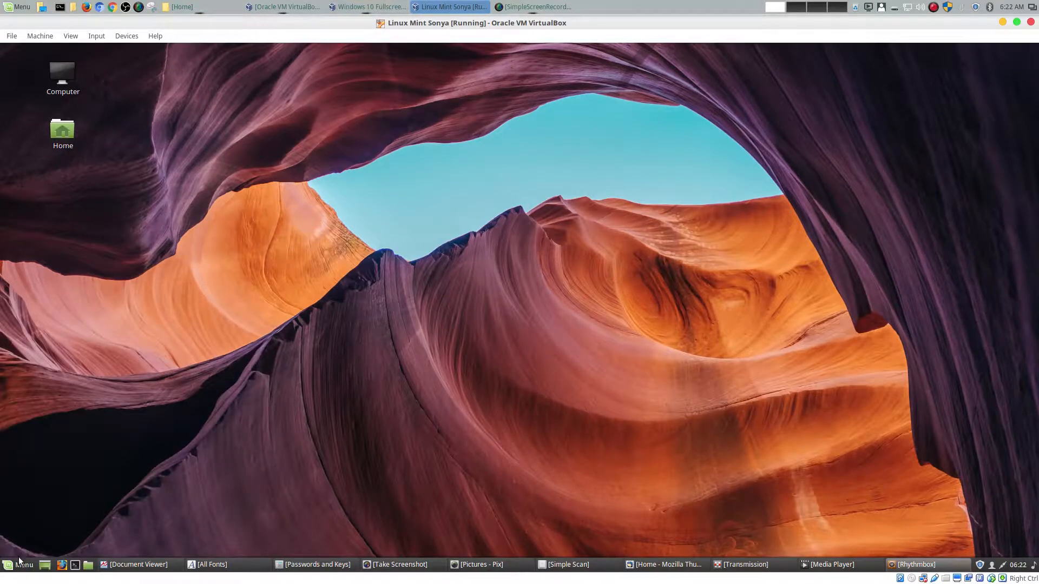
click(18, 564)
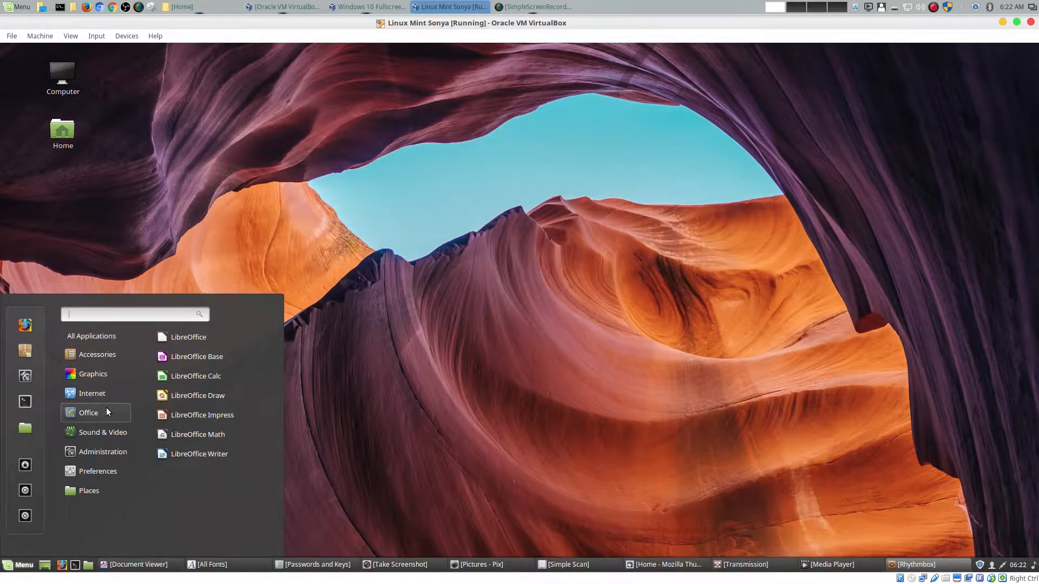
click(368, 7)
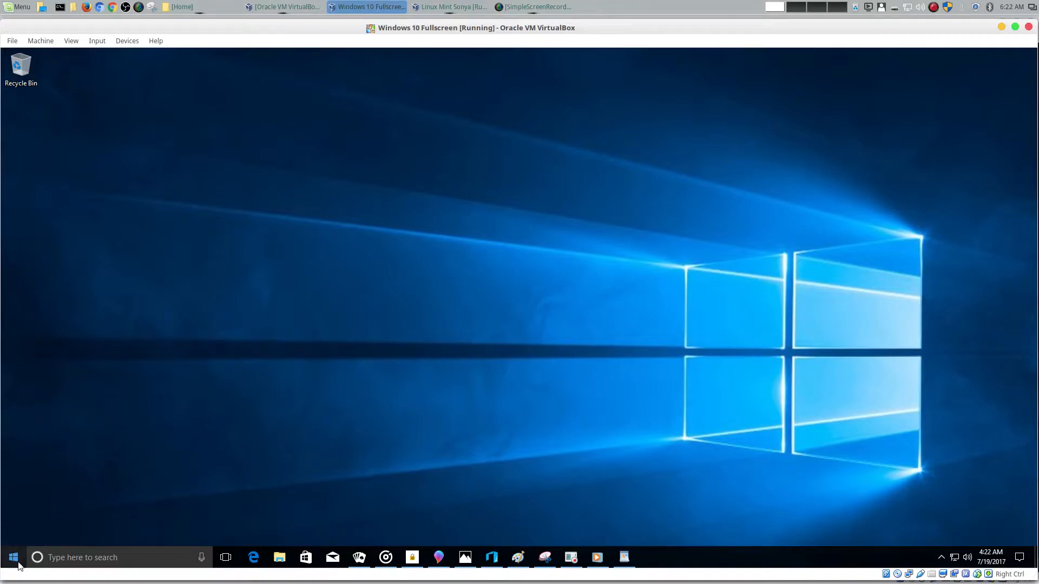
click(10, 557)
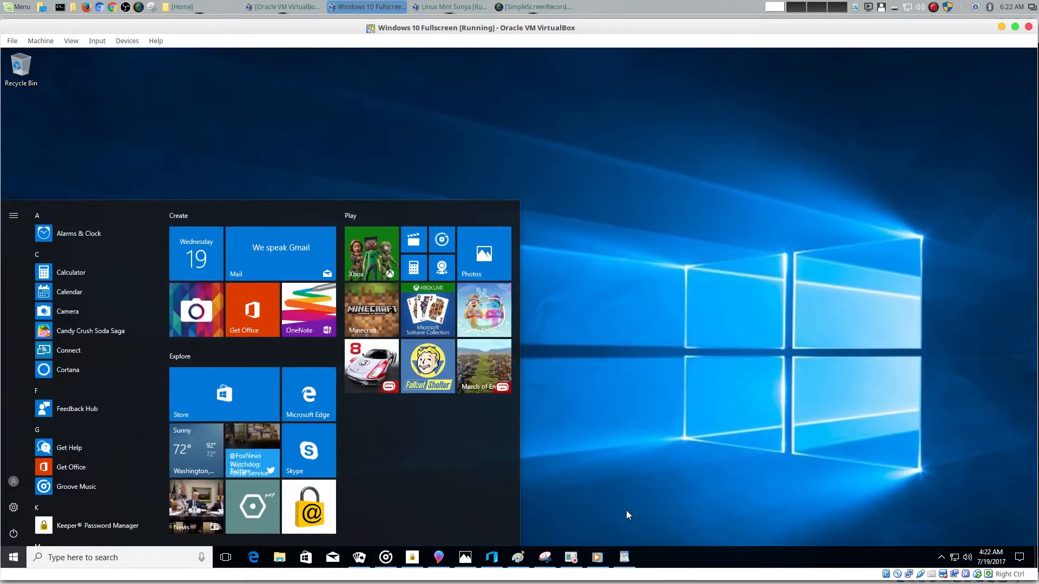